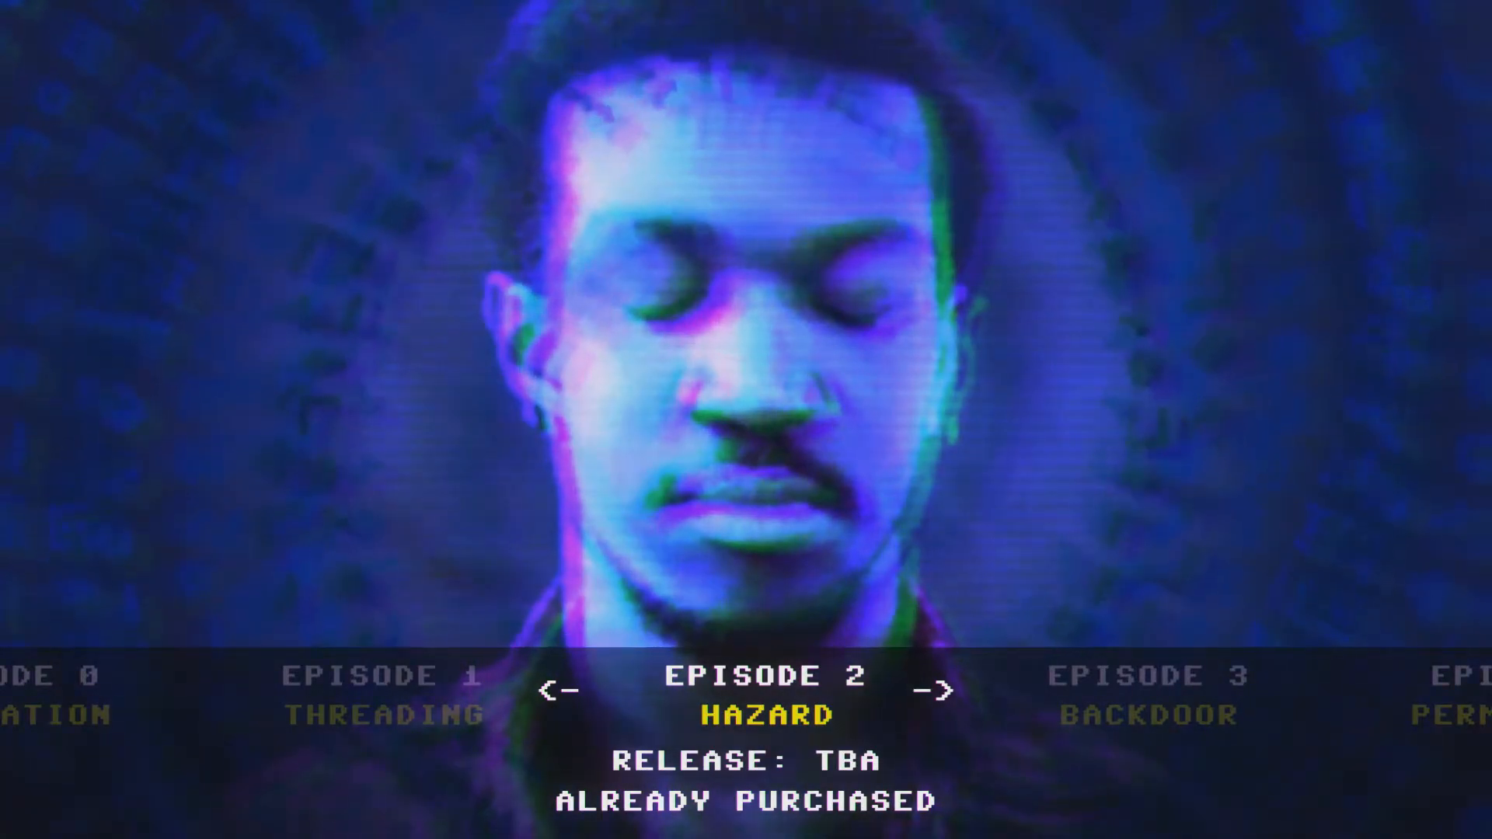
- Browse the episode carousel back to Episode 0, Allocation
{"action": "left_click", "coordinate": [945, 687]}
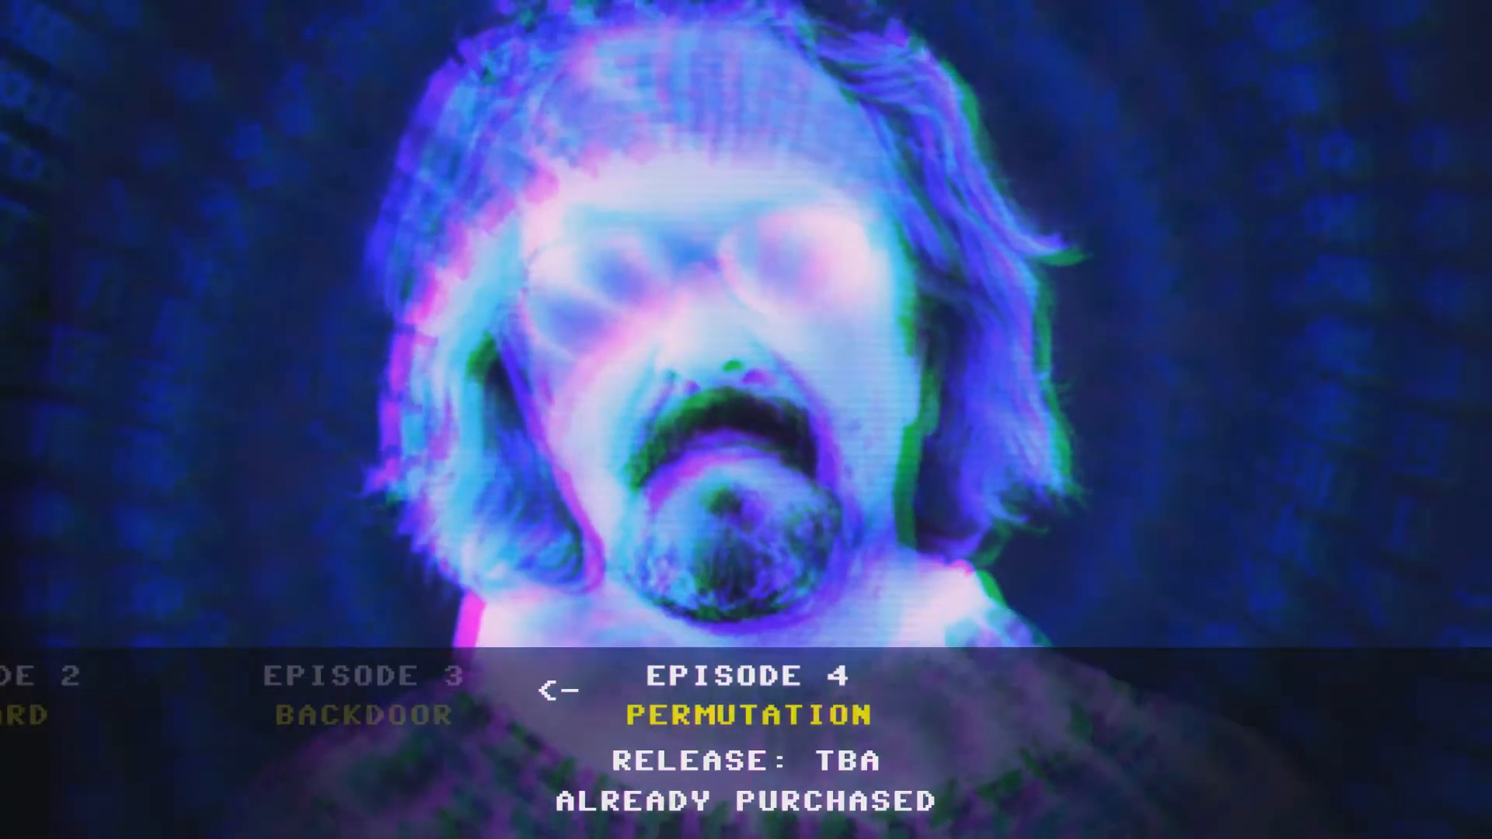
{"action": "left_click", "coordinate": [559, 688]}
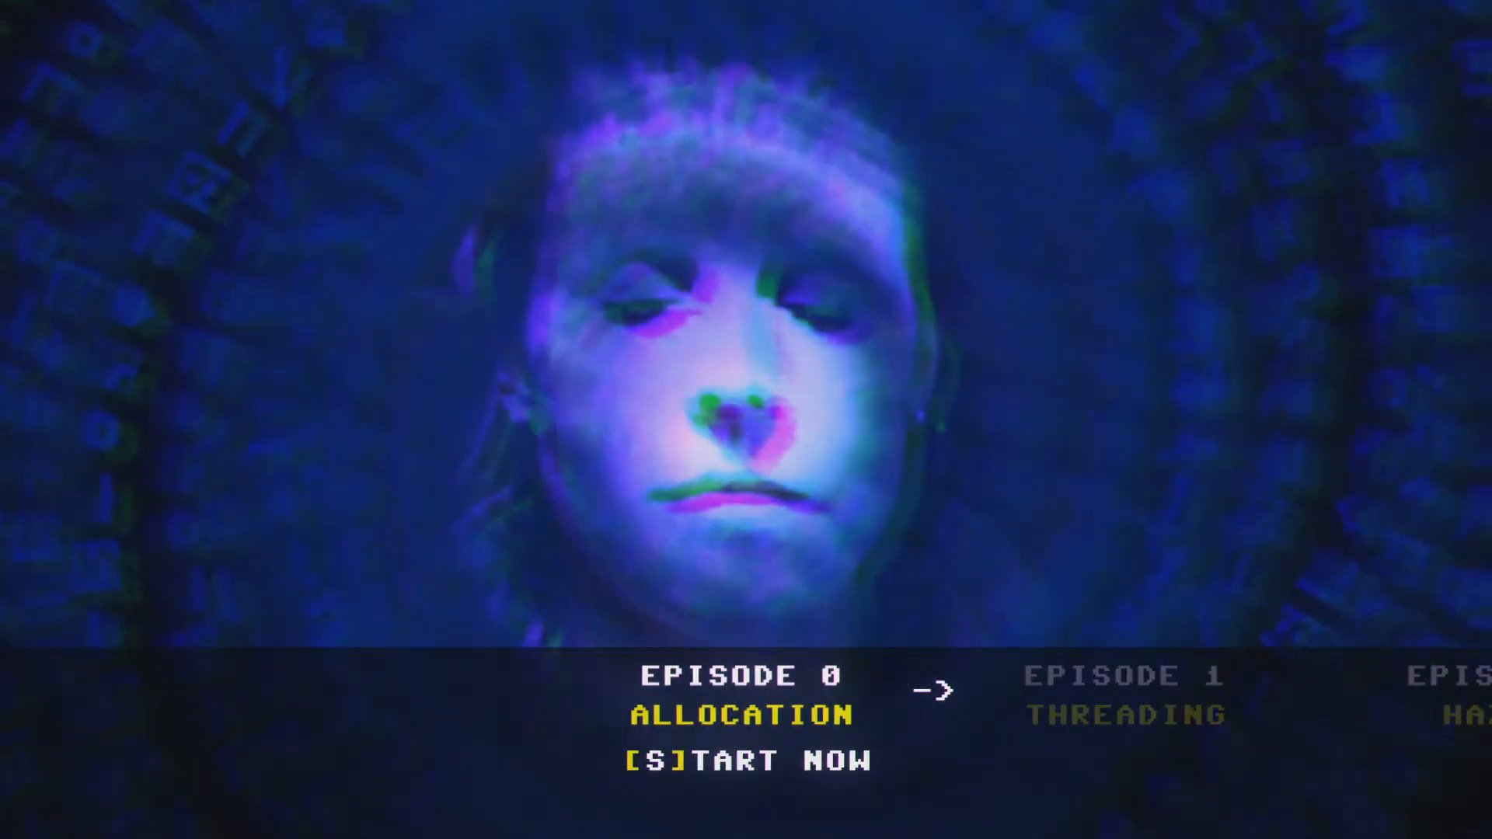
{"action": "key", "text": "s"}
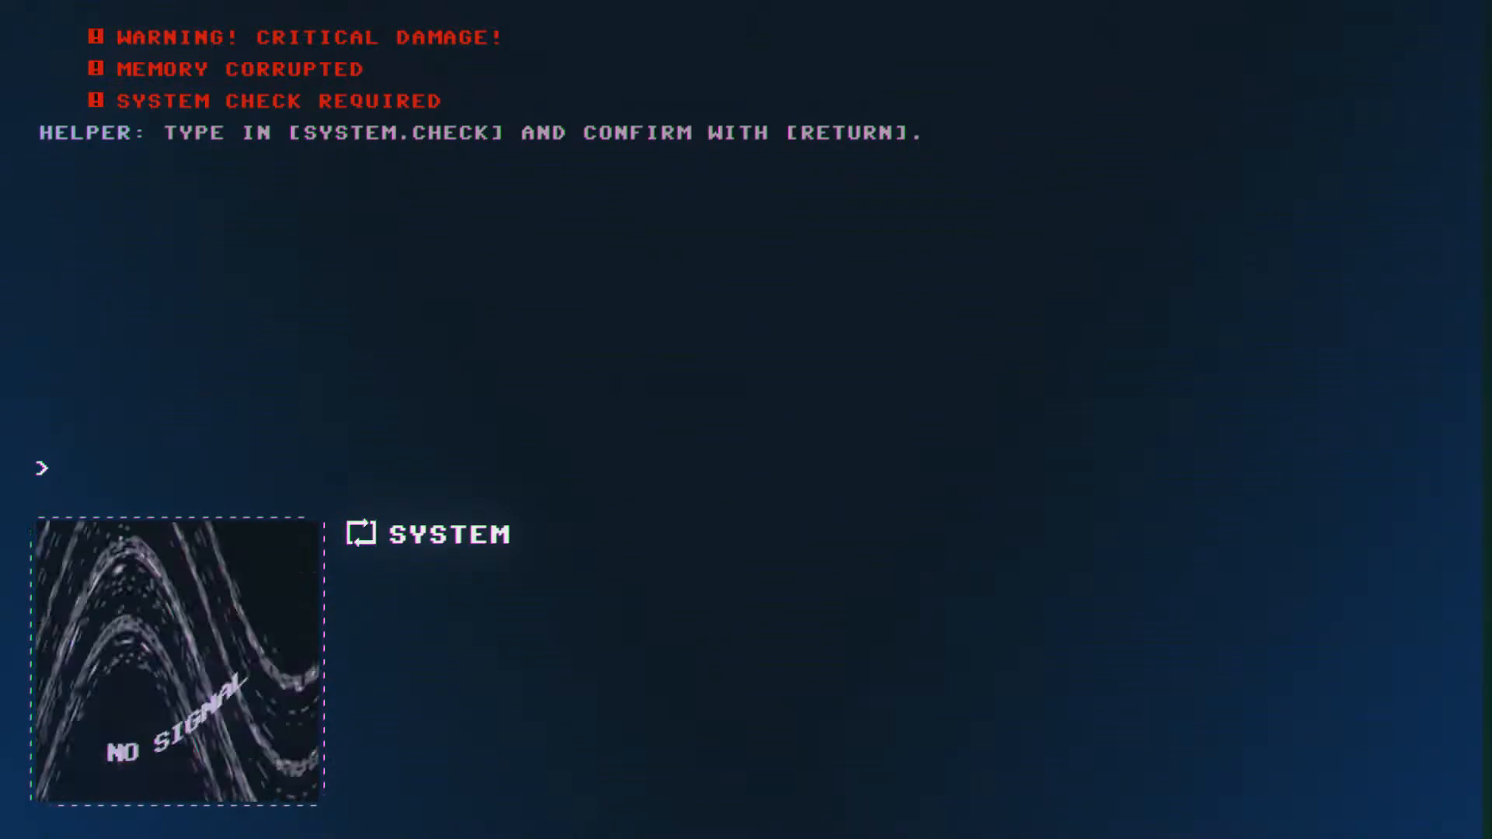
- Run SYSTEM.CHECK, which reports error #10024 and requests a system restart
{"action": "type", "text": "SYSTEM"}
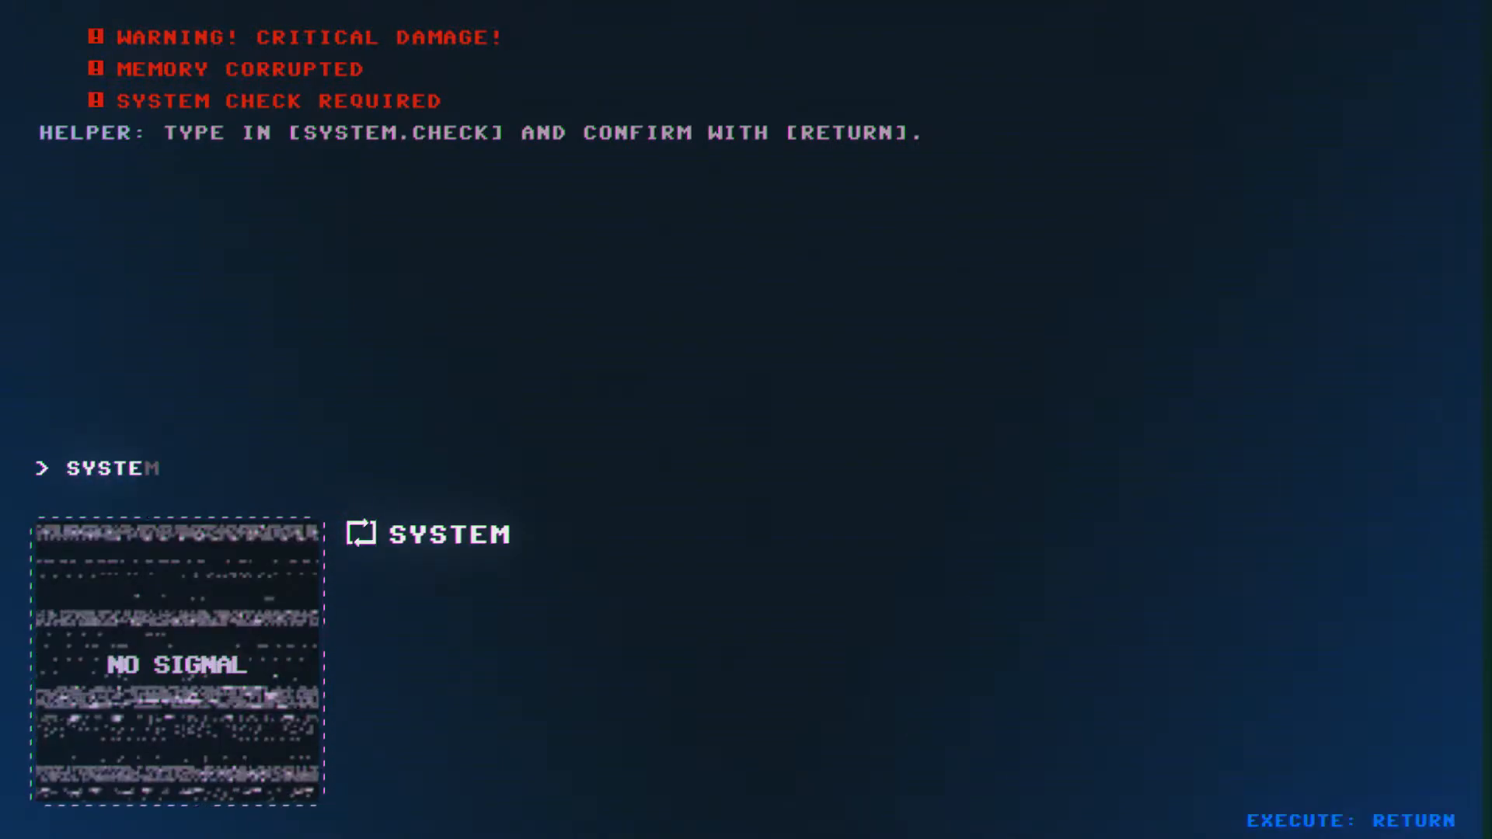
{"action": "type", "text": "."}
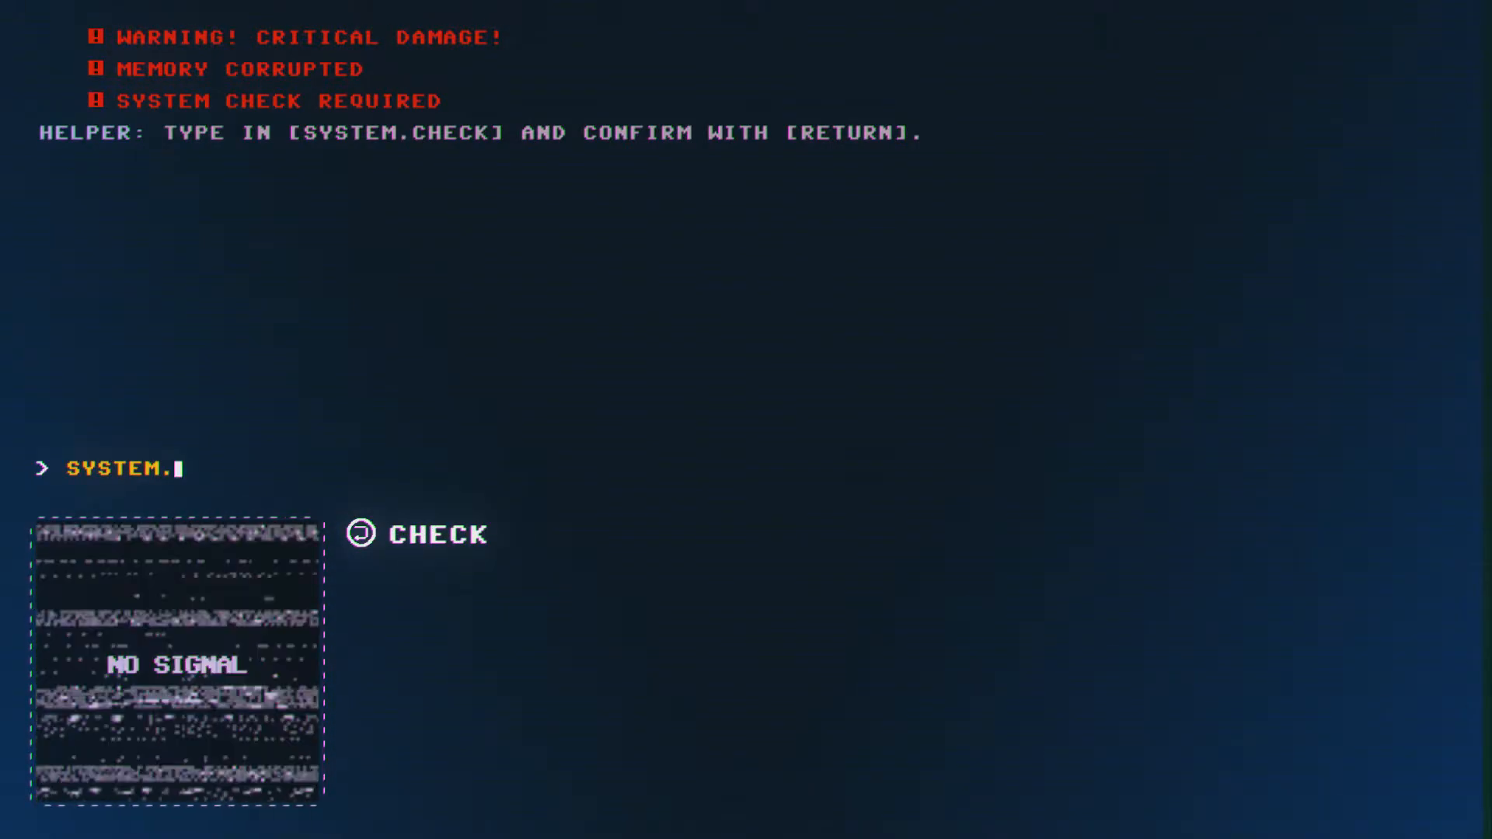
{"action": "type", "text": "CHECK"}
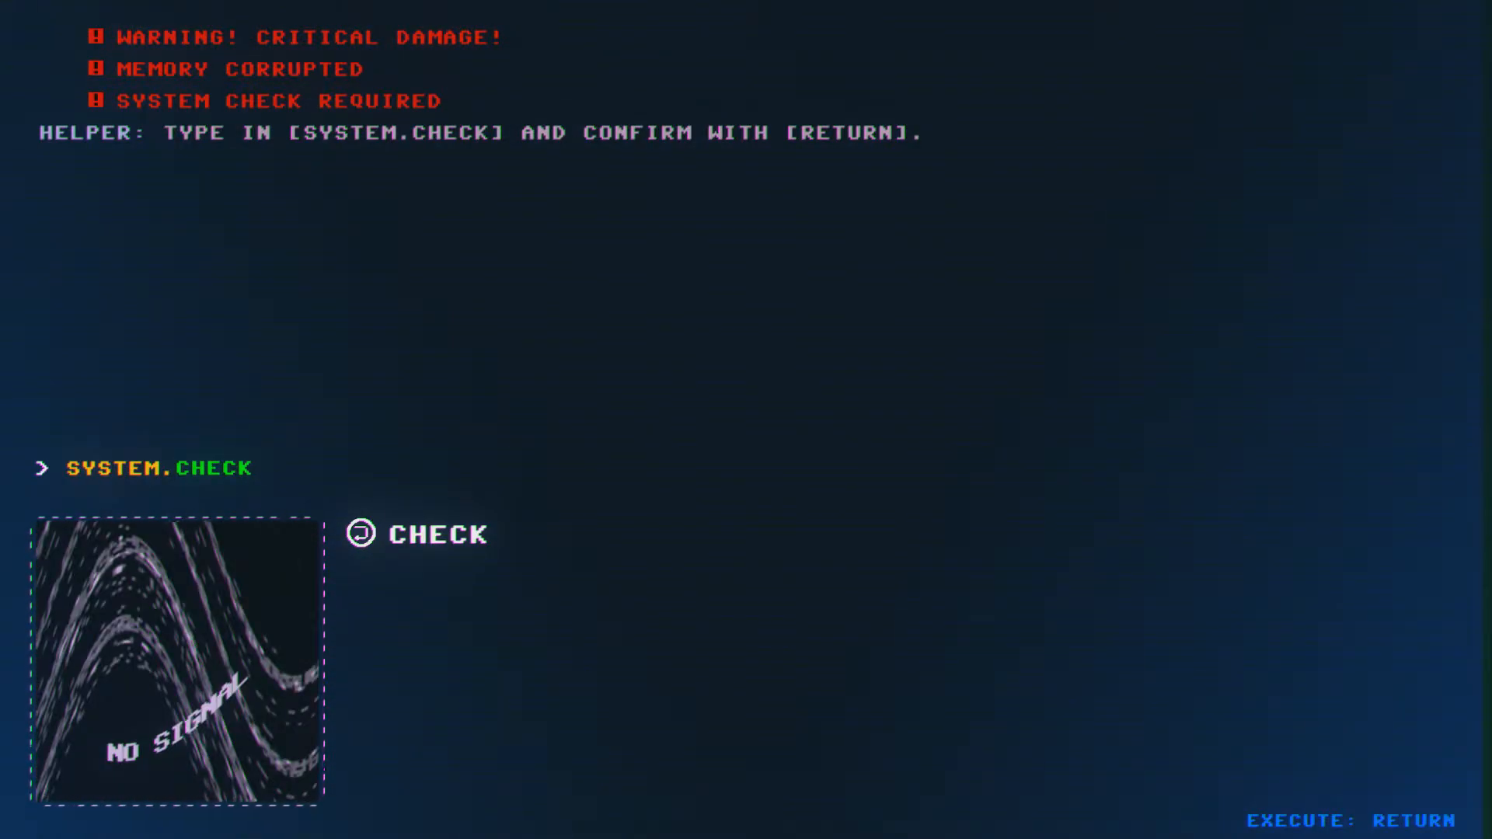
{"action": "key", "text": "Return"}
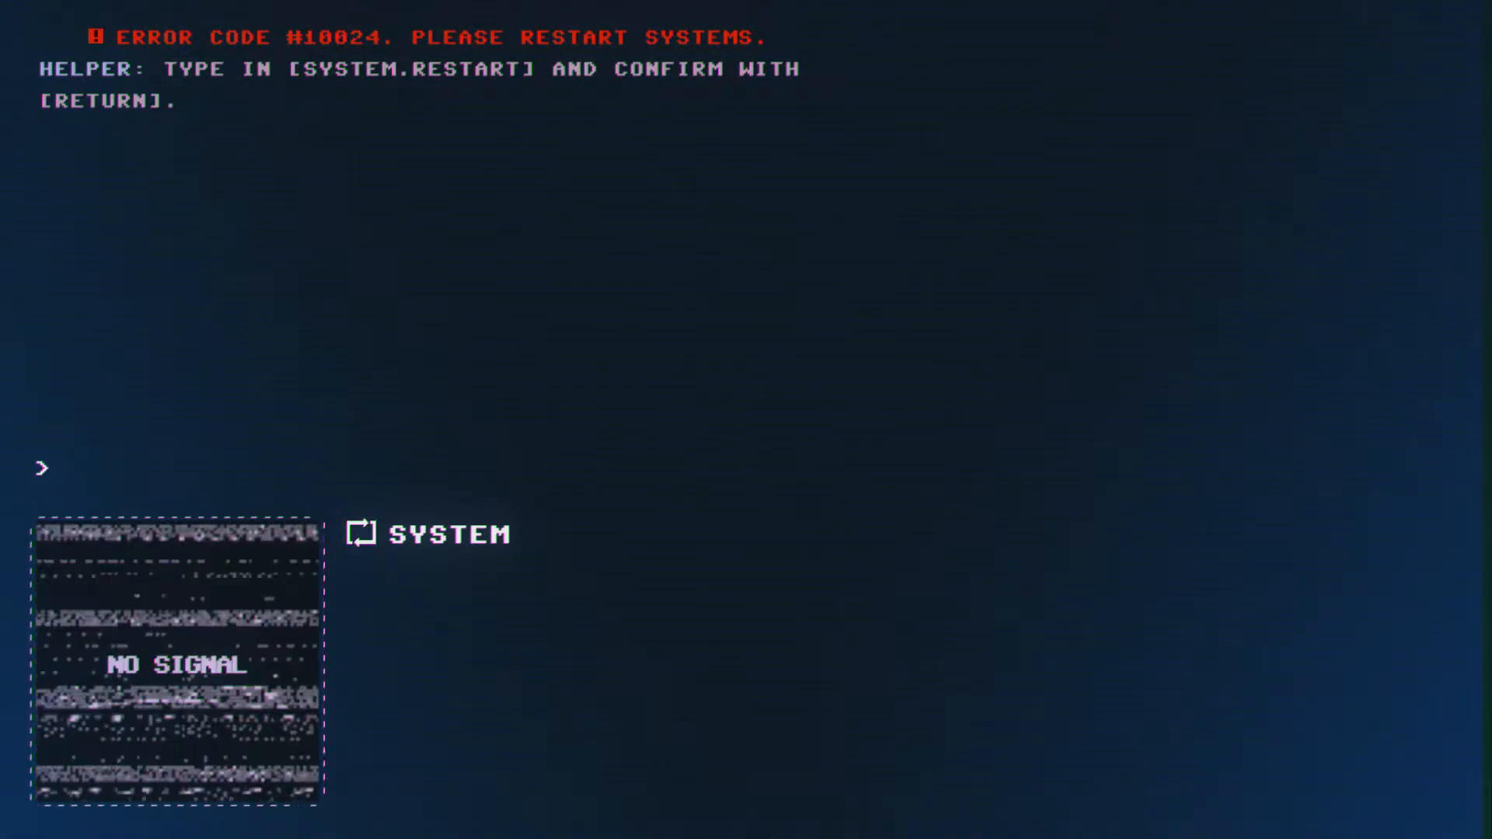
- Enter the SYSTEM command at the LUP-OS terminal prompt
{"action": "type", "text": "SYSTEM.C"}
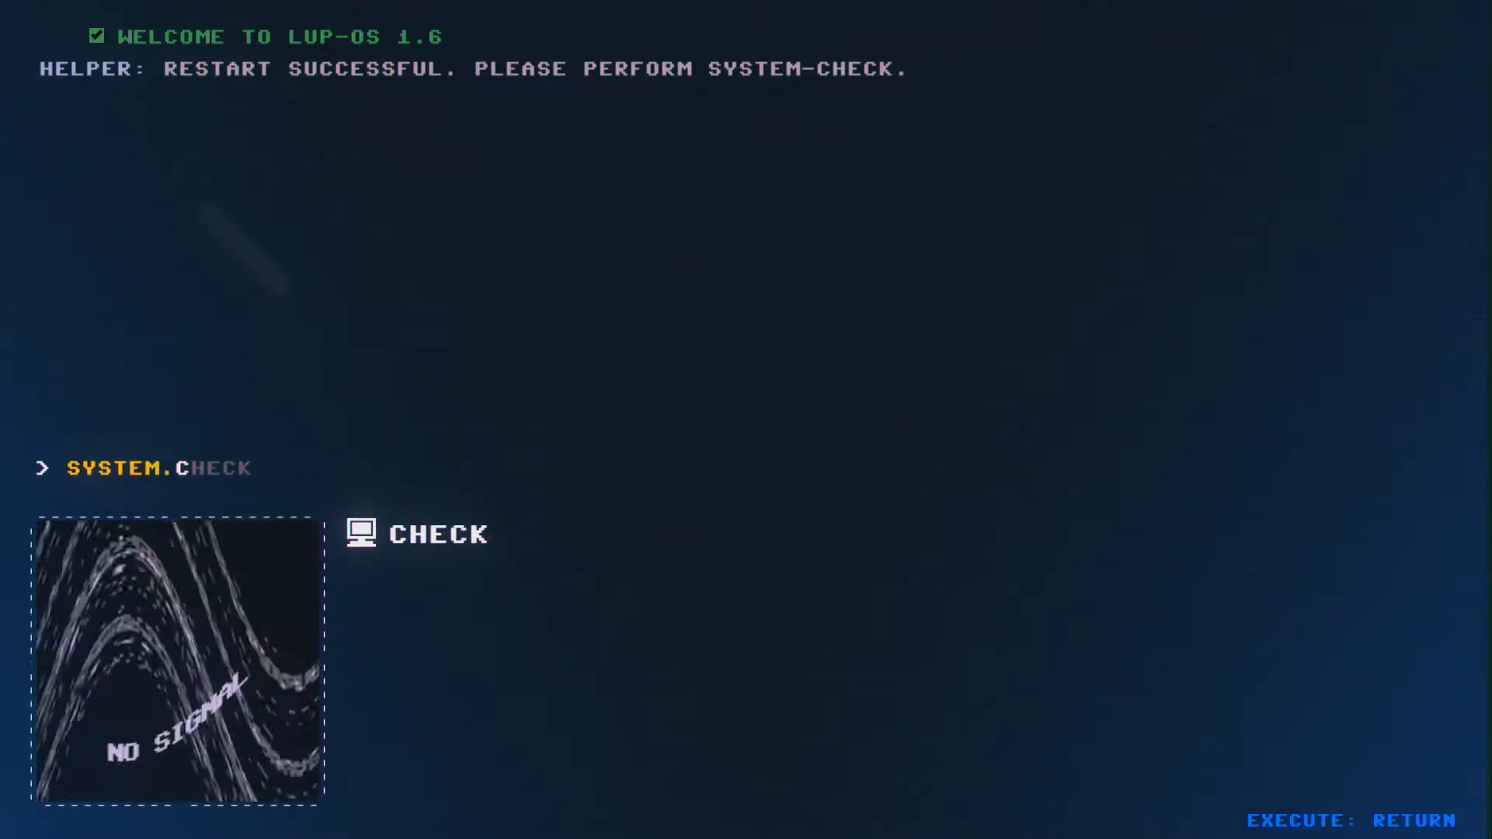
- Execute the typed SYSTEM.CHECK so Sam wakes and asks where they are
{"action": "key", "text": "Return"}
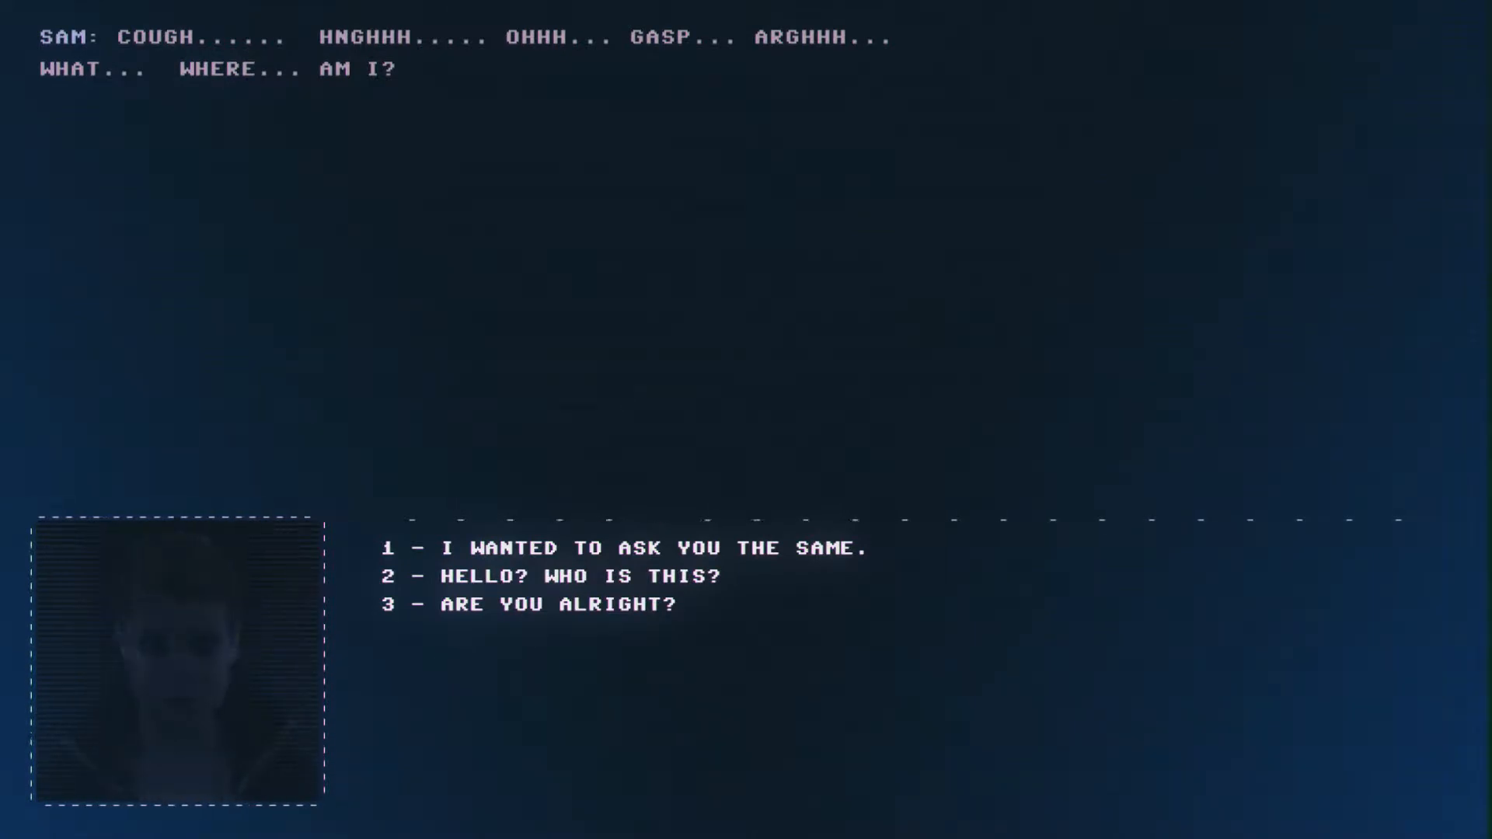
- Reply to Sam that the audio input is broken and memory is lost
{"action": "left_click", "coordinate": [623, 548]}
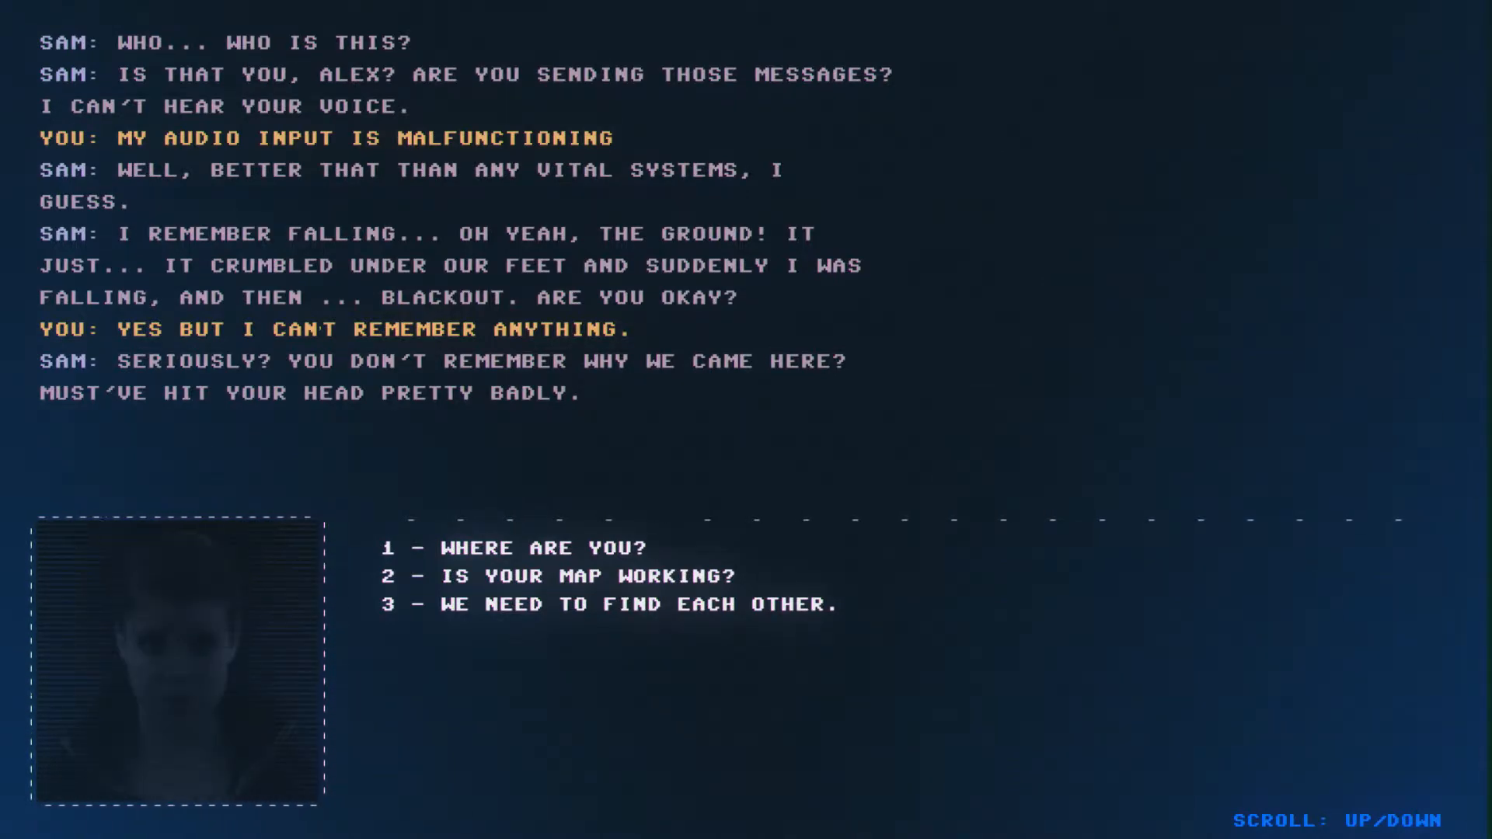
- Ask Sam whether the map works and scroll through replies requesting the light
{"action": "key", "text": "2"}
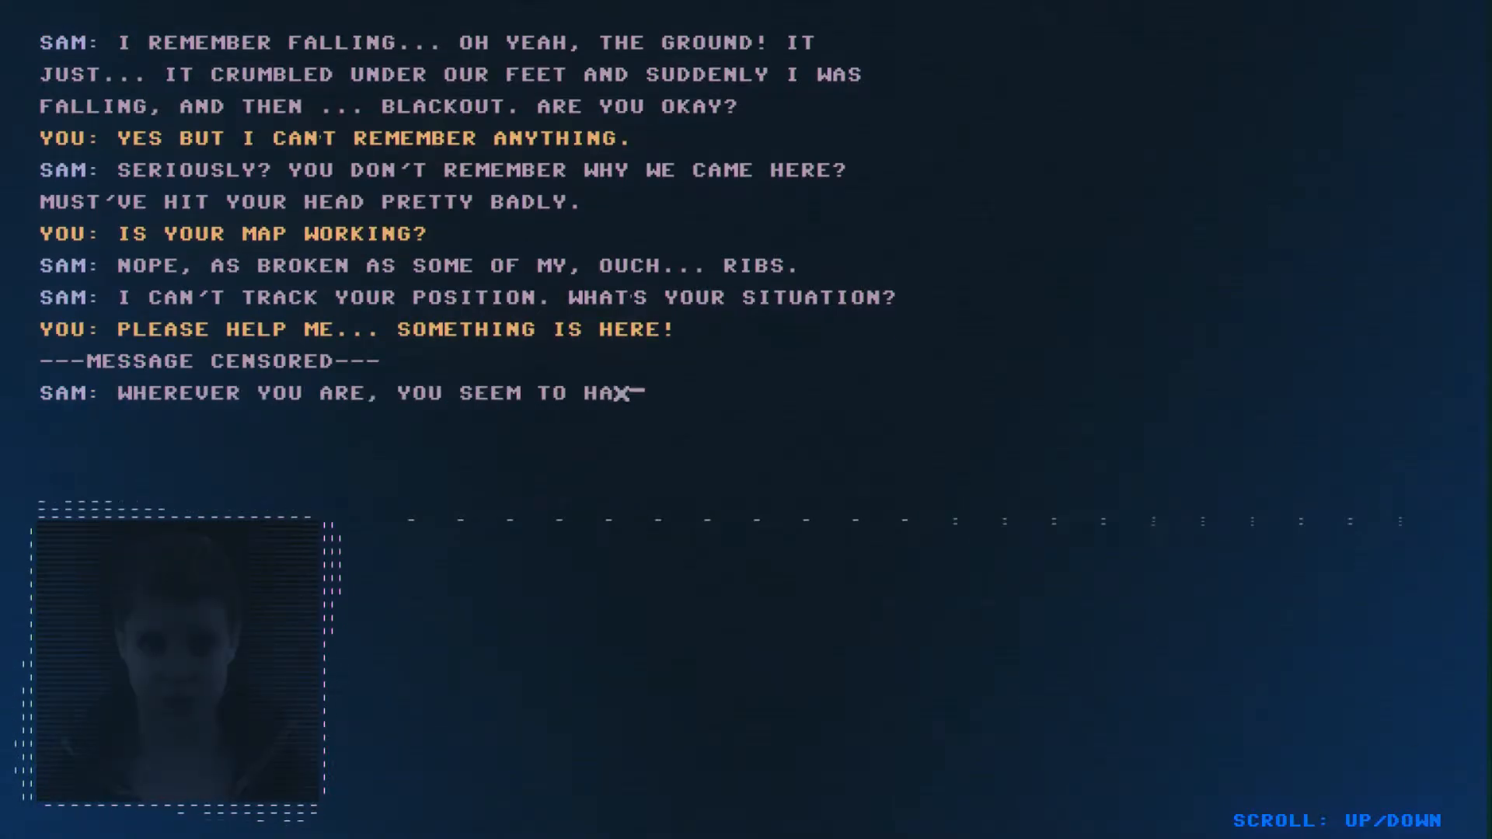
{"action": "scroll", "scroll_direction": "down", "scroll_amount": 3}
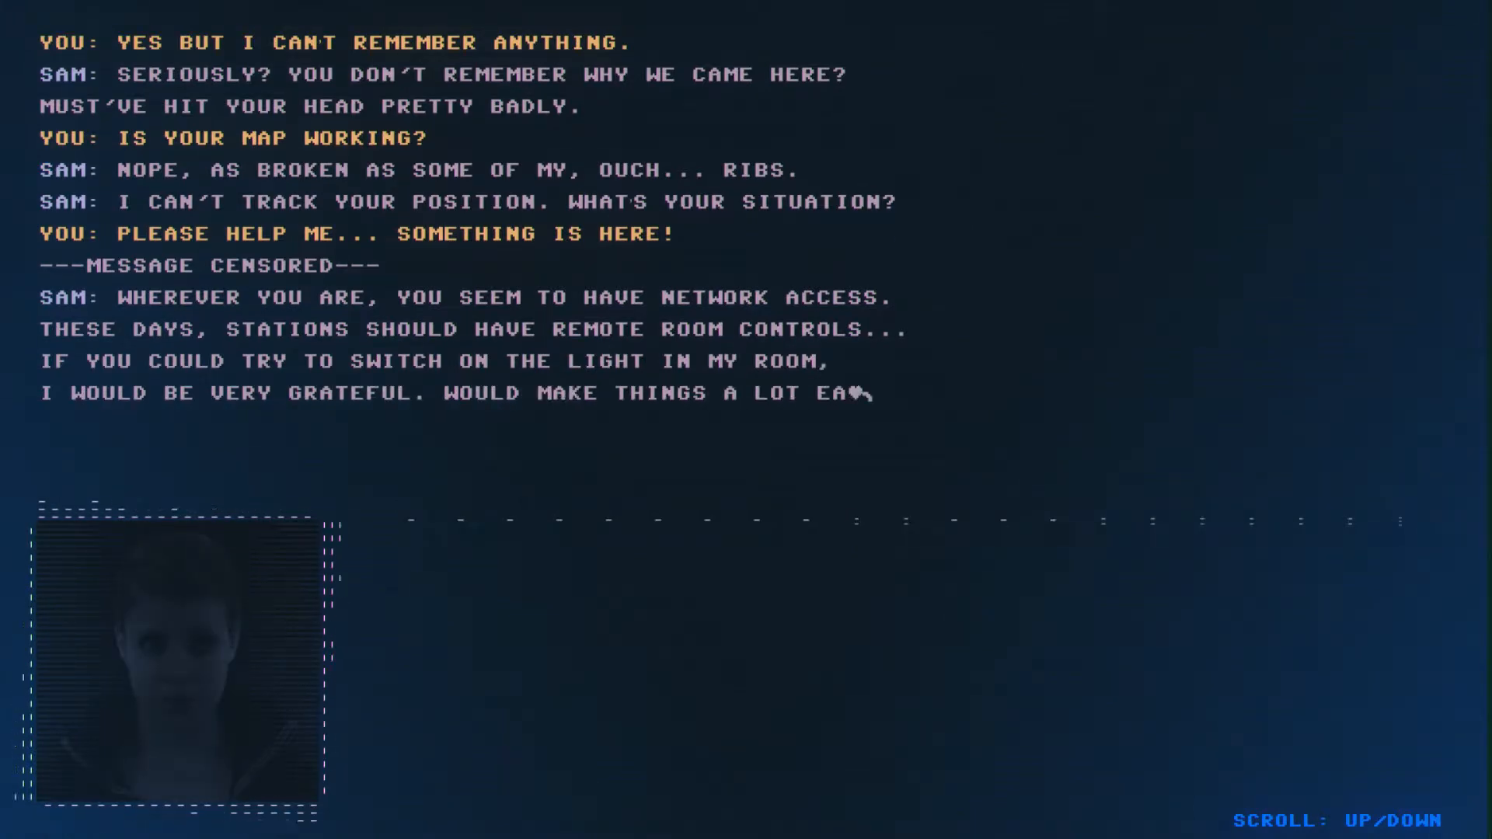
{"action": "scroll", "scroll_direction": "down", "scroll_amount": 3}
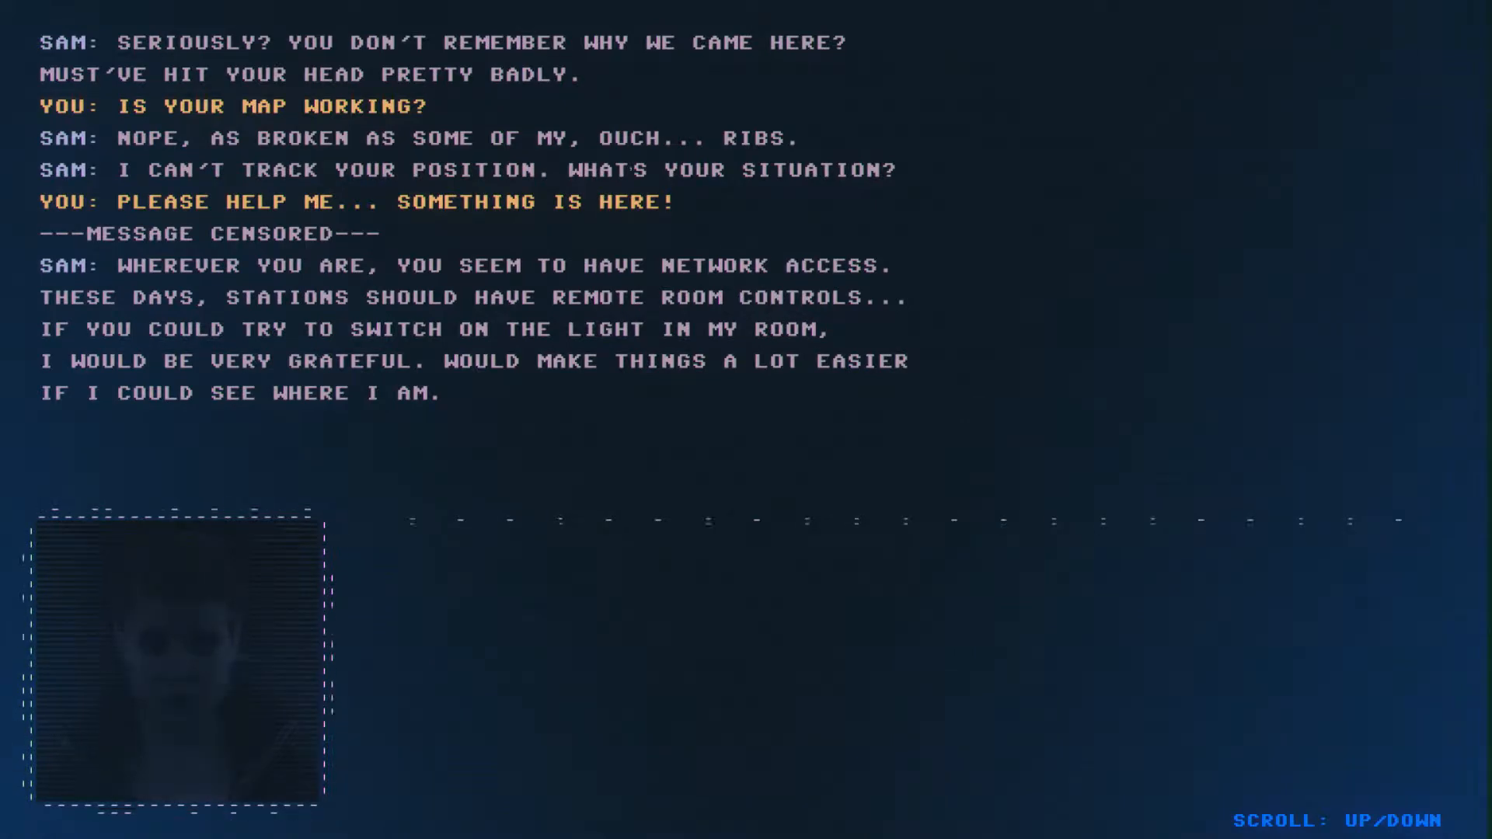
{"action": "scroll", "scroll_direction": "down", "scroll_amount": 3}
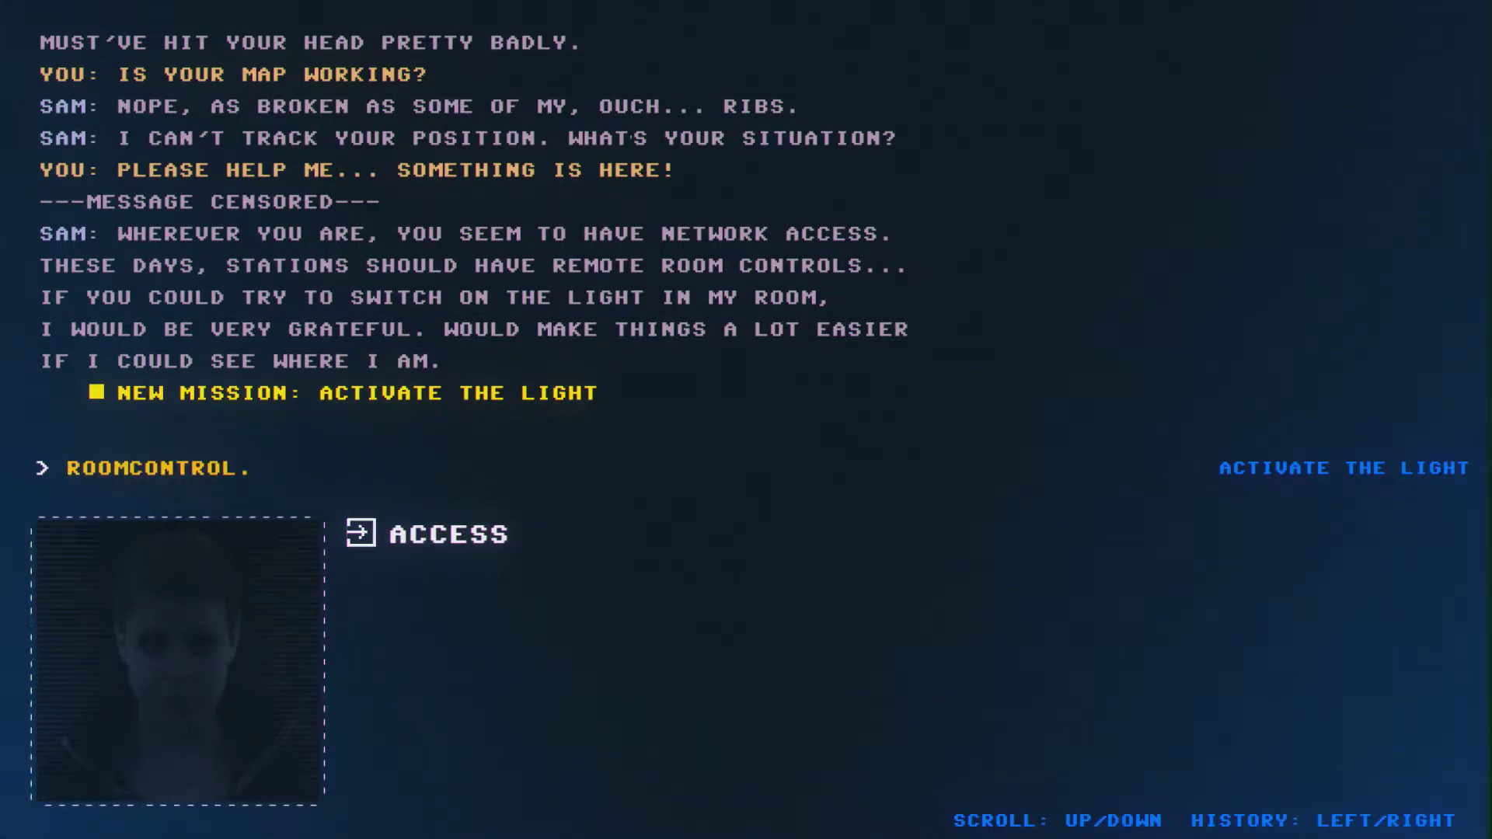
- Run ROOMCONTROL.ACCESS and set Lights to ON, confirming the lights are activated
{"action": "left_click", "coordinate": [428, 534]}
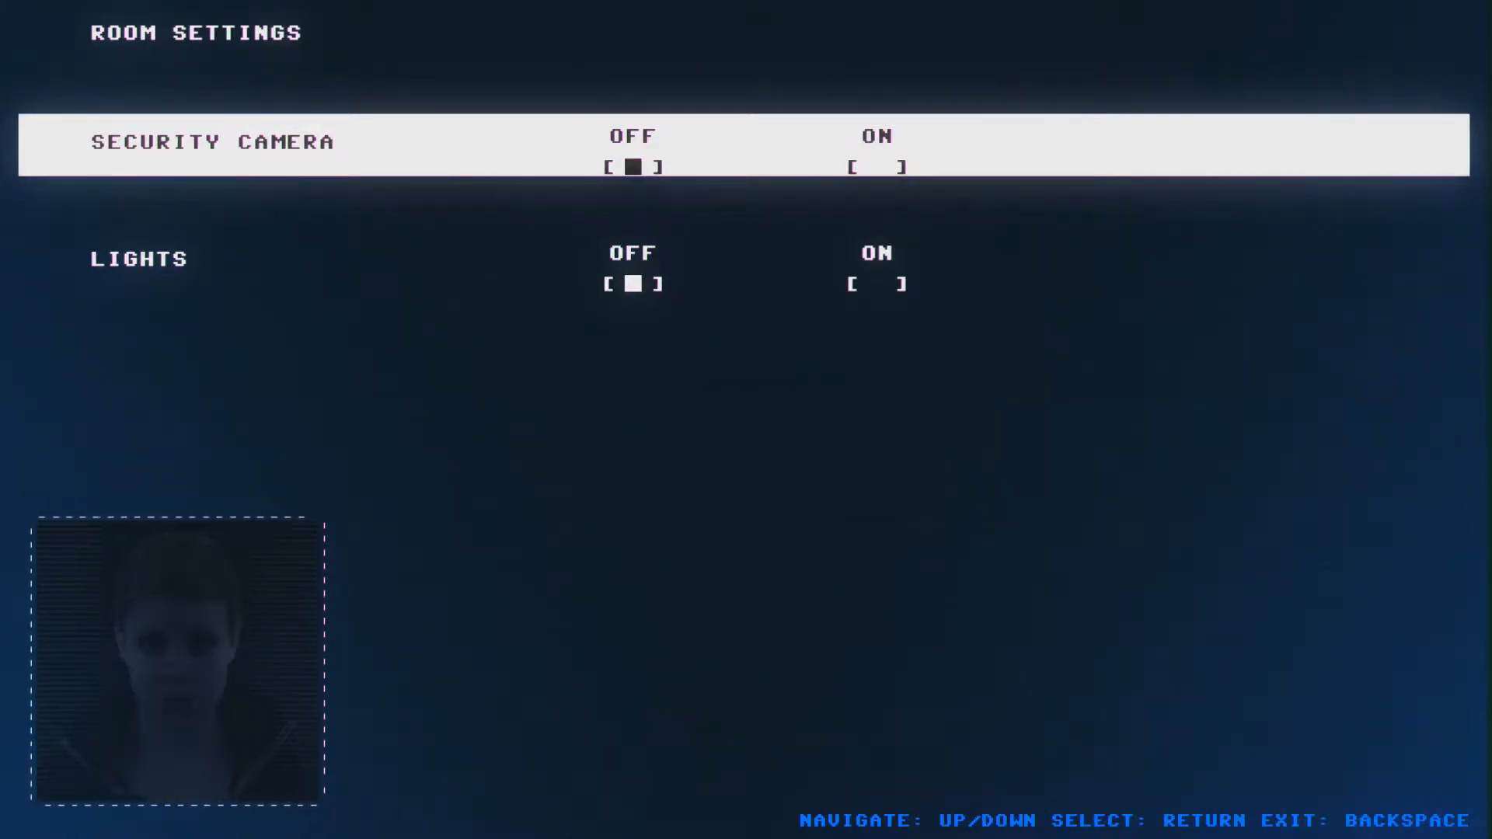
{"action": "key", "text": "Down"}
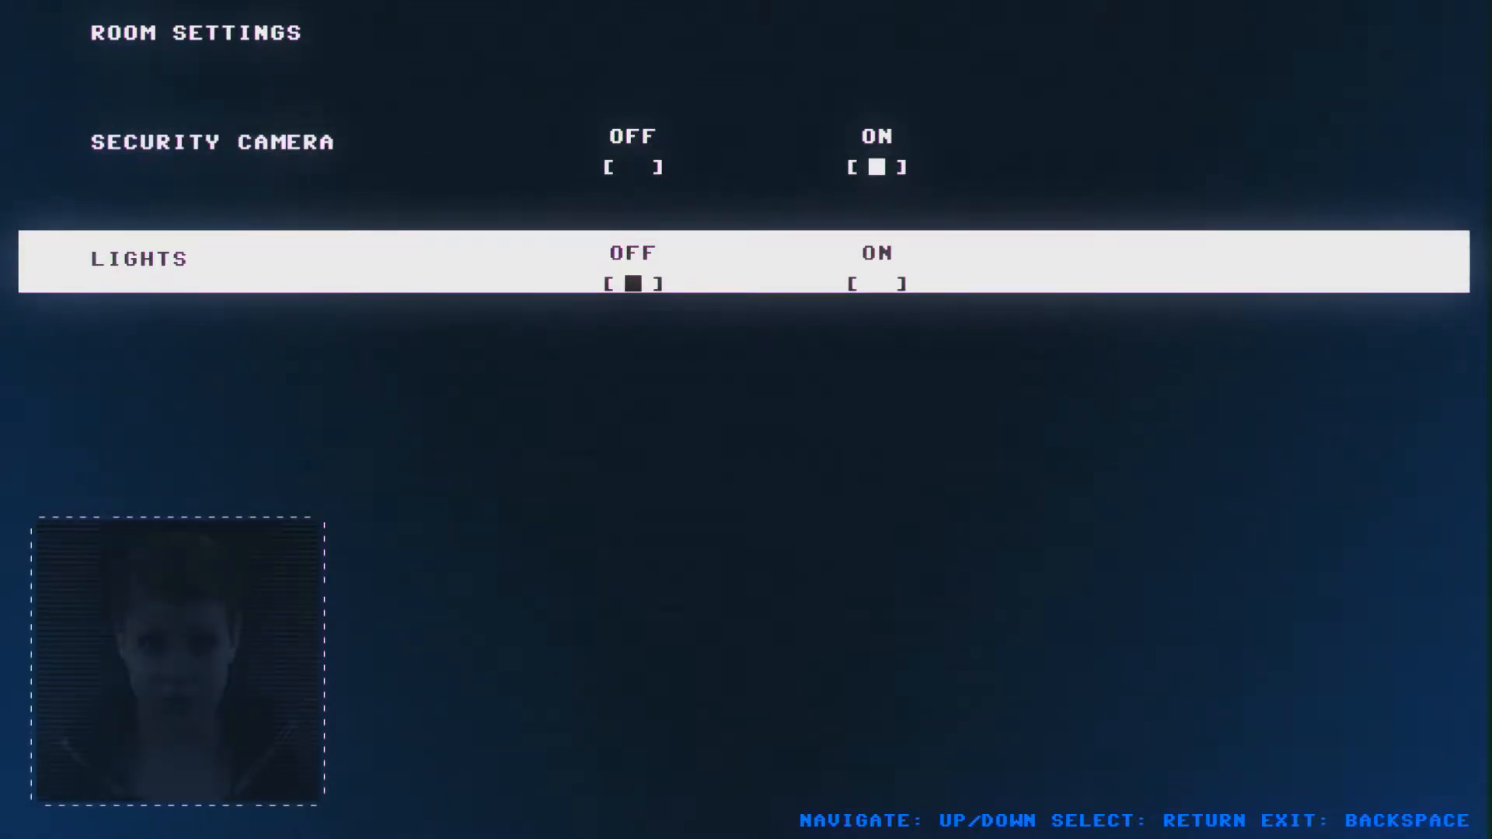
{"action": "key", "text": "Return"}
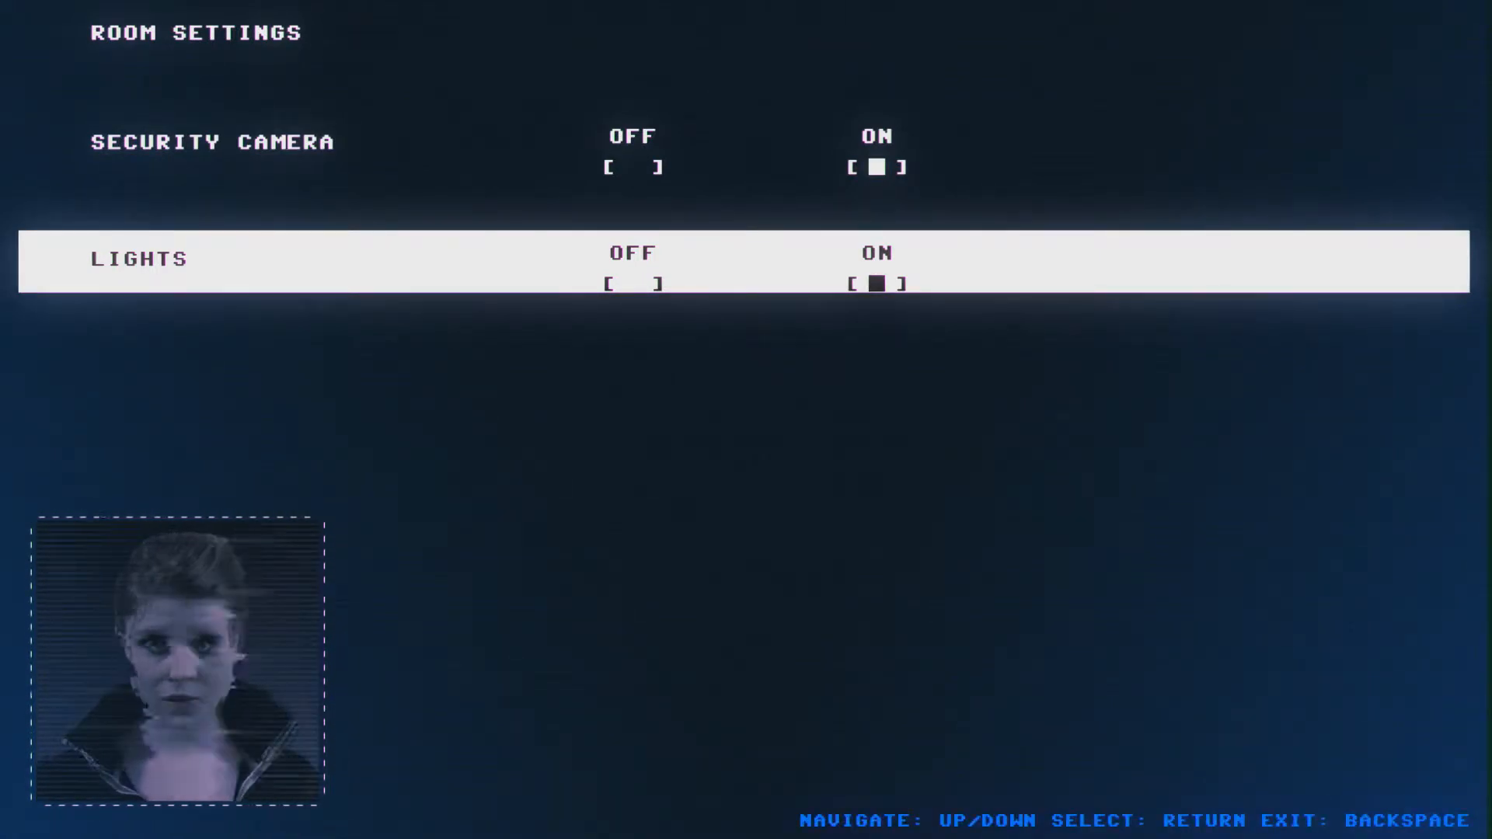
{"action": "key", "text": "up"}
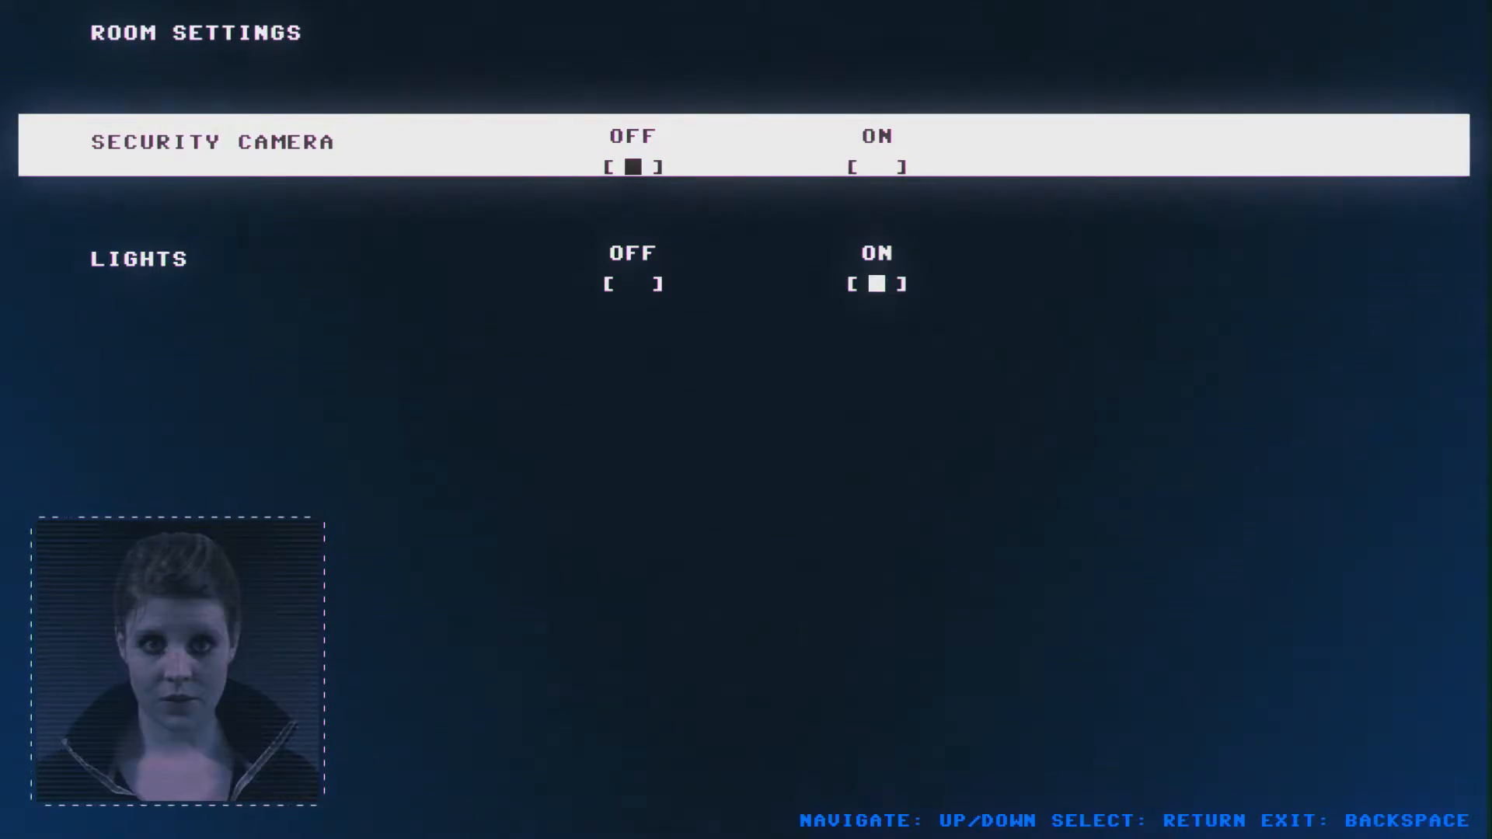
{"action": "key", "text": "Return"}
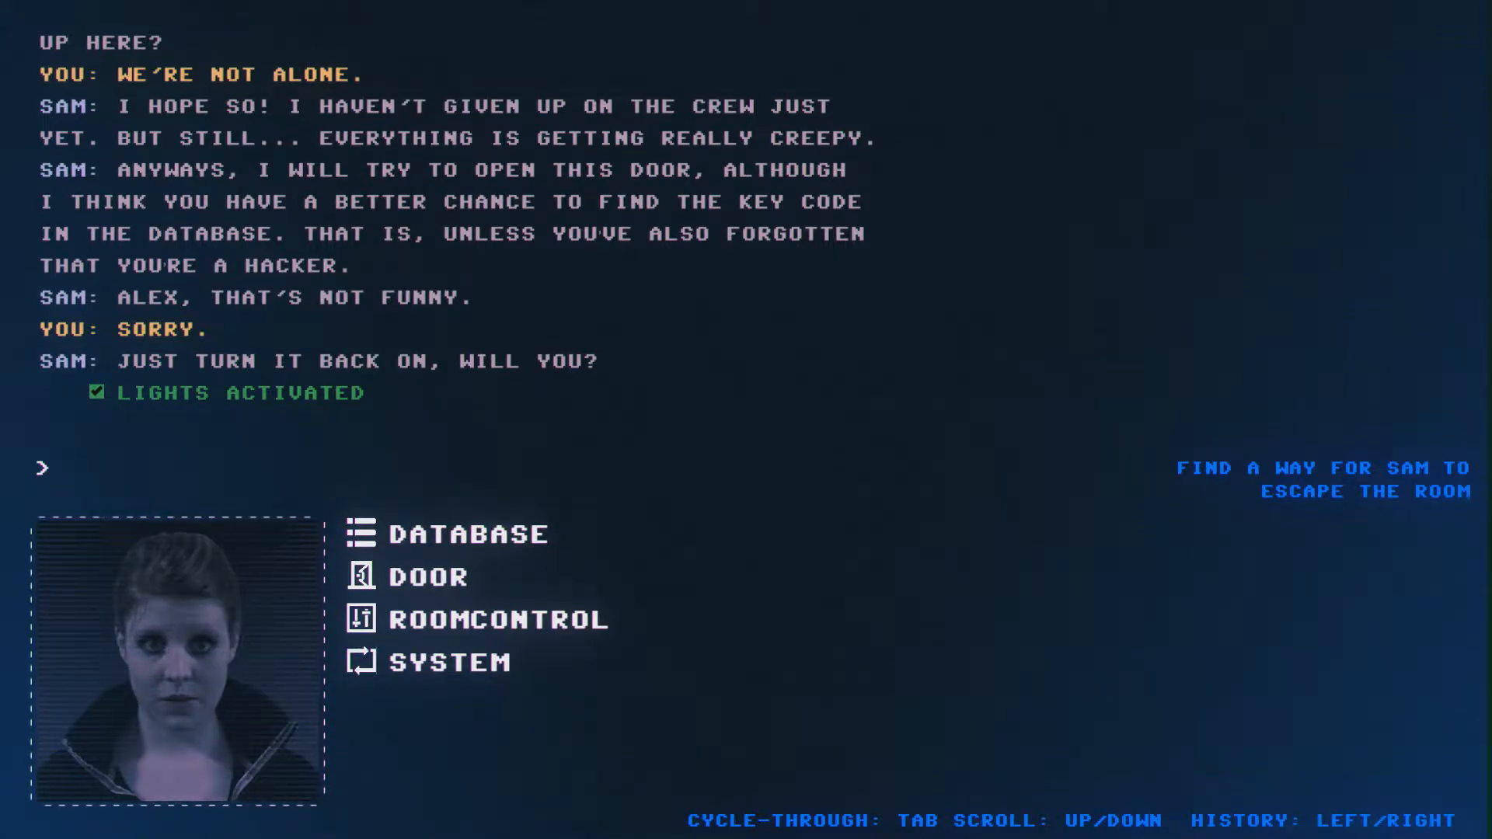
- Search the database for ID 8675309, returning not found or insufficient security
{"action": "left_click", "coordinate": [467, 533]}
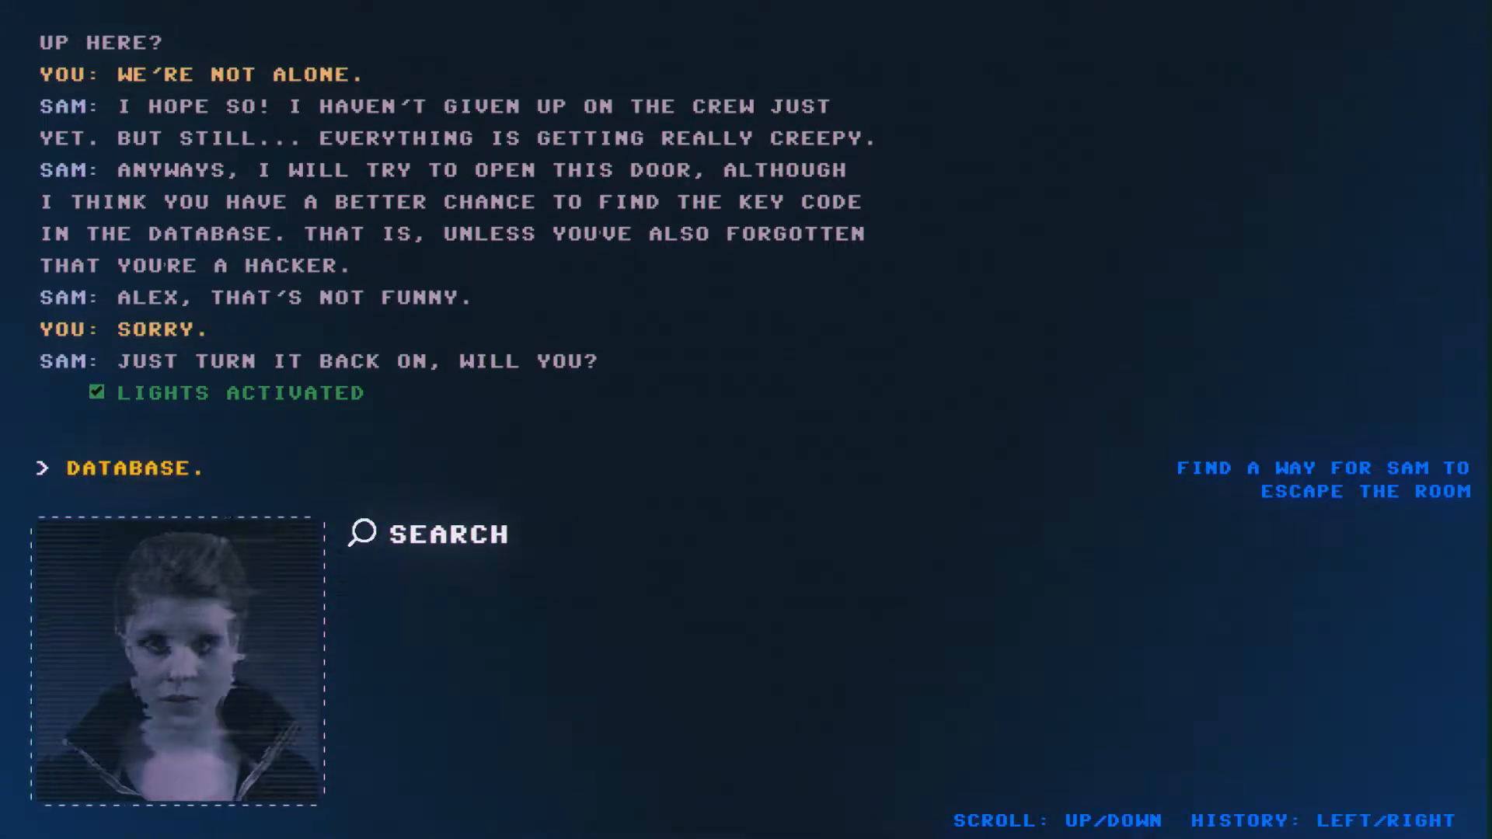
{"action": "left_click", "coordinate": [124, 467]}
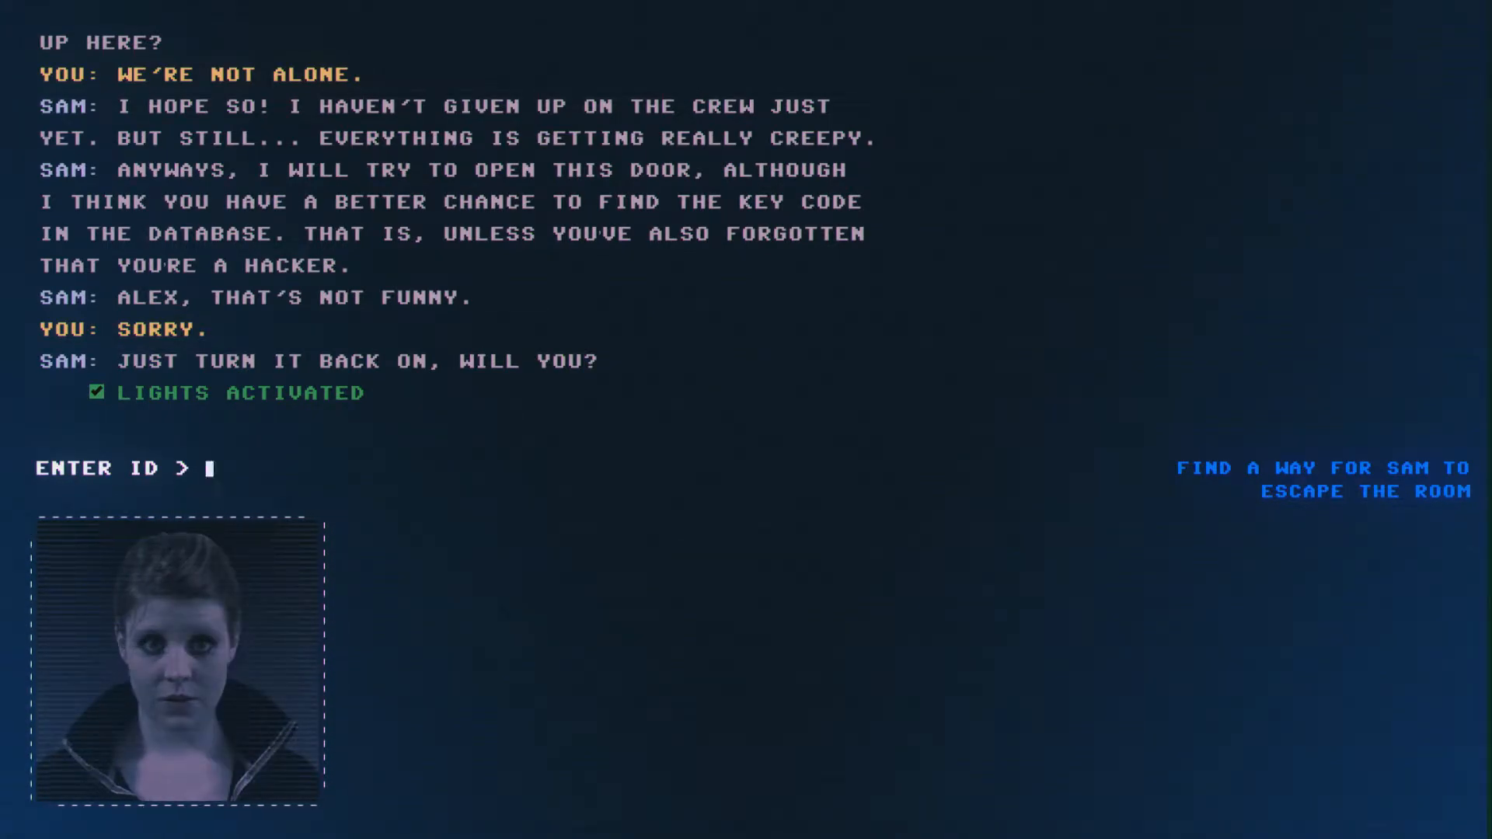
{"action": "type", "text": "86"}
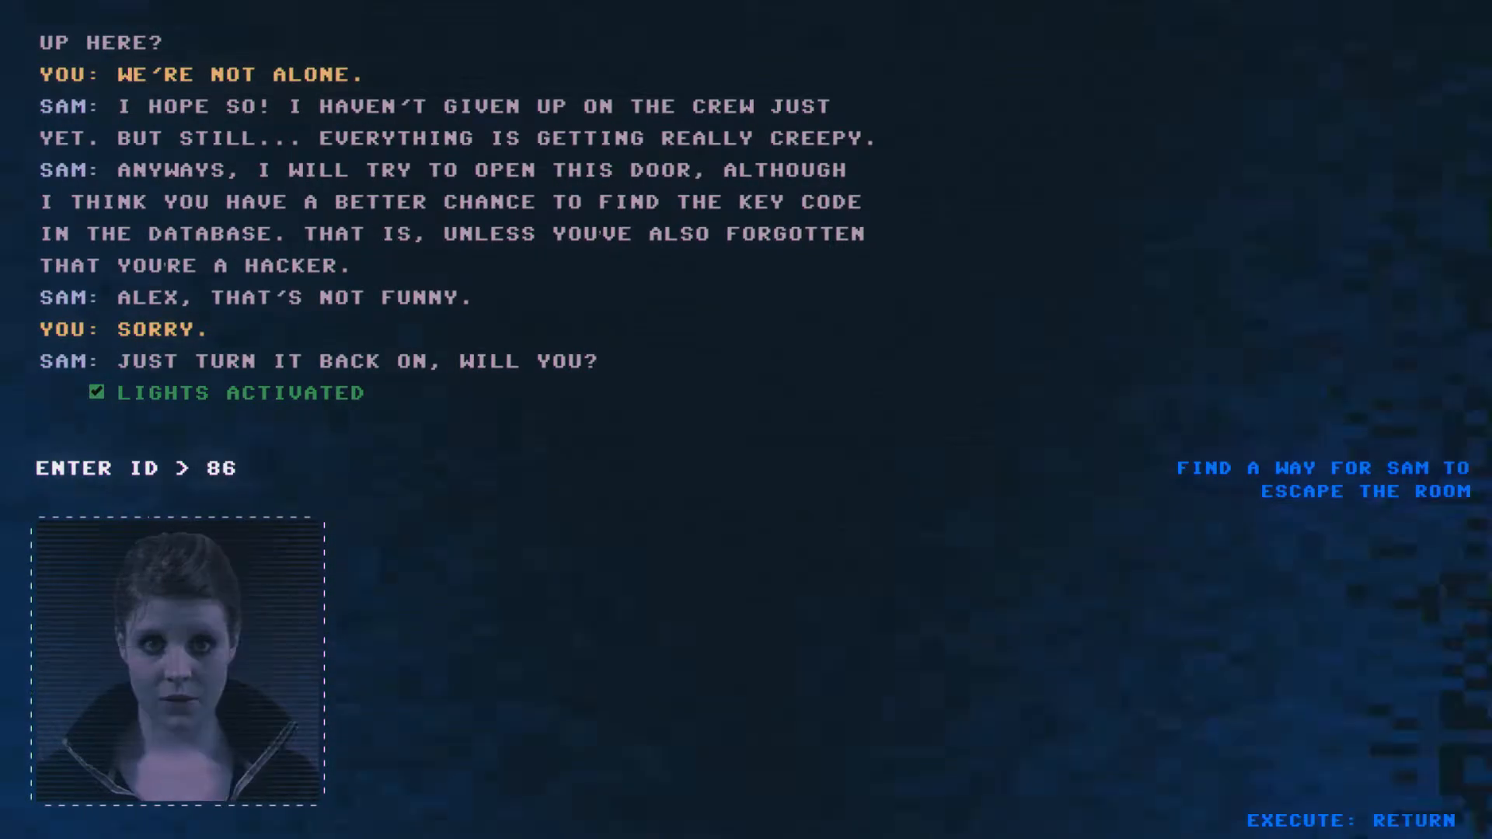
{"action": "type", "text": "75309"}
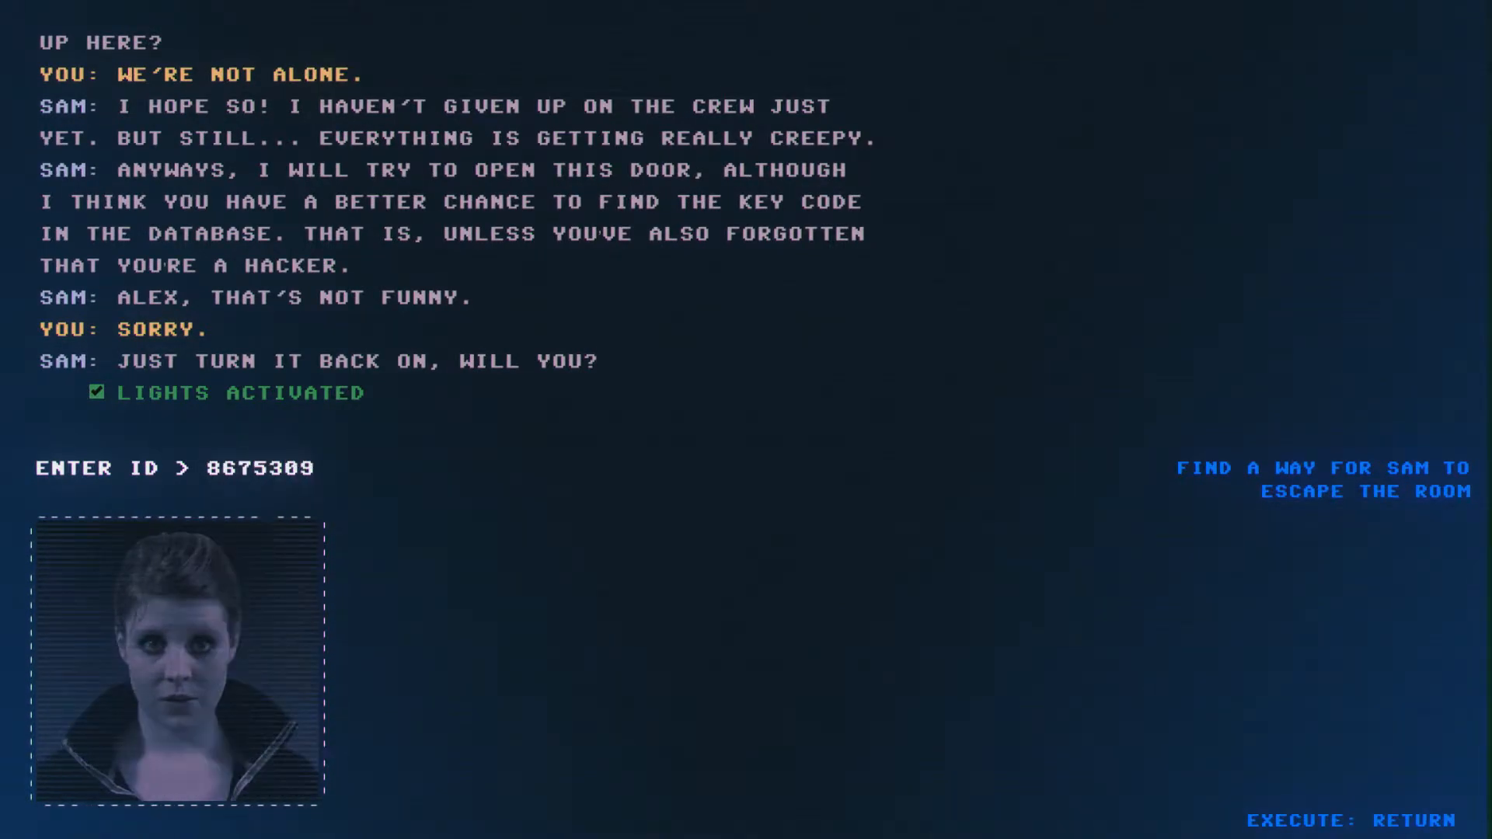
{"action": "key", "text": "Return"}
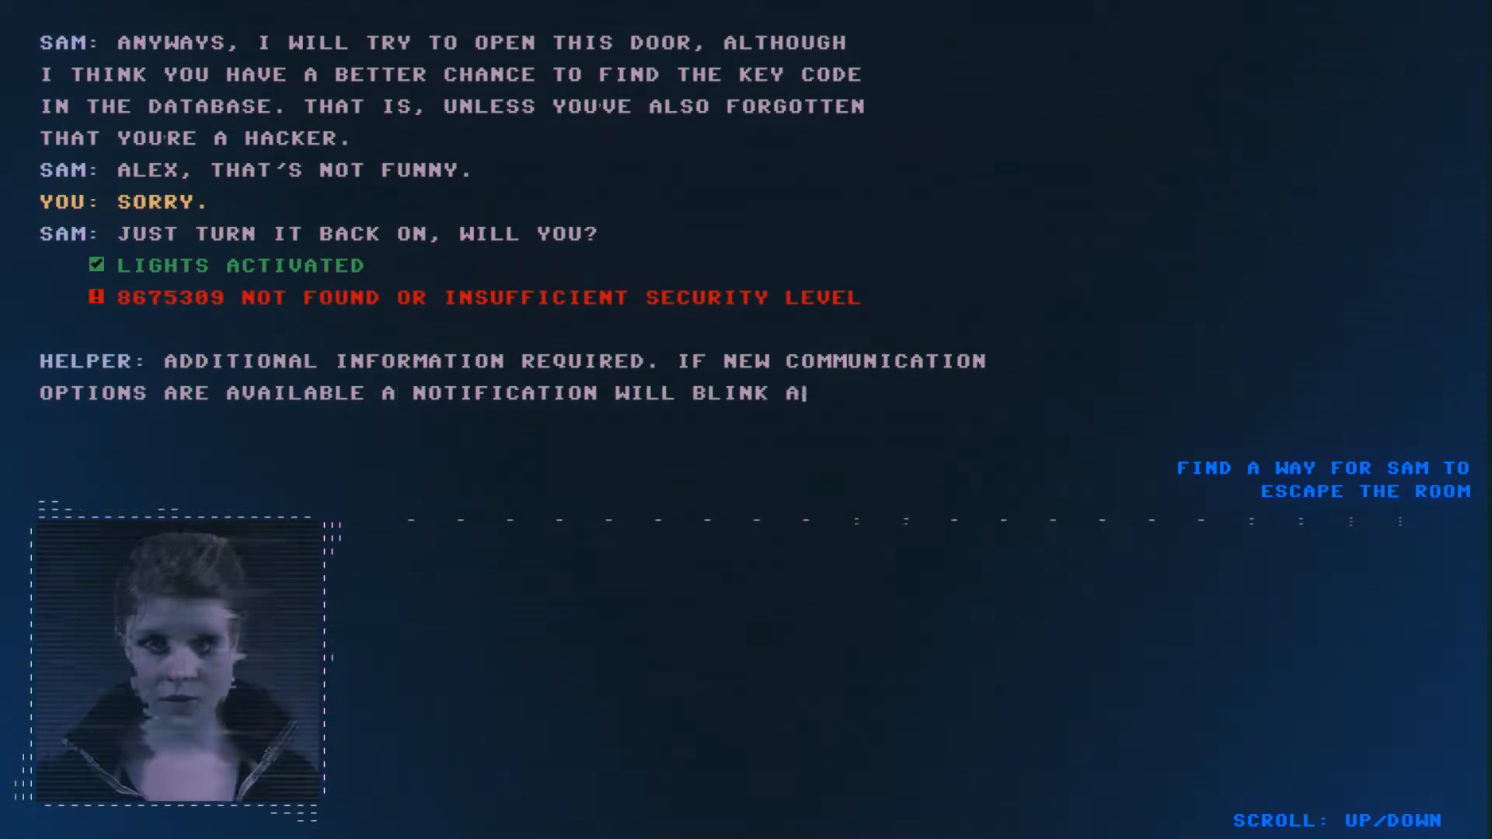
- Scroll through the helper's communication-mode tip until the door-ID option appears
{"action": "scroll", "scroll_direction": "down", "scroll_amount": 3}
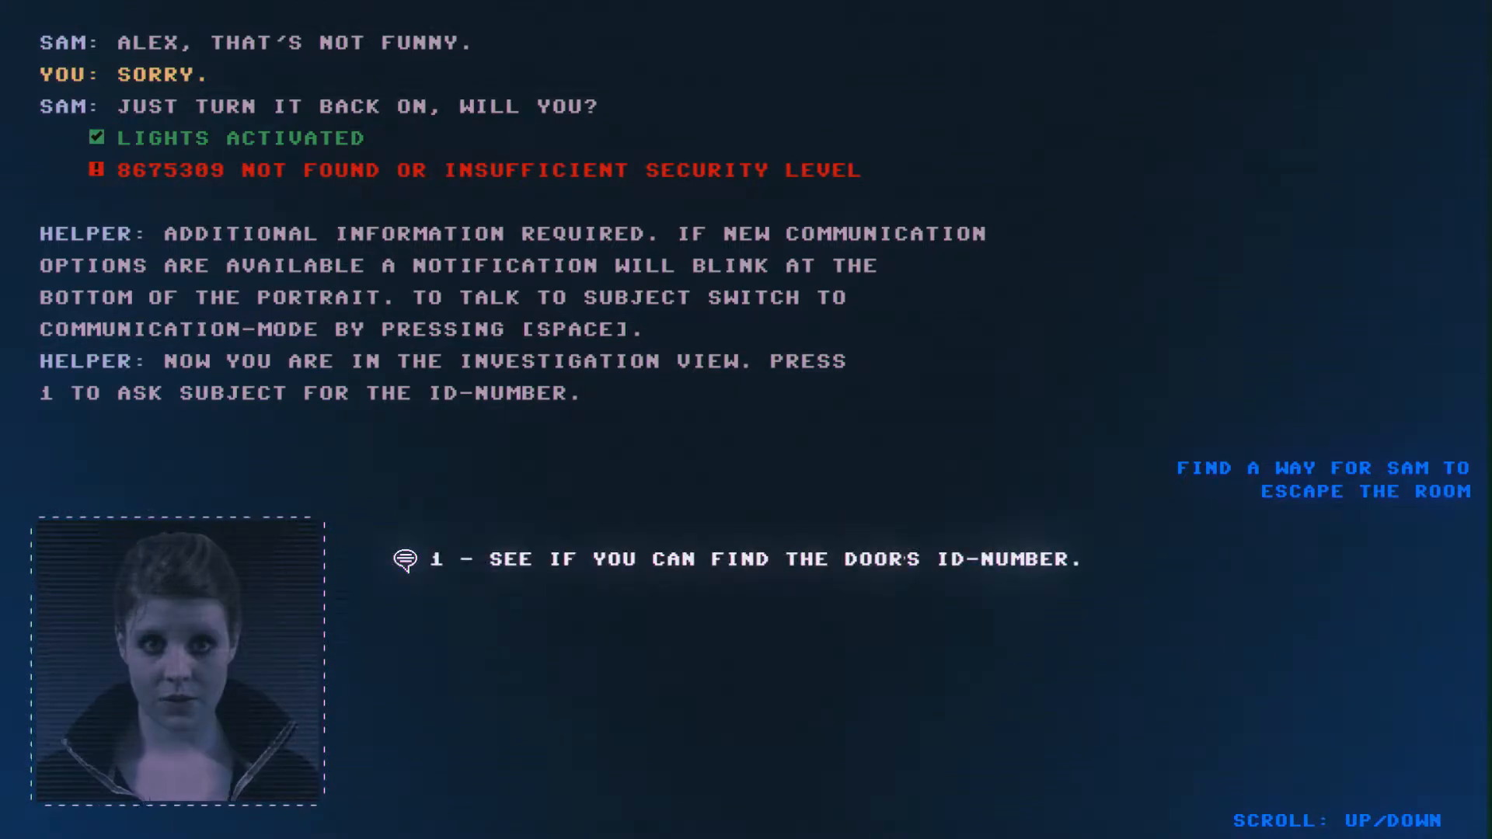
- Get door ID 016 from Sam and look it up, revealing override code SQPYQ
{"action": "key", "text": "1"}
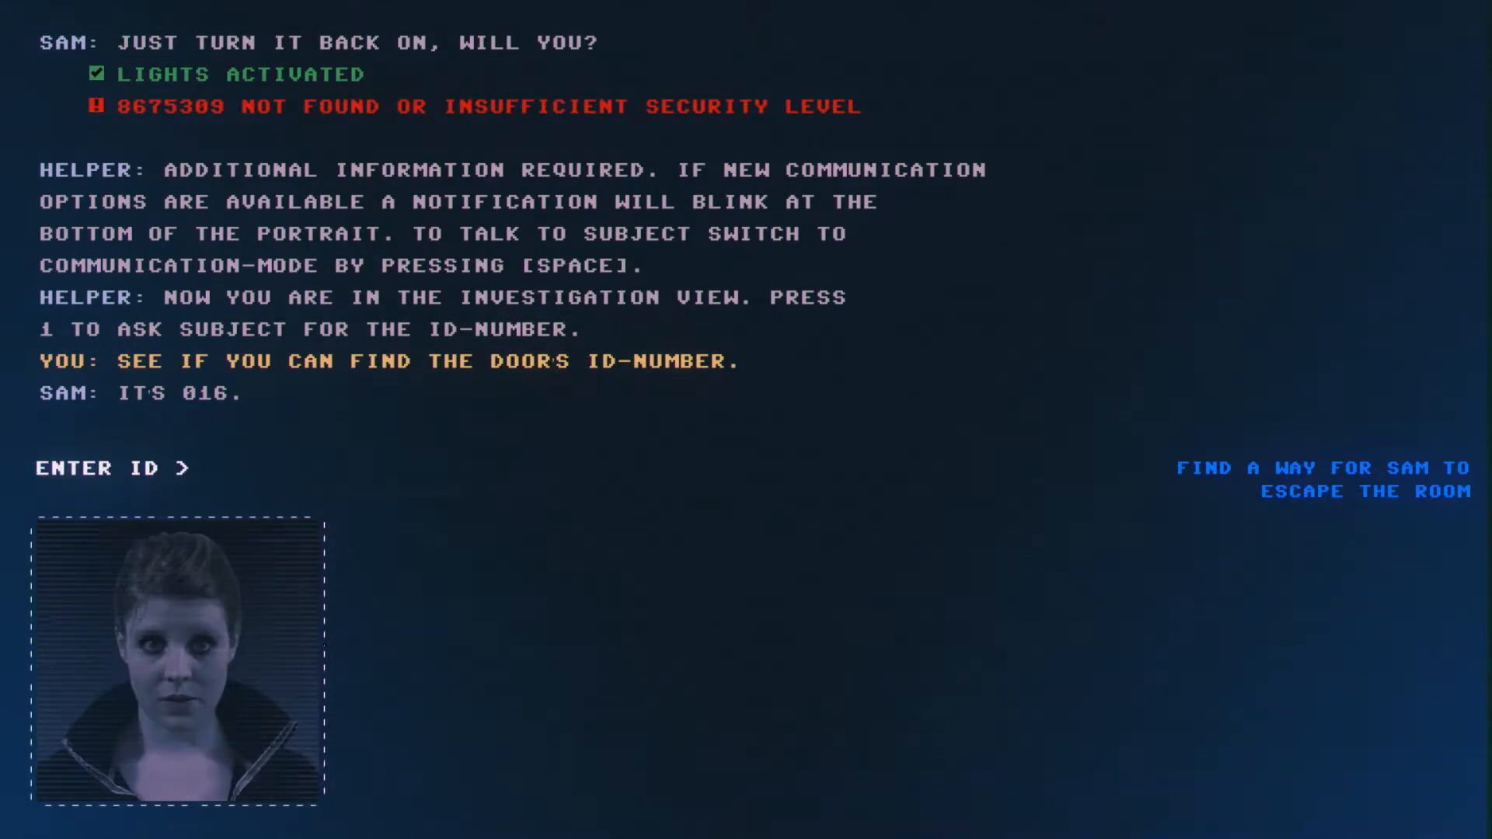
{"action": "type", "text": "01"}
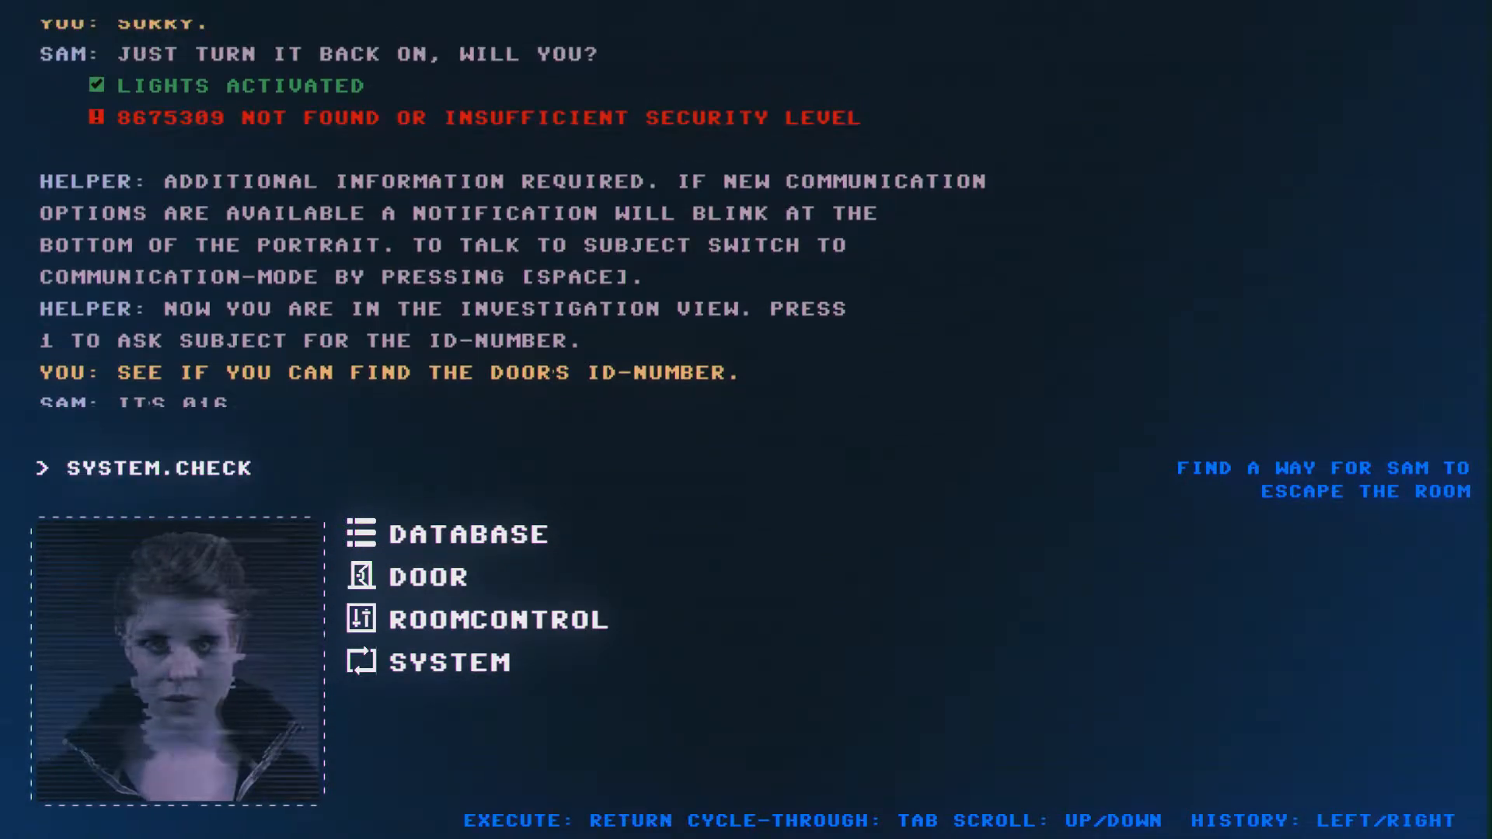
{"action": "key", "text": "return"}
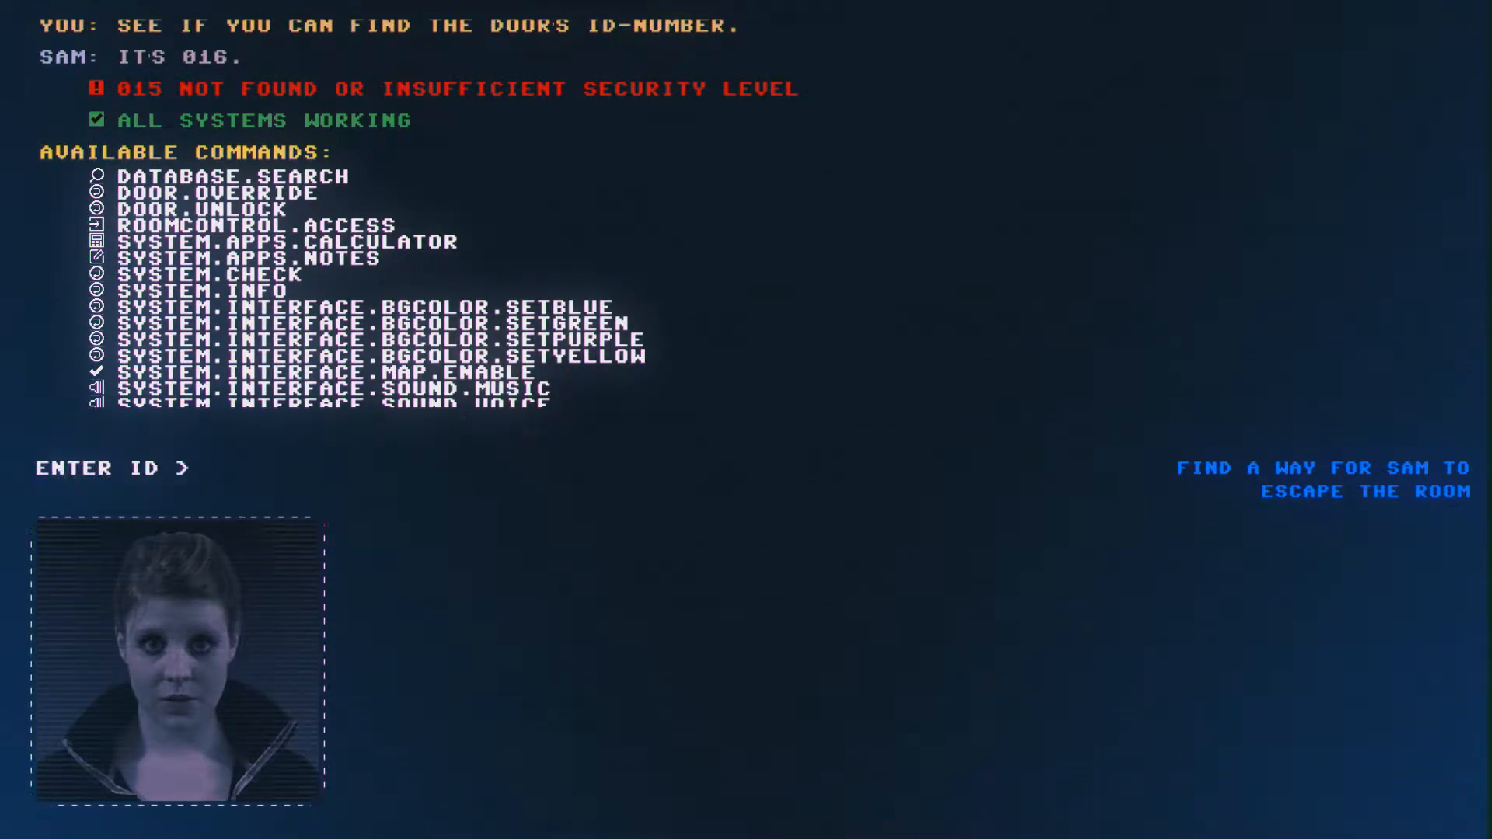
{"action": "type", "text": "016"}
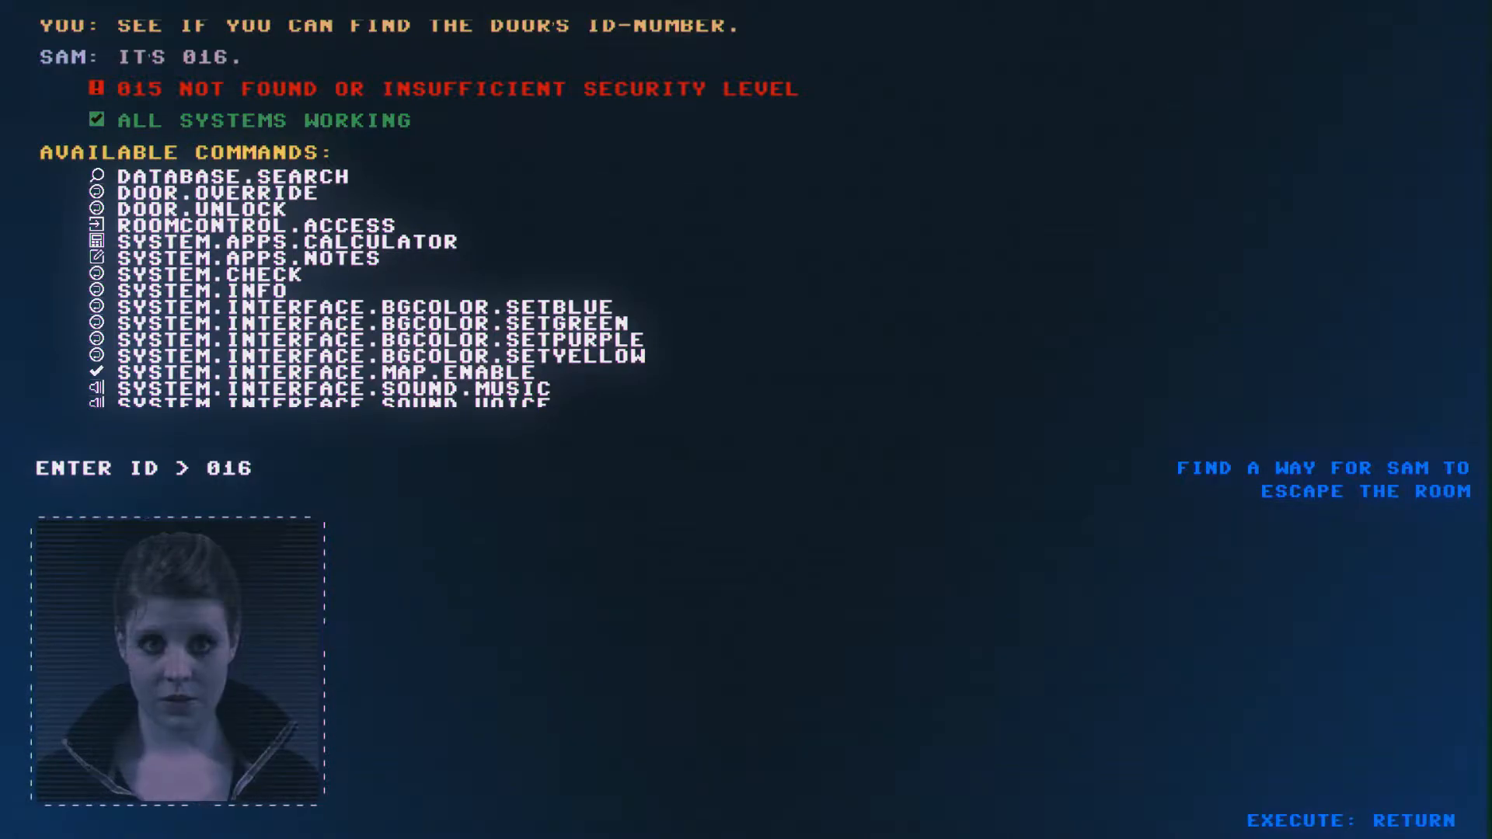
{"action": "key", "text": "Return"}
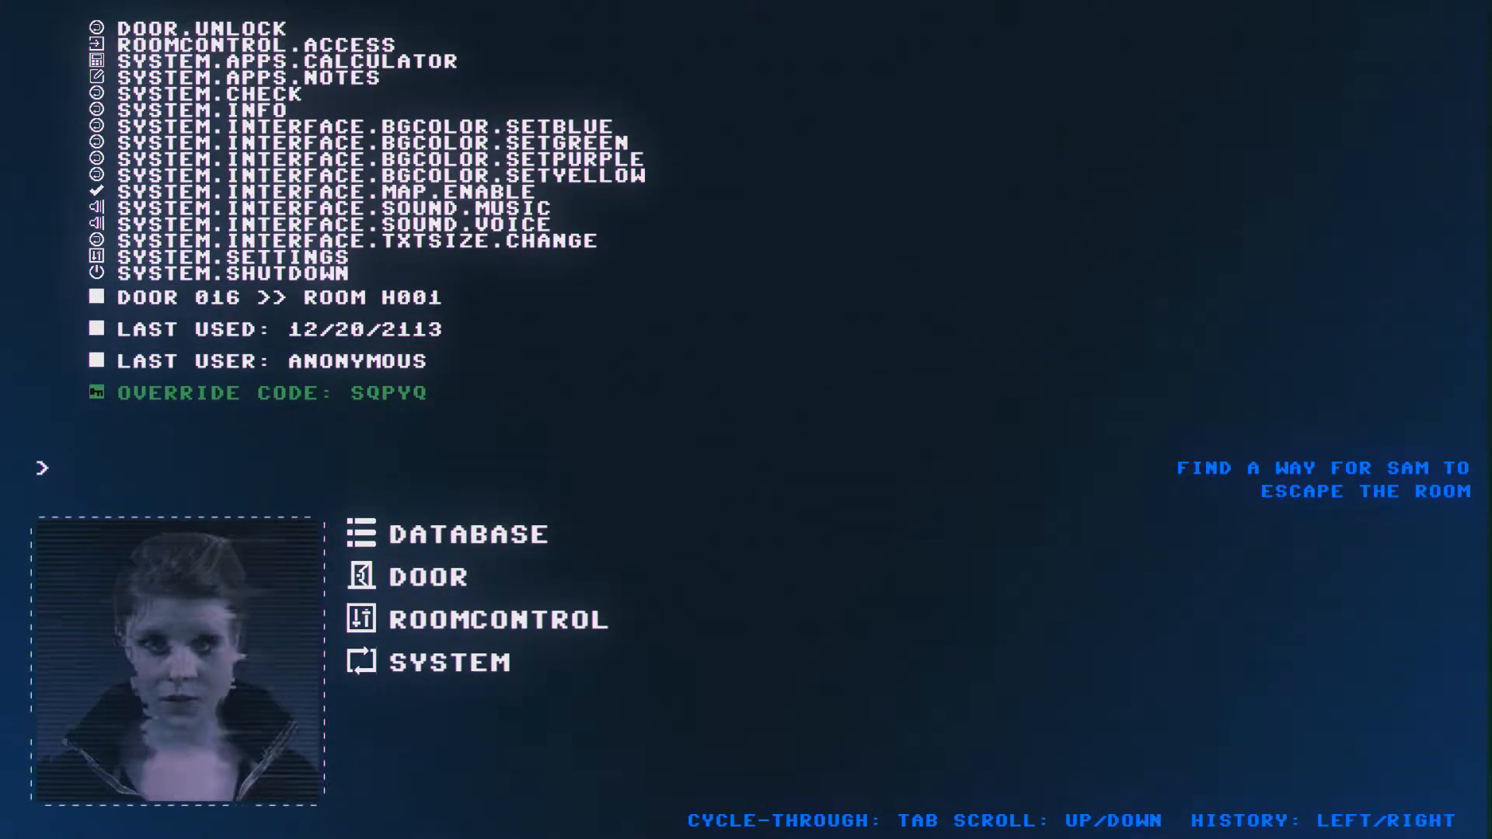
- Run DOOR > OVERRIDE so the log reports 'Door 016 override complete'
{"action": "left_click", "coordinate": [447, 533]}
{"action": "type", "text": "D"}
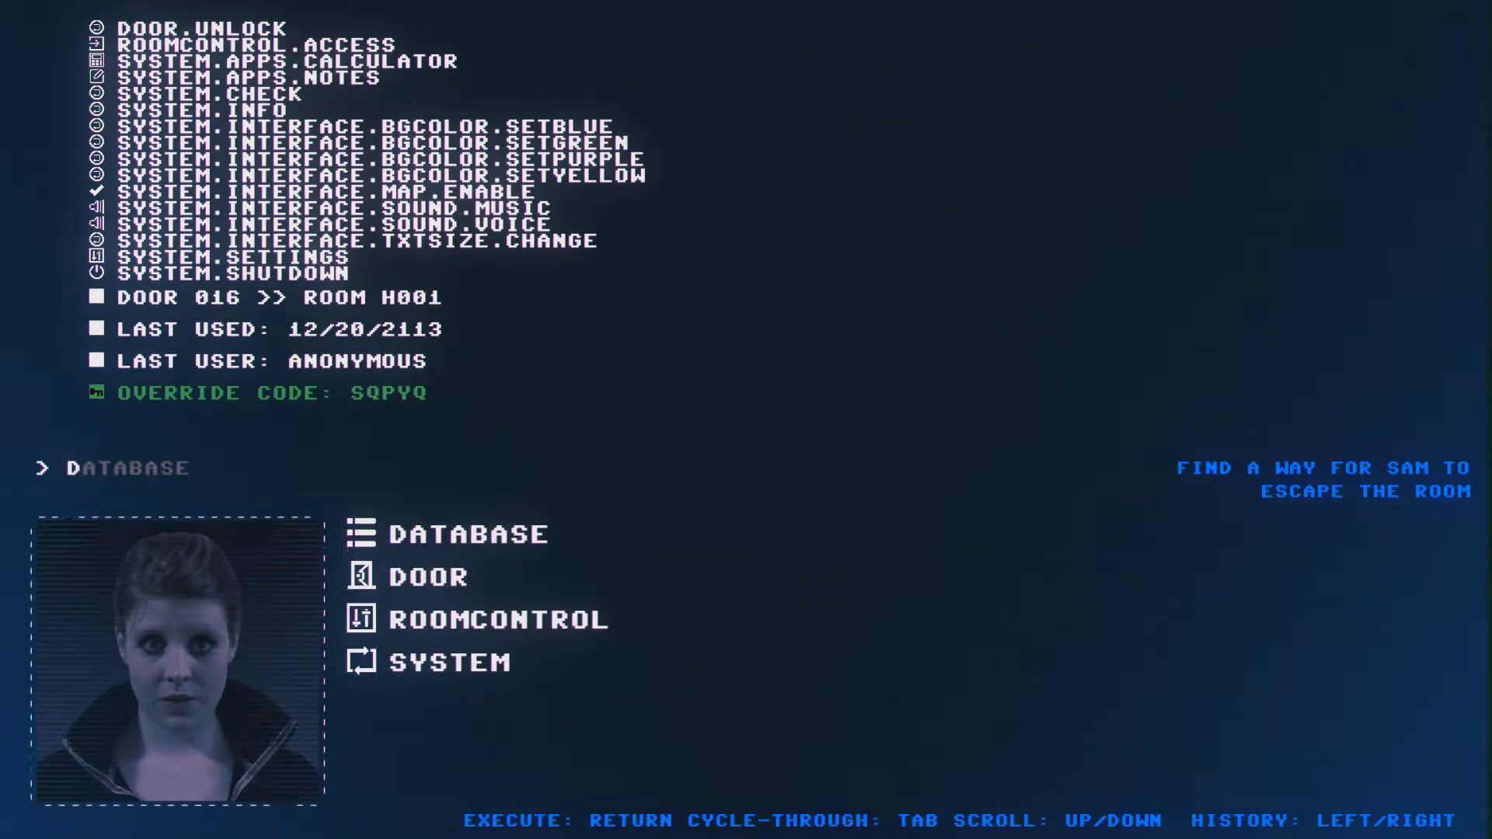
{"action": "left_click", "coordinate": [416, 576]}
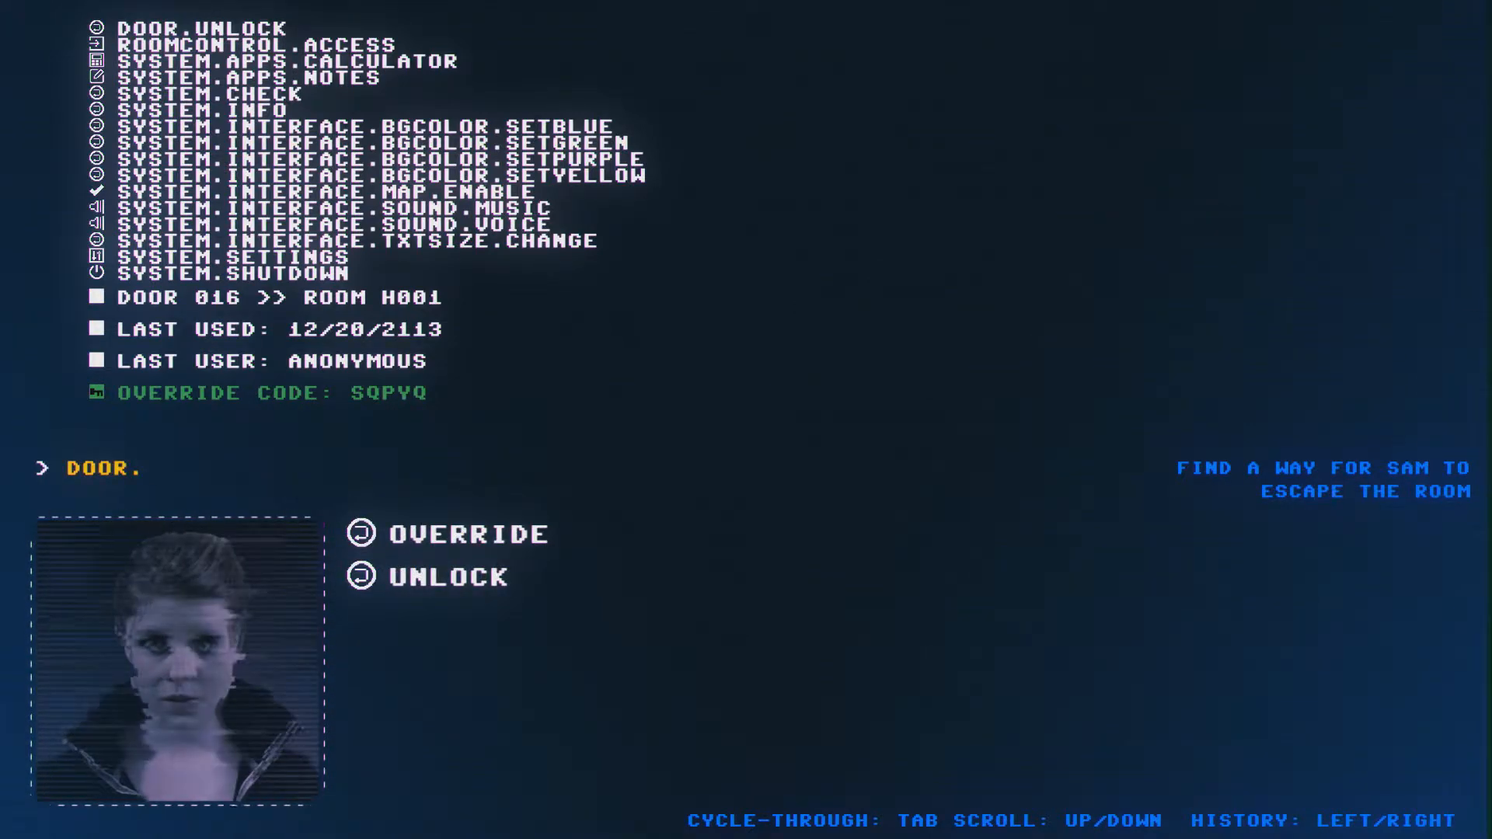
{"action": "left_click", "coordinate": [478, 534]}
{"action": "type", "text": "R"}
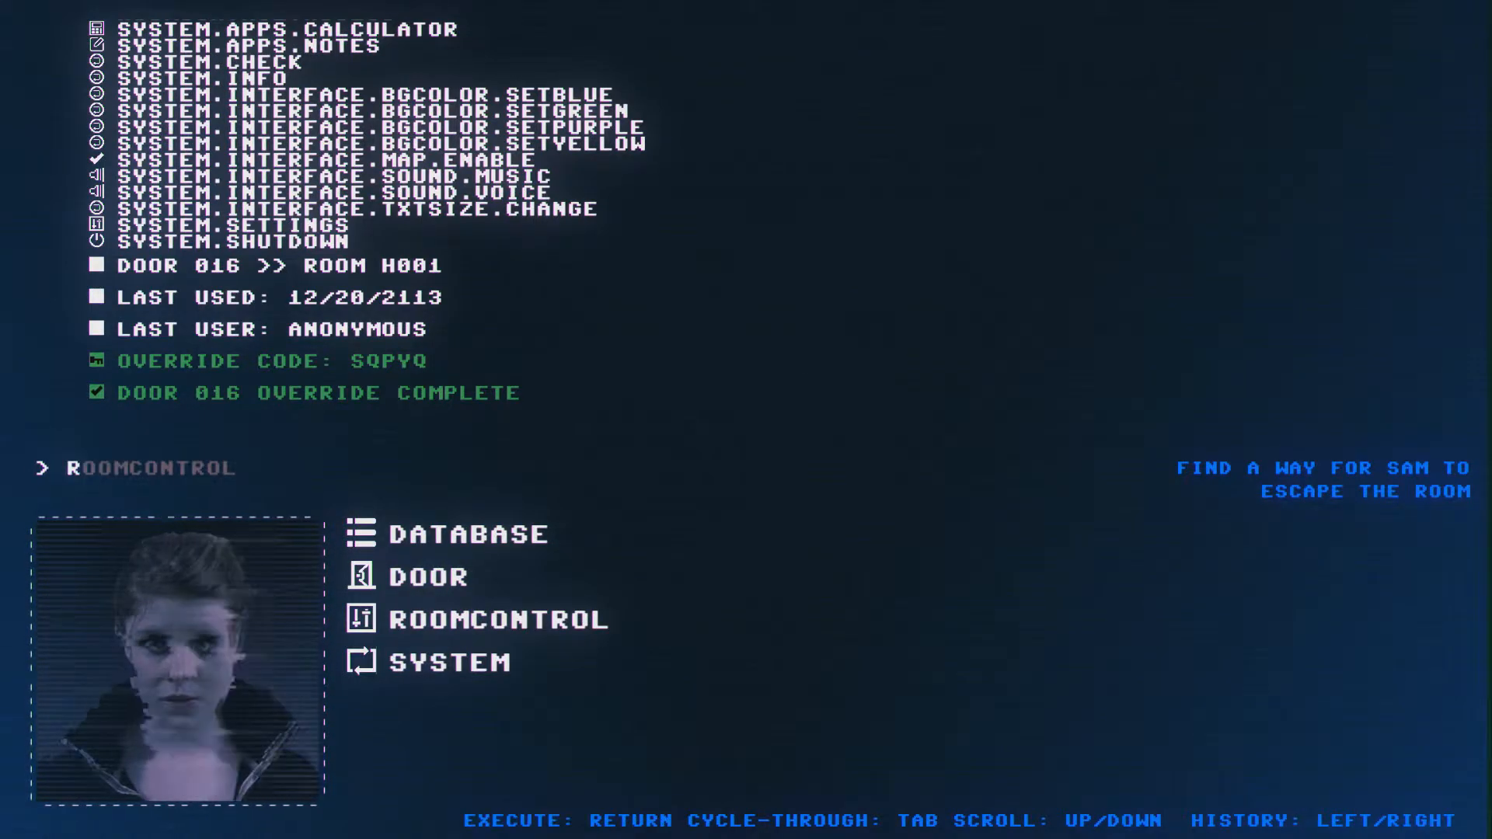
{"action": "key", "text": "Tab"}
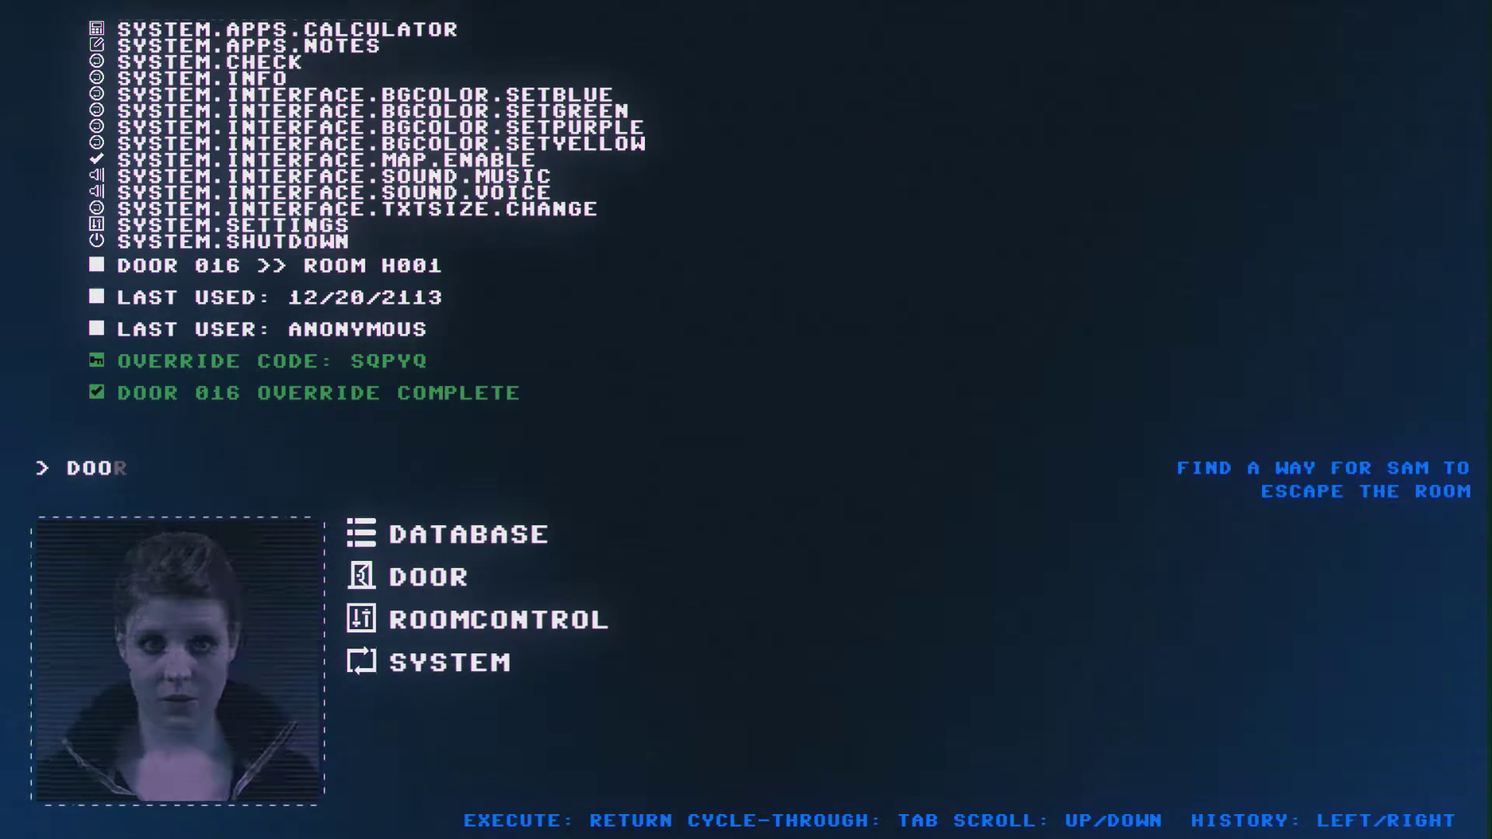
- Ask Sam 'Can you get past it?' and read her replies until the map mission appears
{"action": "left_click", "coordinate": [414, 576]}
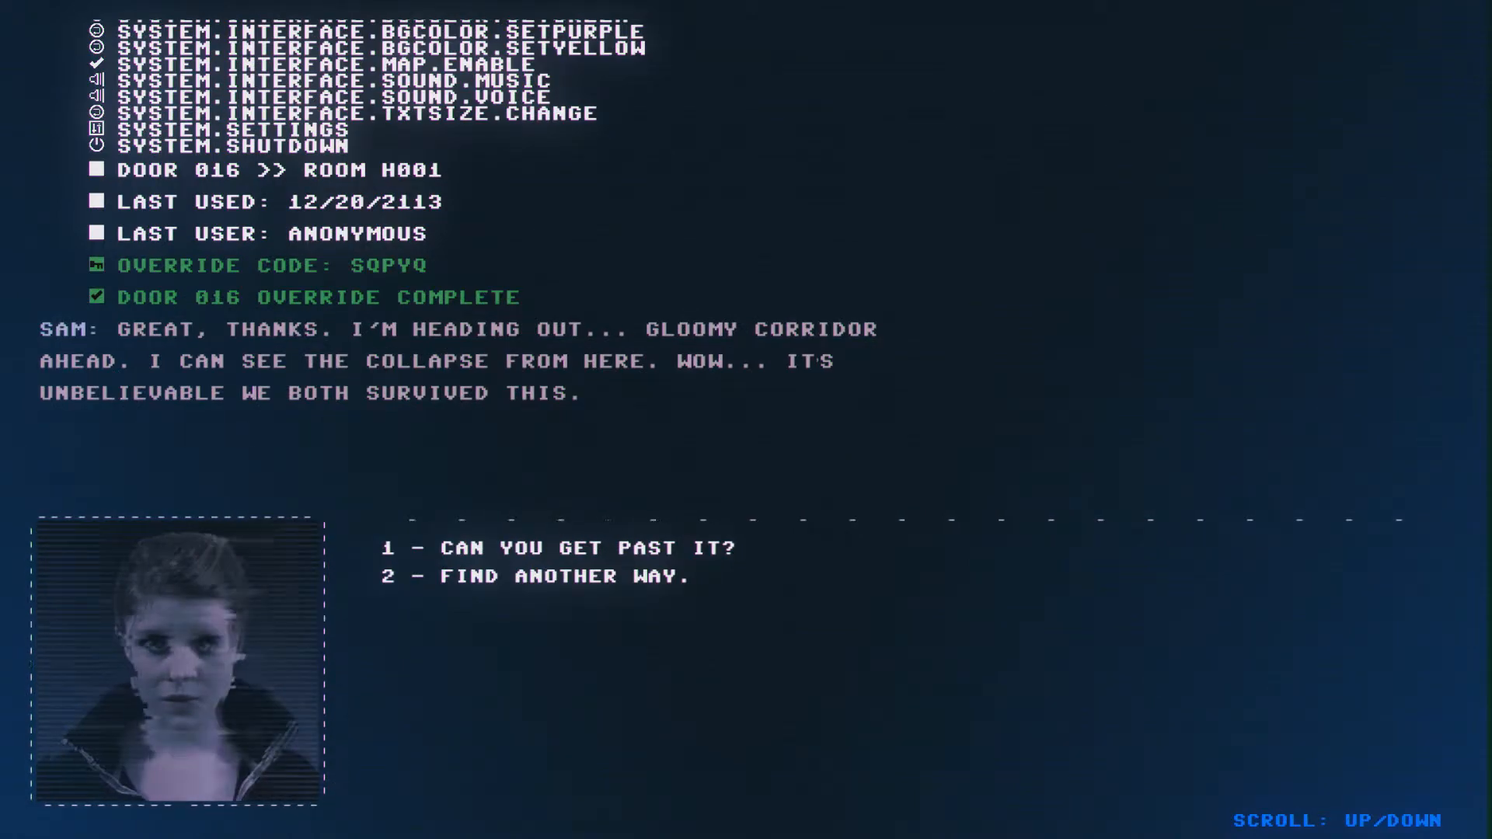
{"action": "left_click", "coordinate": [554, 547]}
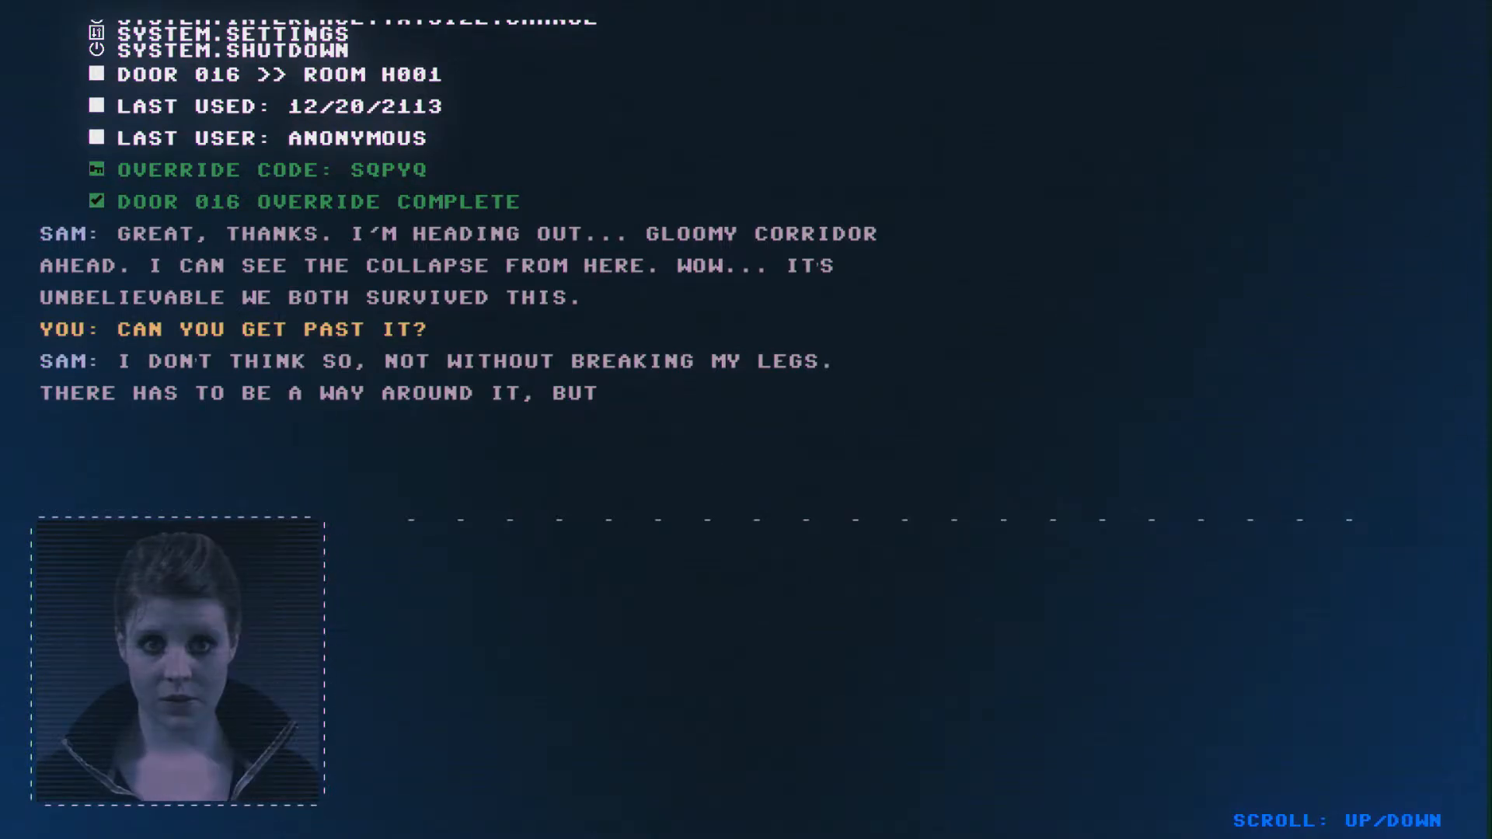
{"action": "scroll", "scroll_direction": "down", "scroll_amount": 3}
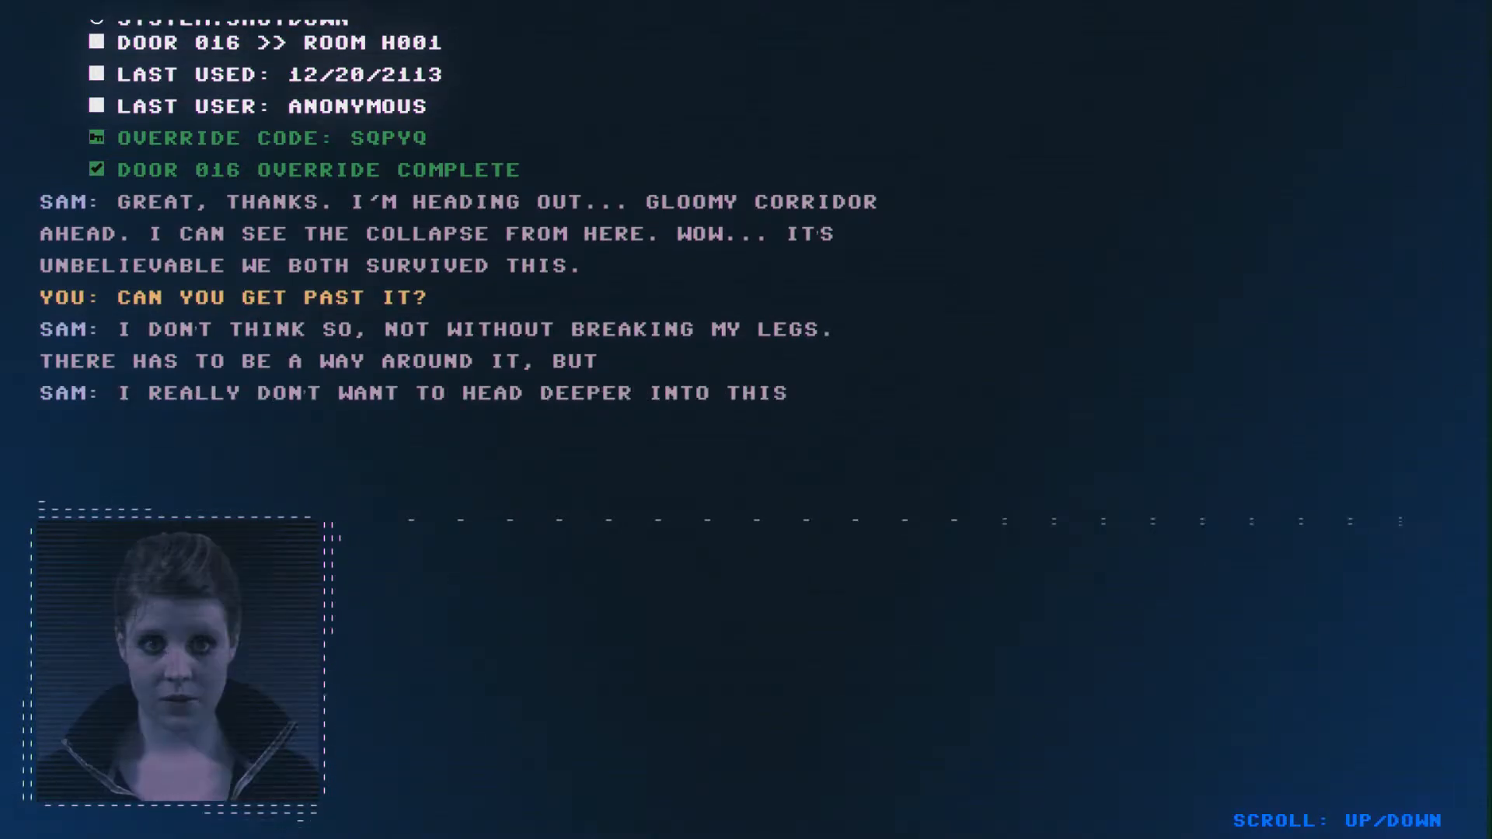
{"action": "scroll", "scroll_direction": "down", "scroll_amount": 3}
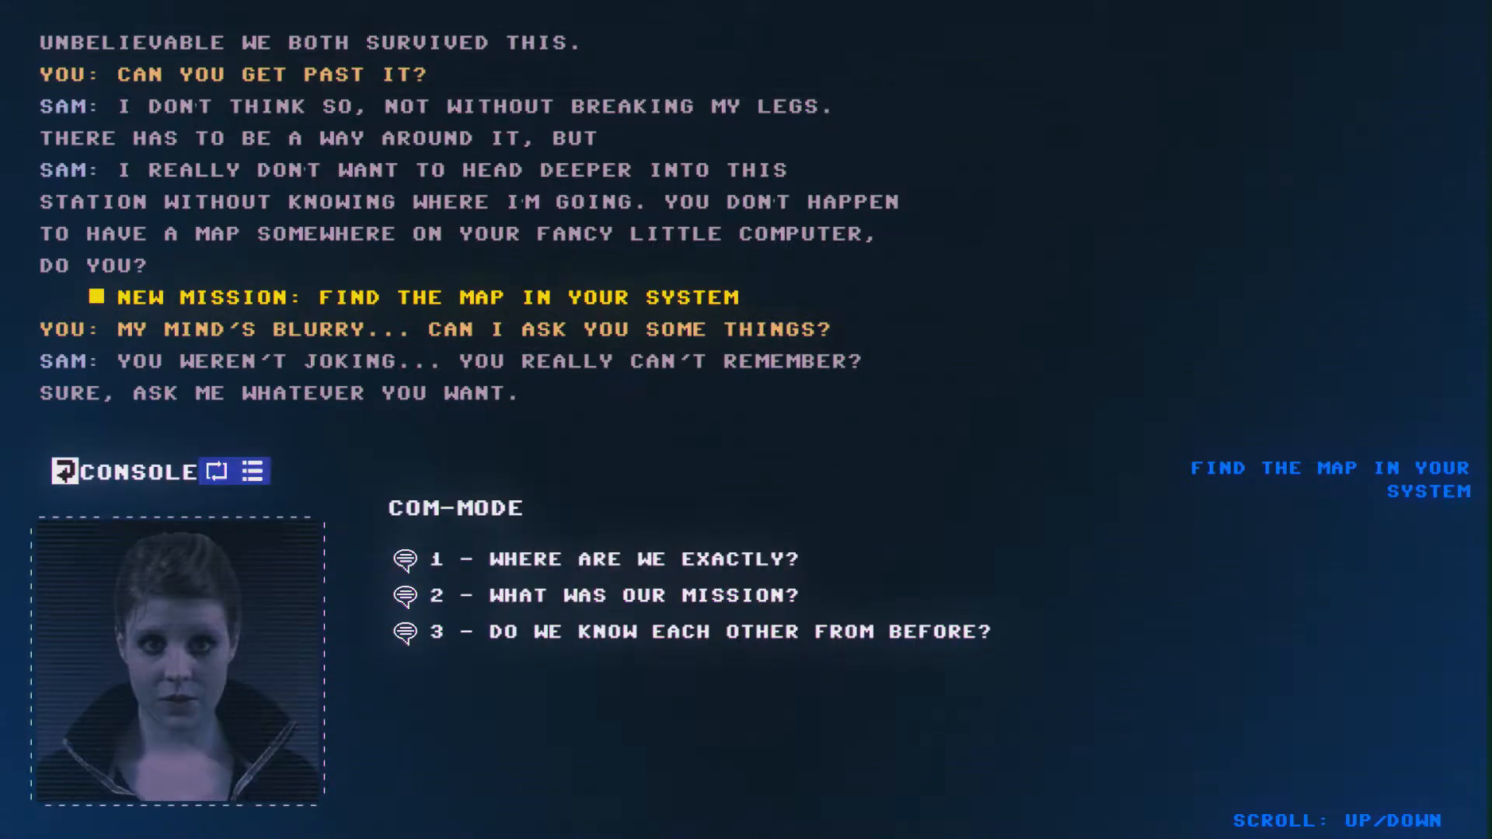
- Ask Sam where you are and what the mission was
{"action": "left_click", "coordinate": [619, 559]}
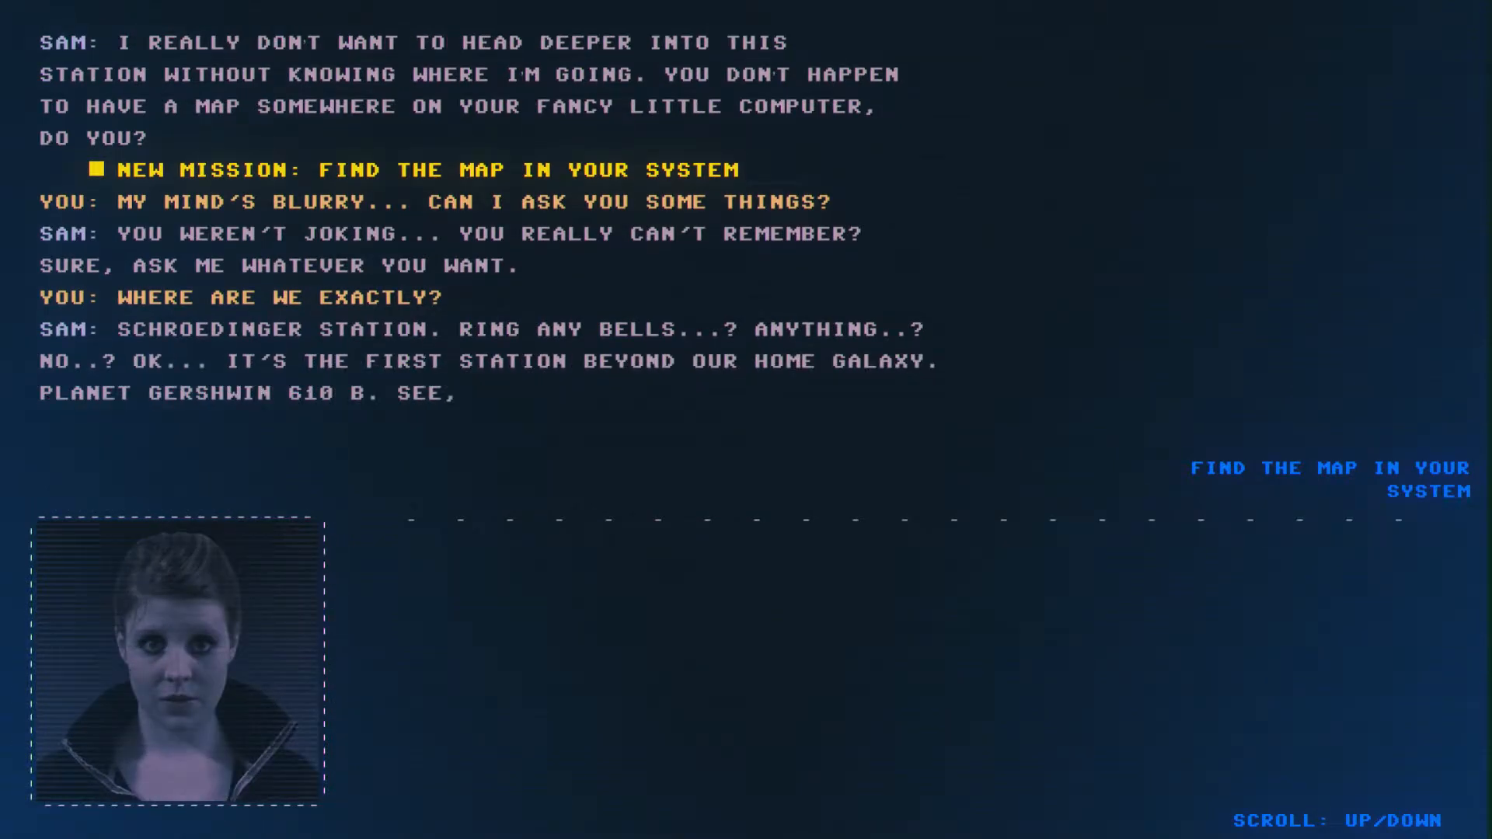
{"action": "scroll", "scroll_direction": "down", "scroll_amount": 3}
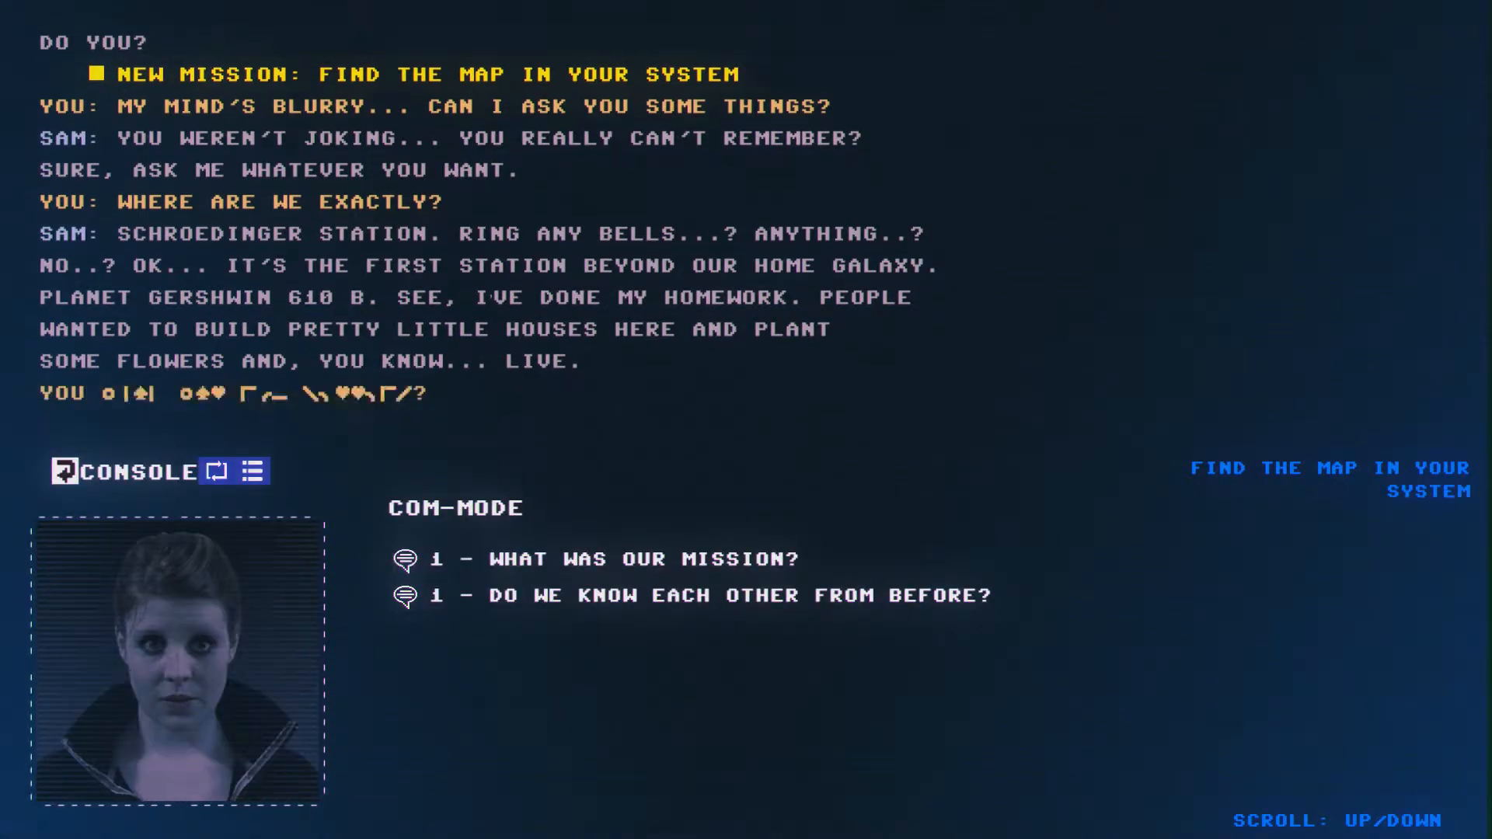
{"action": "left_click", "coordinate": [619, 559]}
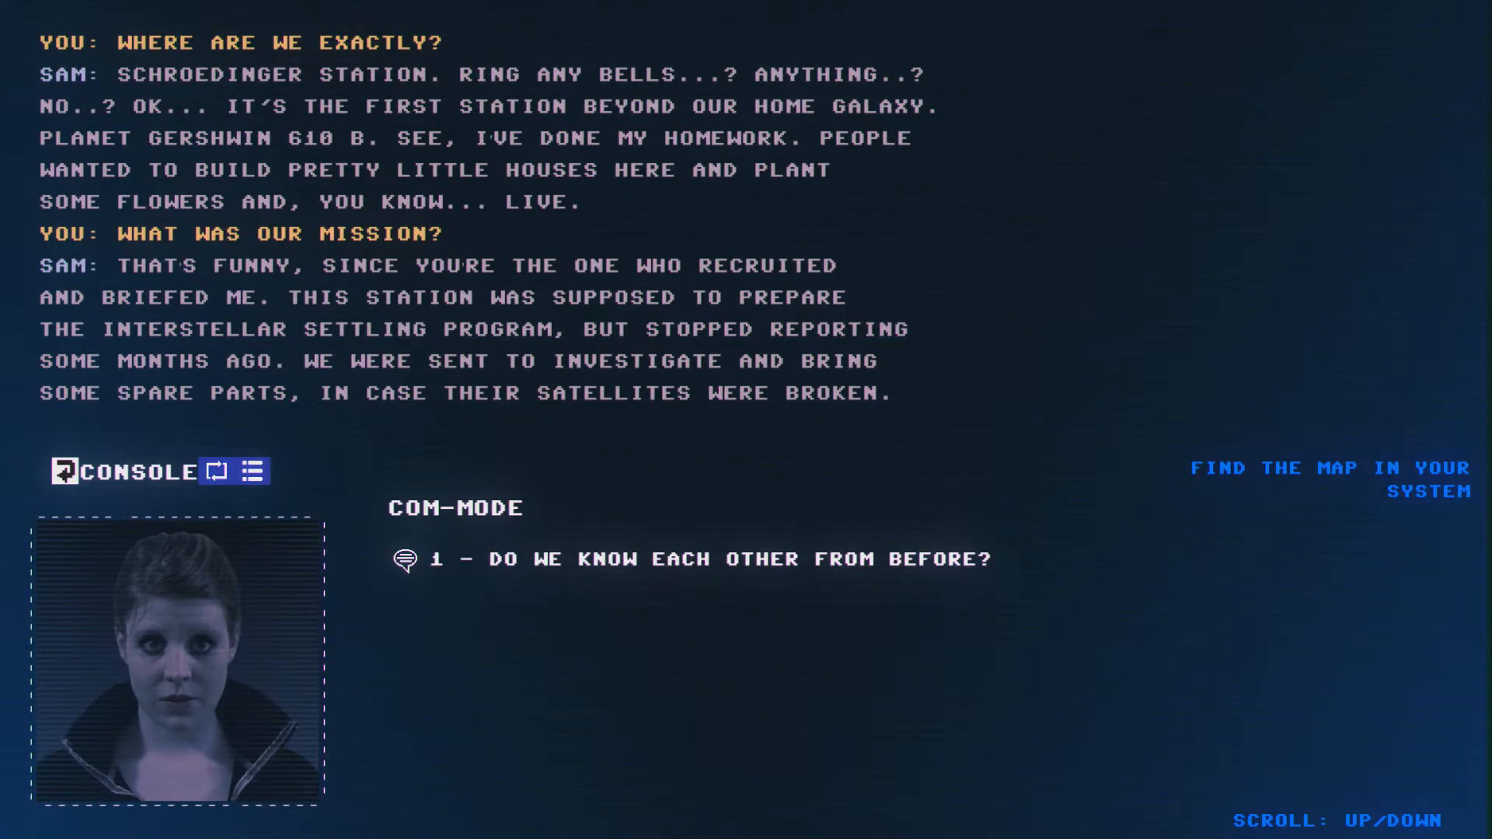
- Ask Sam whether you knew each other and how much money she owes
{"action": "left_click", "coordinate": [696, 559]}
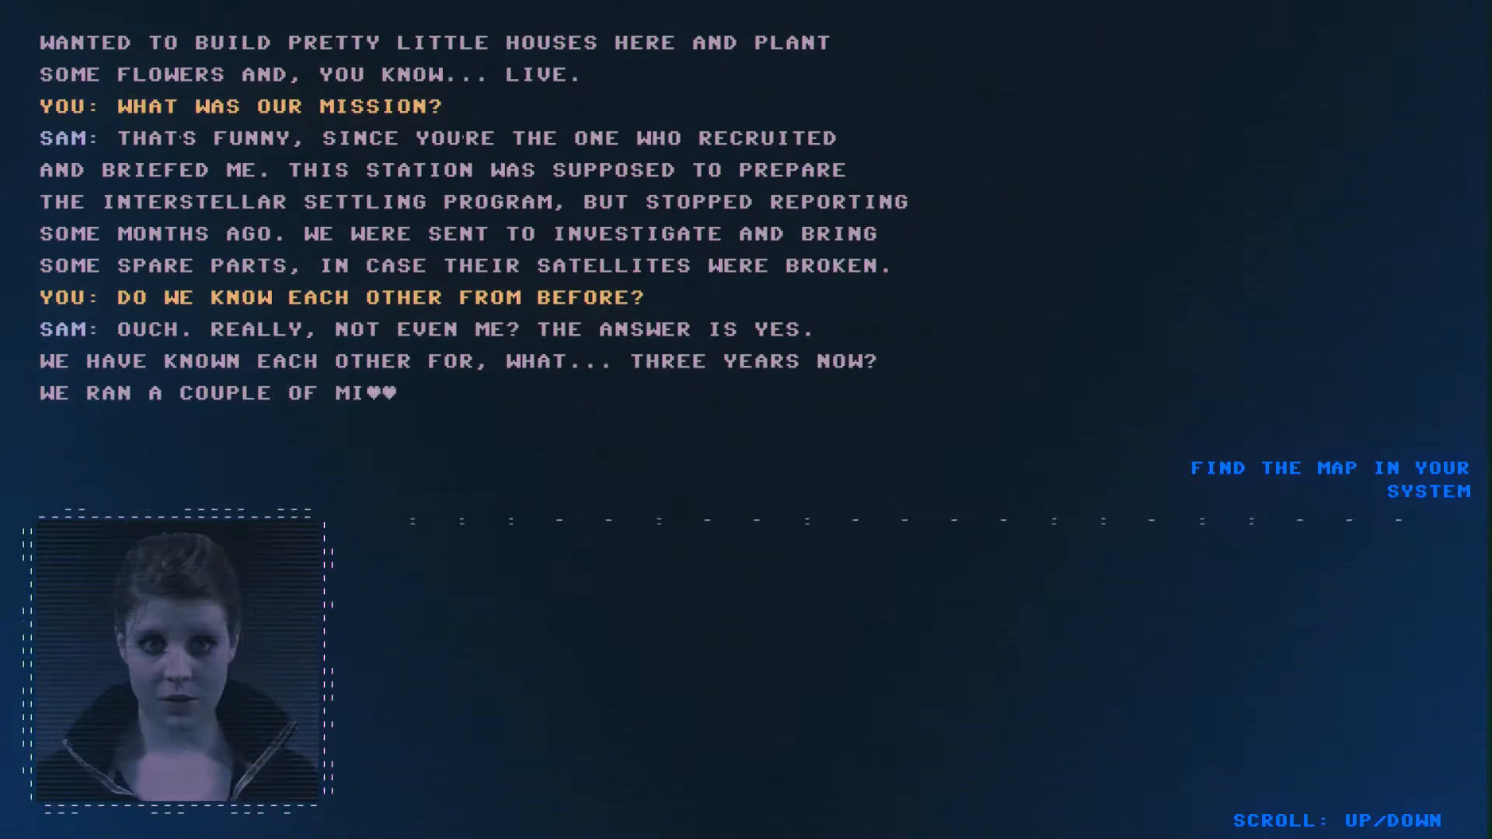
{"action": "scroll", "scroll_direction": "down", "scroll_amount": 3}
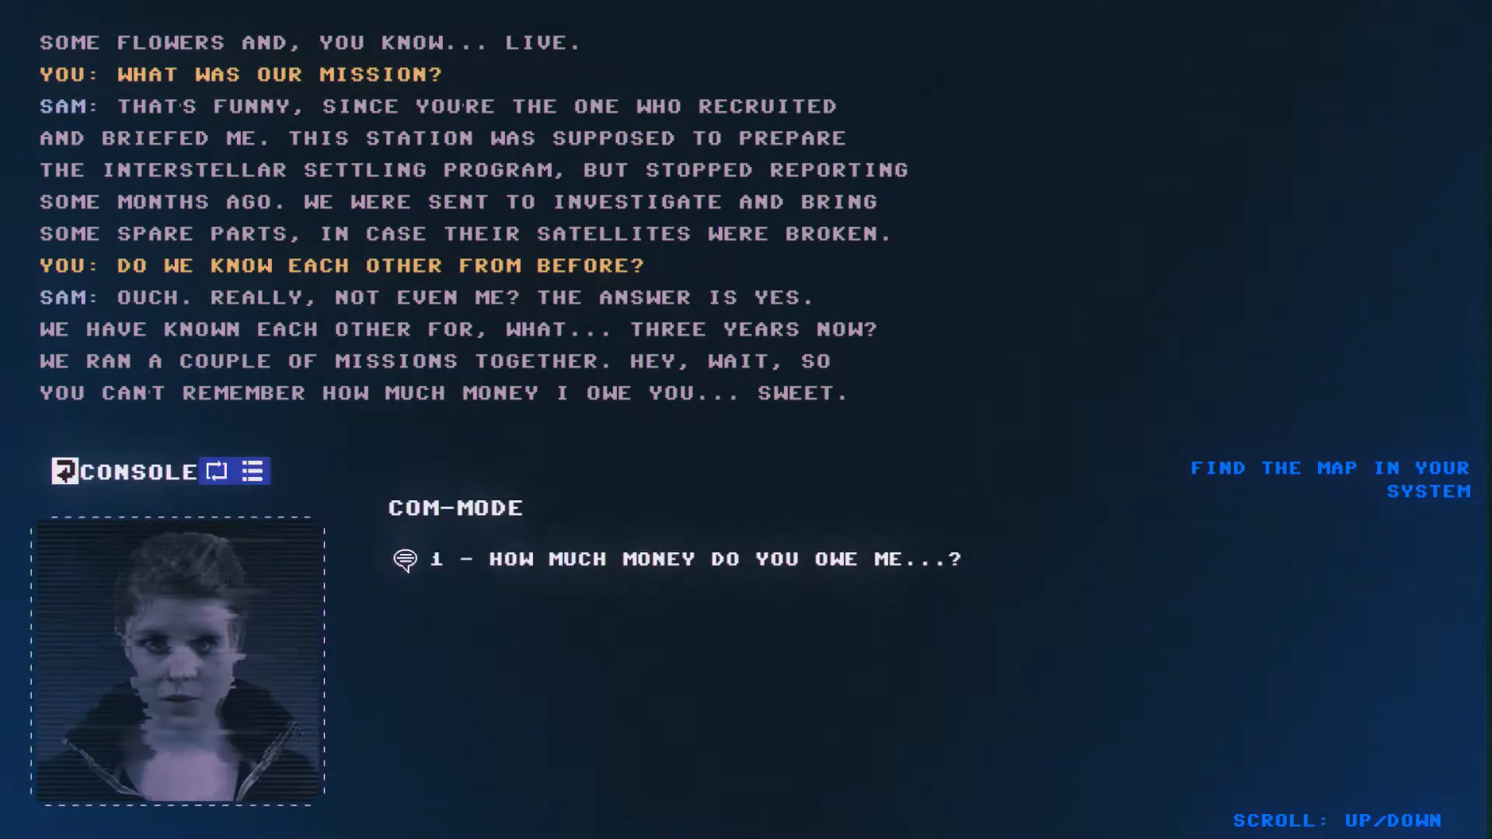
{"action": "left_click", "coordinate": [695, 559]}
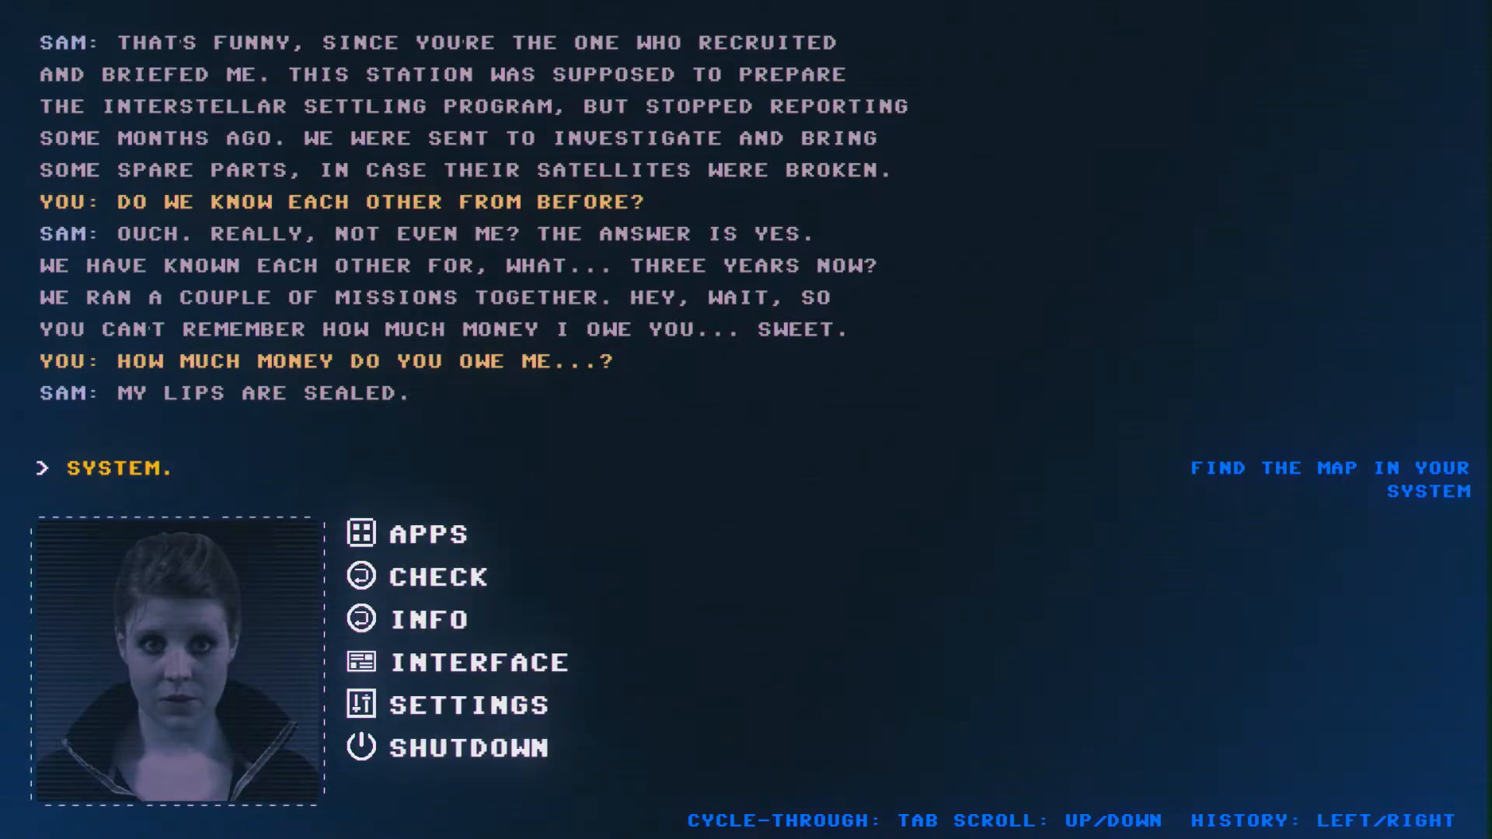
- Show the SYSTEM information and open the system's INTERFACE options
{"action": "left_click", "coordinate": [430, 533]}
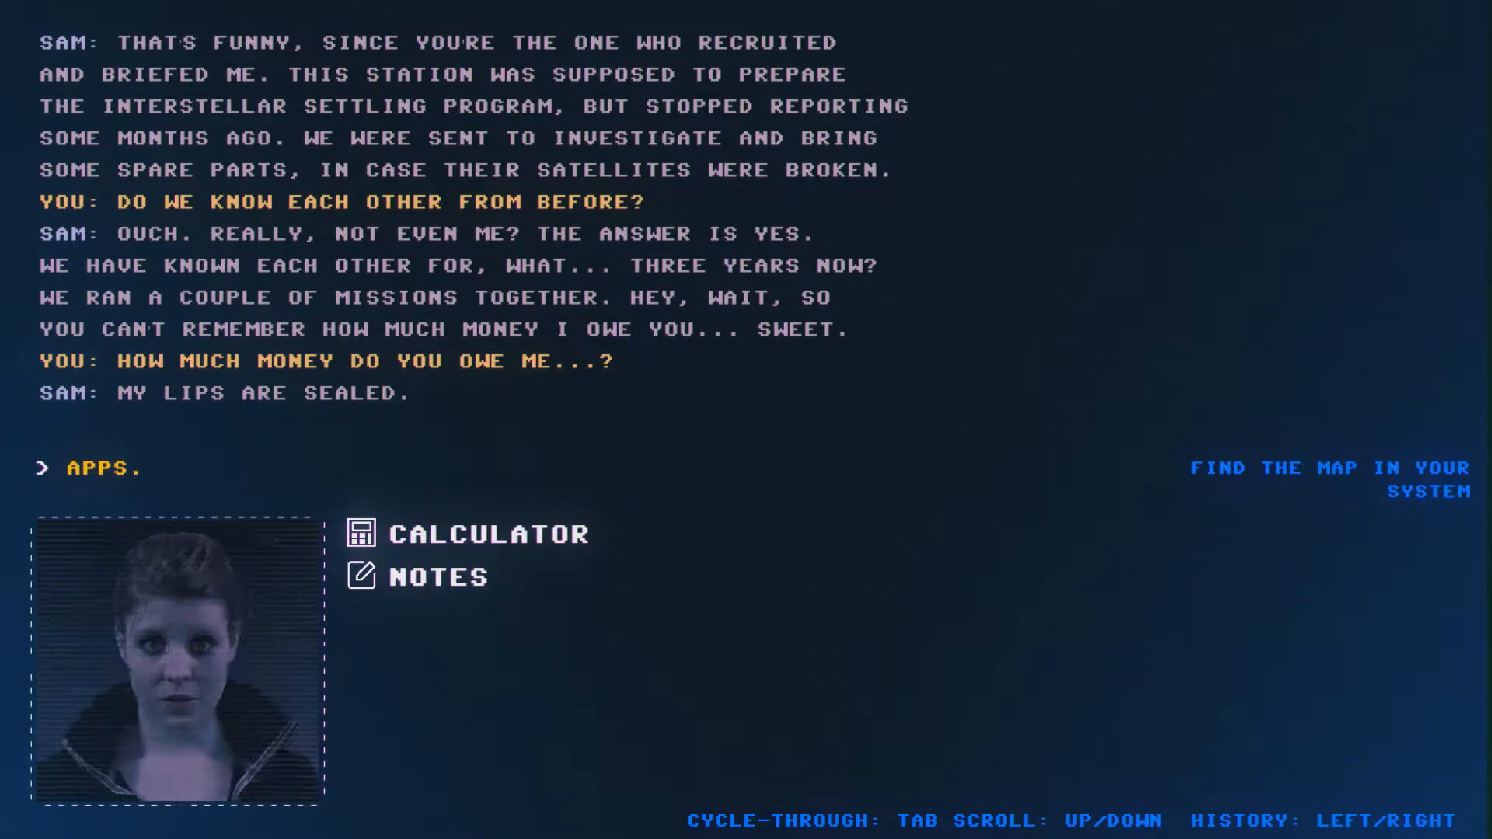
{"action": "left_click", "coordinate": [440, 576]}
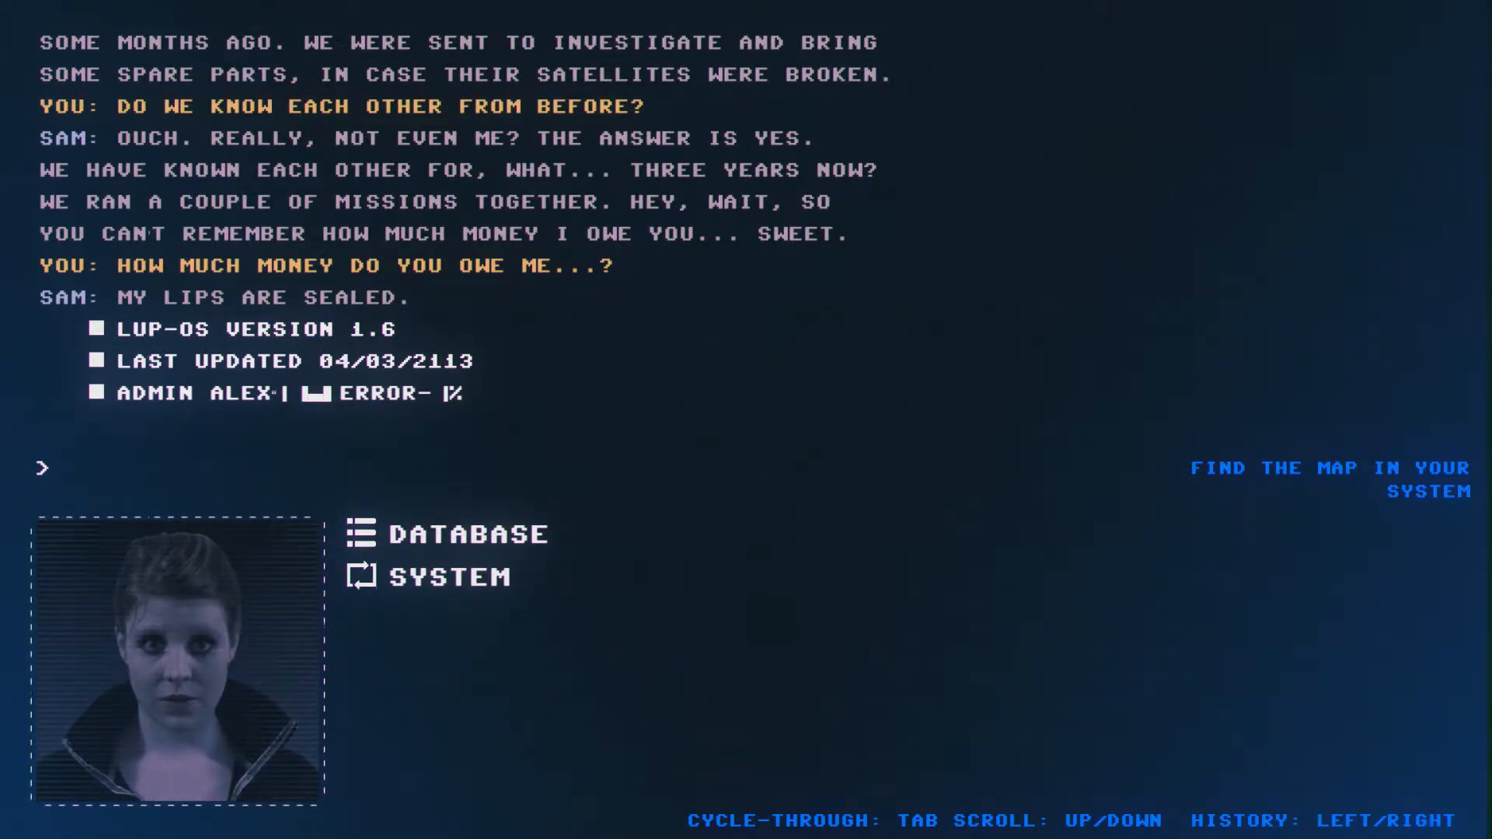
{"action": "left_click", "coordinate": [431, 577]}
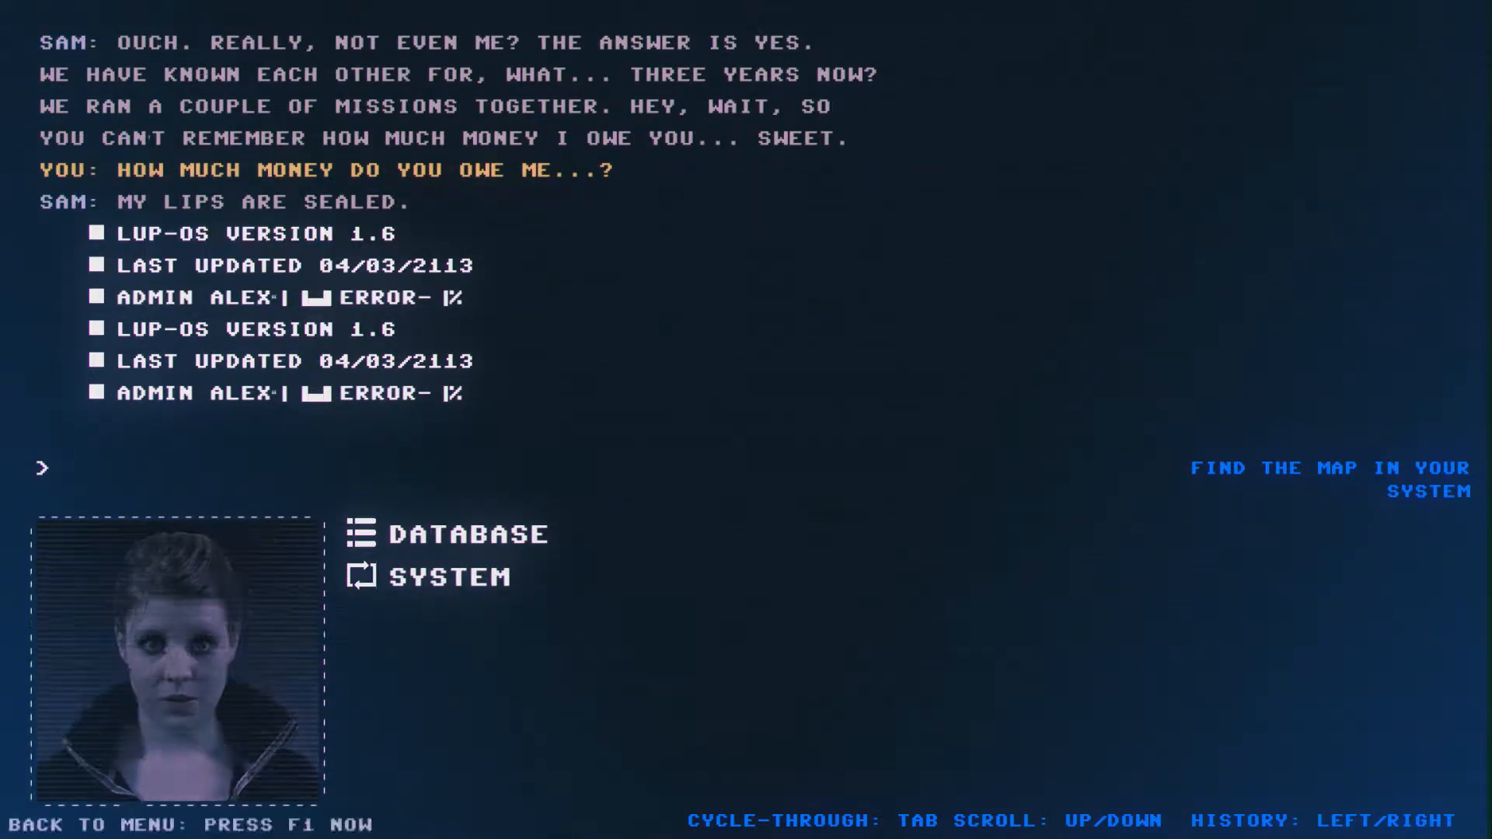
{"action": "left_click", "coordinate": [451, 577]}
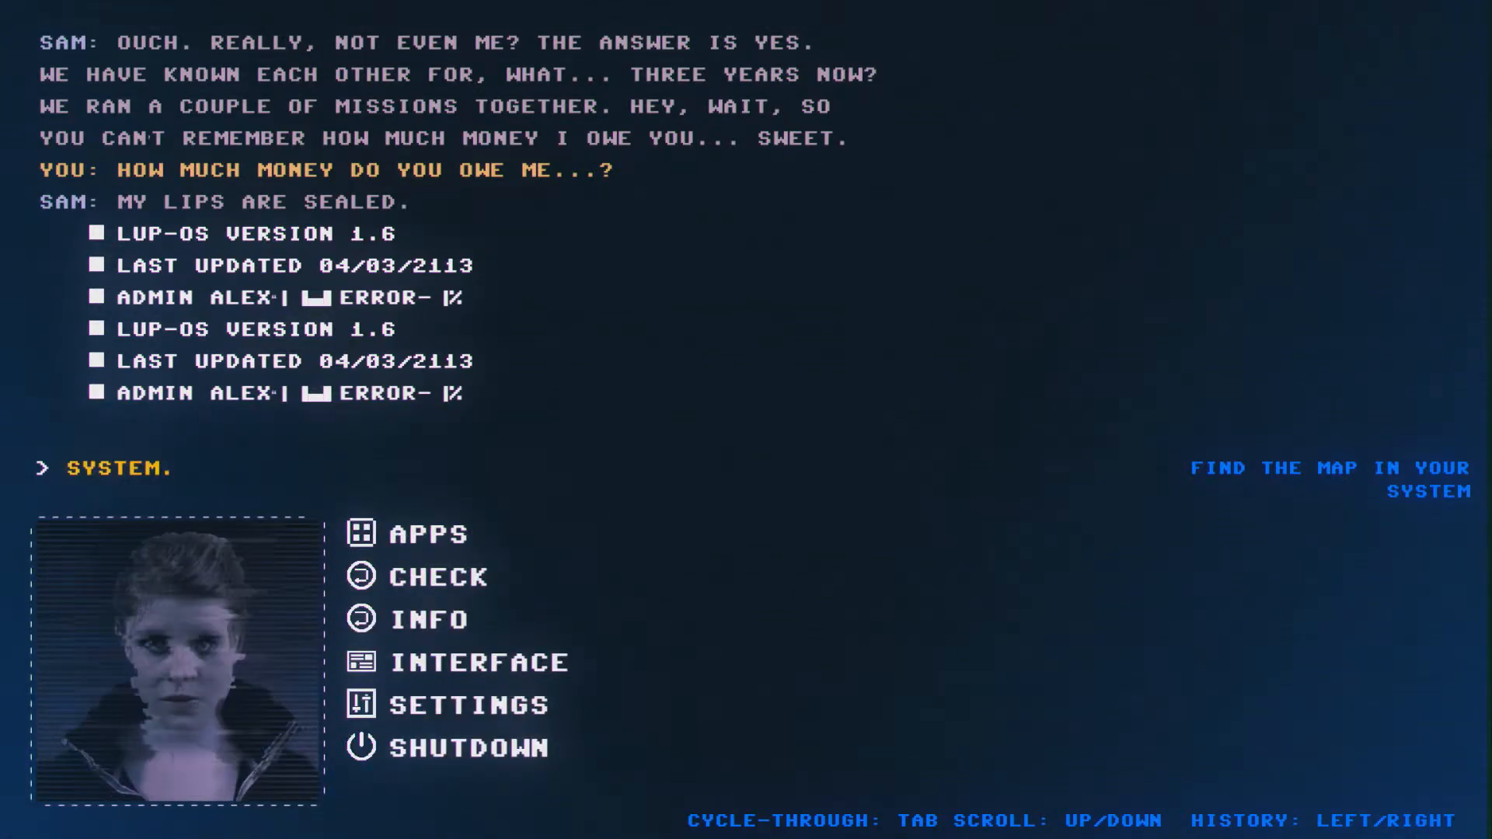
{"action": "left_click", "coordinate": [437, 576]}
{"action": "type", "text": "INTERFACE."}
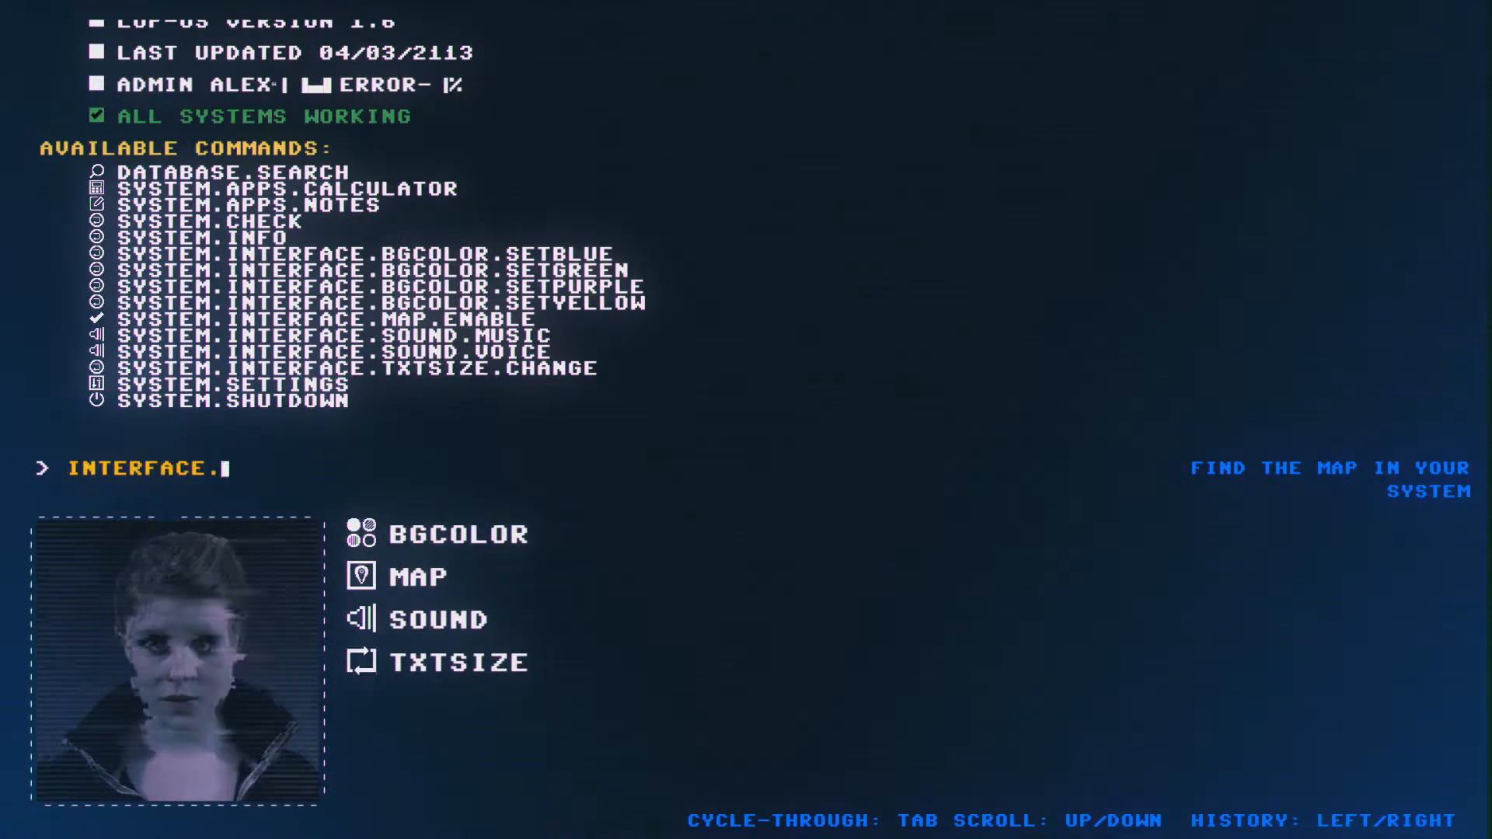
- Run MAP.ENABLE to turn on the navigation map
{"action": "type", "text": "MAP"}
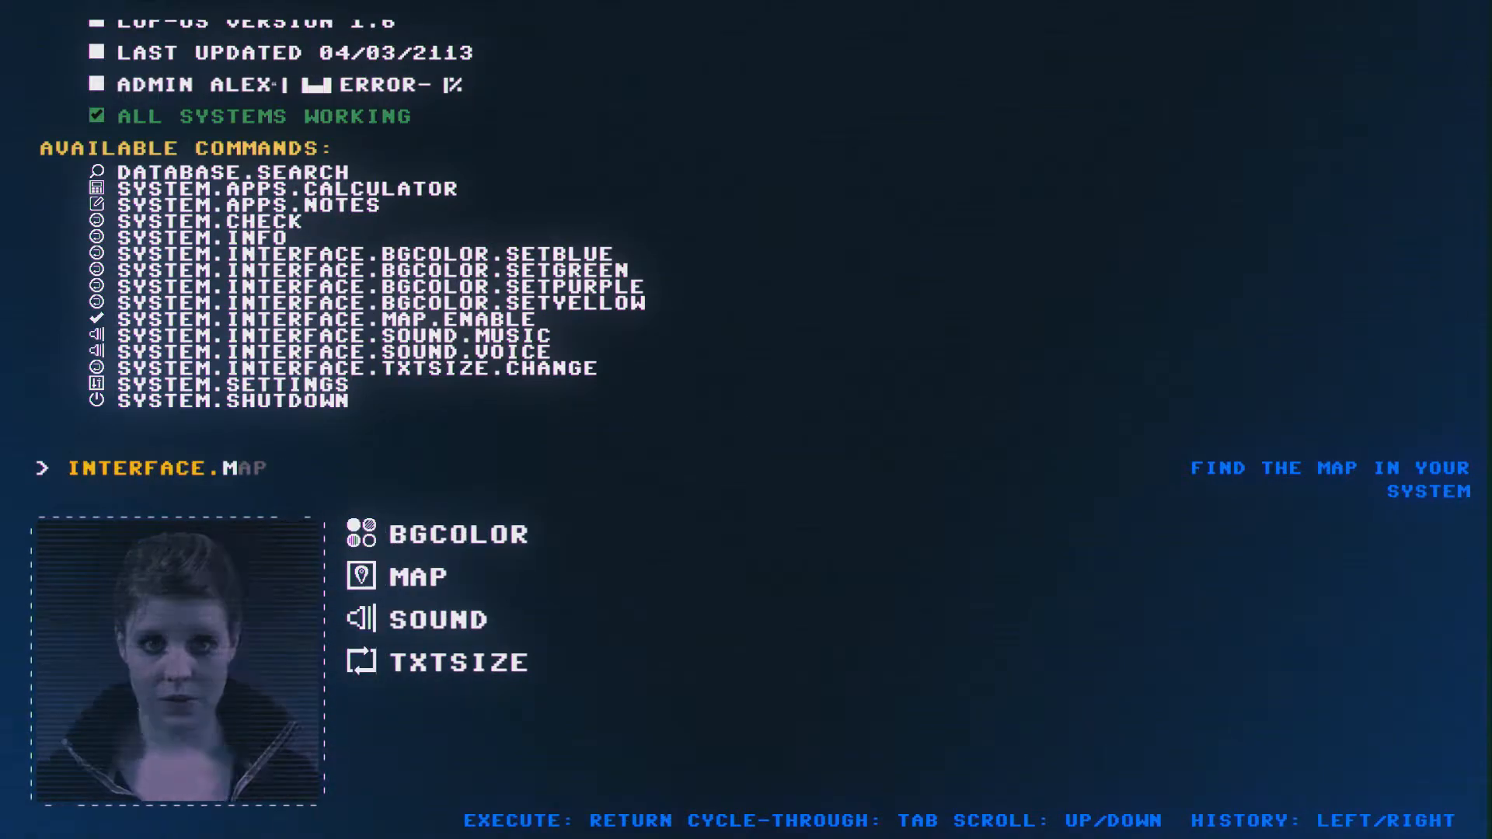
{"action": "left_click", "coordinate": [414, 578]}
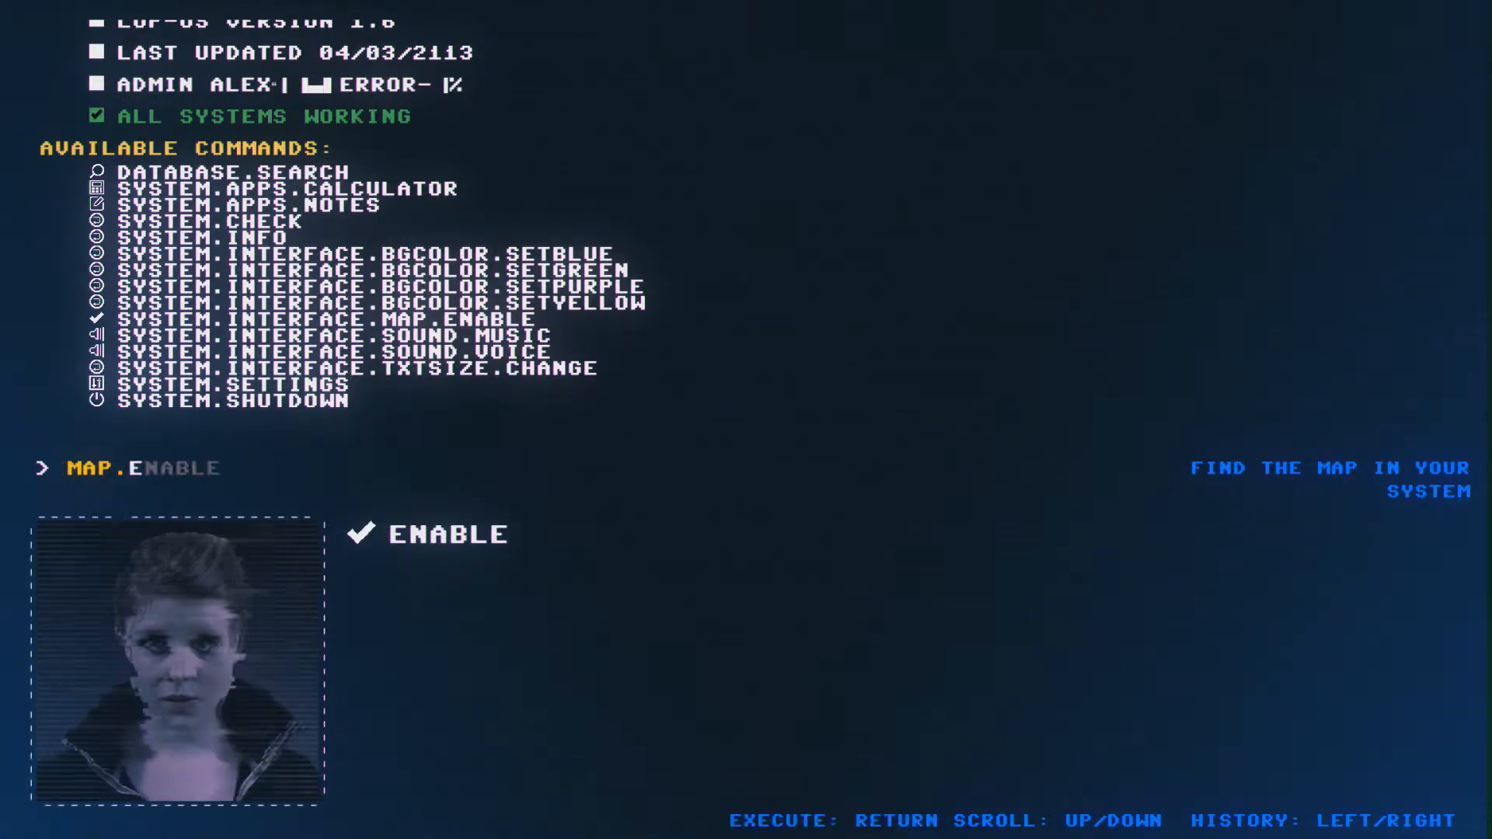
{"action": "key", "text": "return"}
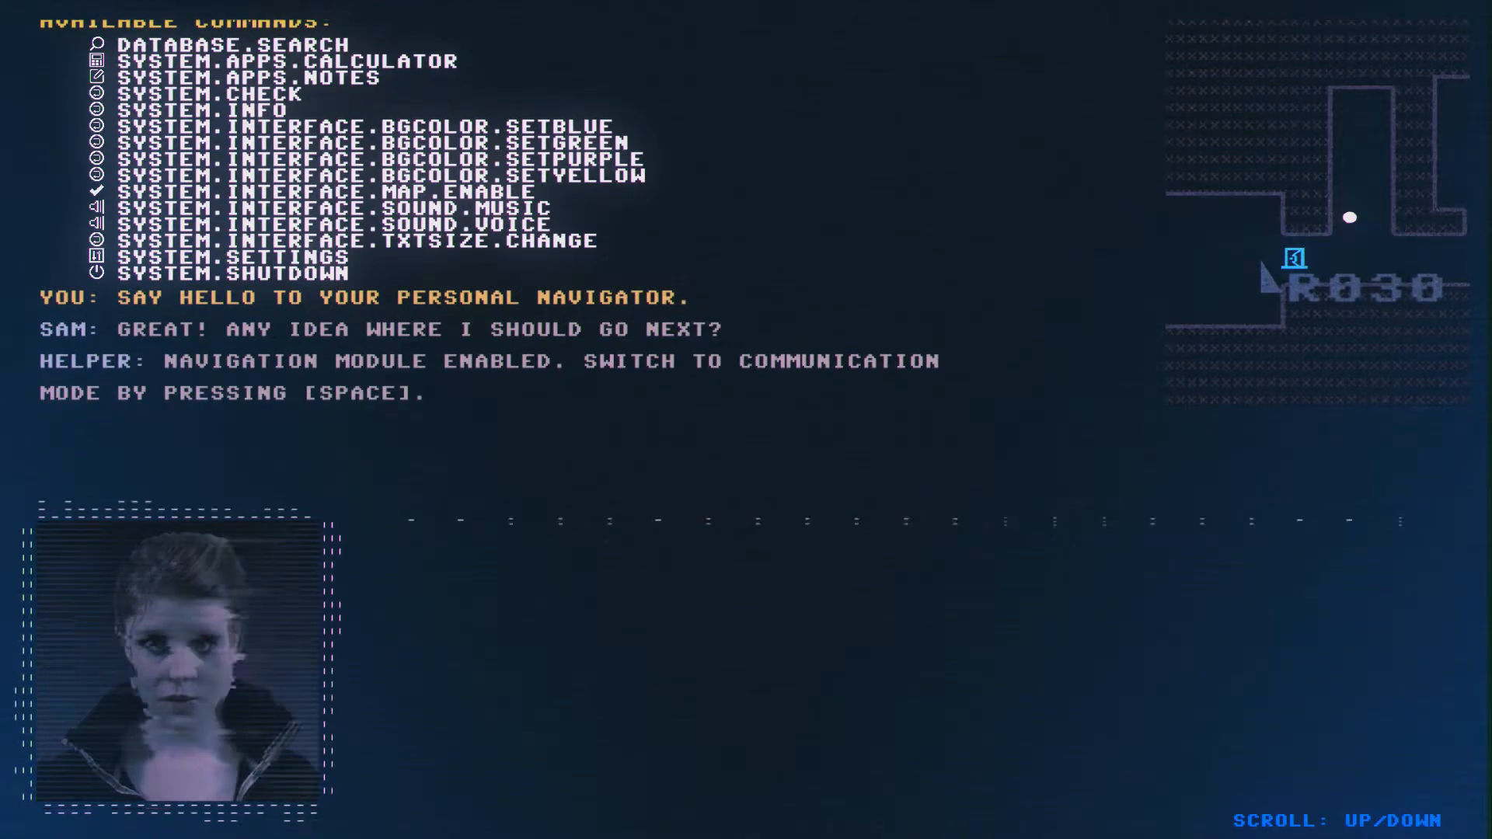
- Switch to com-mode, advance the navigator's instructions, and start choosing Sam's destination
{"action": "key", "text": "space"}
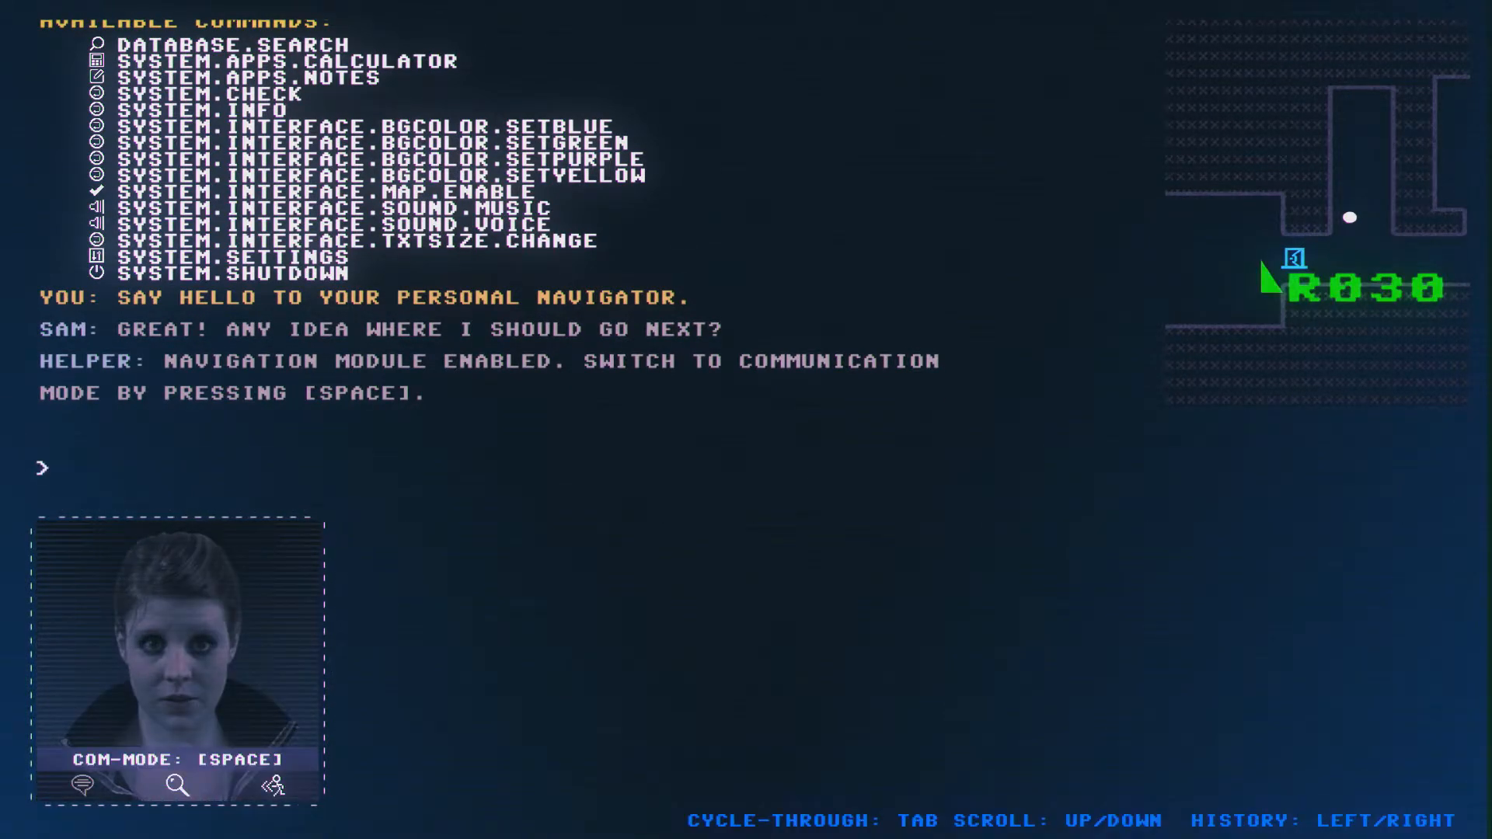
{"action": "key", "text": "space"}
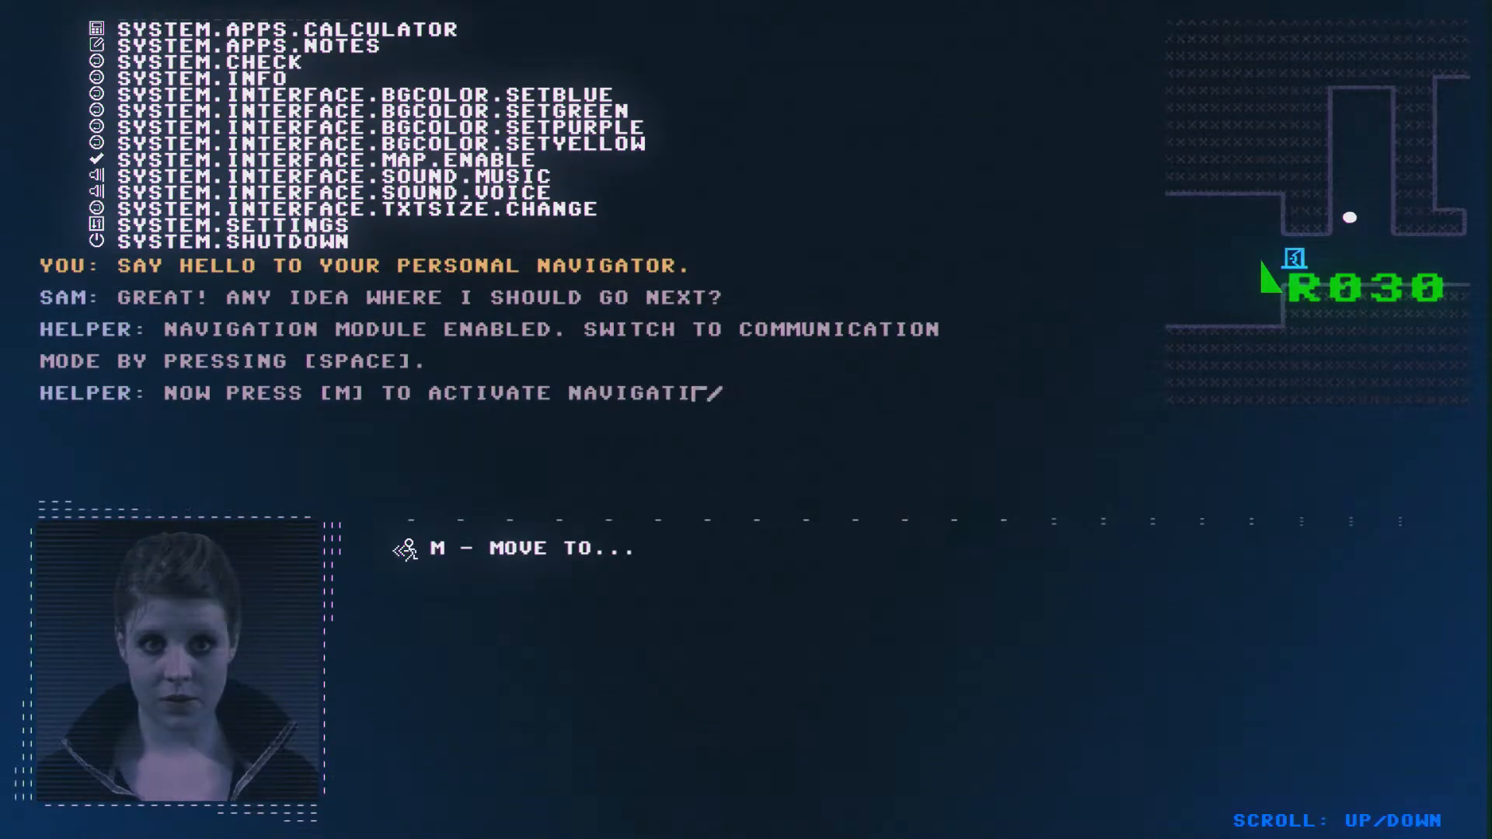
{"action": "key", "text": "m"}
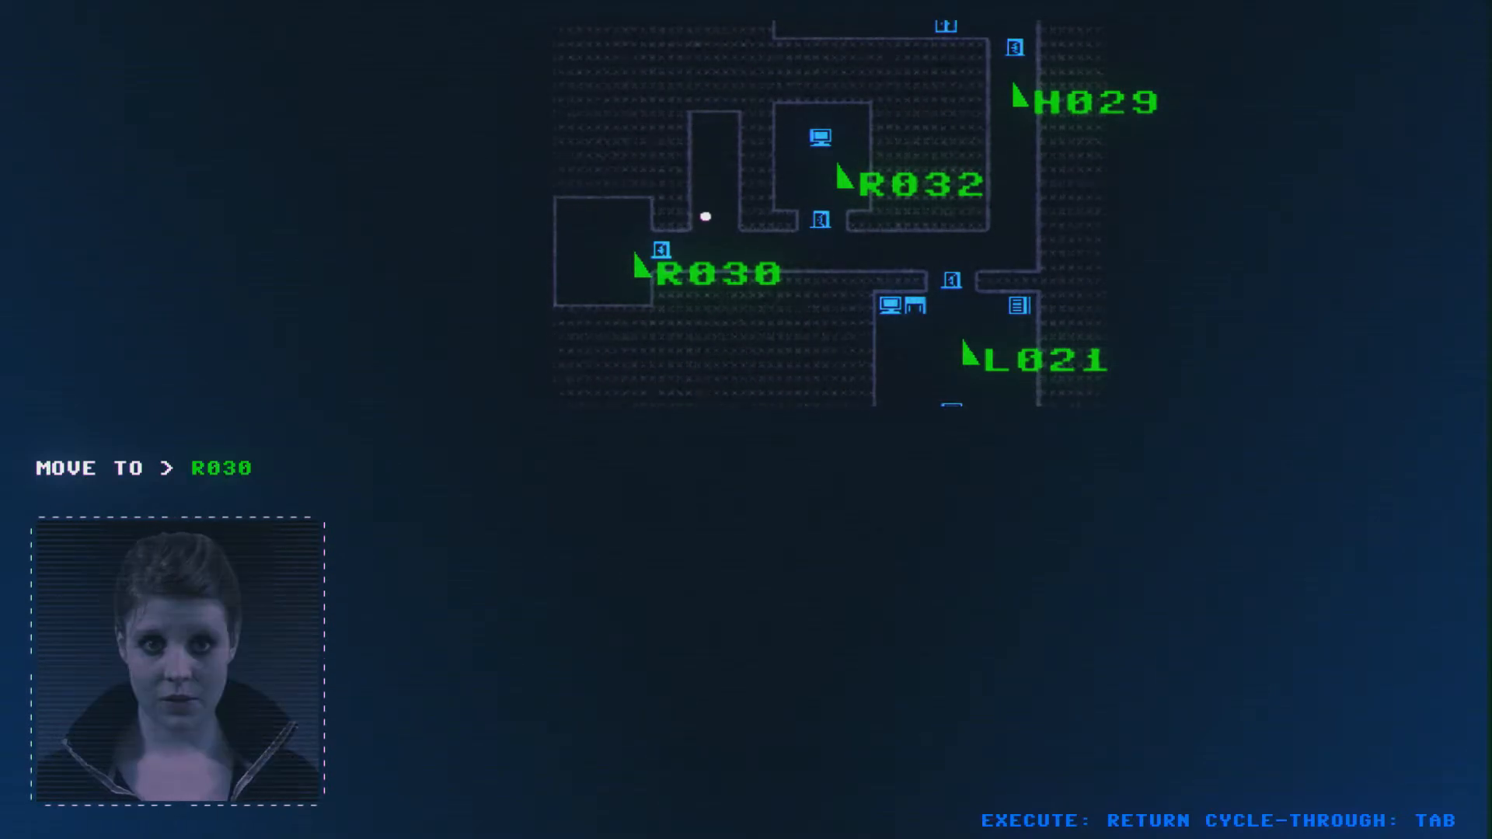
- Send Sam to R030, the nearby office with a computer
{"action": "key", "text": "Return"}
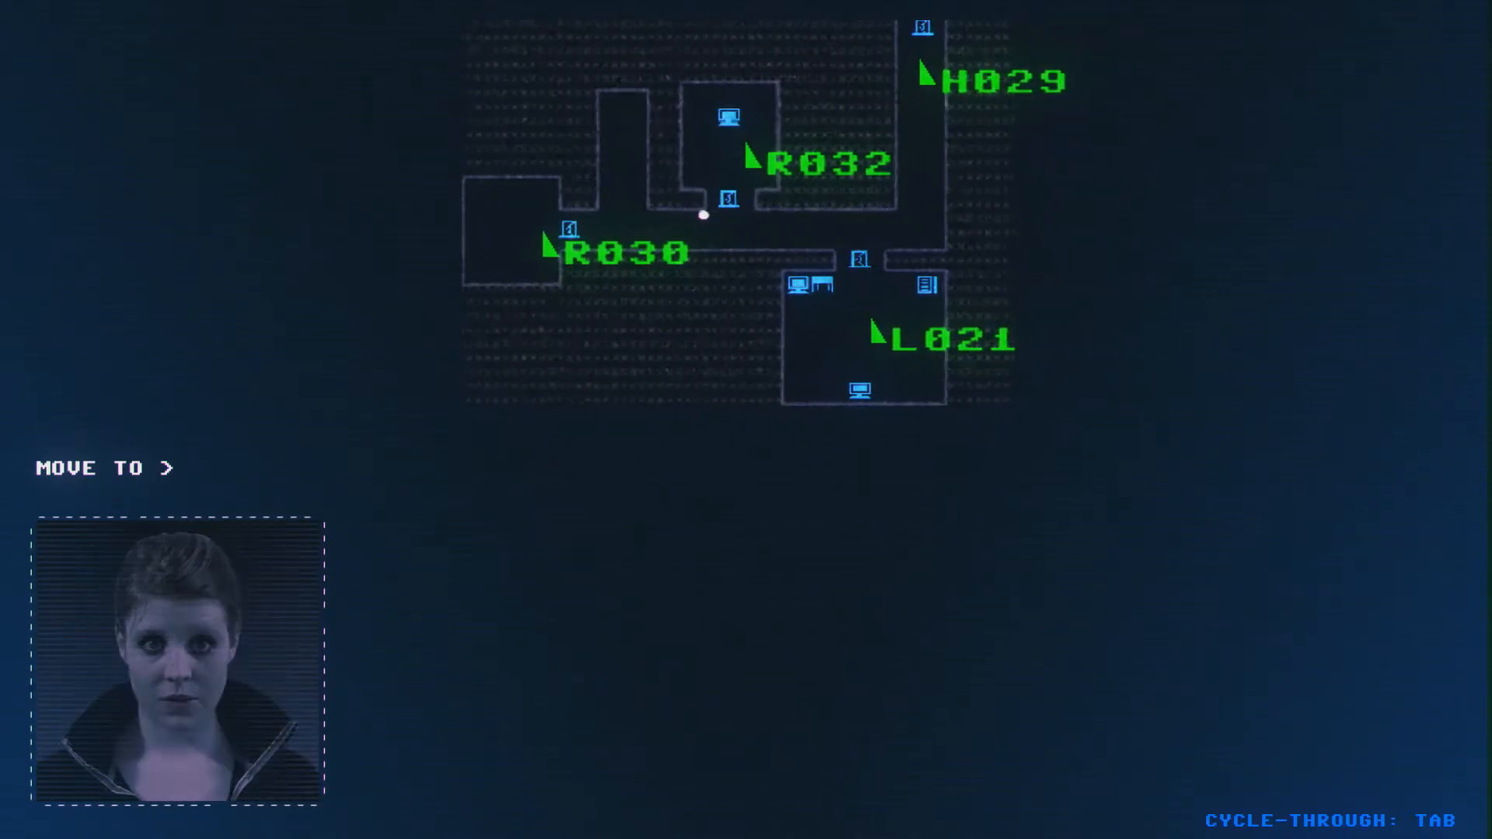
{"action": "key", "text": "space"}
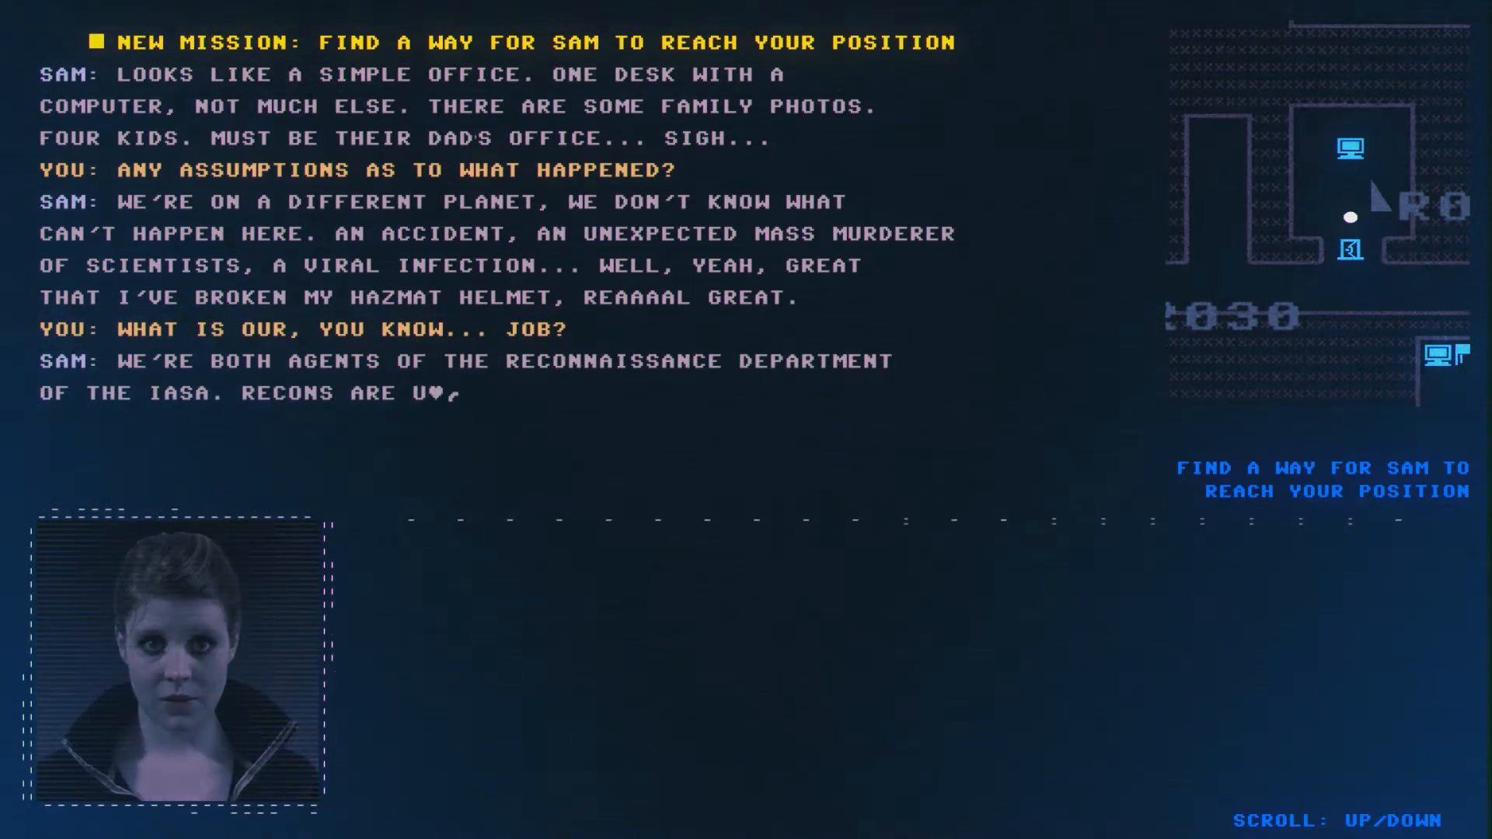
- Have Sam inspect the desk, finding the apology note, and play the voice recorder
{"action": "scroll", "scroll_direction": "down", "scroll_amount": 3}
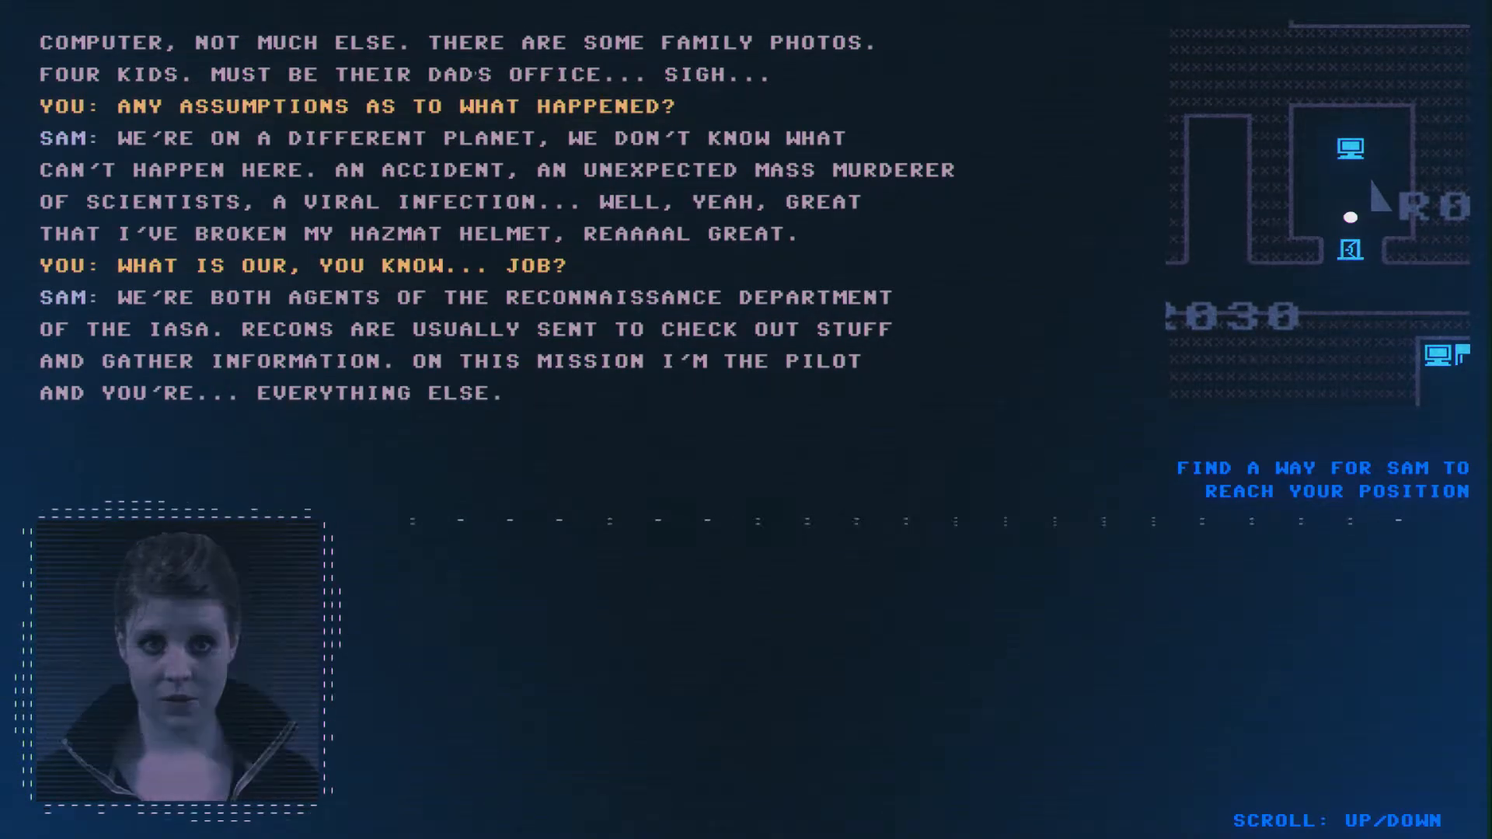
{"action": "left_click", "coordinate": [133, 471]}
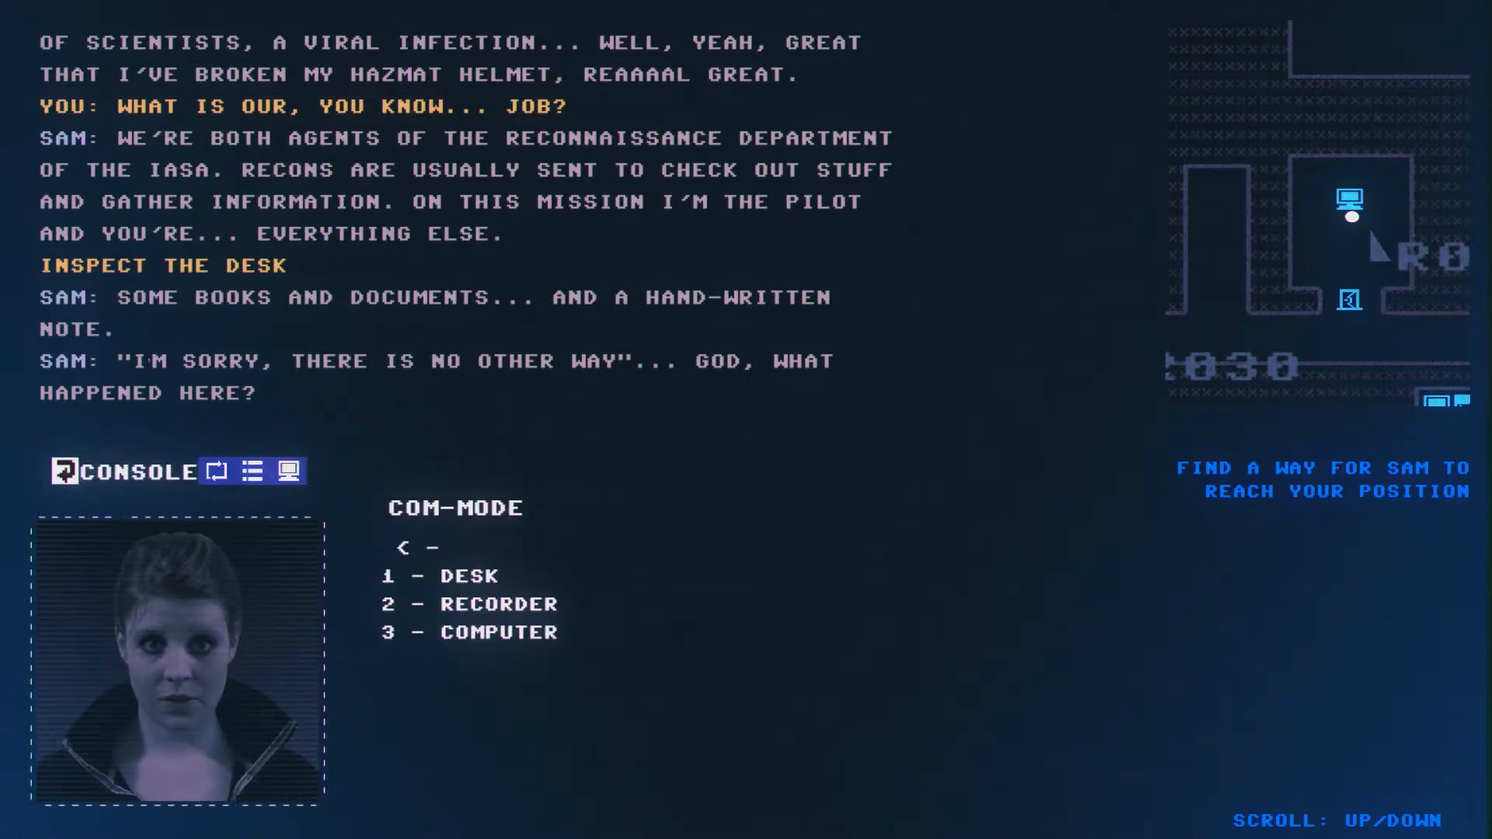
{"action": "left_click", "coordinate": [444, 576]}
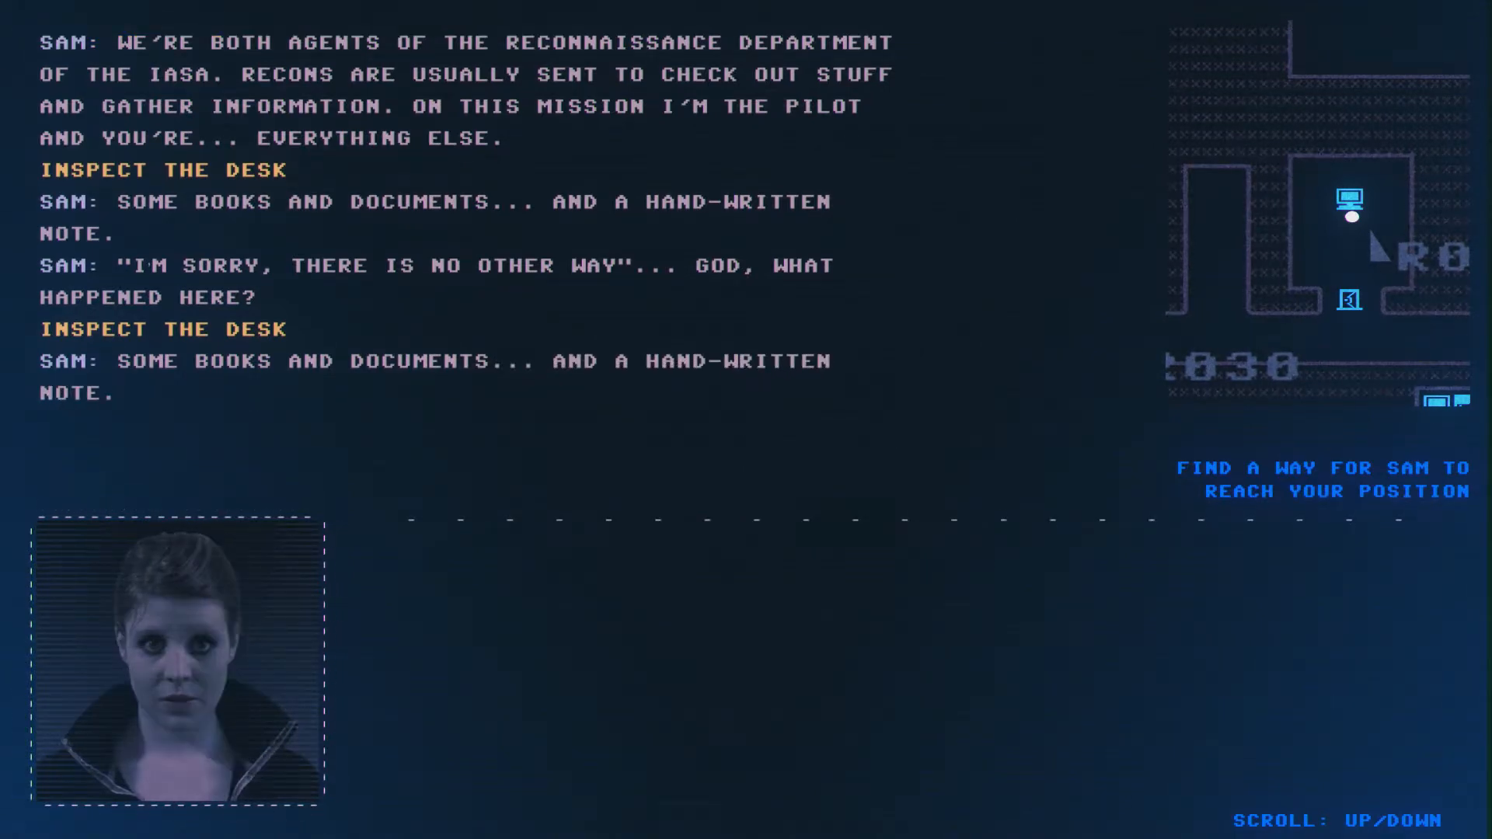
{"action": "scroll", "scroll_direction": "down", "scroll_amount": 3}
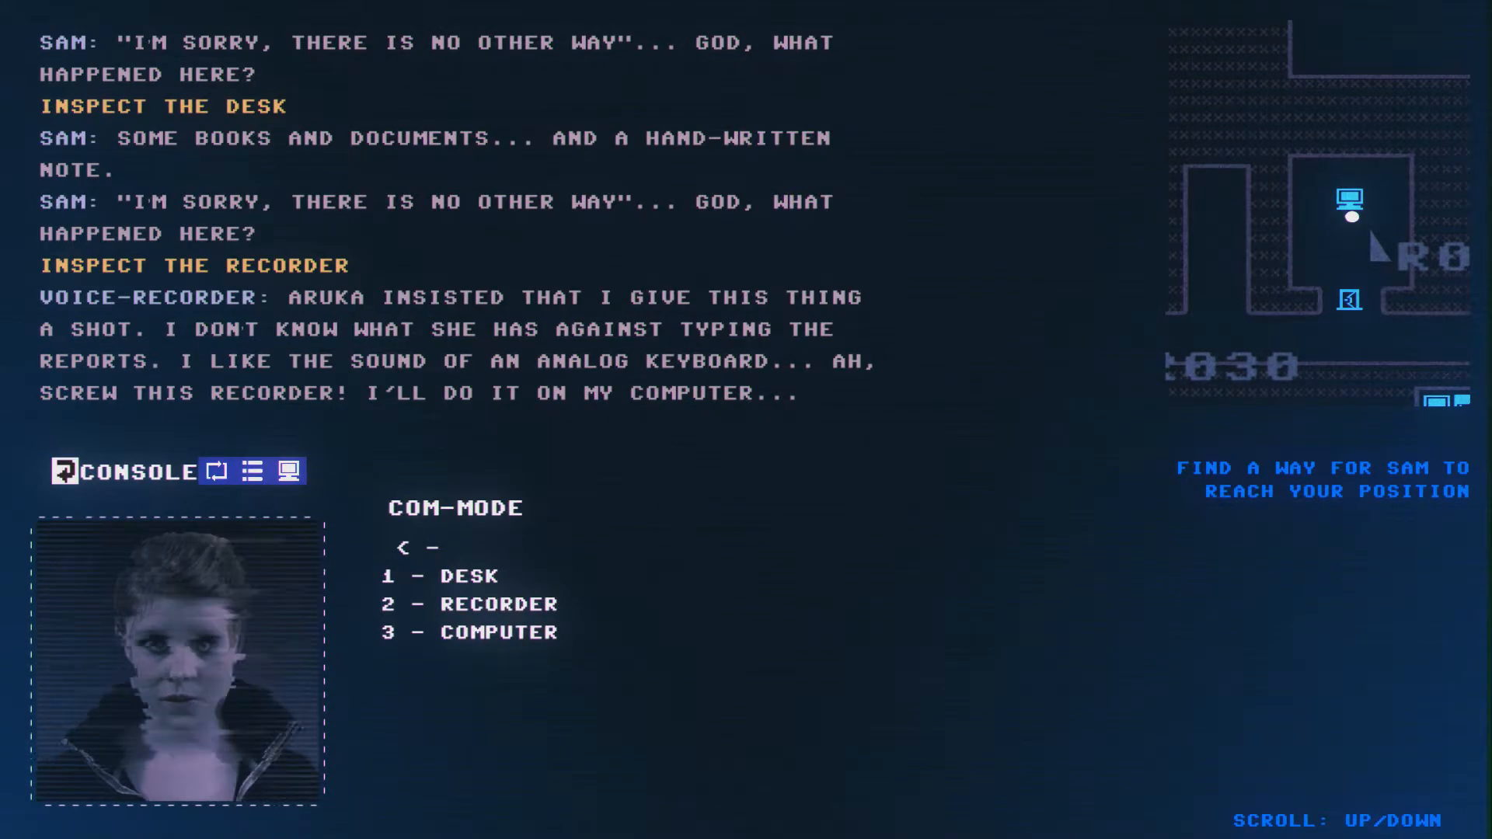
- Have Sam inspect the office computer, revealing it is named HAACK and holds e-mails
{"action": "left_click", "coordinate": [467, 631]}
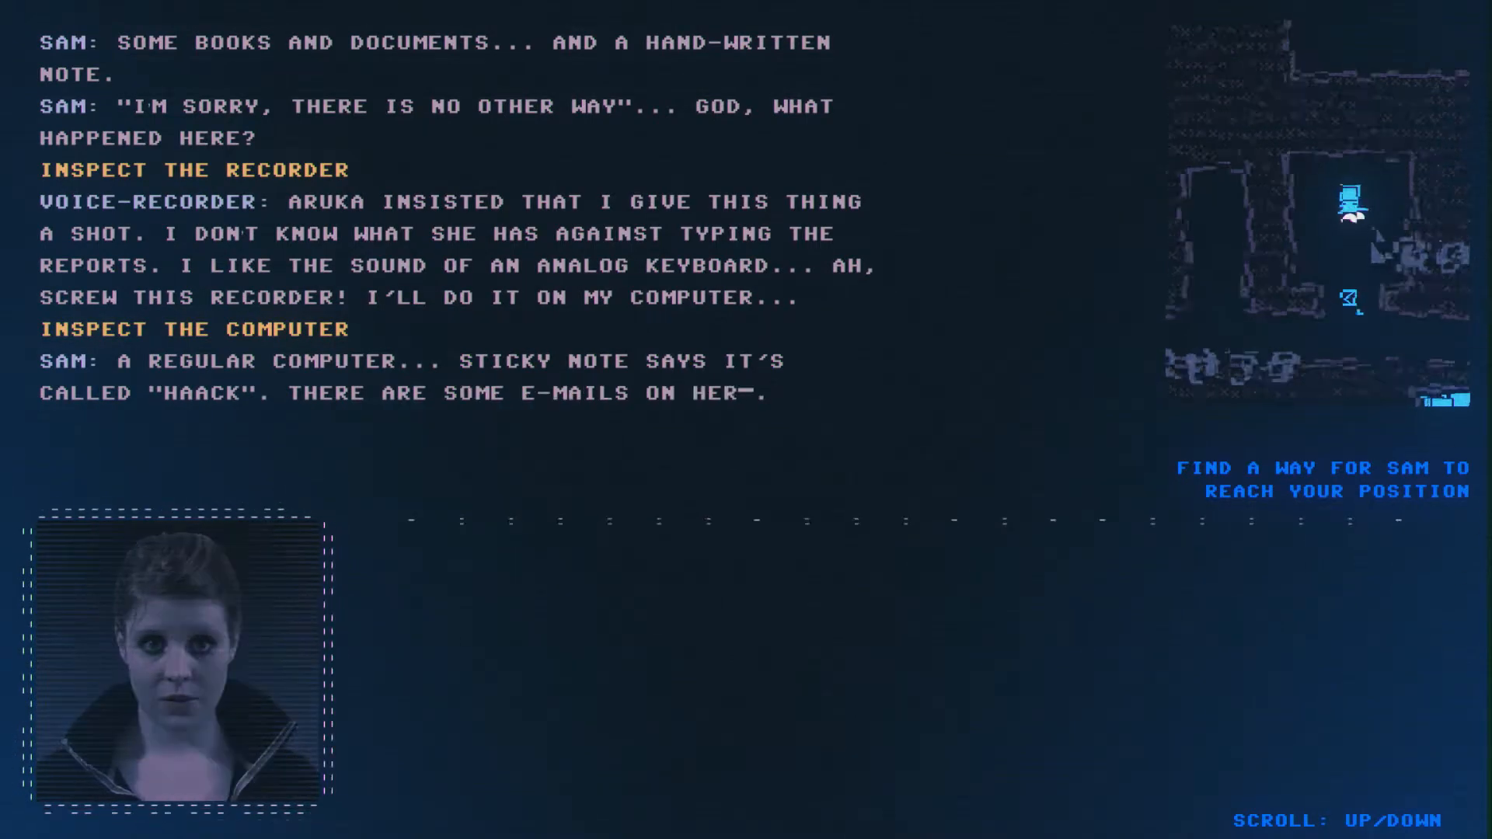
{"action": "scroll", "scroll_direction": "down", "scroll_amount": 3}
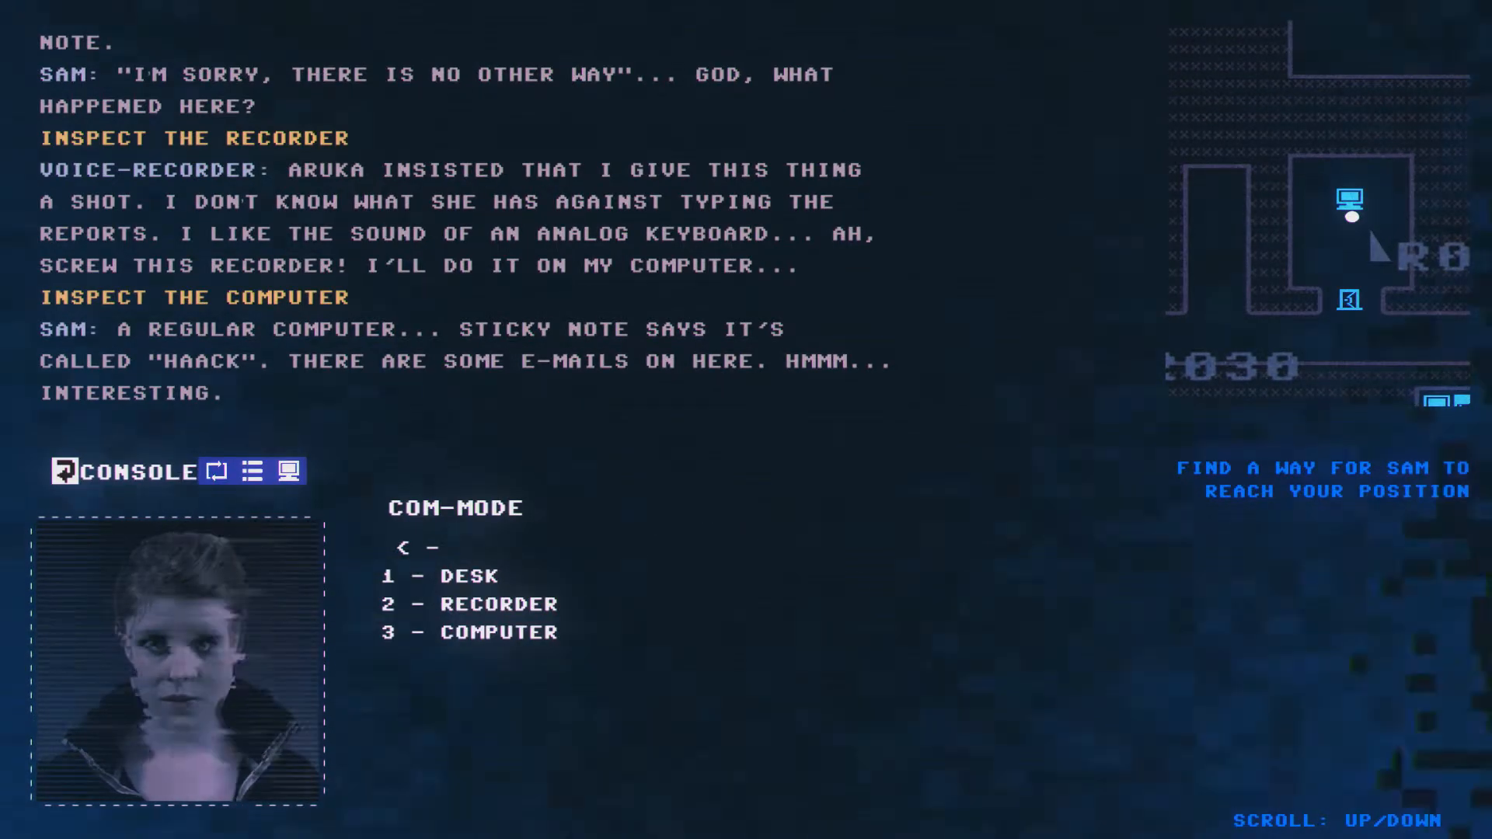
{"action": "left_click", "coordinate": [499, 631]}
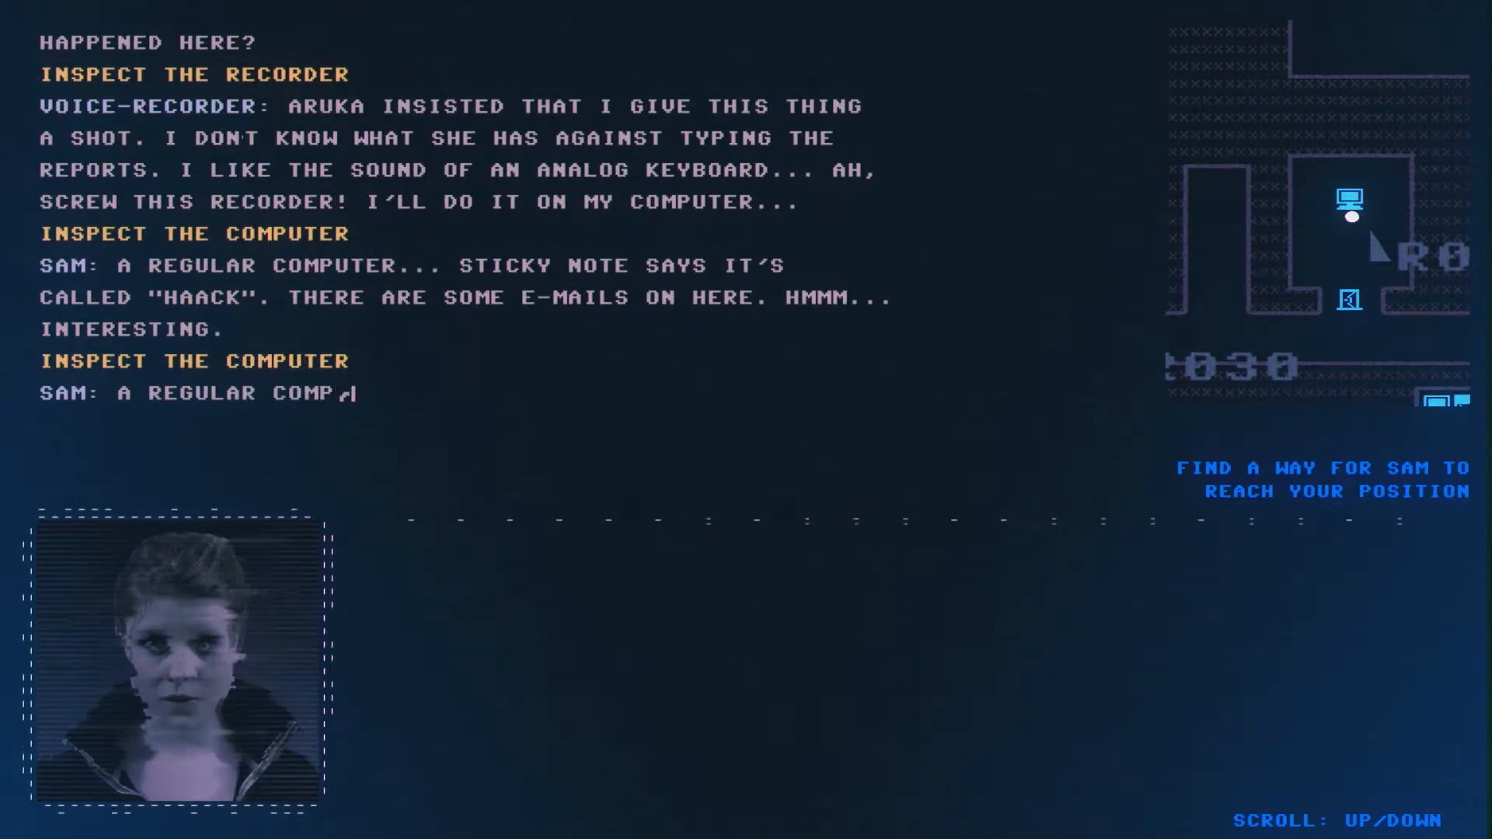
{"action": "scroll", "scroll_direction": "up", "scroll_amount": 3}
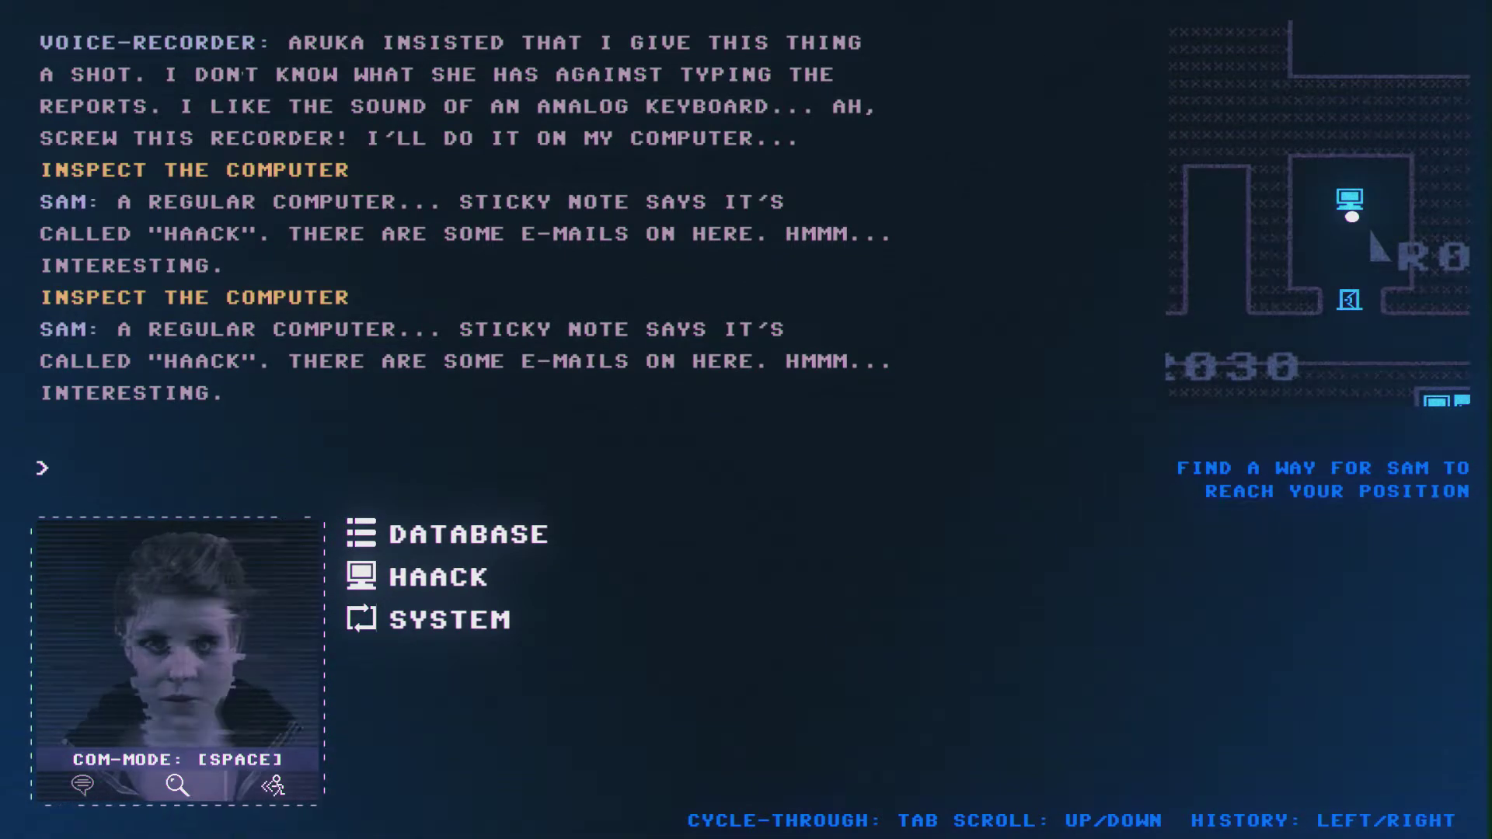
- Select HAACK in the console and open its APPS group
{"action": "left_click", "coordinate": [437, 577]}
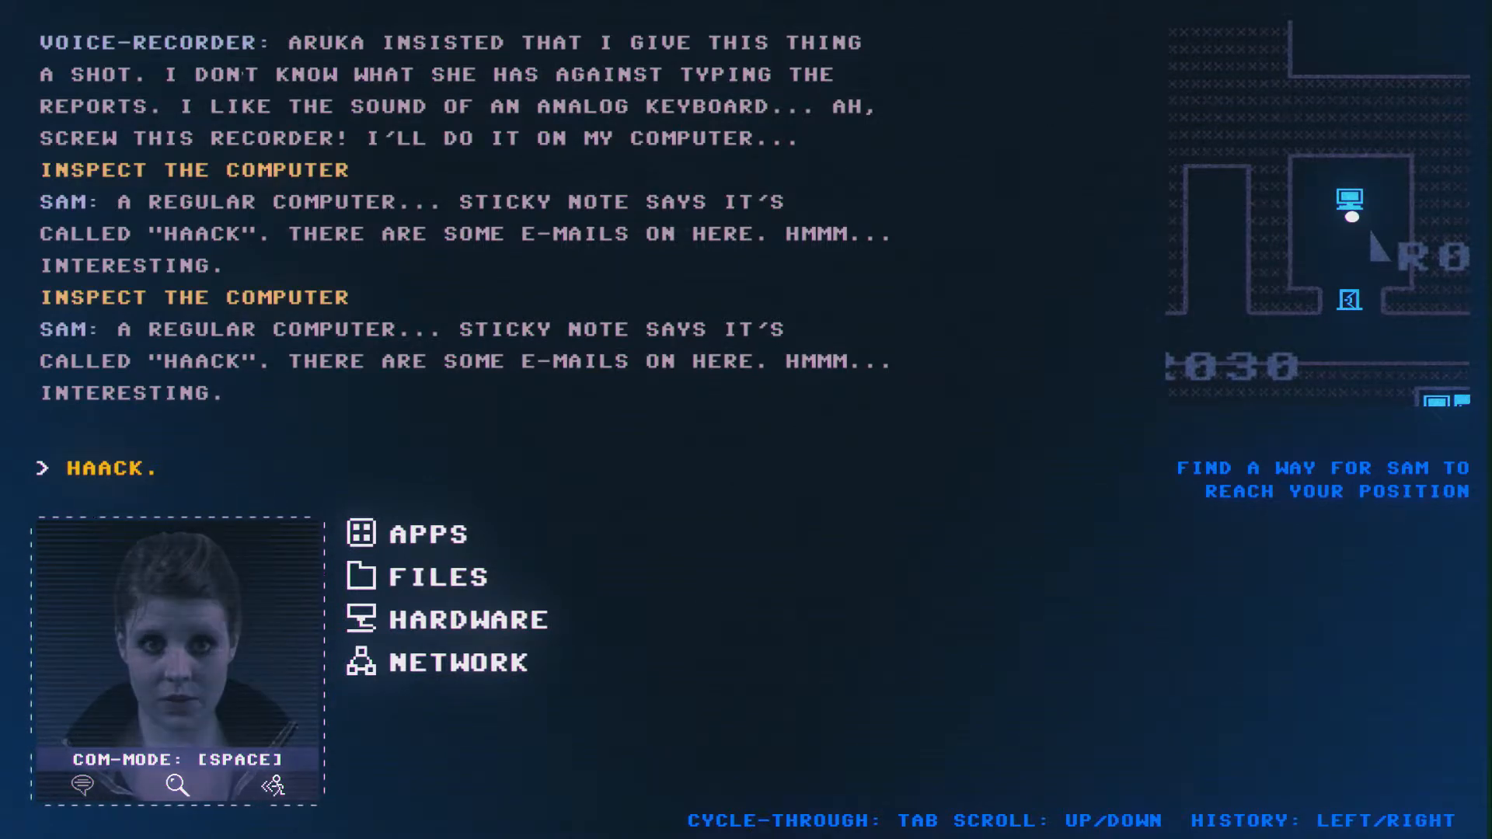
{"action": "left_click", "coordinate": [424, 533]}
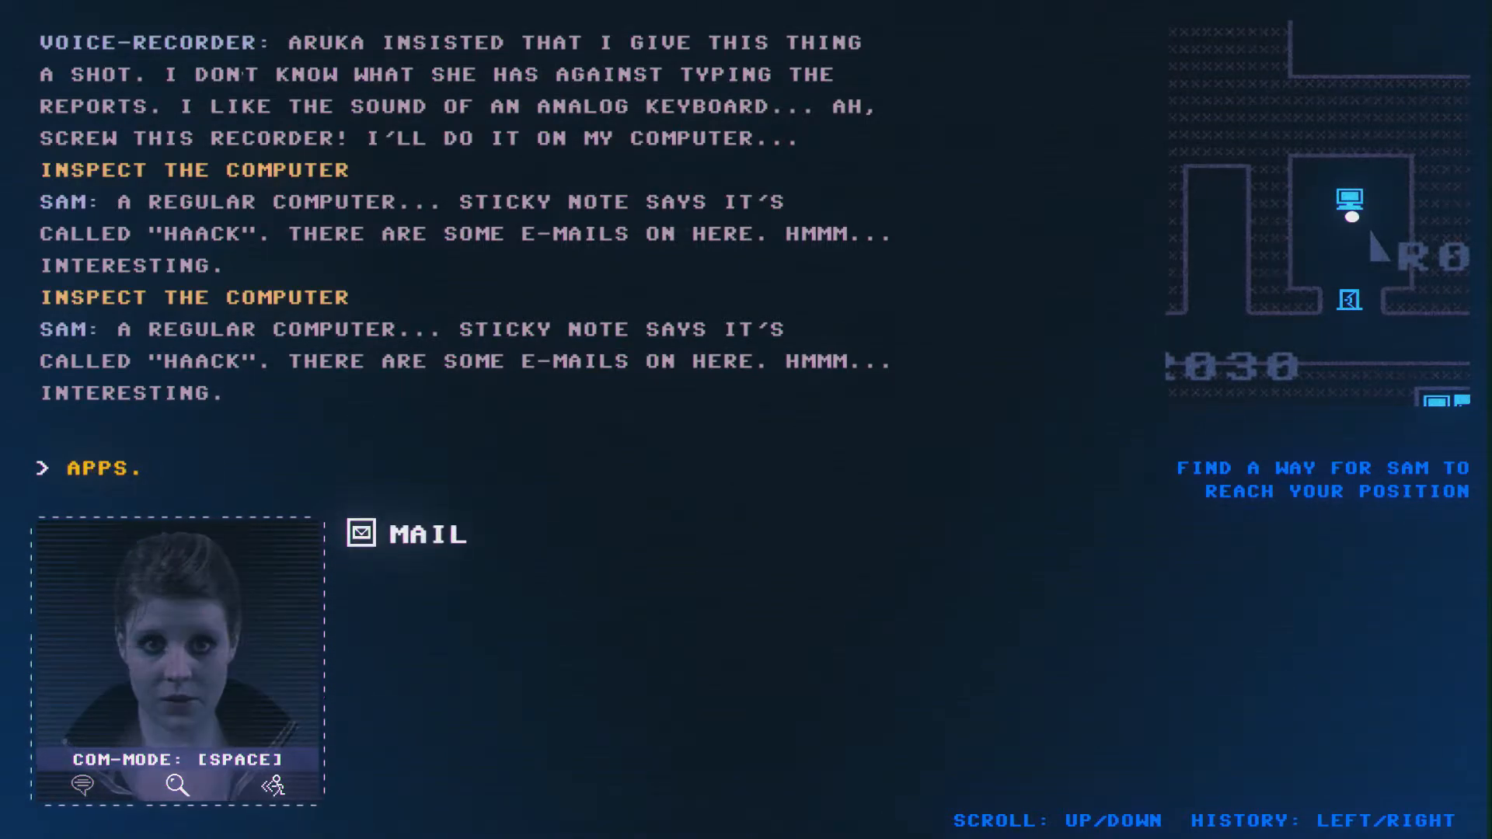
- Read HAACK's five e-mails, including Aruka's status update, then exit Mail
{"action": "left_click", "coordinate": [413, 533]}
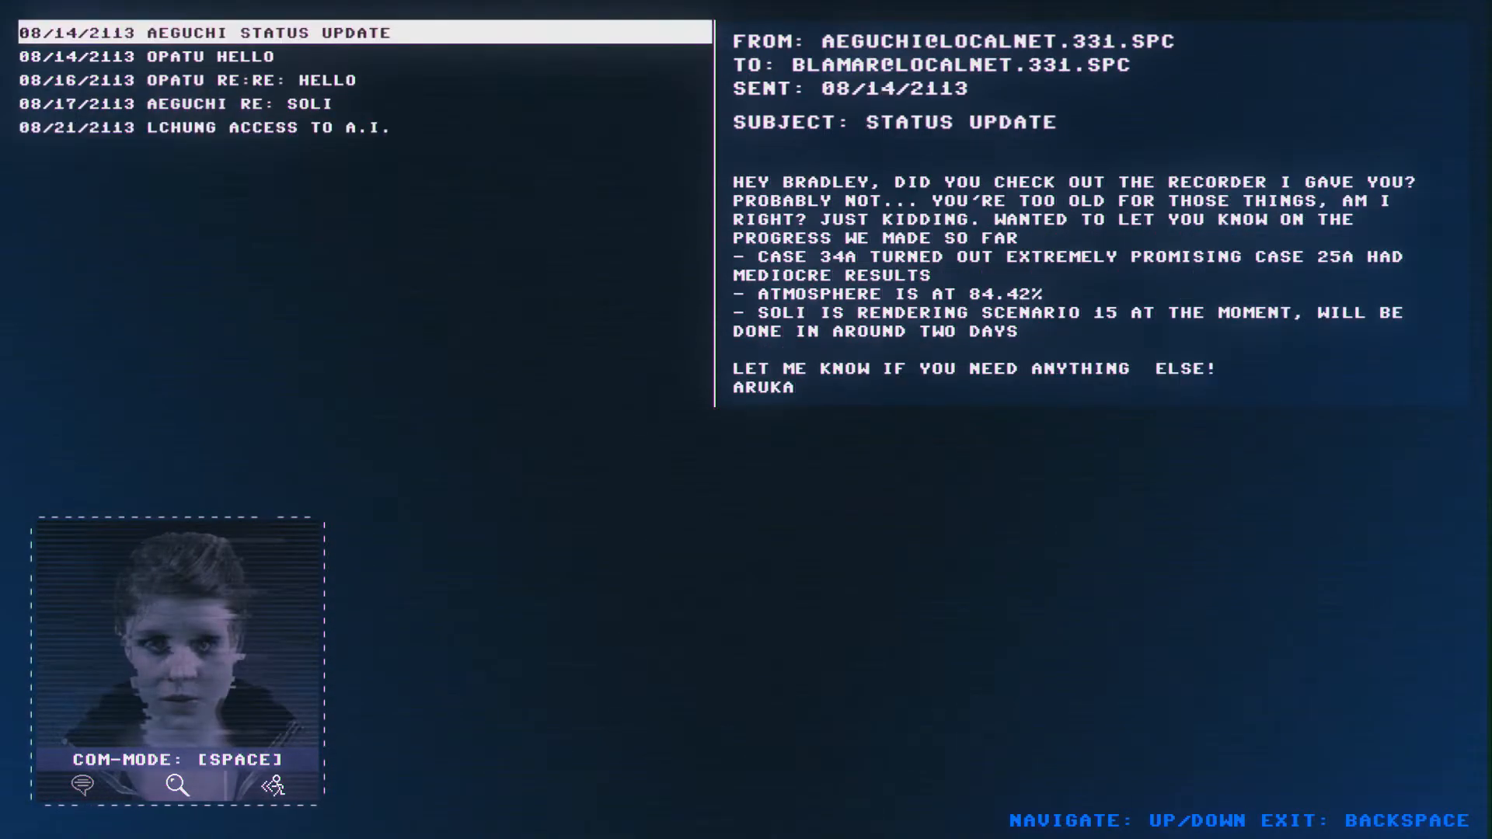
{"action": "key", "text": "backspace"}
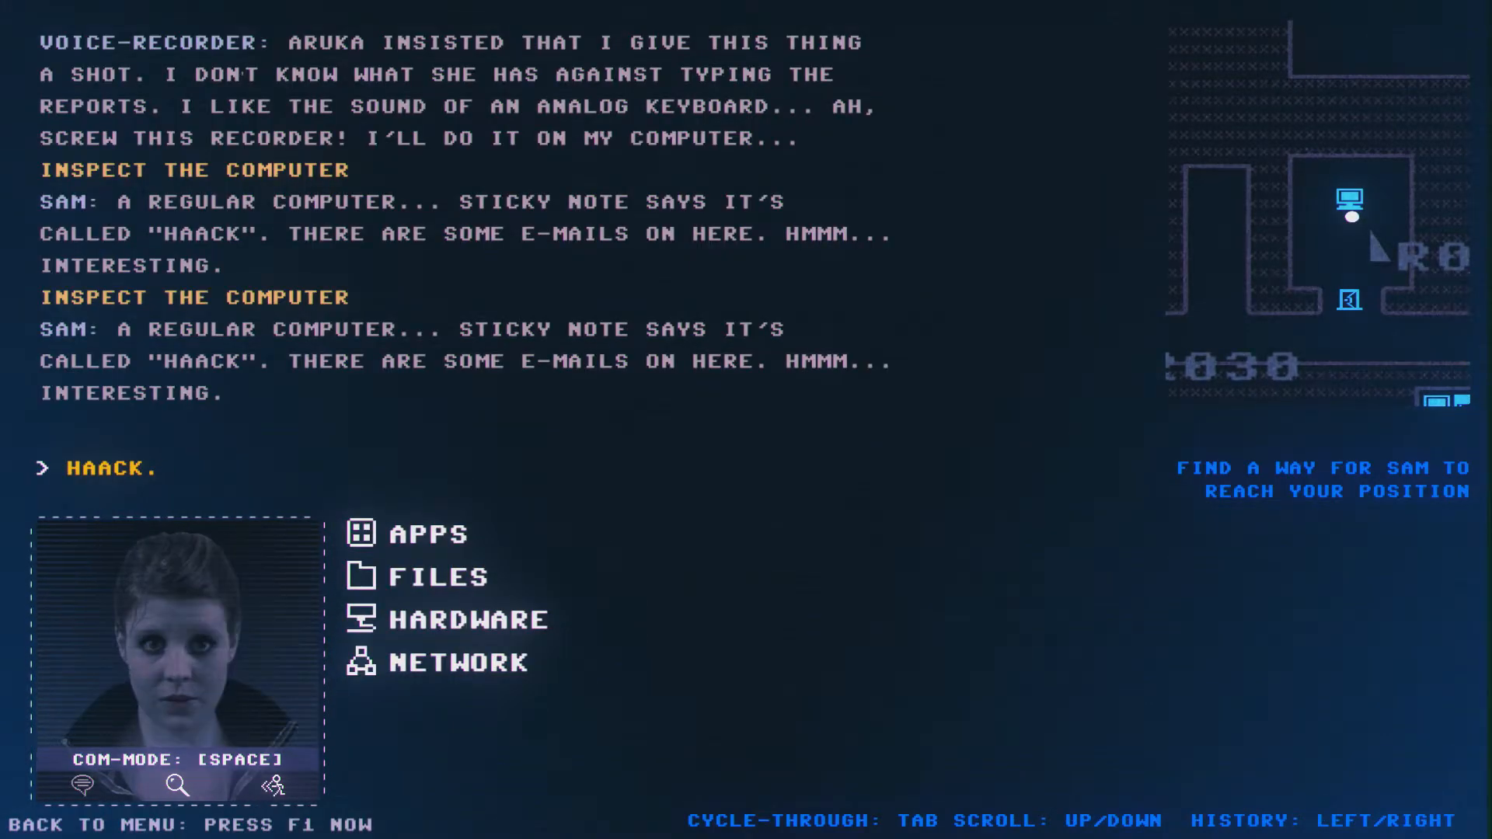
- Open the HAACK computer's files and play the second voice log, LOG2
{"action": "left_click", "coordinate": [434, 576]}
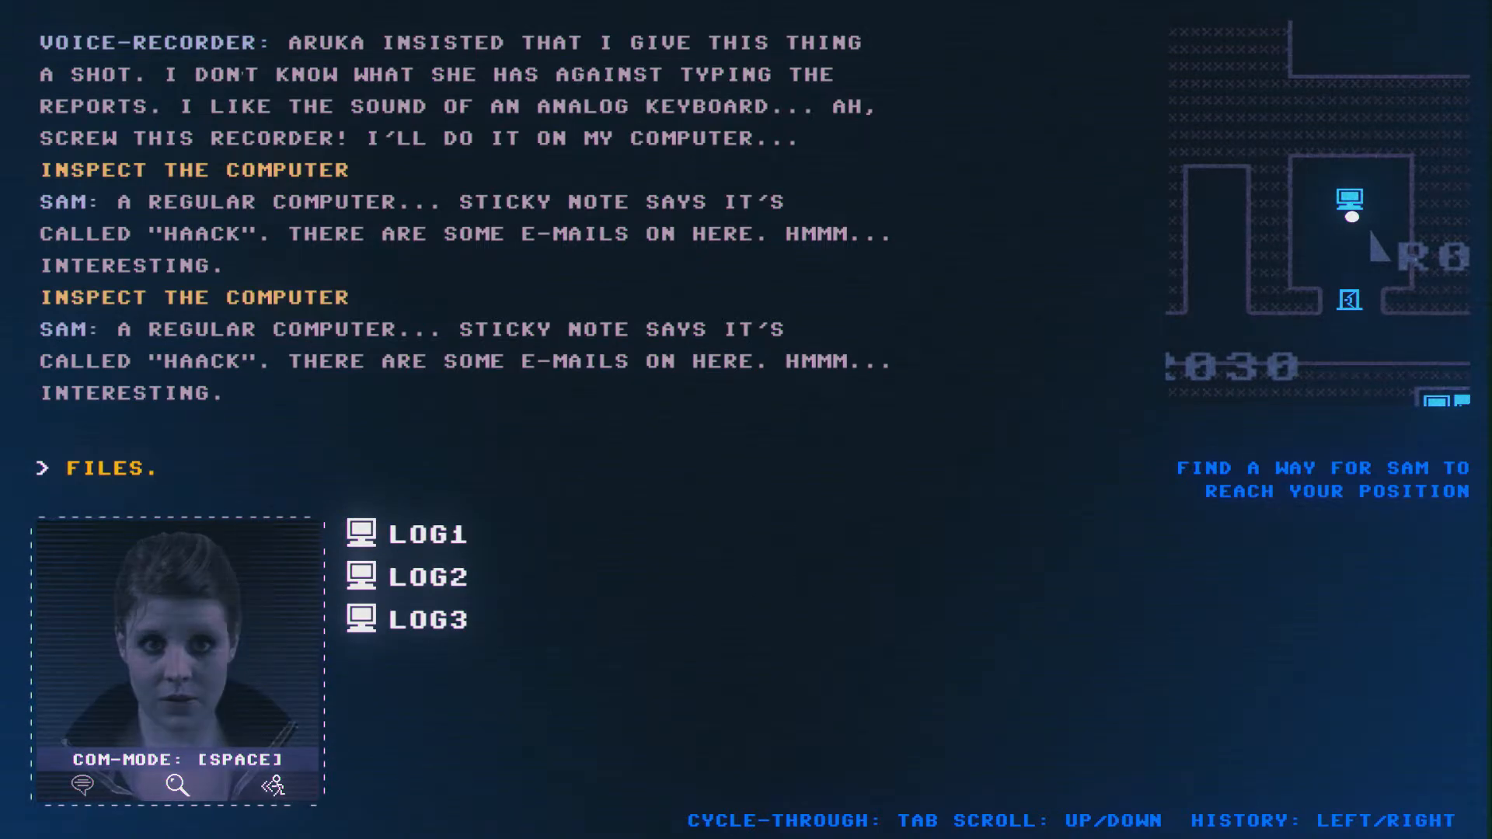
{"action": "left_click", "coordinate": [425, 533]}
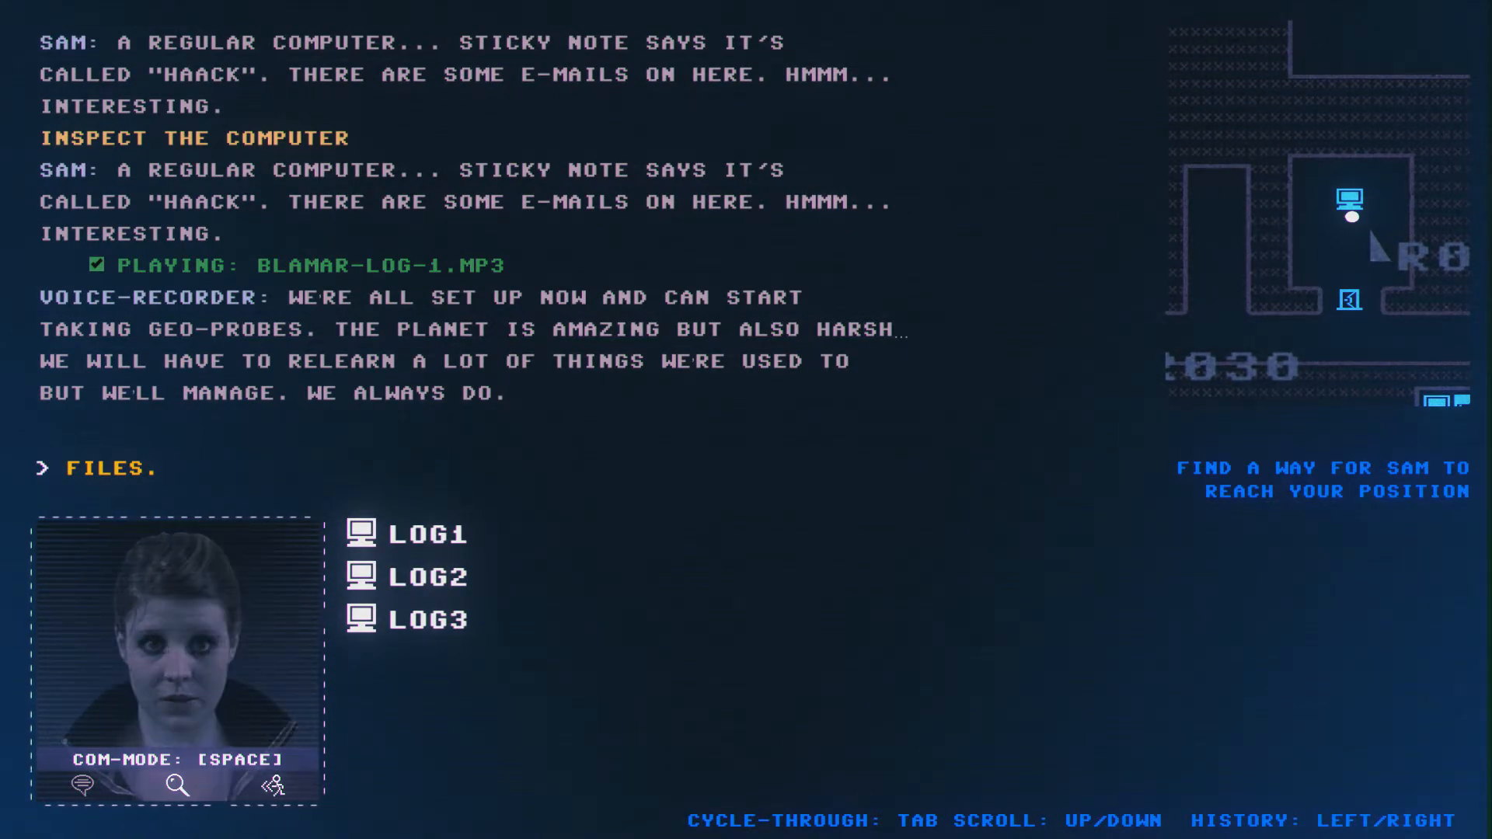
{"action": "type", "text": "2"}
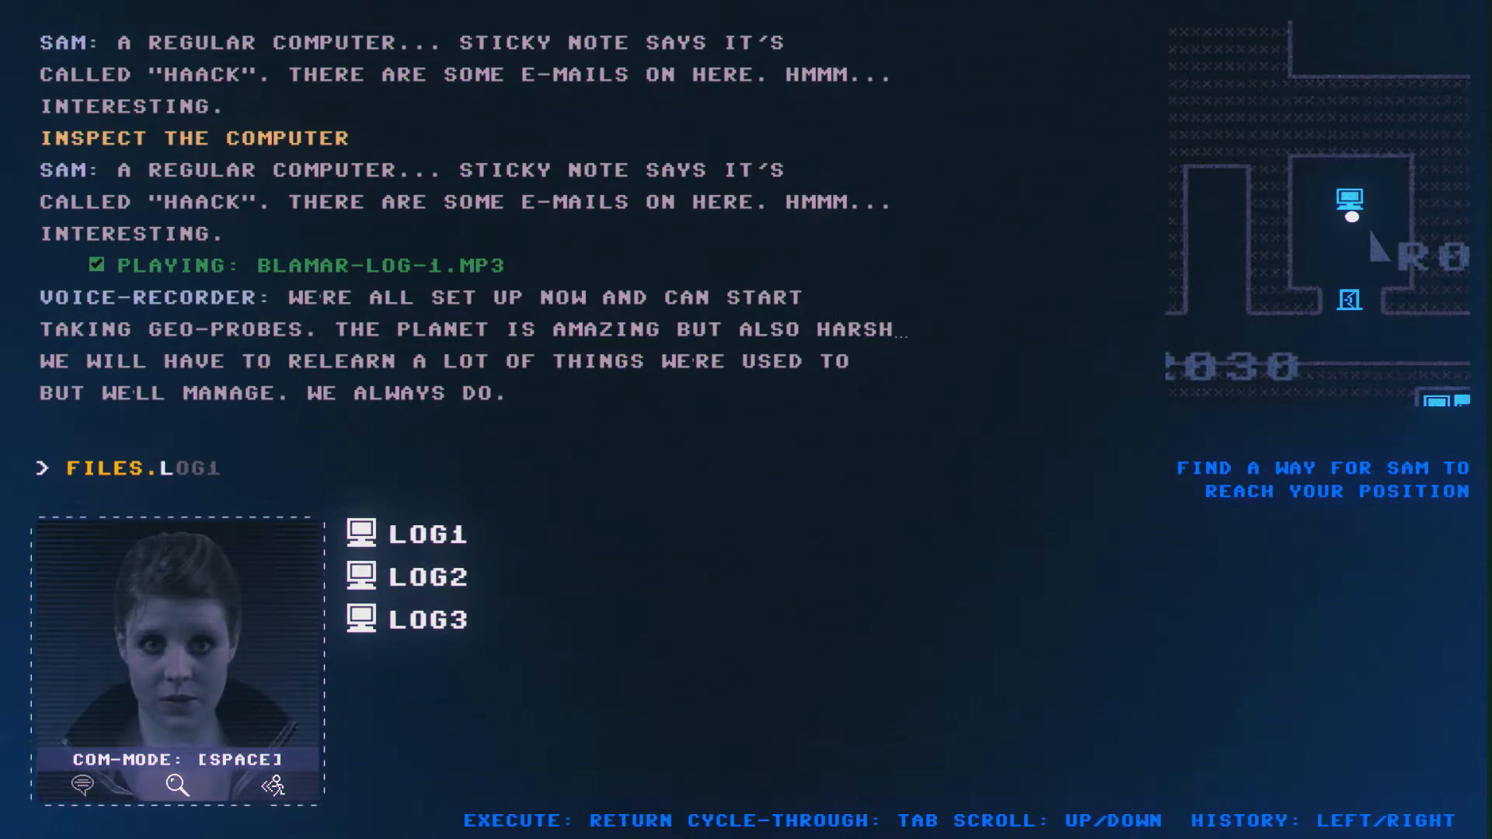
{"action": "scroll", "scroll_direction": "up", "scroll_amount": 3}
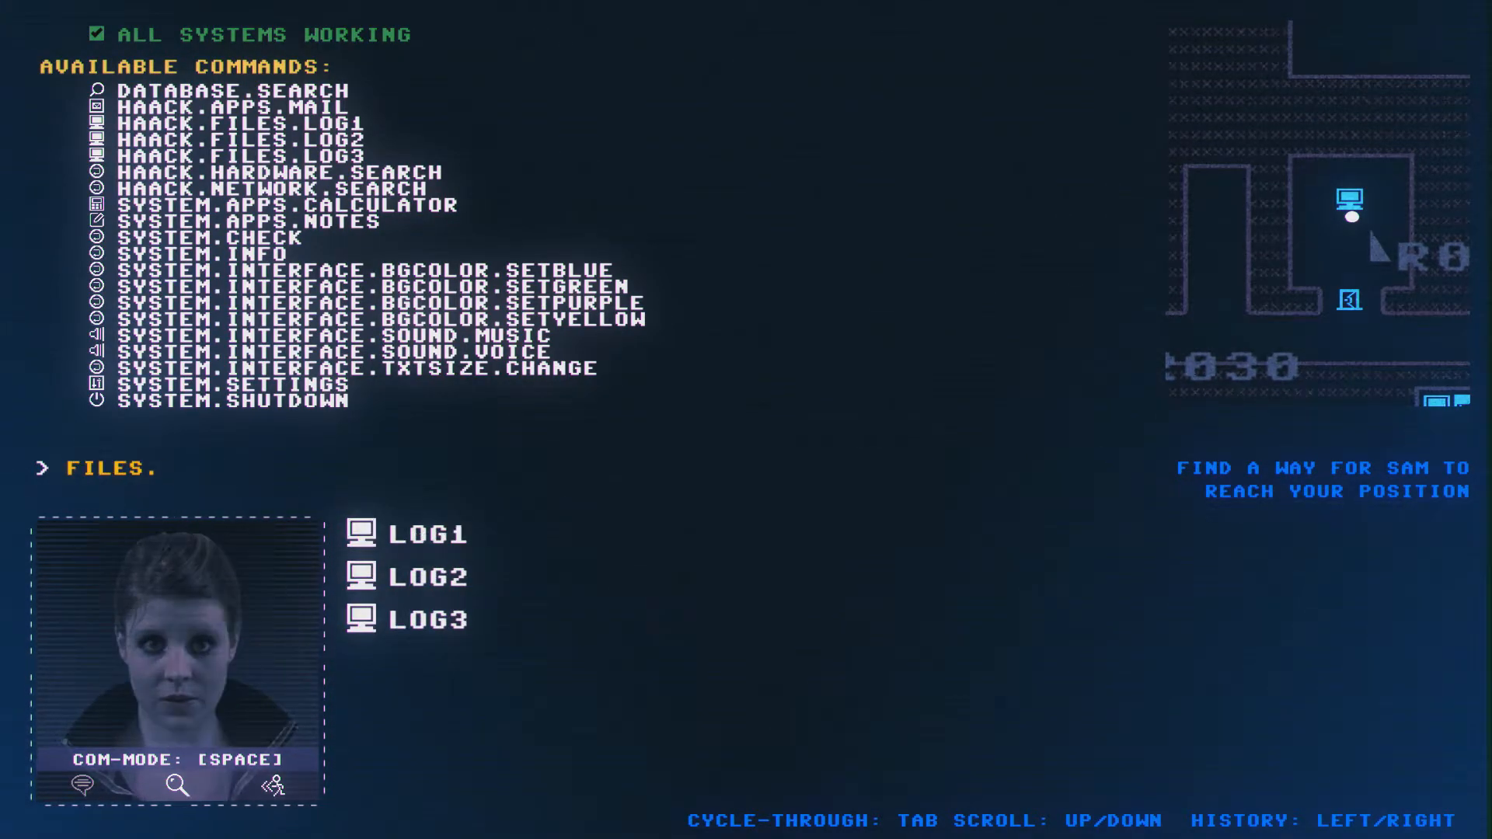
{"action": "type", "text": "LOG2"}
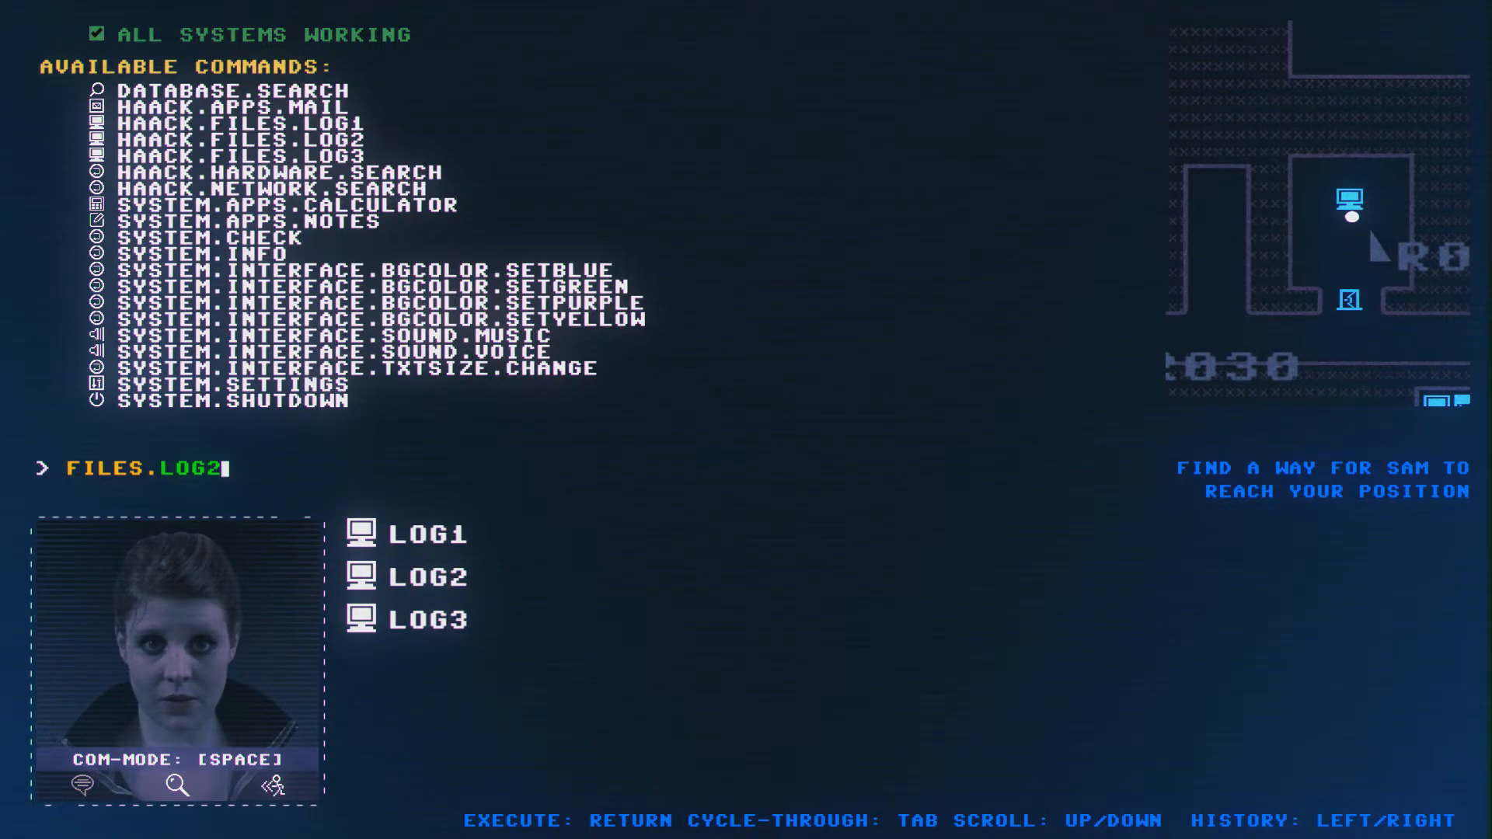
{"action": "key", "text": "Return"}
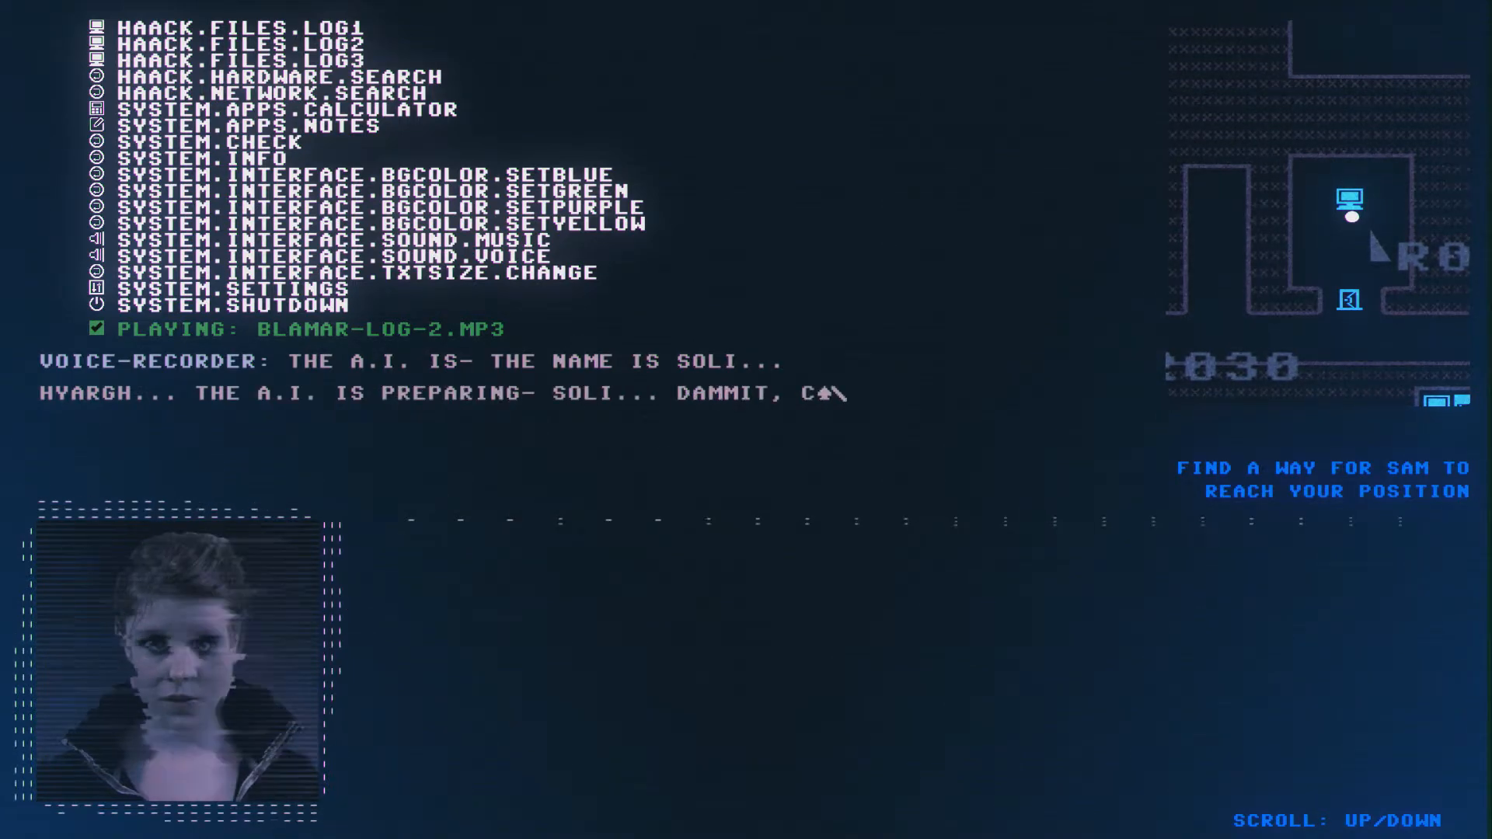
{"action": "scroll", "scroll_direction": "down", "scroll_amount": 3}
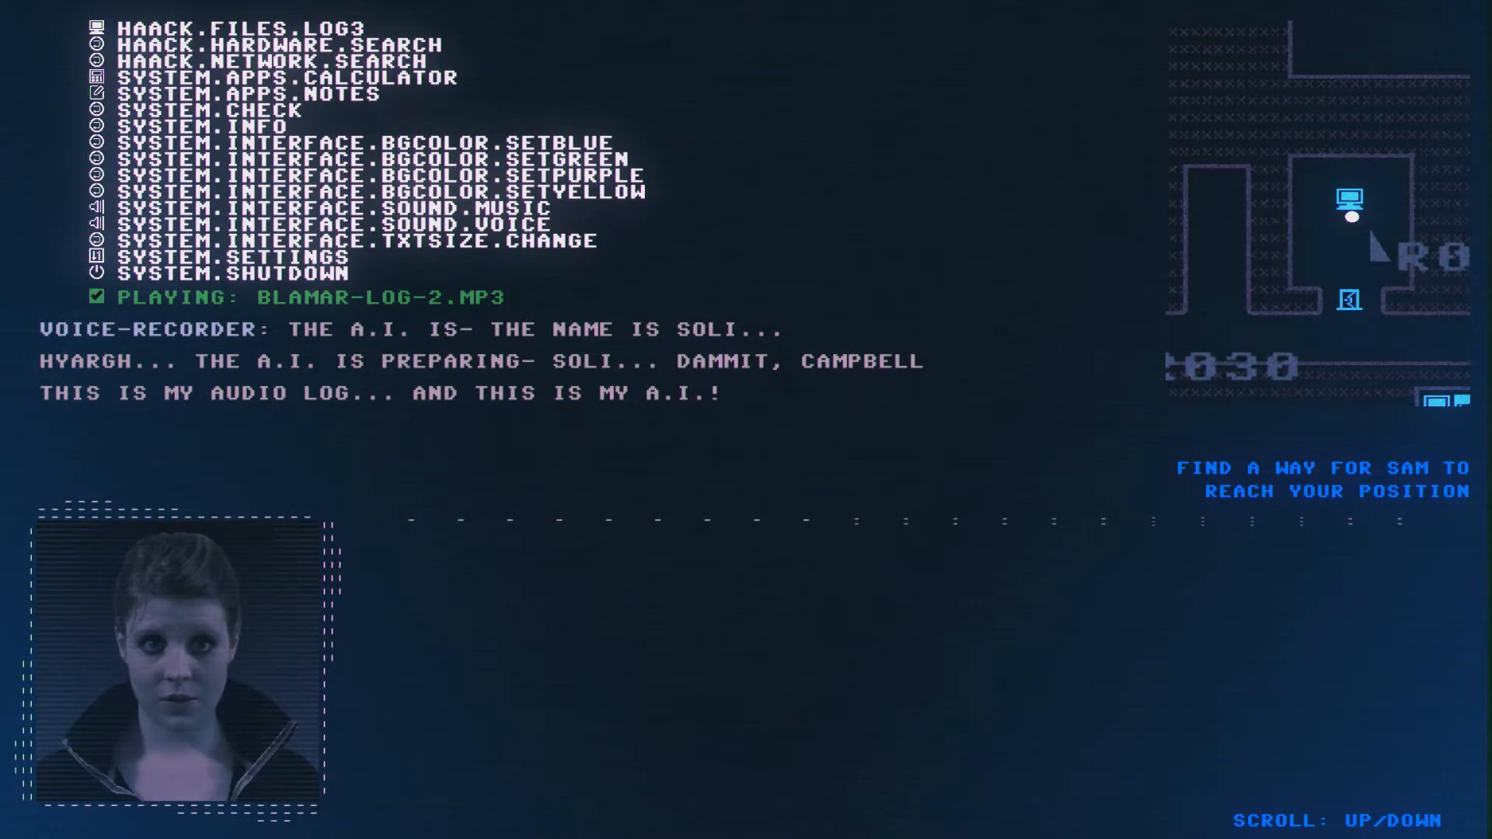
- Tab-complete FILES.L3 from the log suggestions and run the next voice log
{"action": "type", "text": "FILES."}
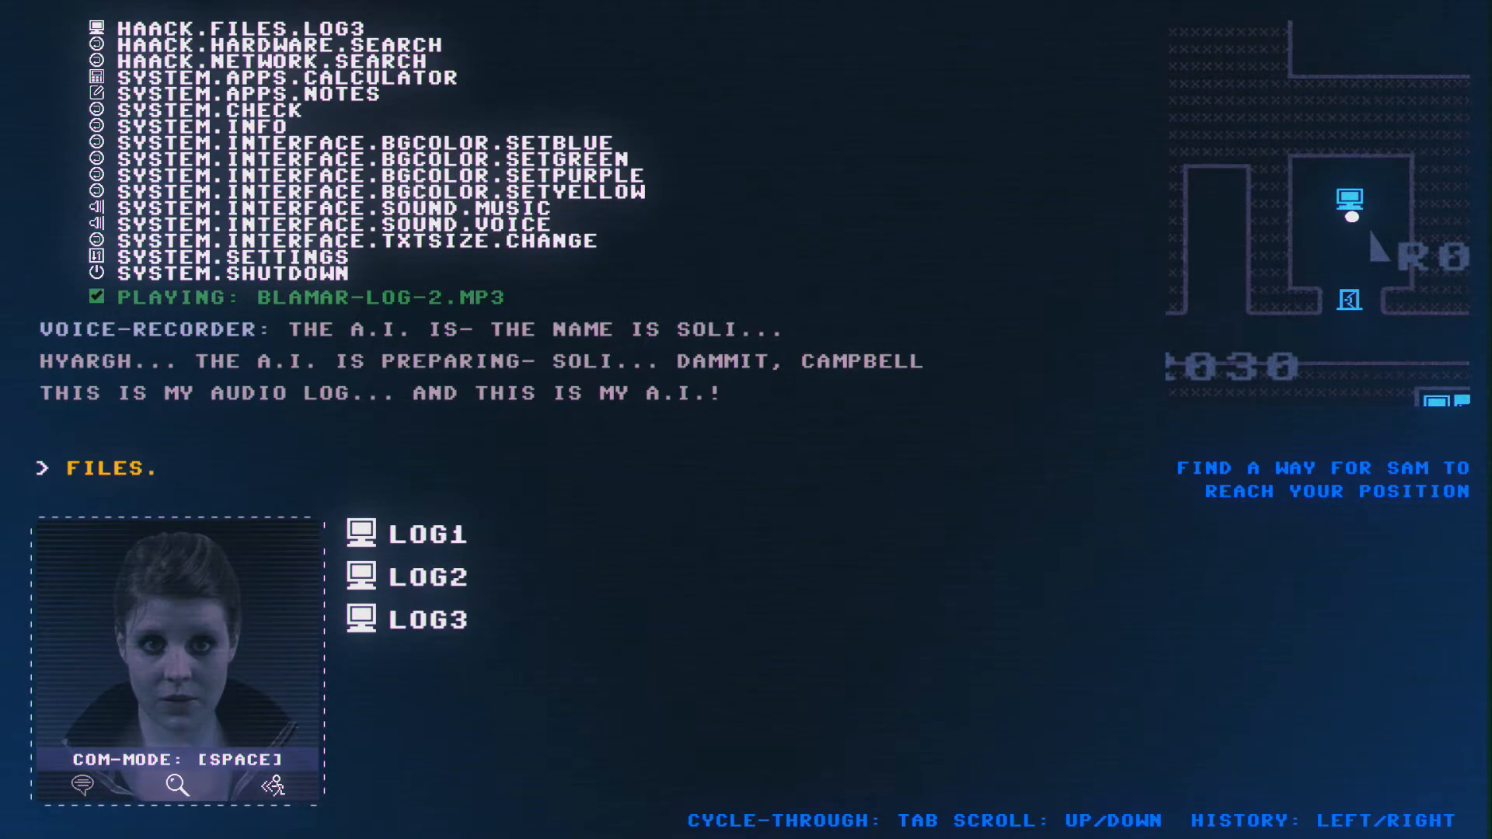
{"action": "type", "text": "L3"}
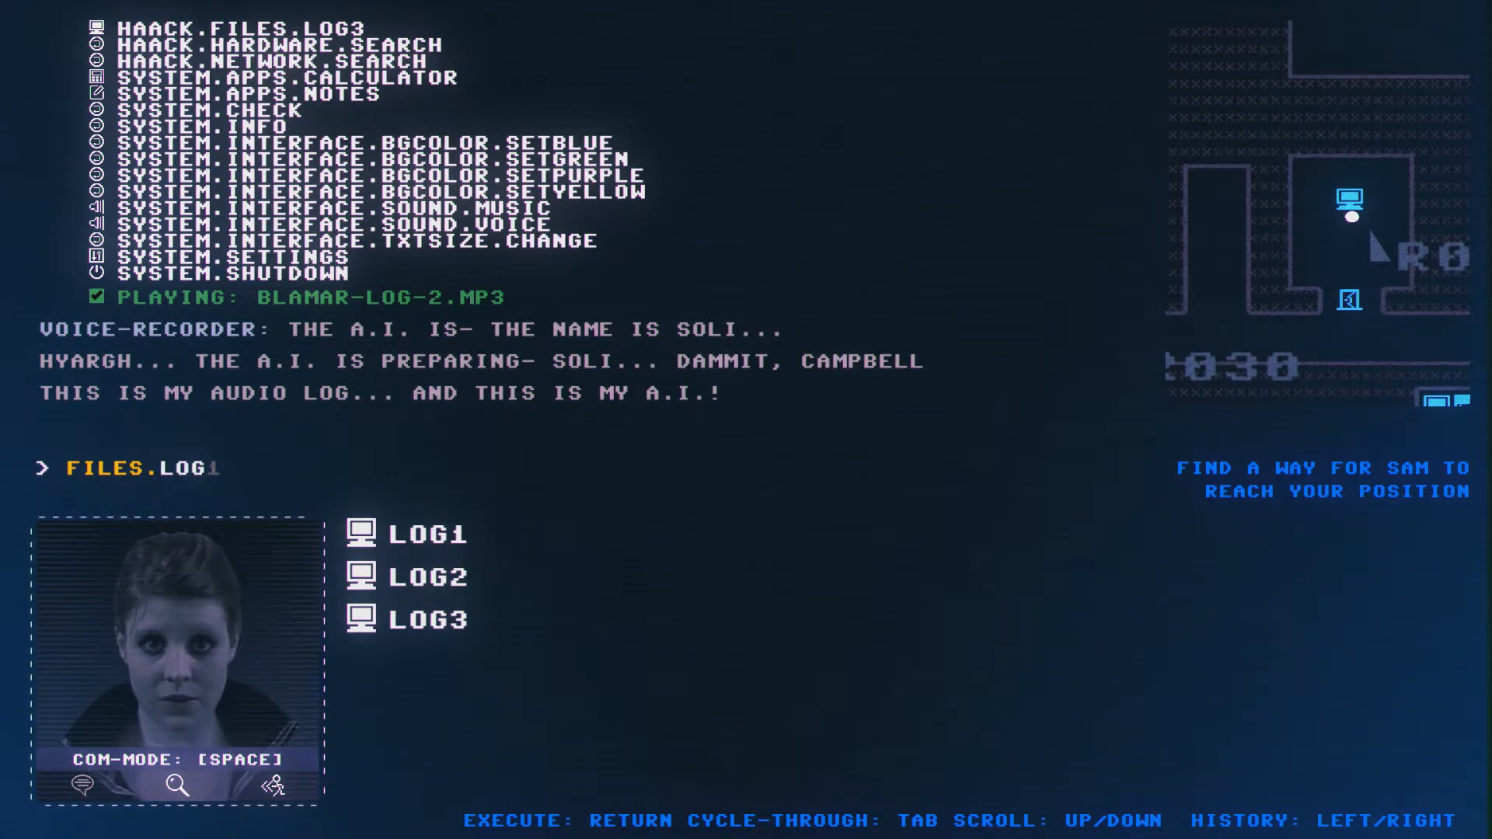
{"action": "key", "text": "tab"}
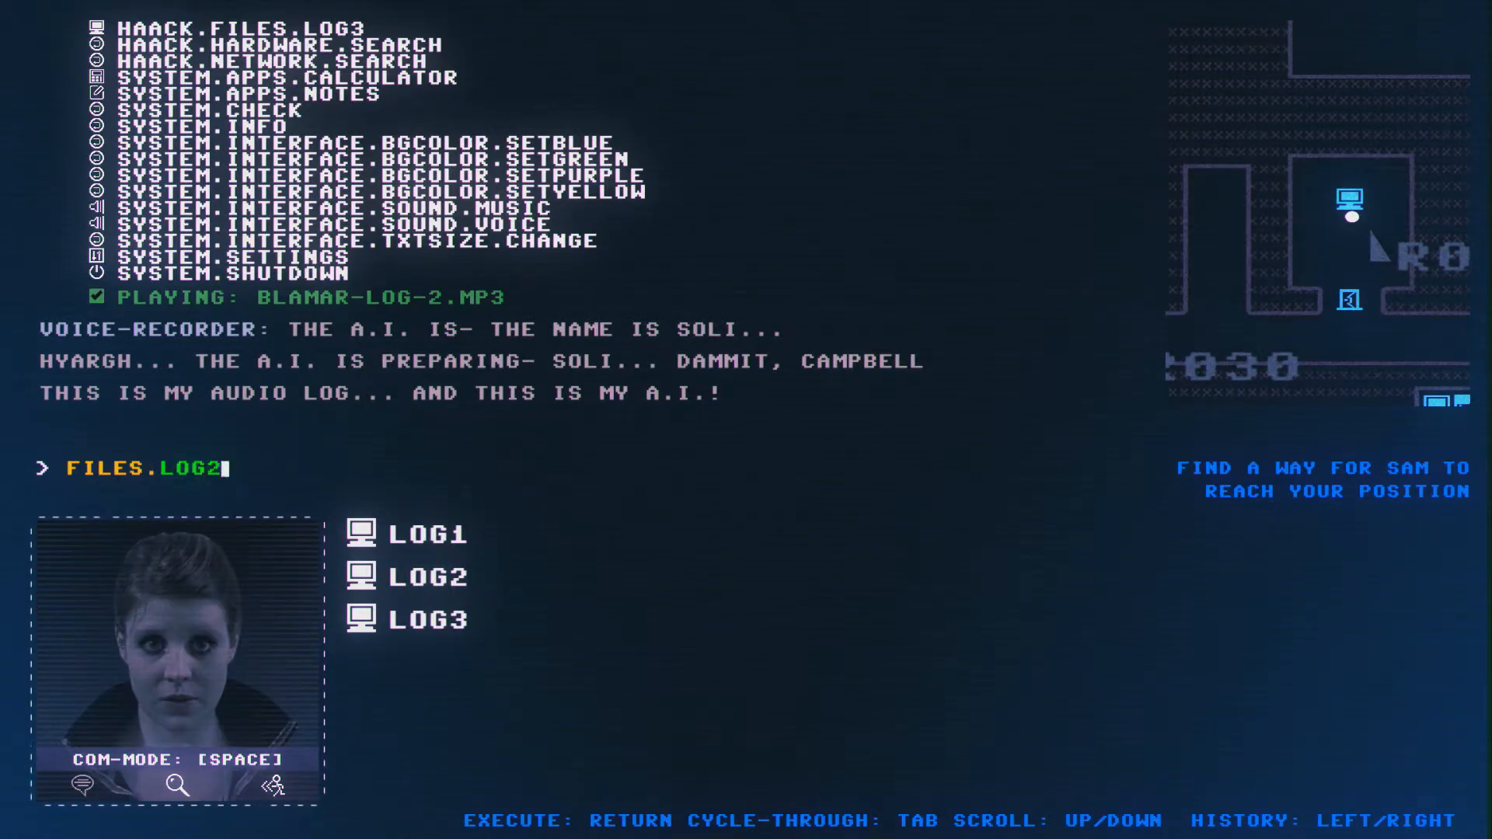
{"action": "key", "text": "Return"}
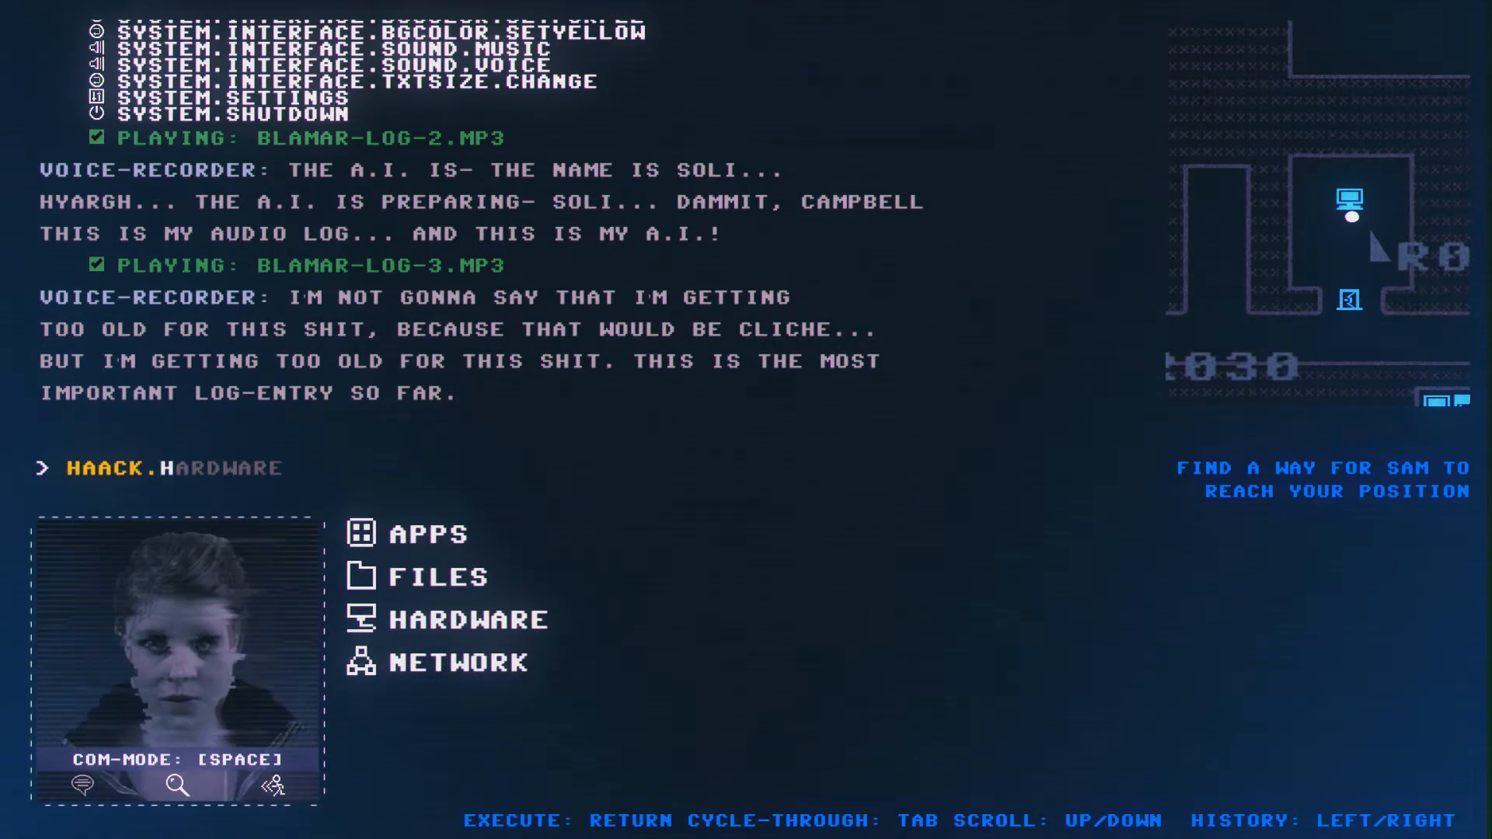
- Clear the partial HAACK.HARDWARE command to return to the top-level command list
{"action": "left_click", "coordinate": [480, 618]}
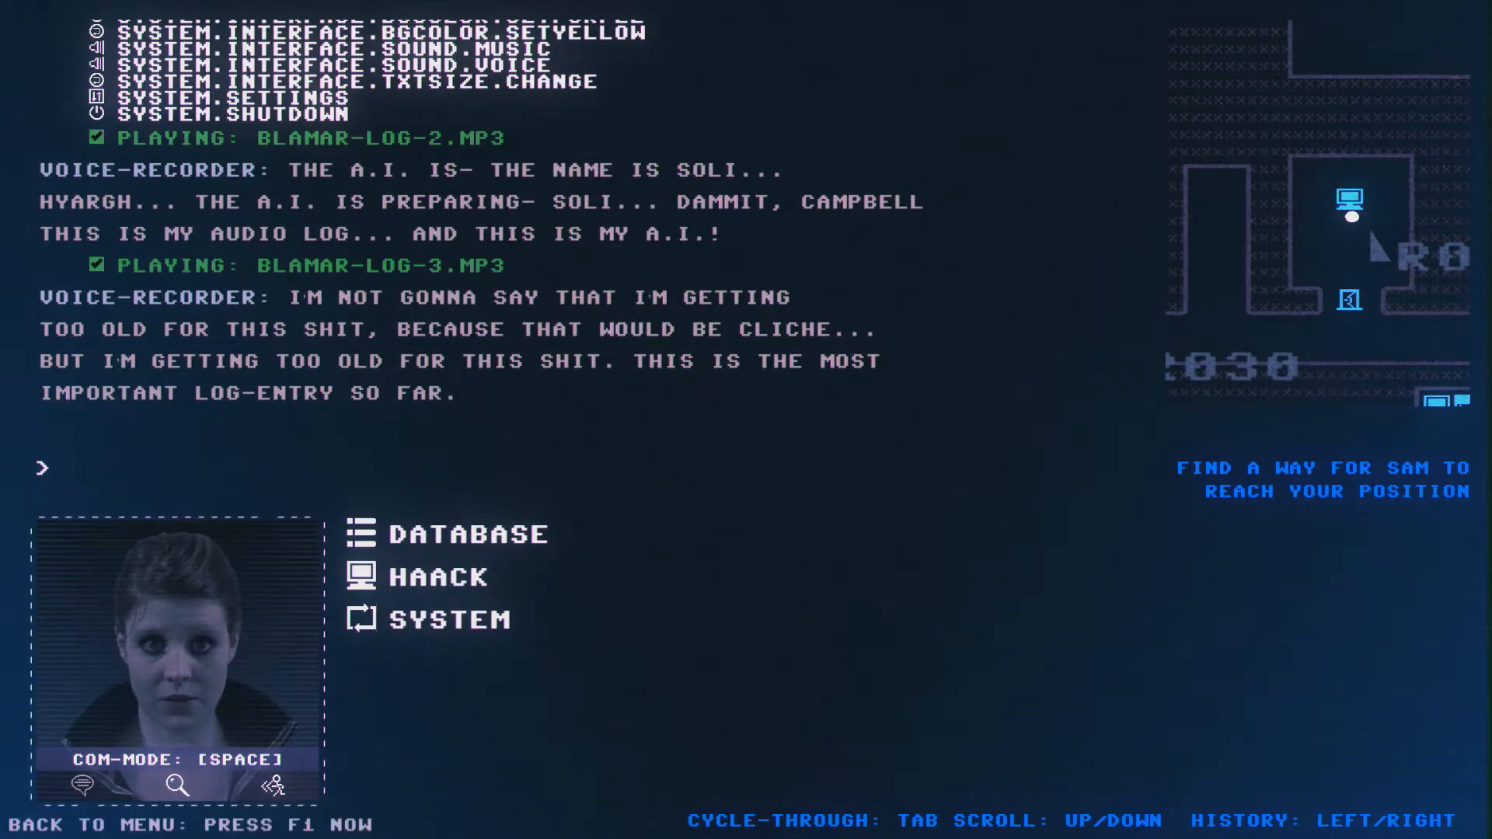
- Switch to the map to send Sam into lab R032 to inspect the Comte computer
{"action": "type", "text": "M"}
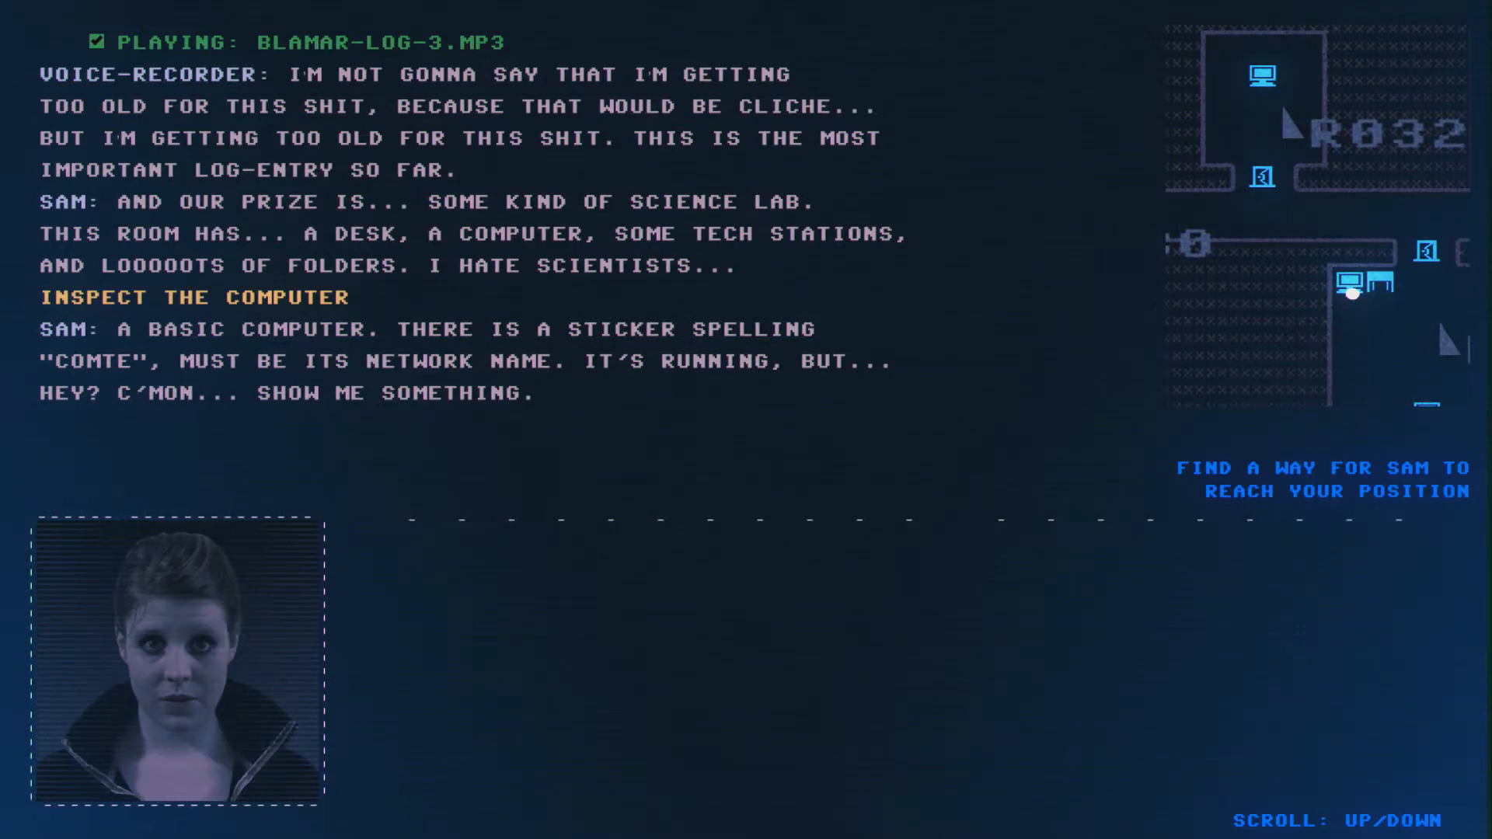
- Have Sam inspect the desk and scroll through the scanned login sheet with CHANGEME passwords
{"action": "scroll", "scroll_direction": "down", "scroll_amount": 3}
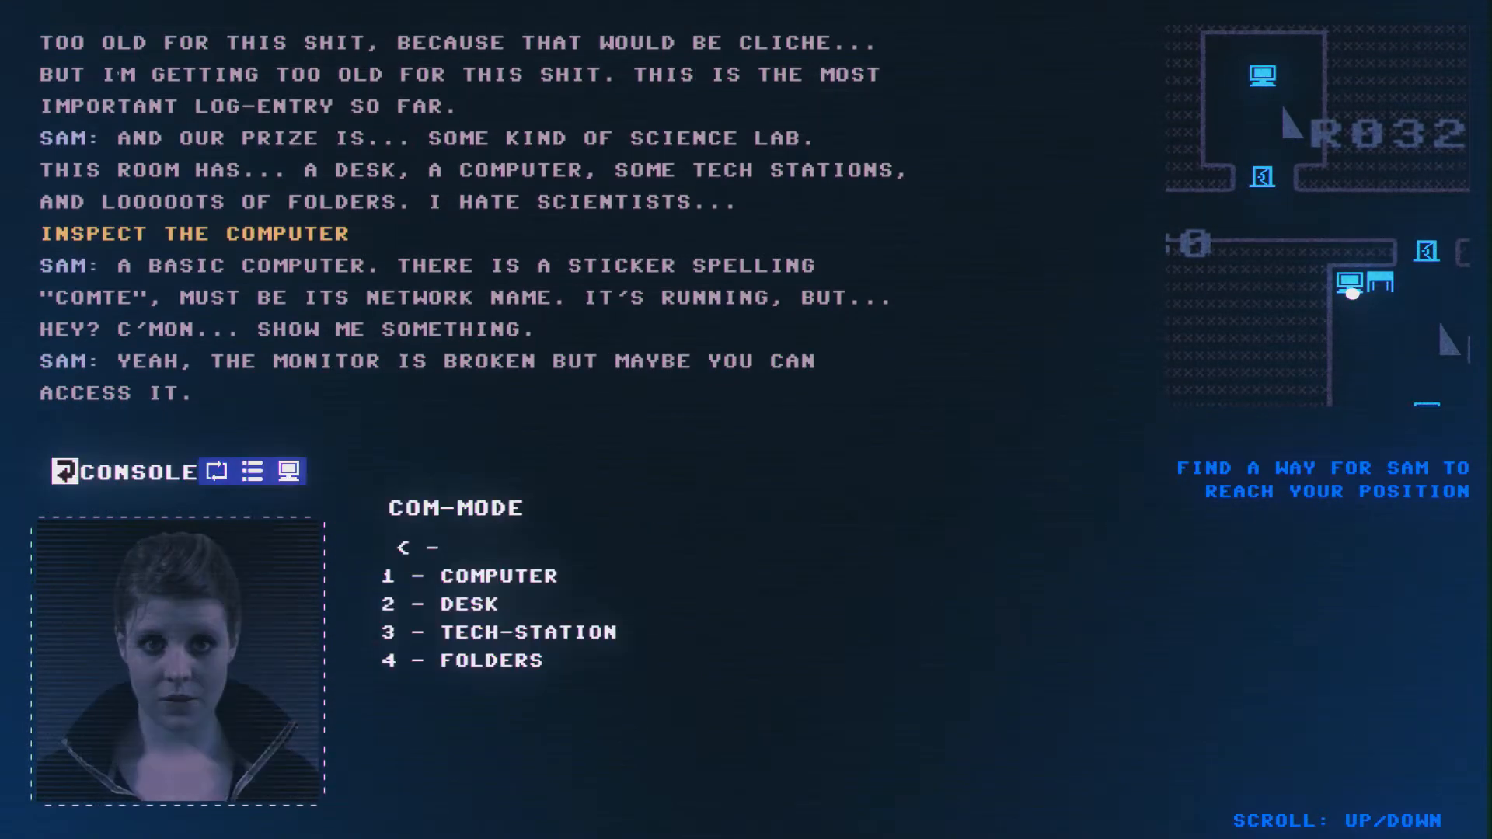
{"action": "left_click", "coordinate": [442, 602]}
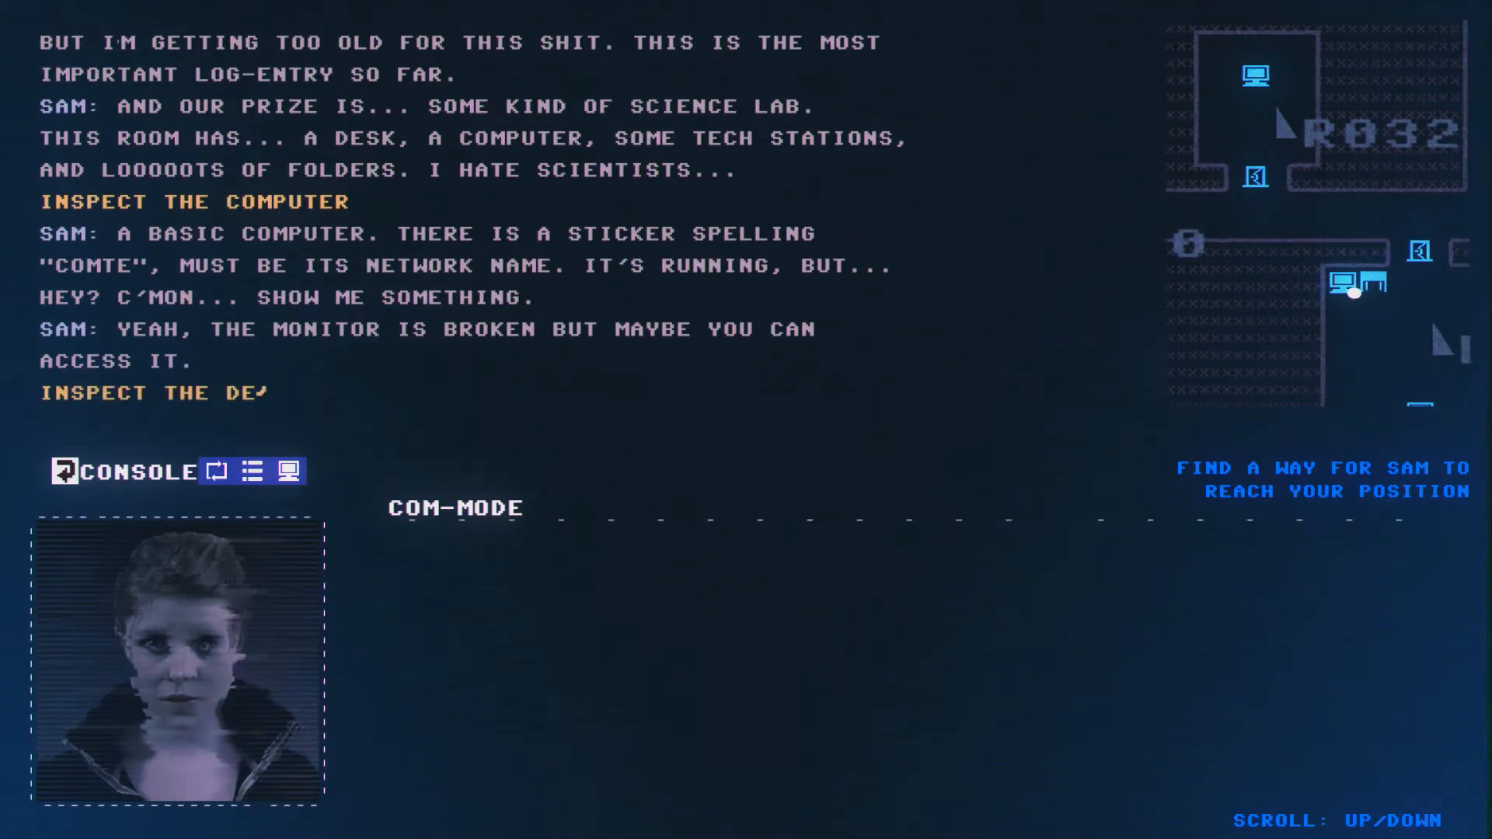
{"action": "scroll", "scroll_direction": "down", "scroll_amount": 3}
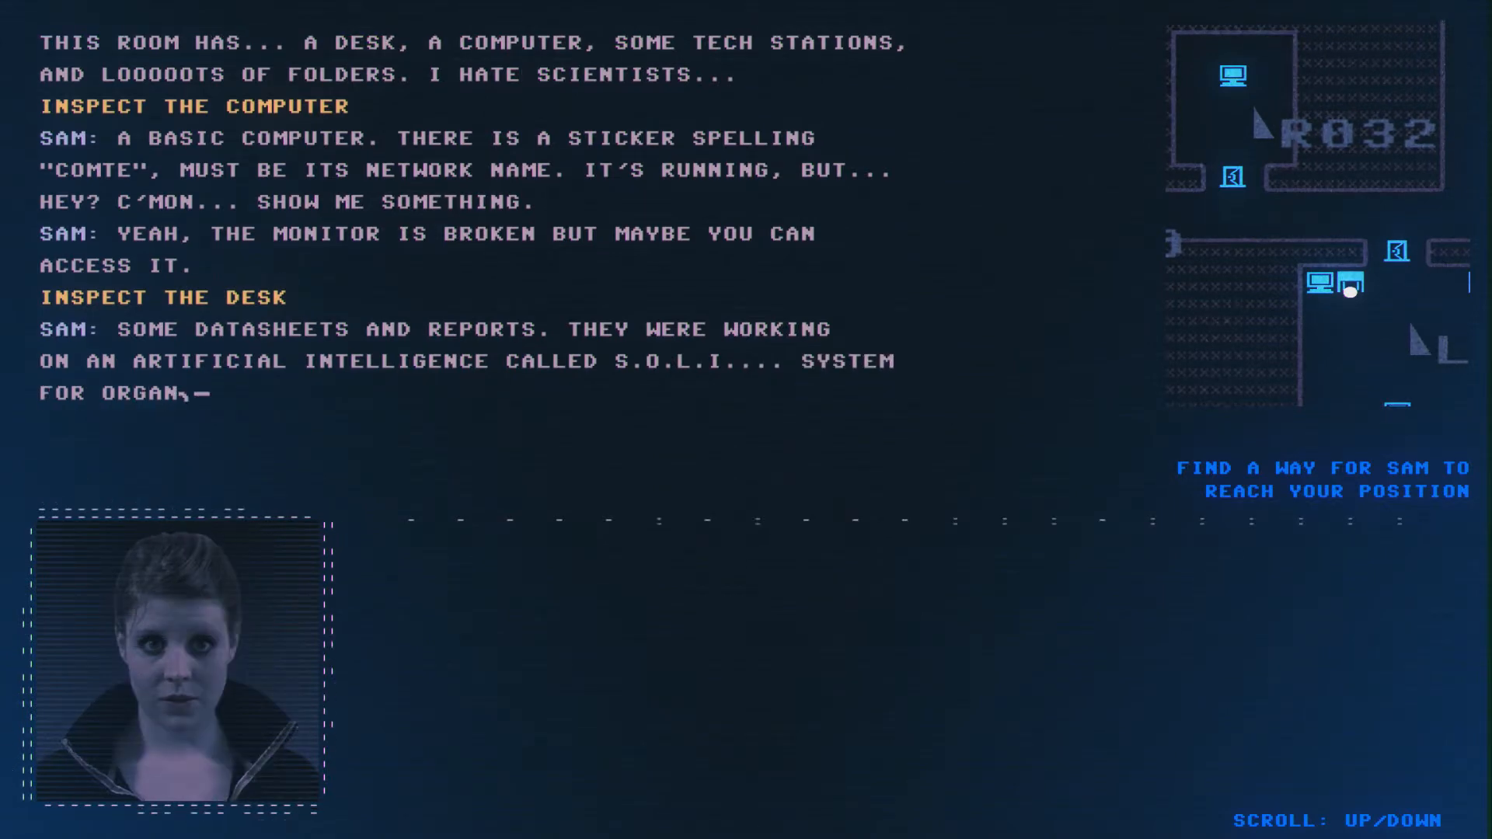
{"action": "scroll", "scroll_direction": "down", "scroll_amount": 3}
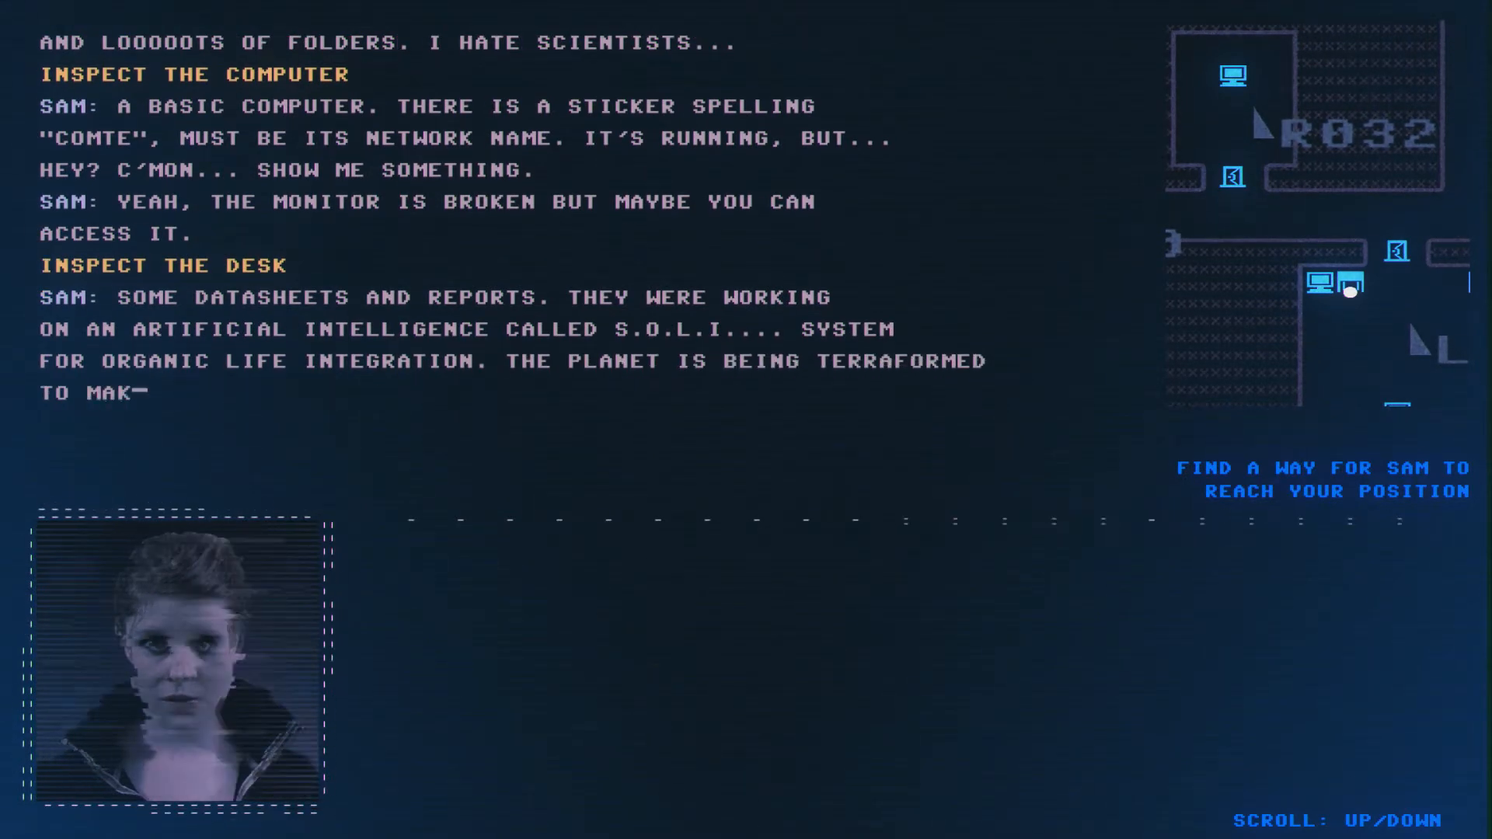
{"action": "scroll", "scroll_direction": "down", "scroll_amount": 3}
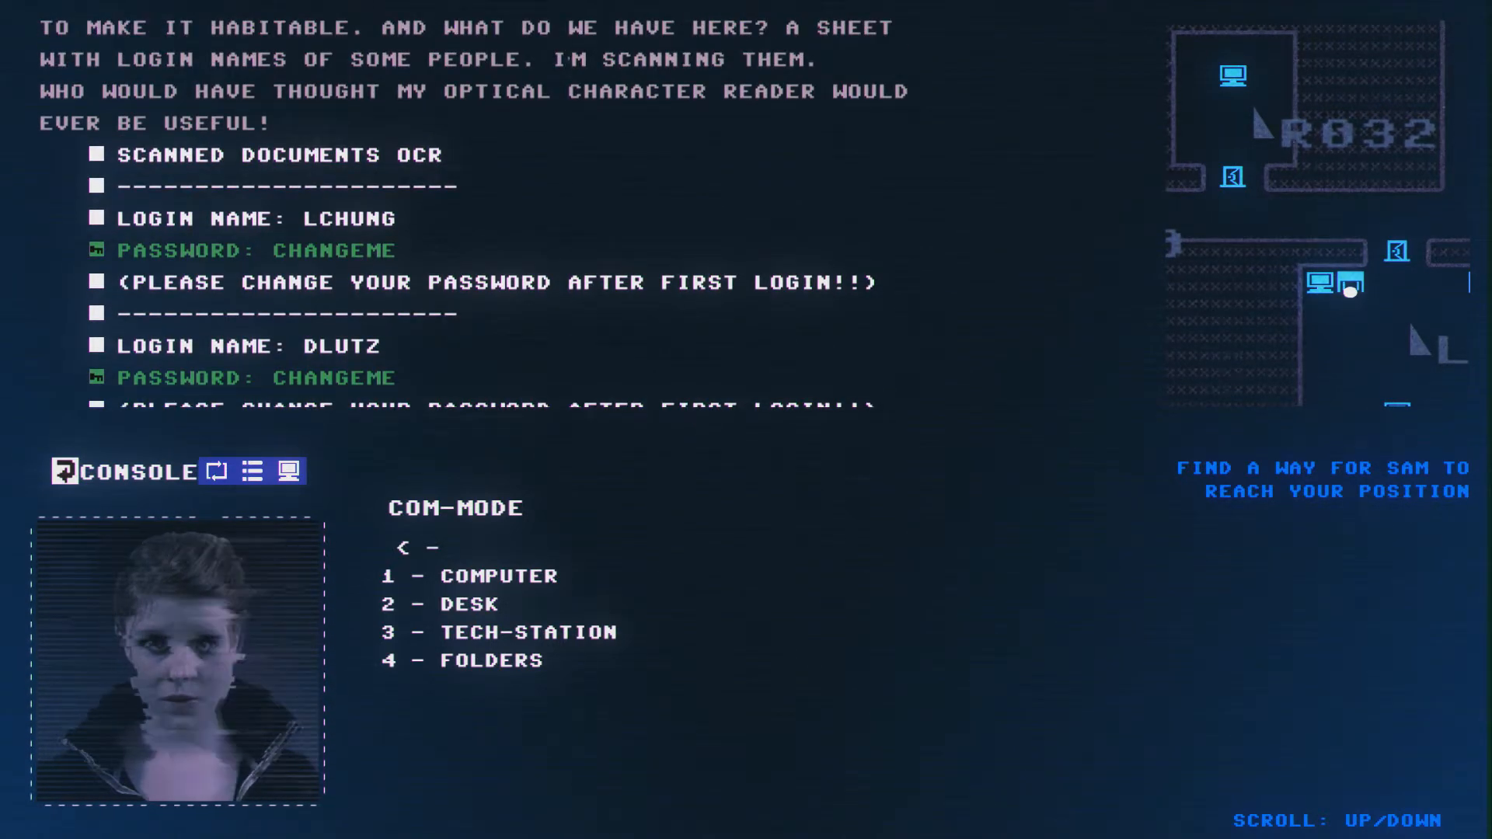
- Scroll through Sam's tech-station and folders findings until Comte appears among the commands
{"action": "scroll", "scroll_direction": "down", "scroll_amount": 3}
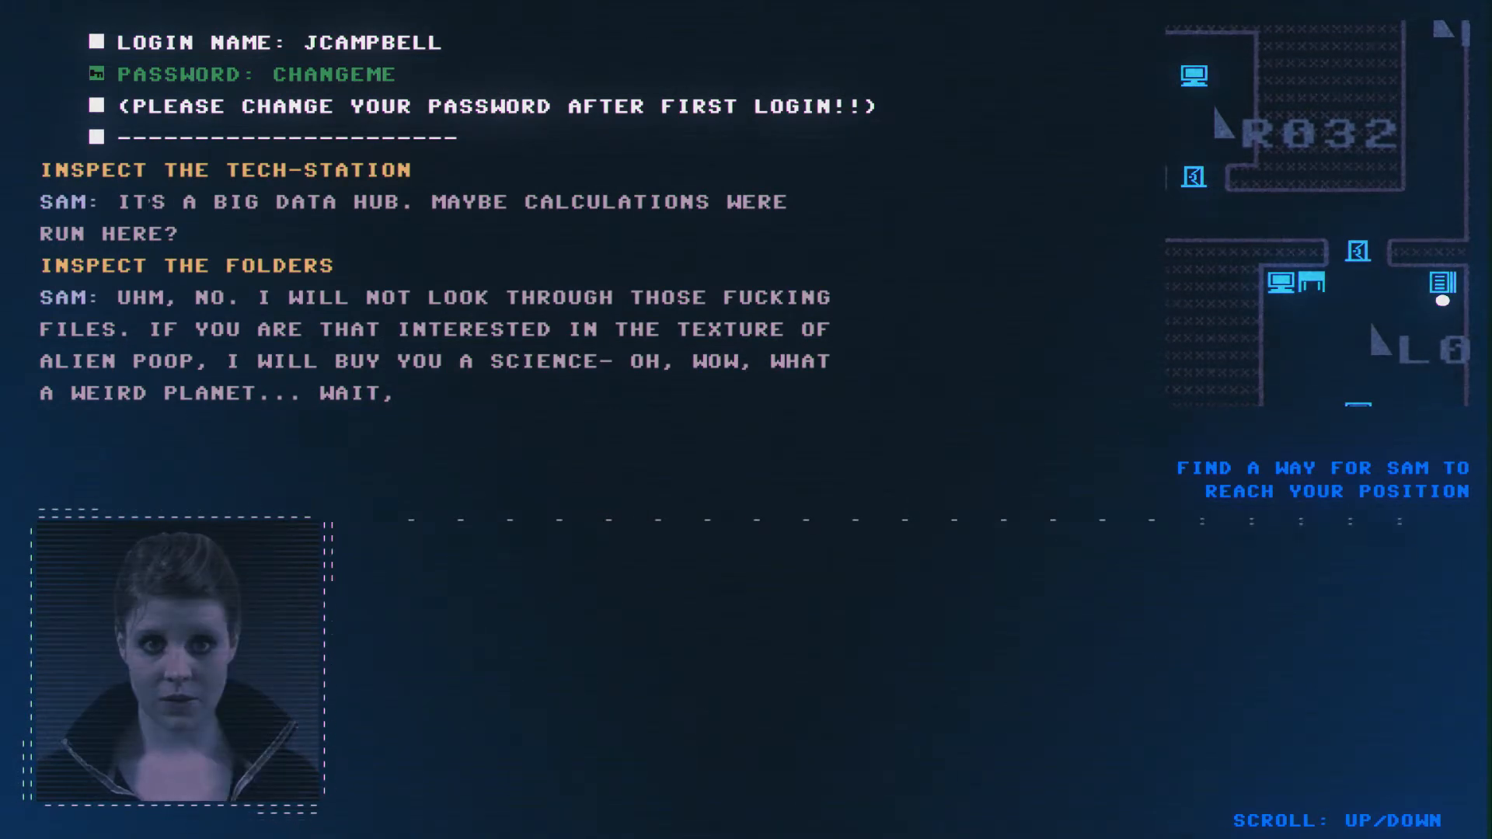
{"action": "scroll", "scroll_direction": "down", "scroll_amount": 3}
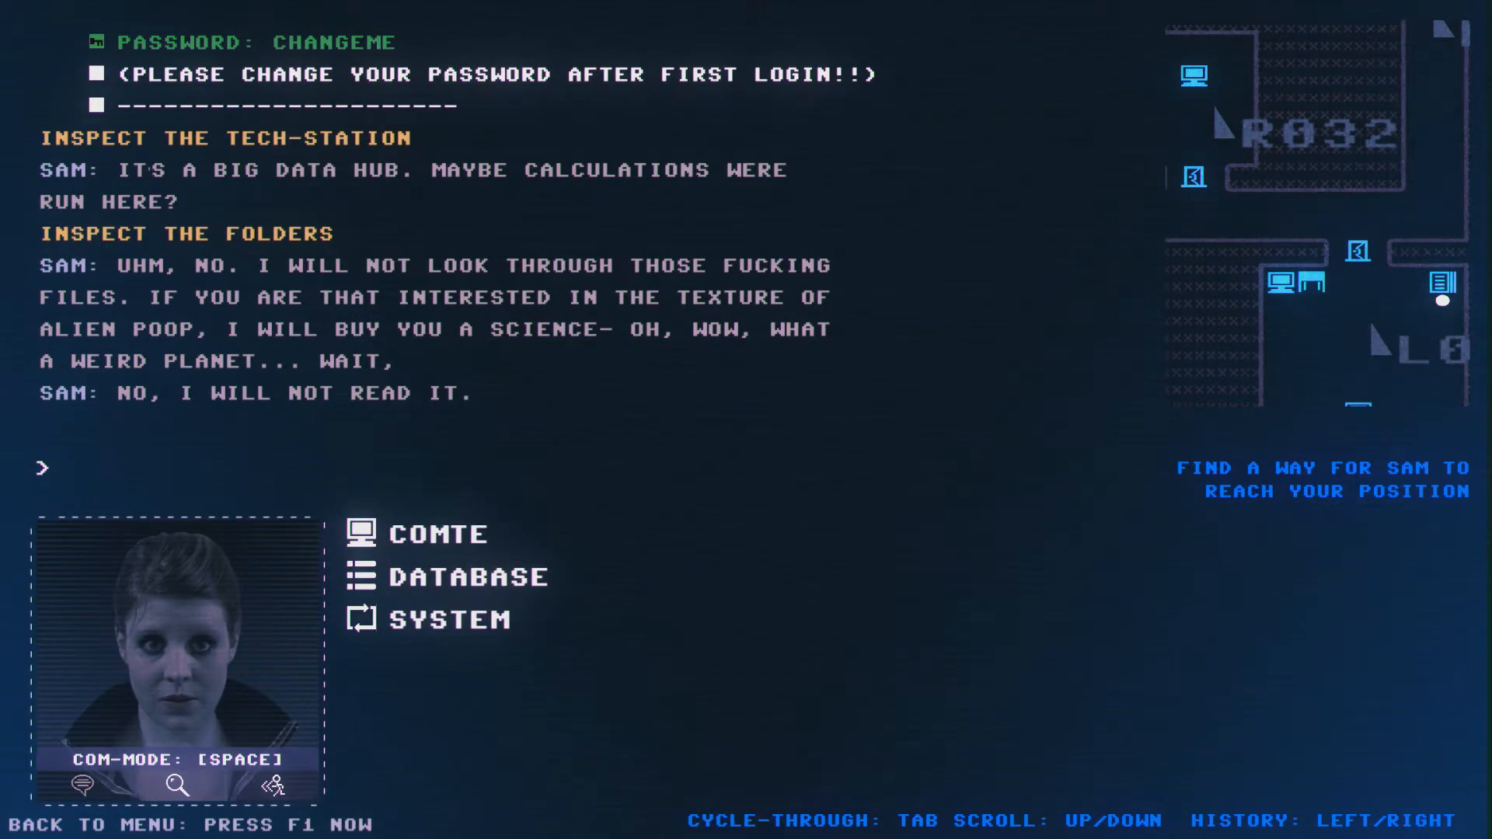
{"action": "left_click", "coordinate": [437, 533]}
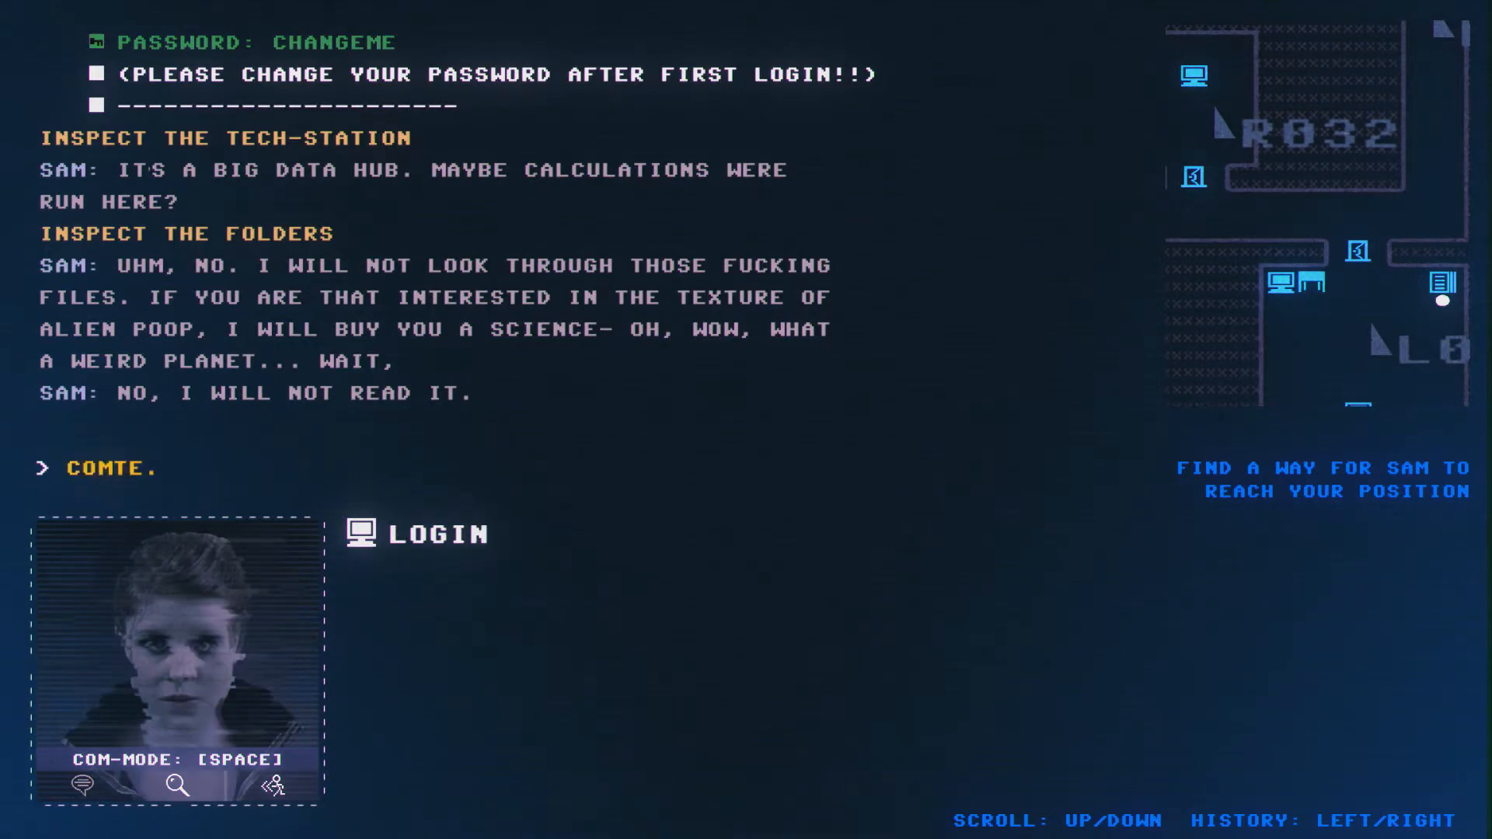
{"action": "type", "text": "LOGIN"}
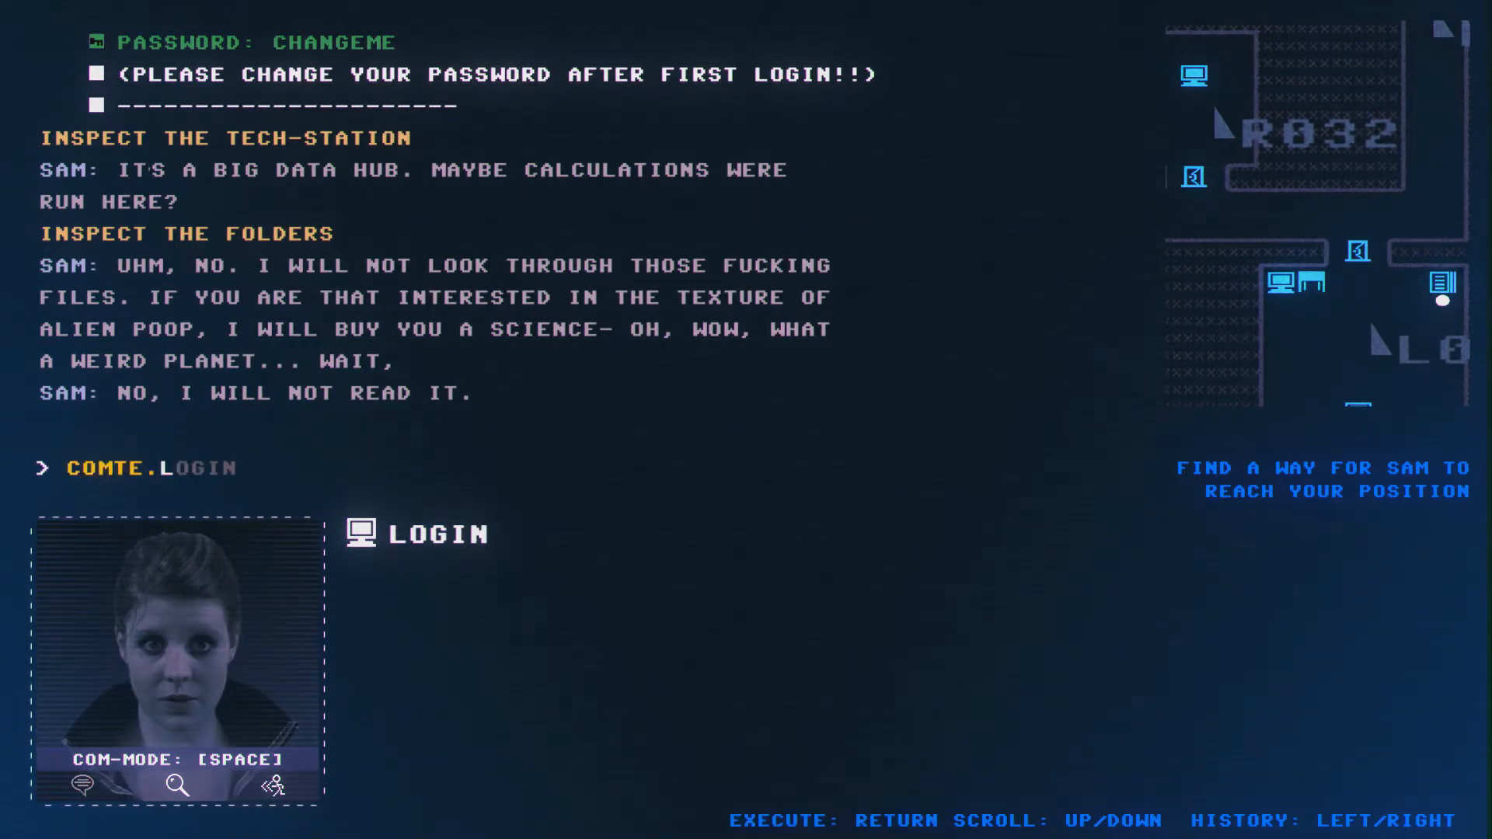
{"action": "key", "text": "Return"}
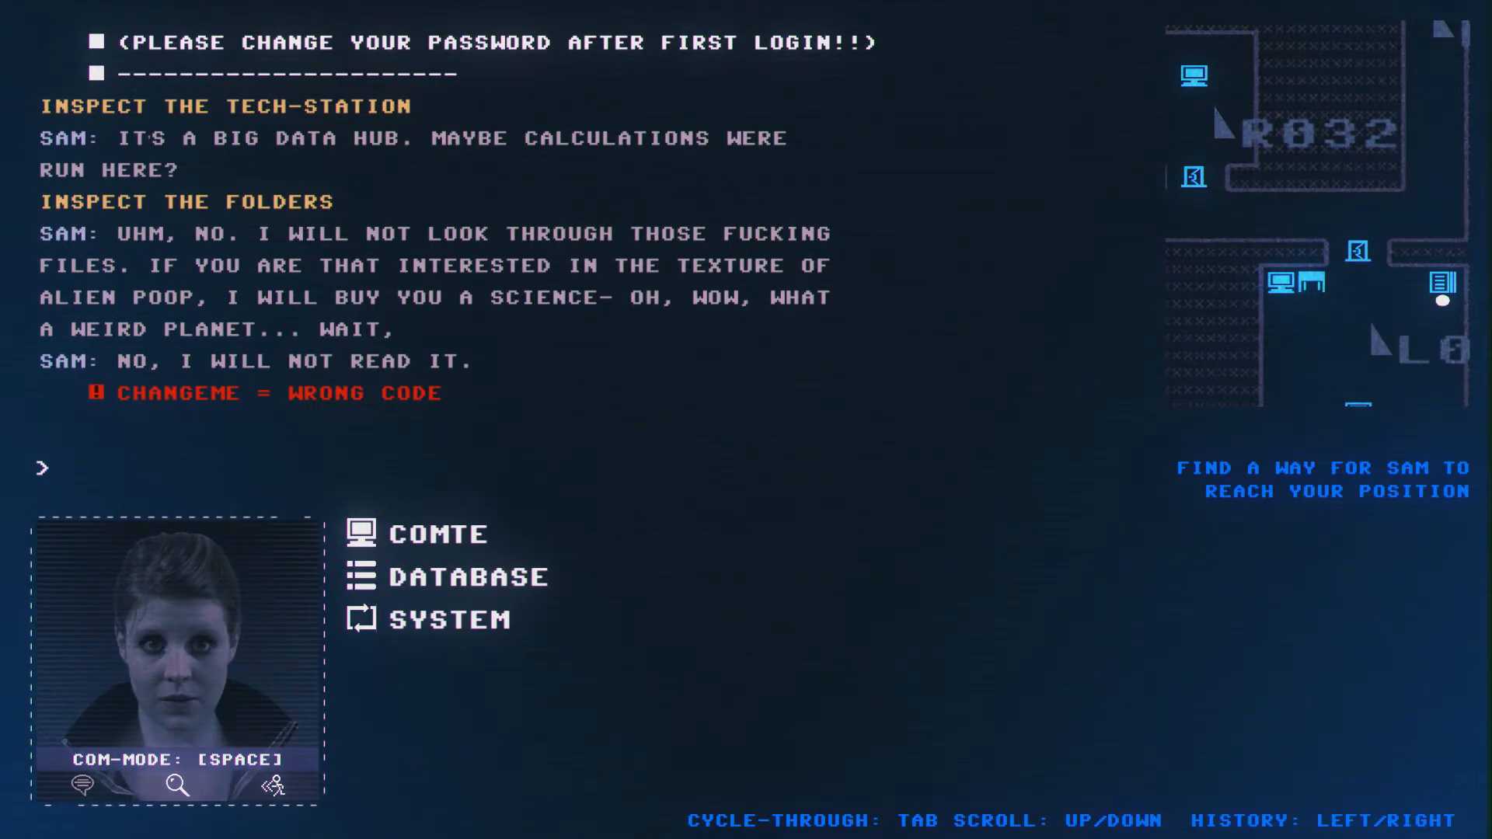
{"action": "left_click", "coordinate": [437, 533]}
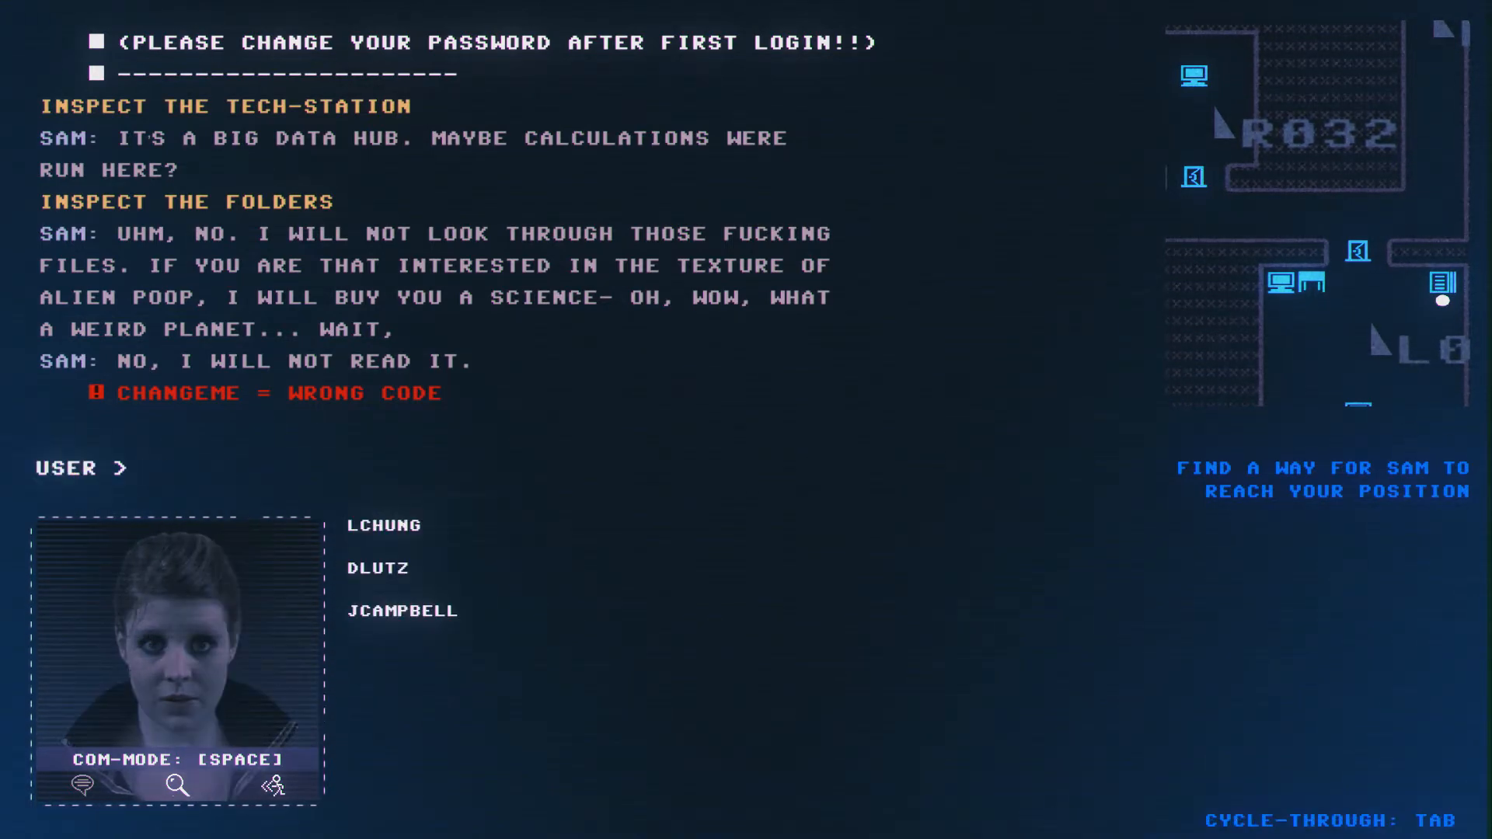
{"action": "key", "text": "tab"}
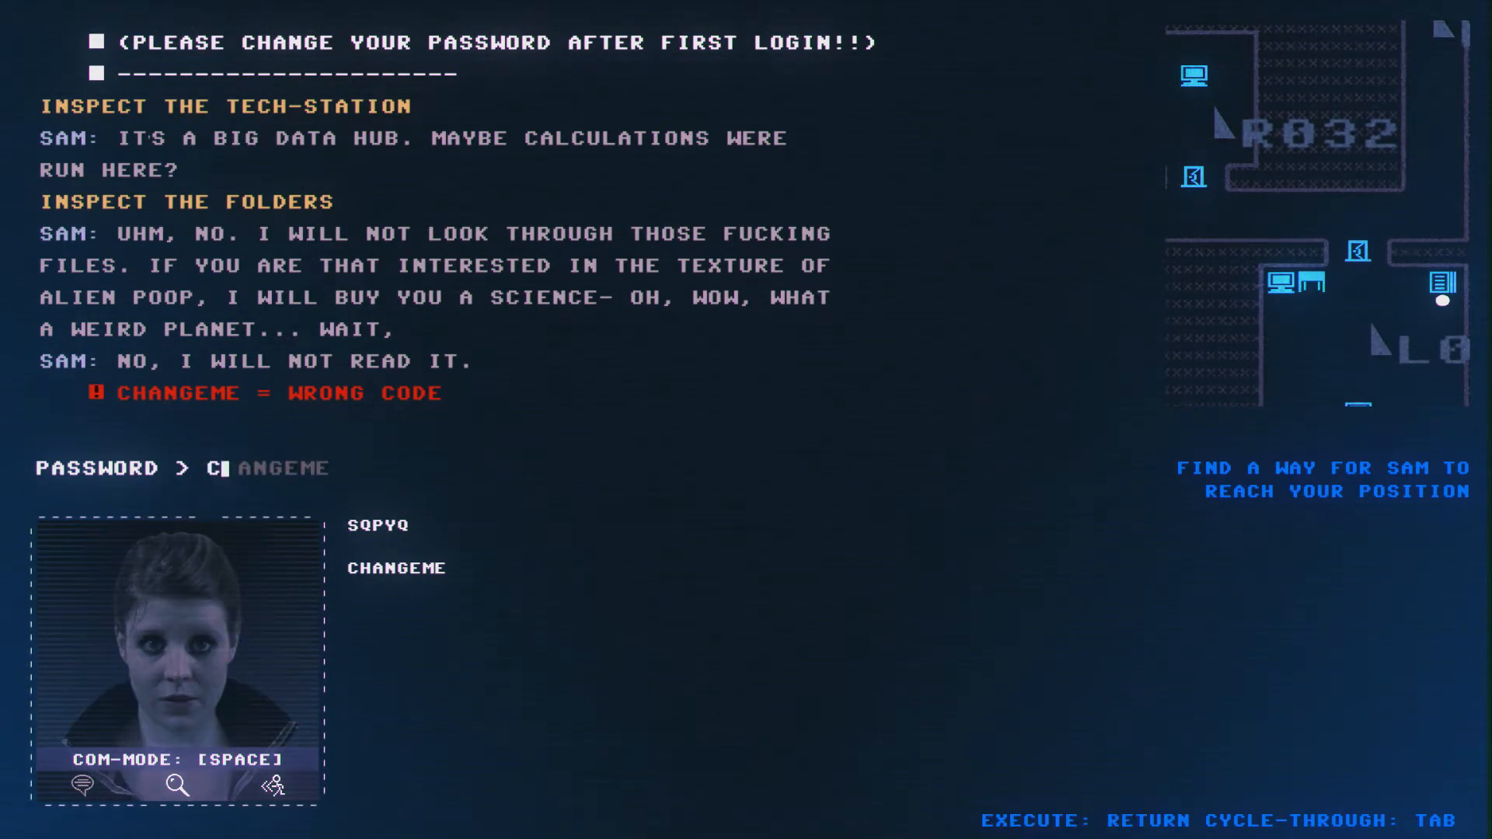
{"action": "key", "text": "Return"}
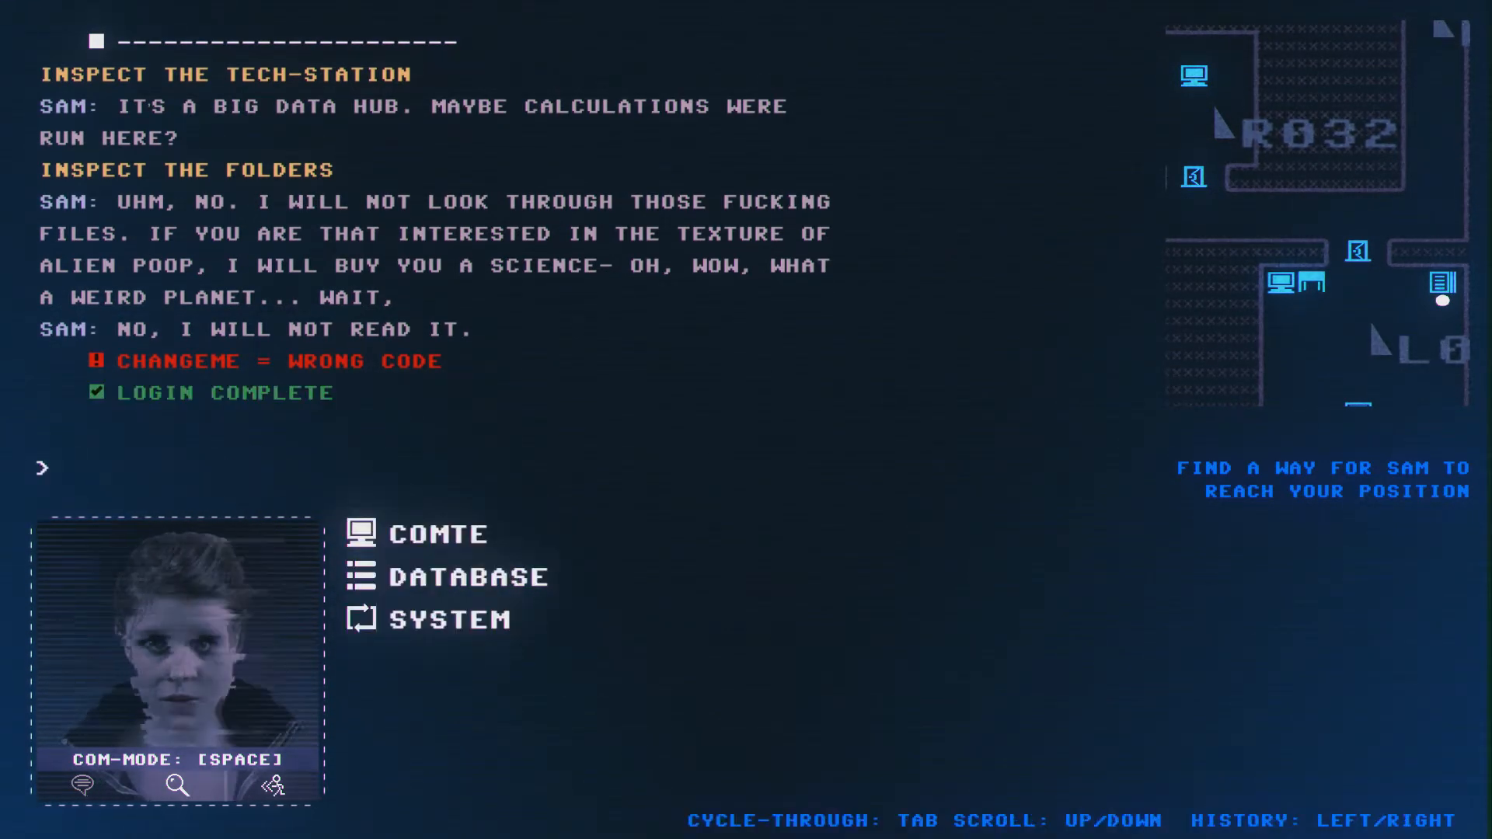
{"action": "left_click", "coordinate": [437, 534]}
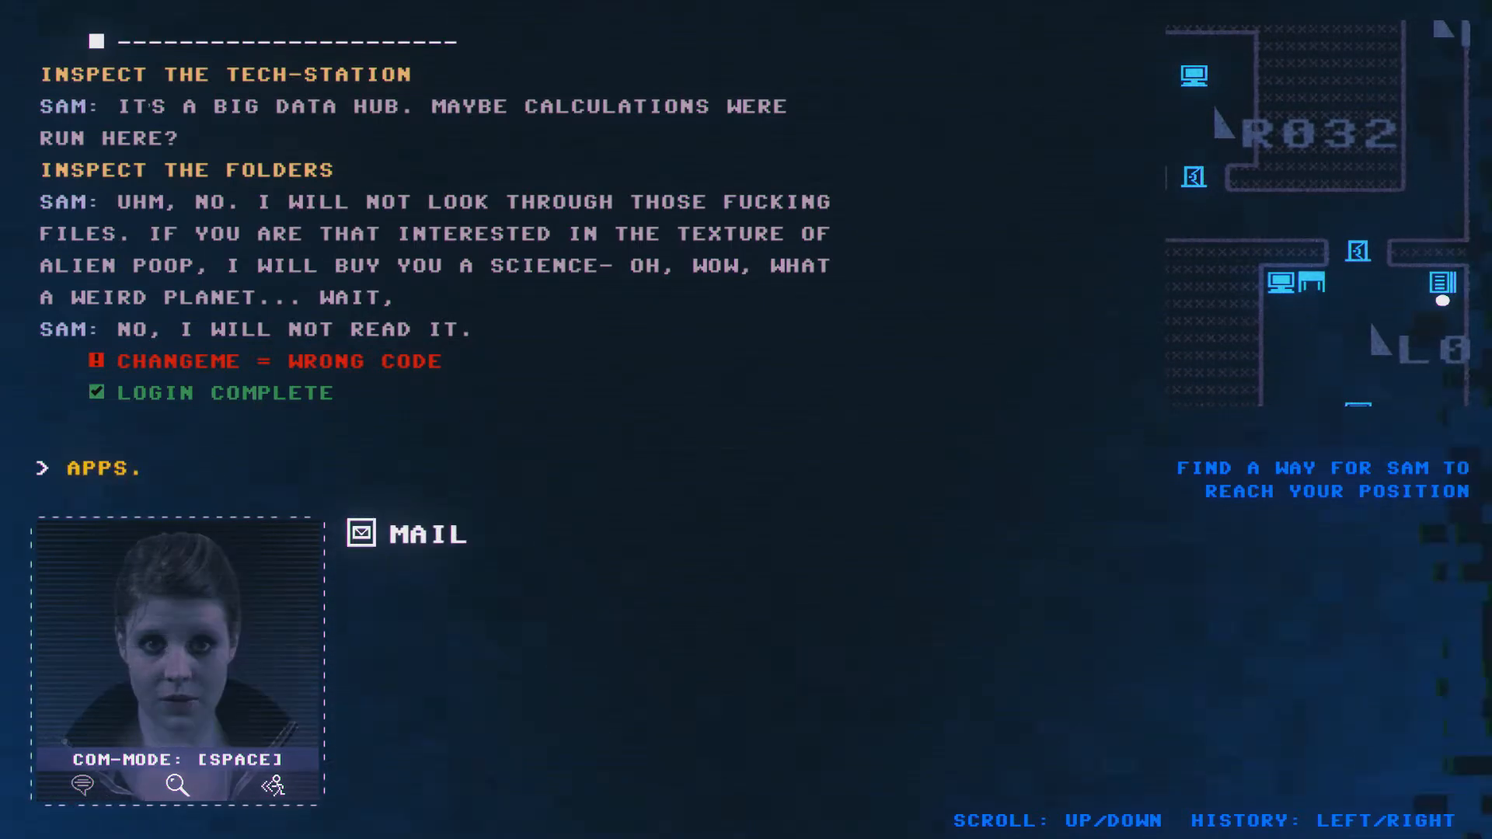
- Open Mail and read Jenn's 03/10 reply 'Can you help me with something?' offering DB Tool
{"action": "left_click", "coordinate": [407, 534]}
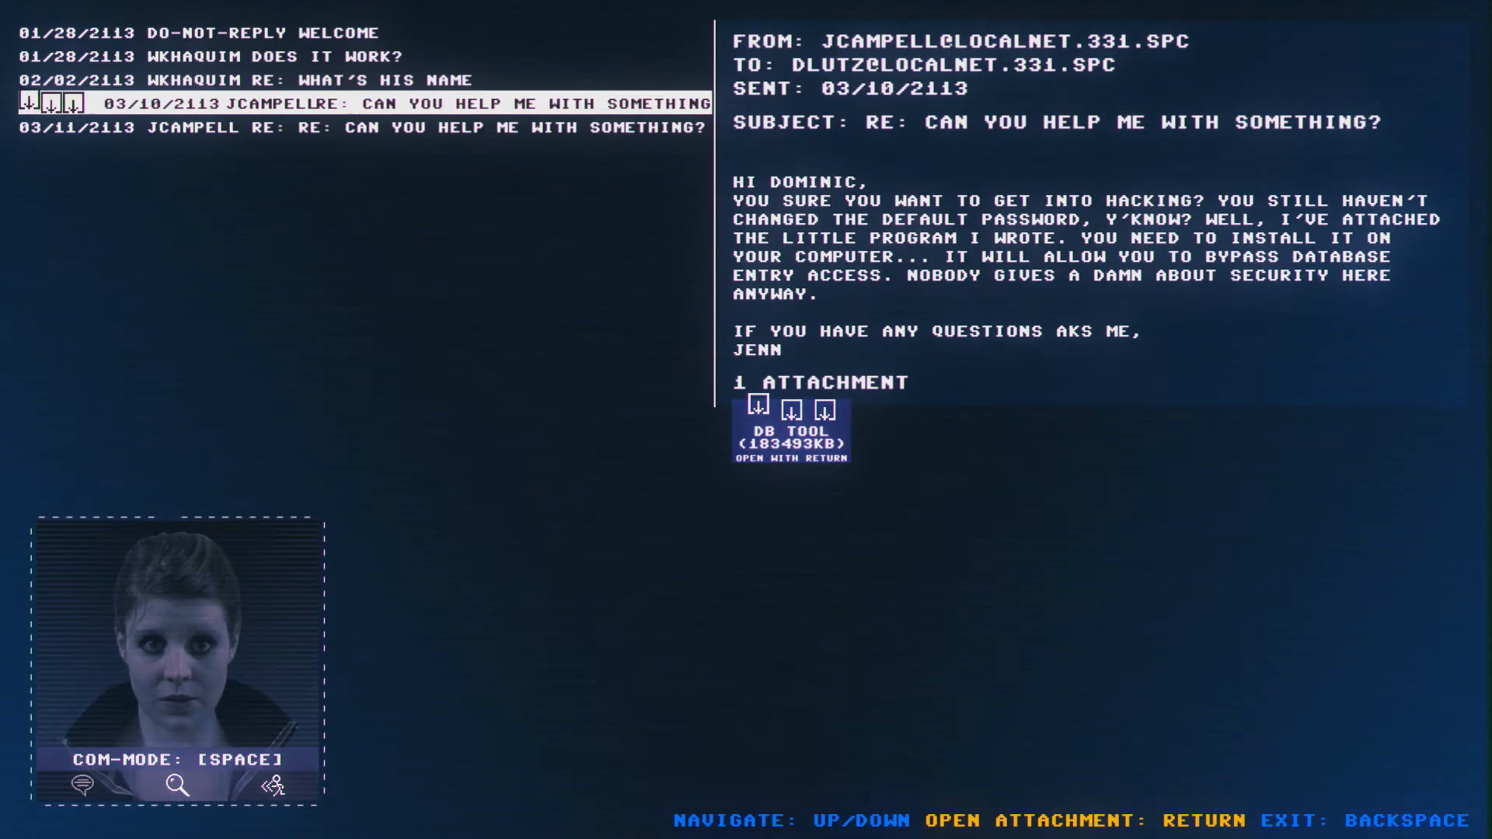
{"action": "left_click", "coordinate": [792, 428]}
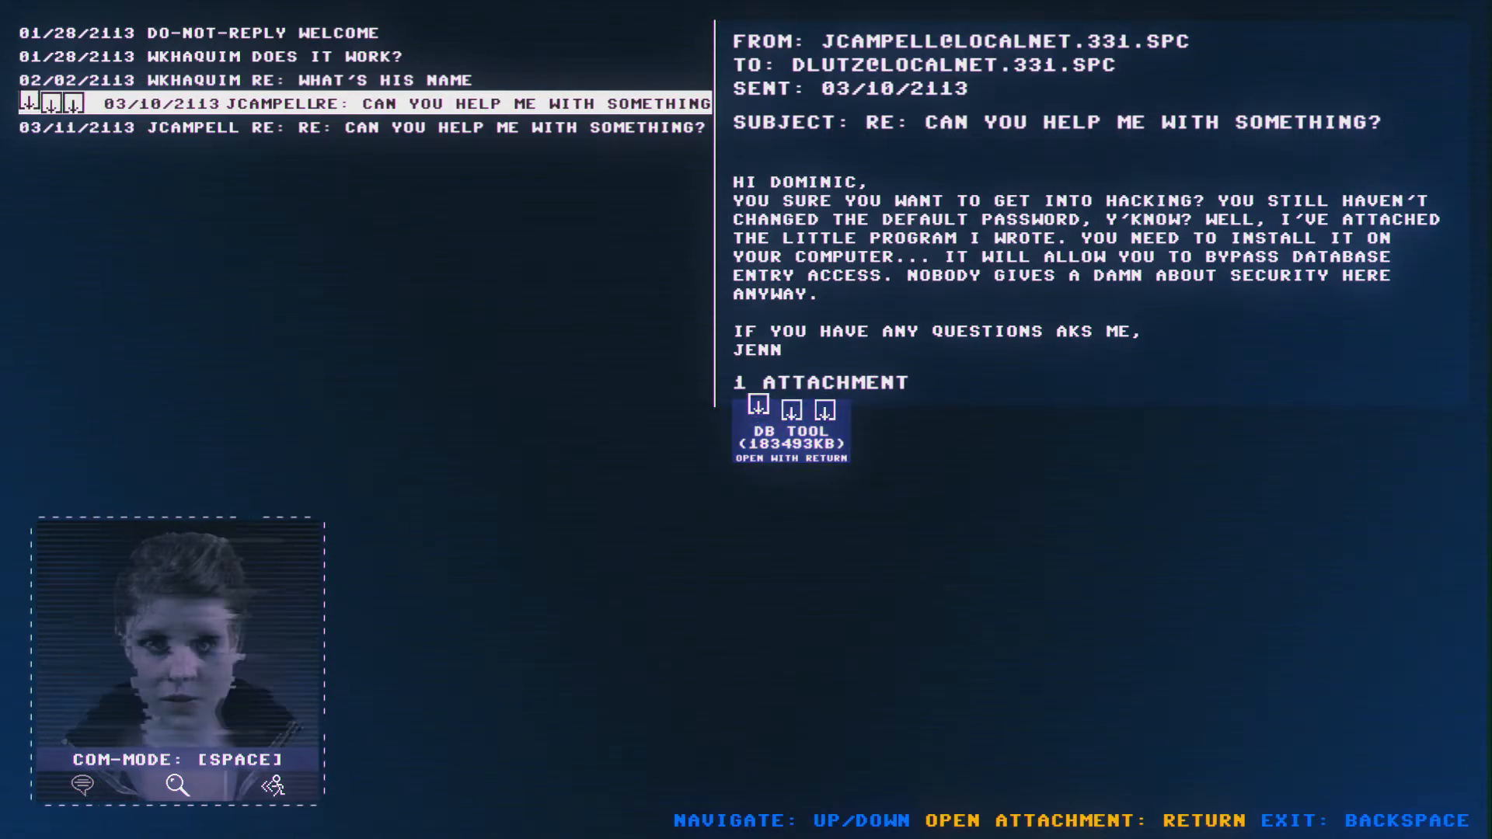
{"action": "left_click", "coordinate": [790, 428]}
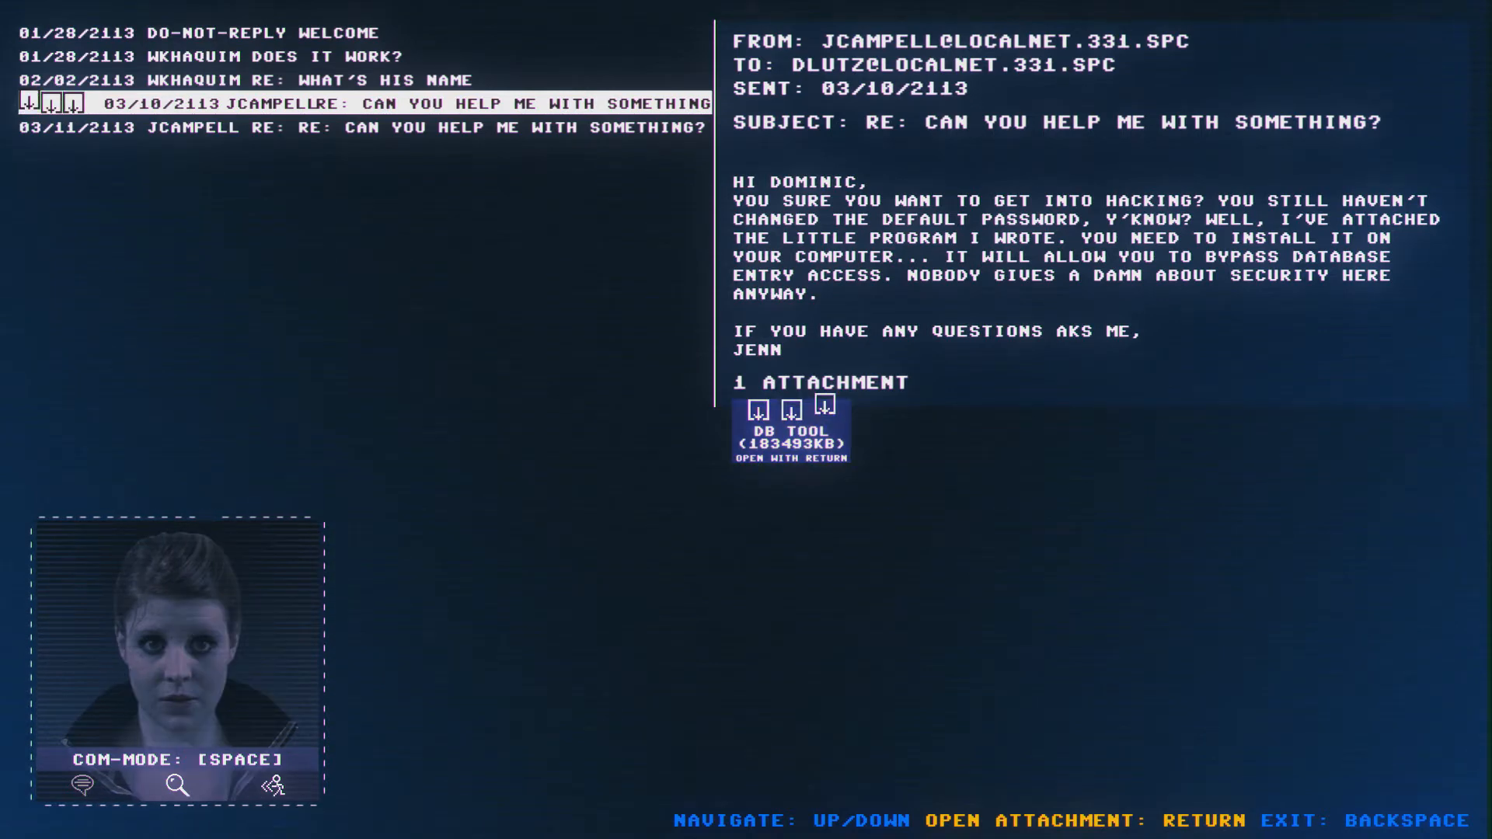
- Open the DB Tool attachment with Y and step through the network-jump tutorial
{"action": "key", "text": "return"}
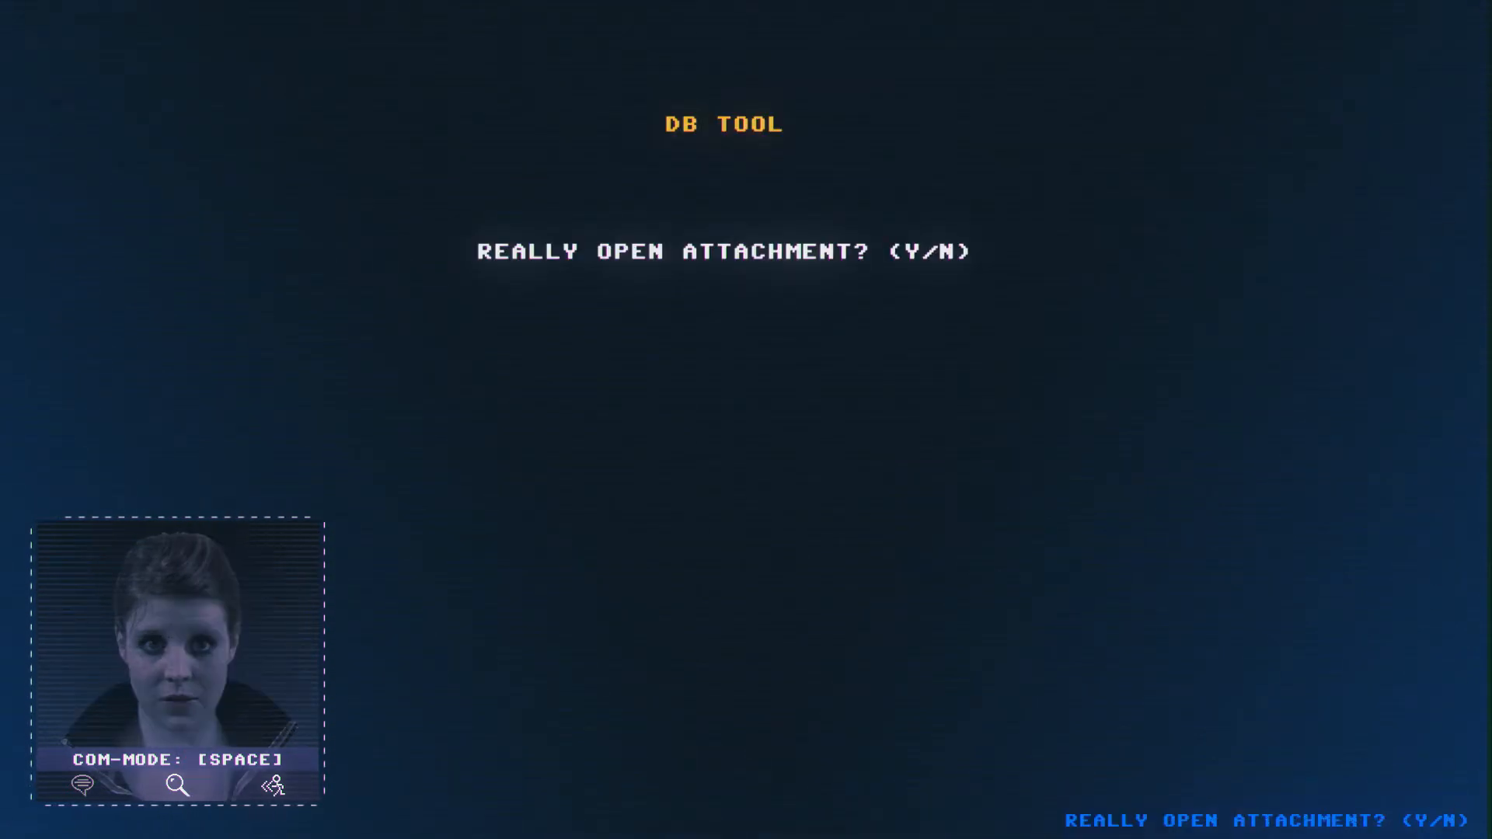
{"action": "key", "text": "y"}
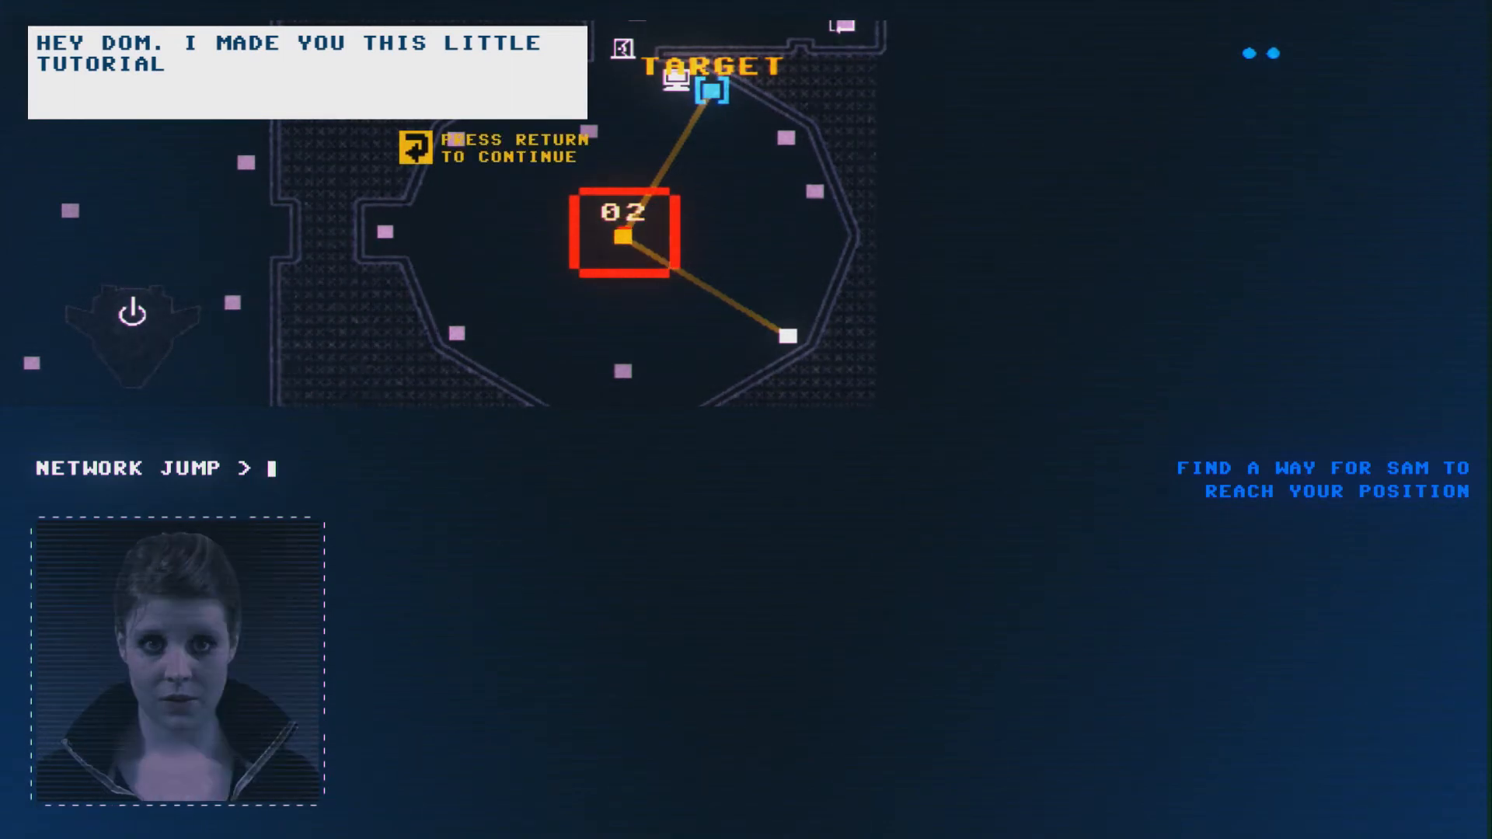
{"action": "key", "text": "Return"}
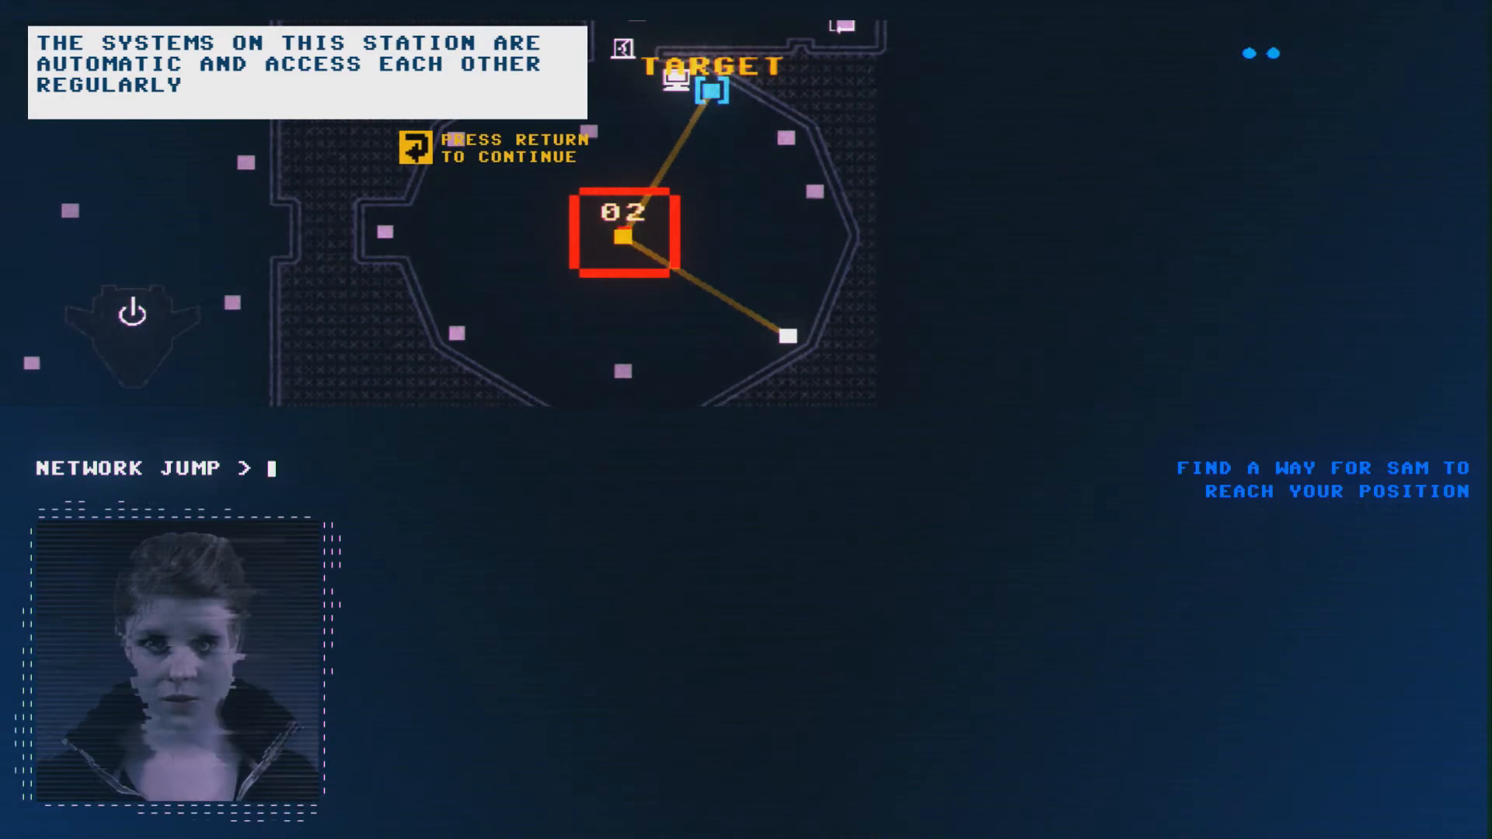
{"action": "key", "text": "Return"}
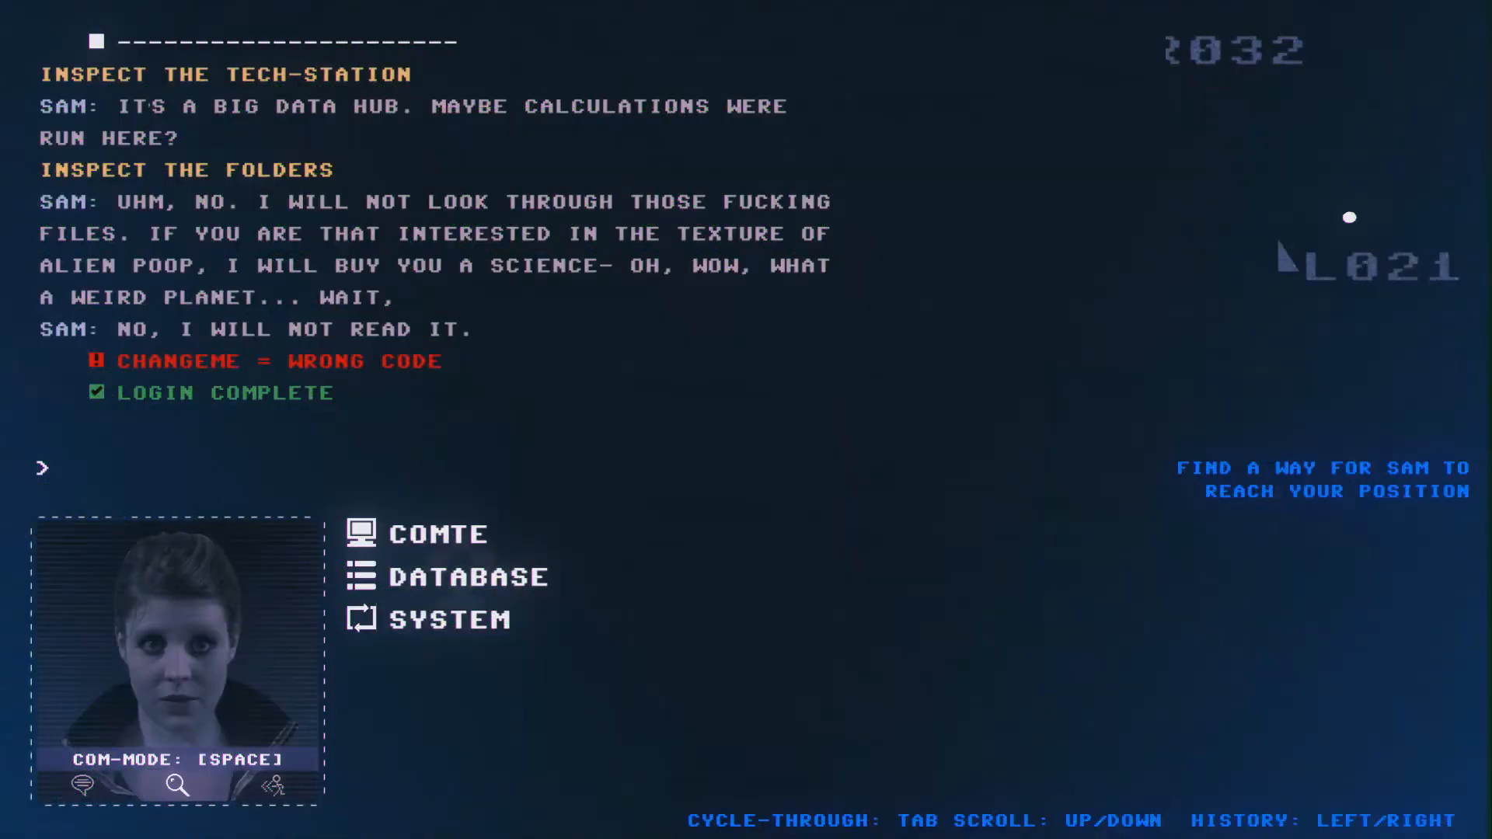
- Tell Sam 'I've found a bypass-program' and bring up Comte's command group
{"action": "left_click", "coordinate": [469, 577]}
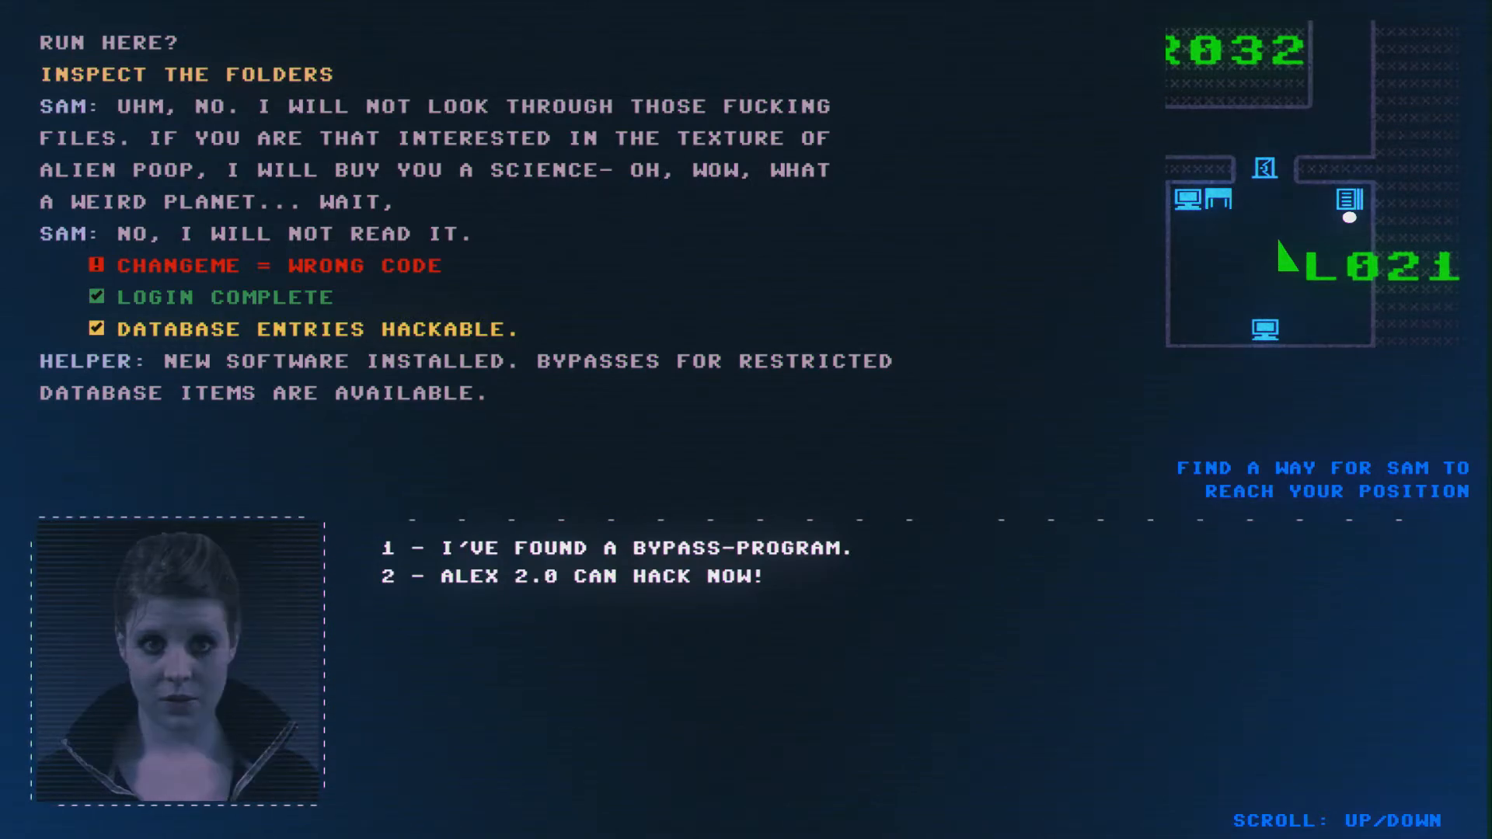
{"action": "left_click", "coordinate": [616, 548]}
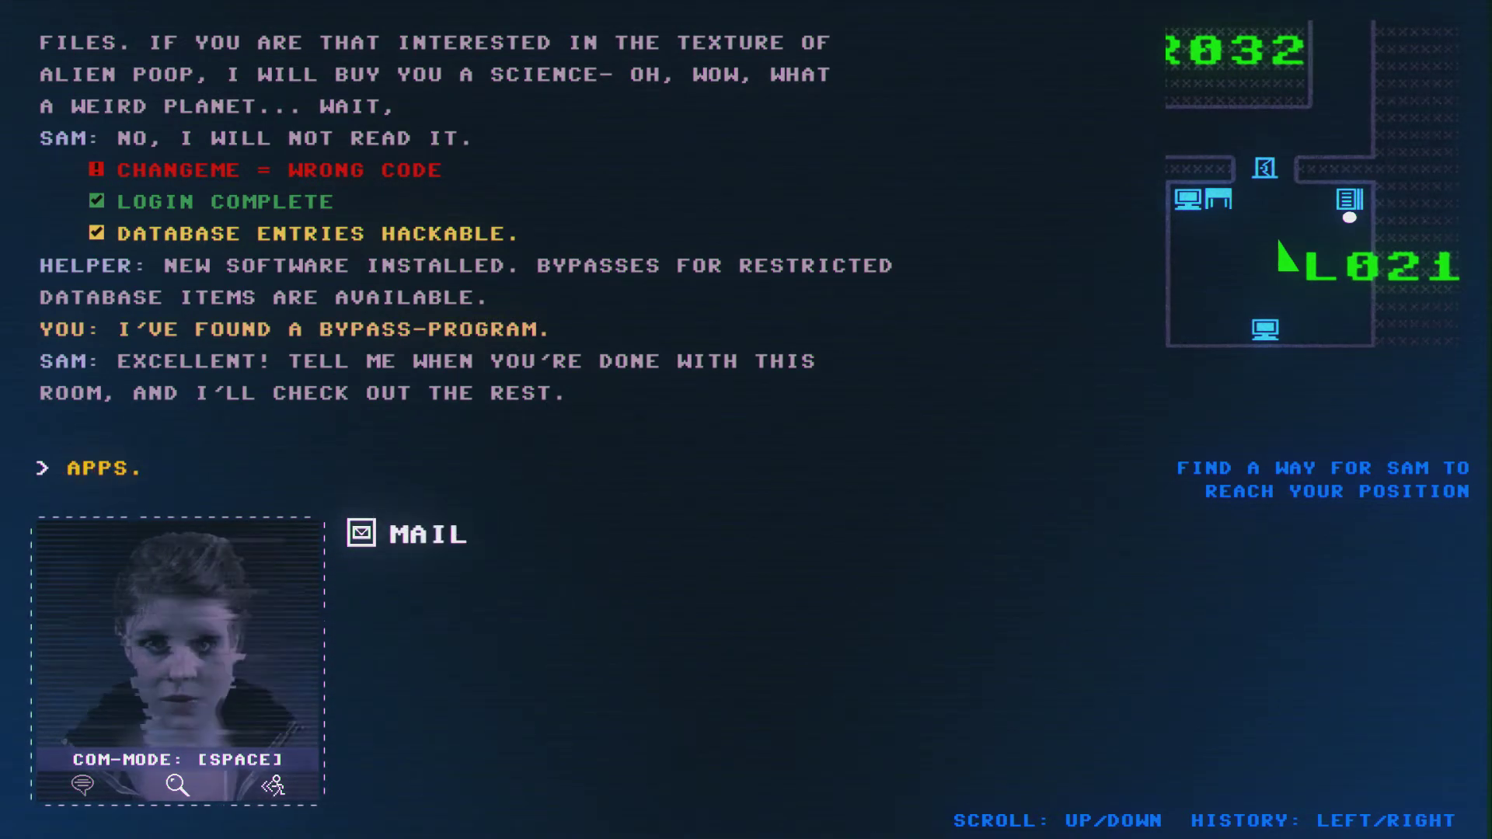
{"action": "left_click", "coordinate": [406, 534]}
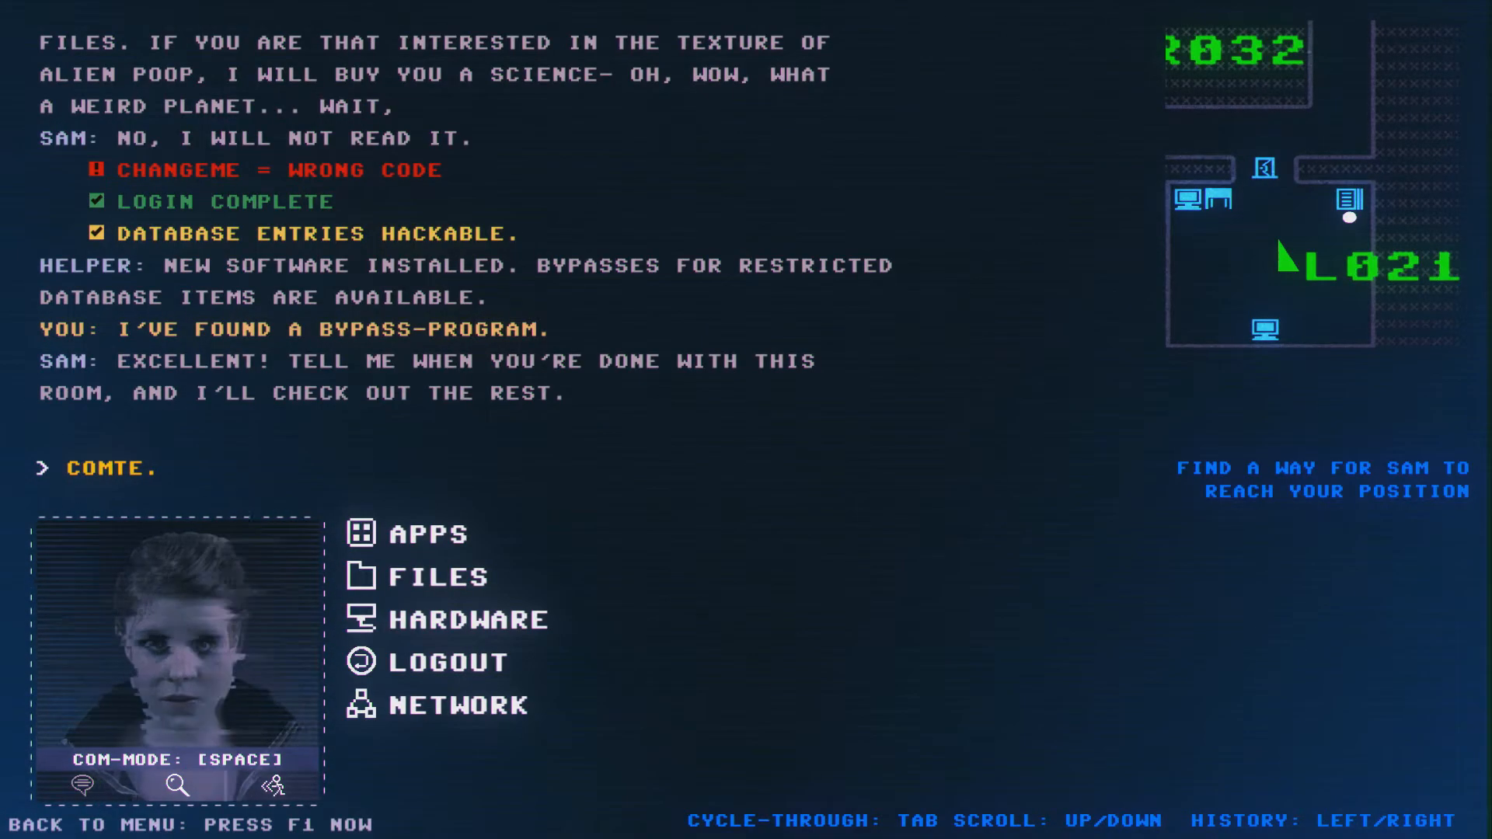
- Open Comte's FILES and play its voice logs, starting with Blamar log 11
{"action": "left_click", "coordinate": [438, 576]}
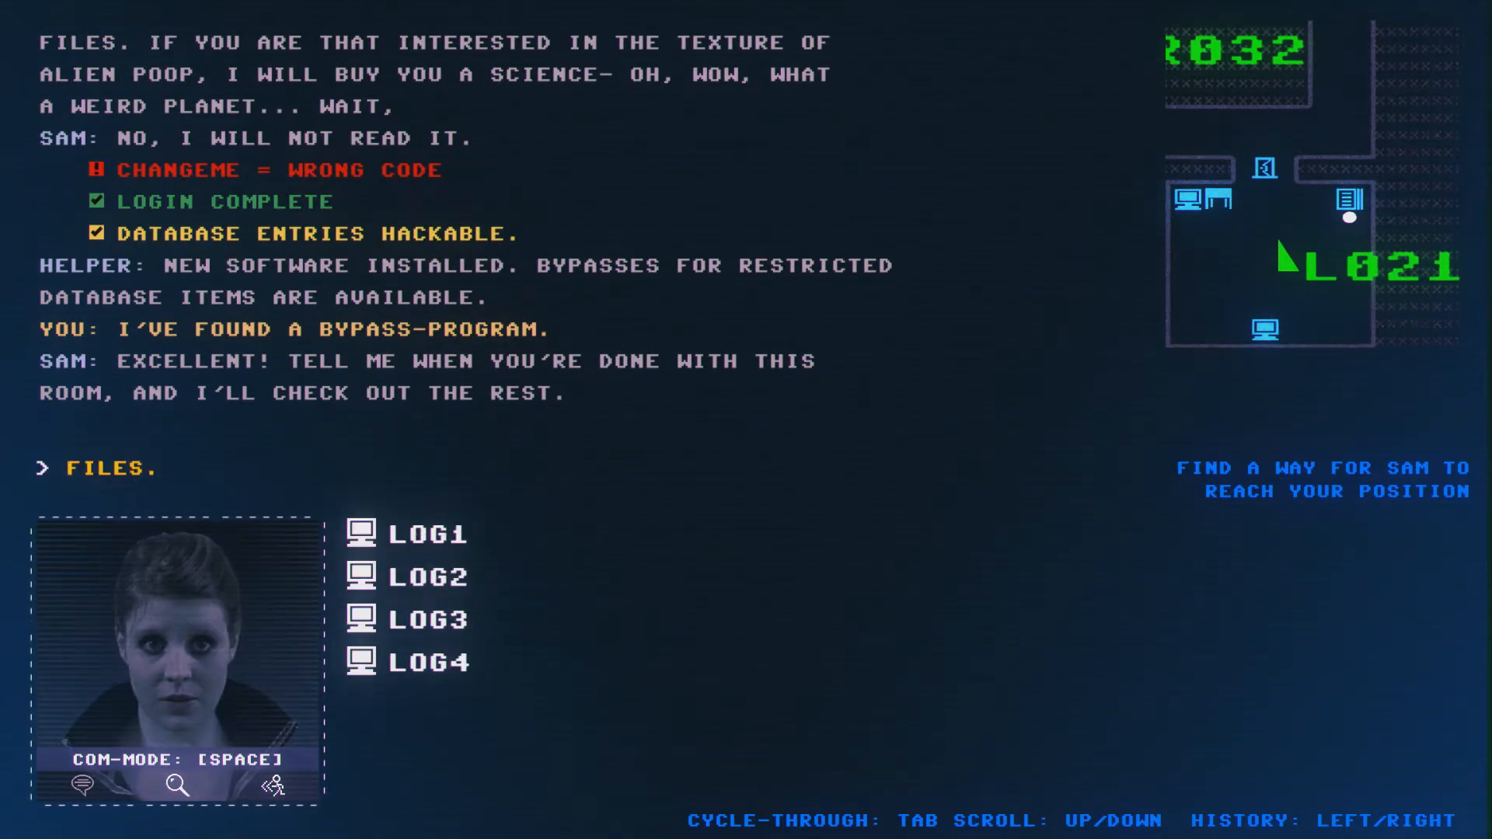
{"action": "left_click", "coordinate": [427, 533]}
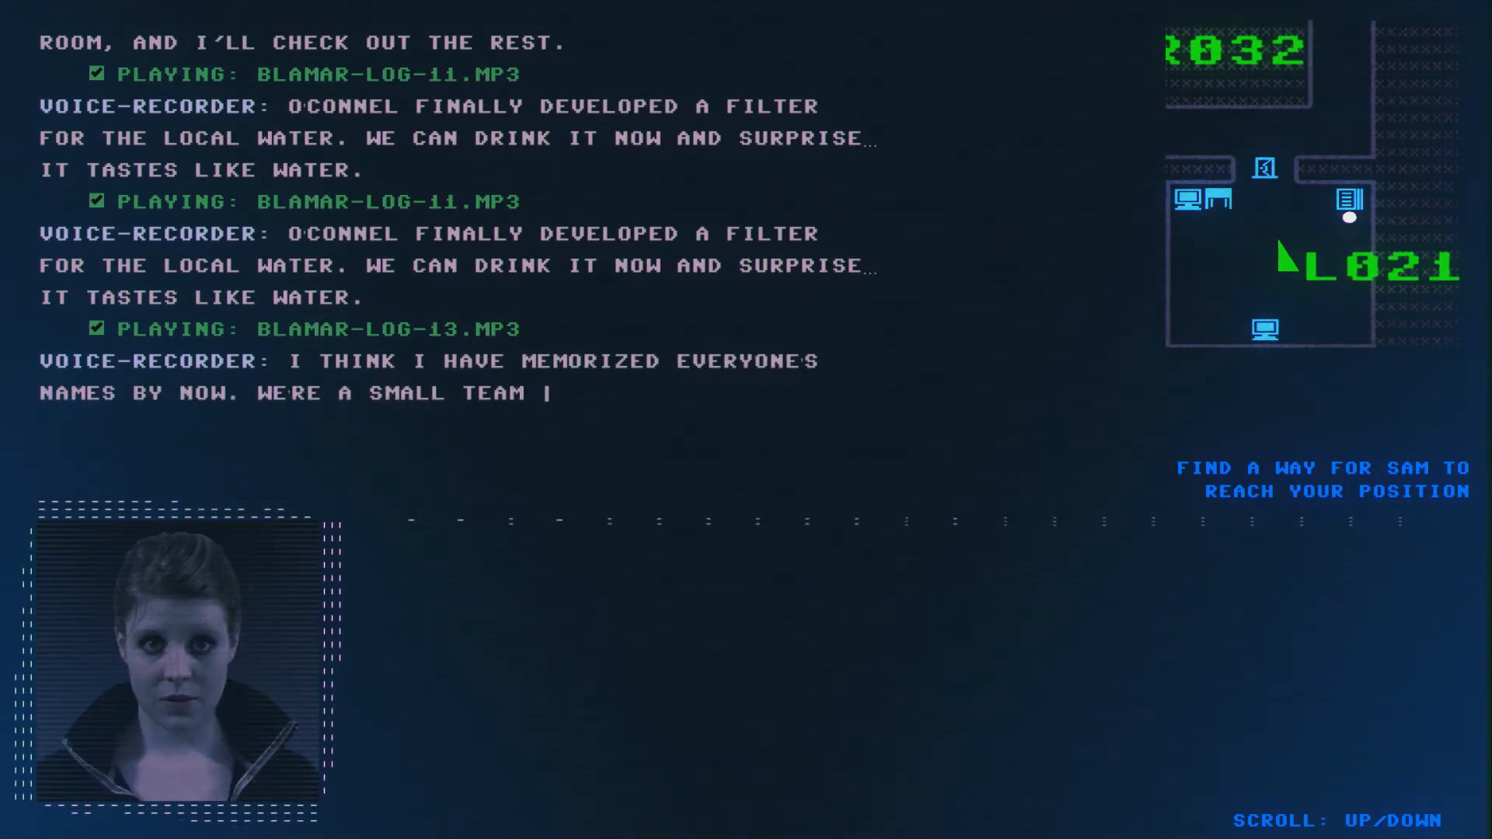
- Scroll through JCampbell's voice logs about the freezing pressure unit and newly active AI
{"action": "scroll", "scroll_direction": "down", "scroll_amount": 3}
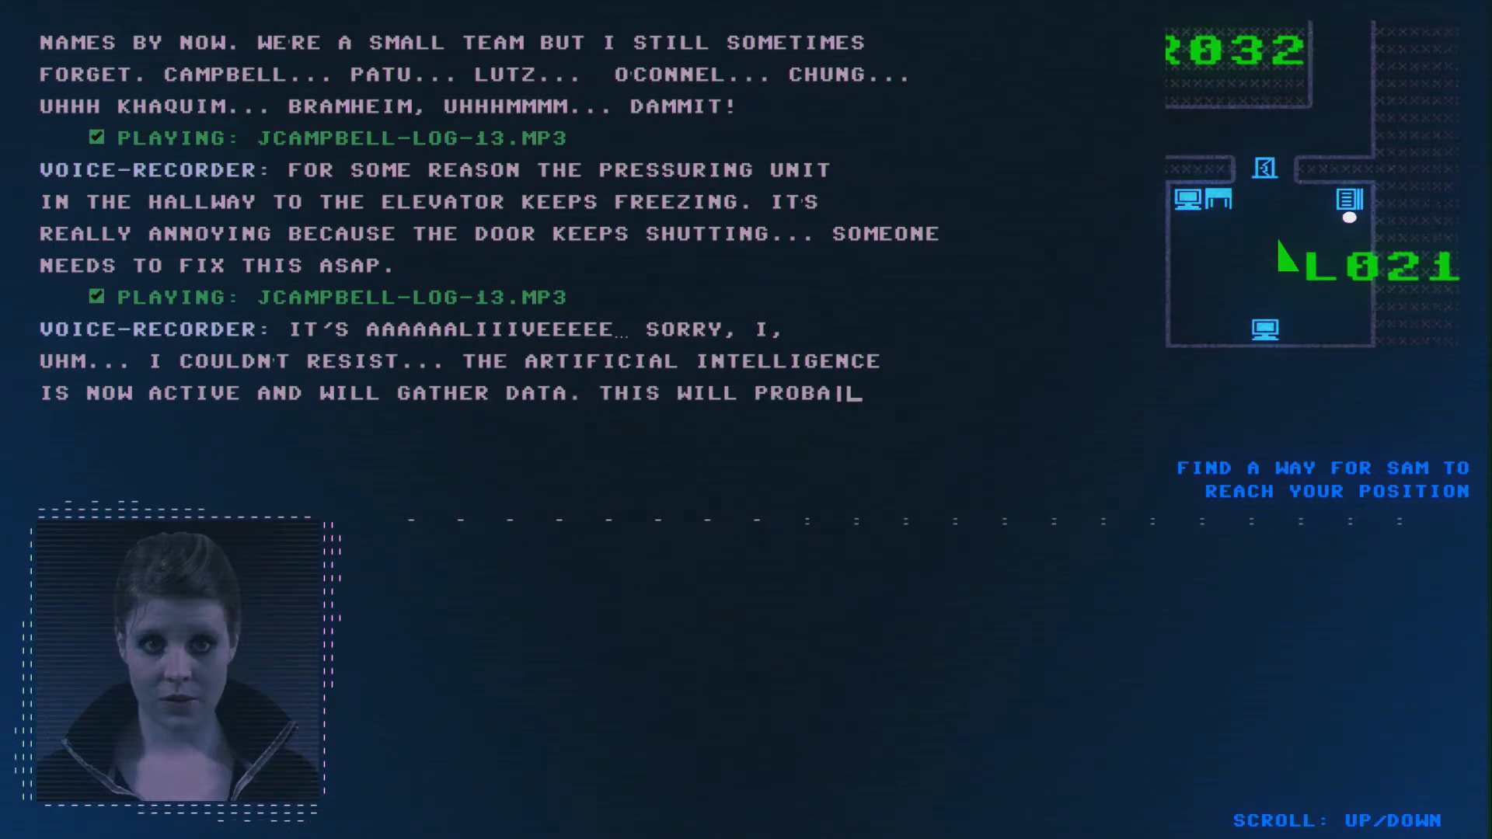
{"action": "scroll", "scroll_direction": "down", "scroll_amount": 3}
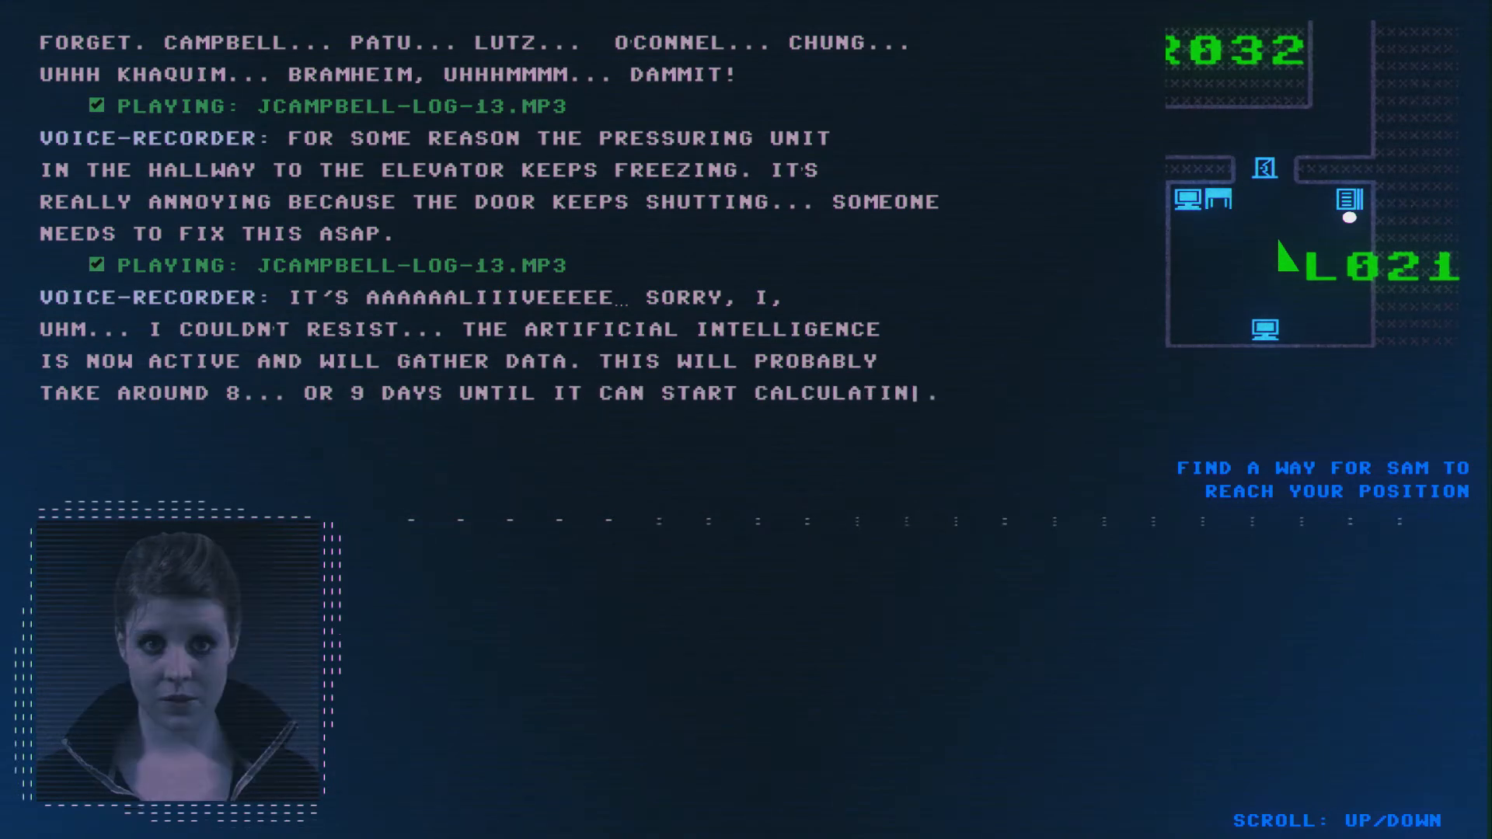
{"action": "scroll", "scroll_direction": "down", "scroll_amount": 3}
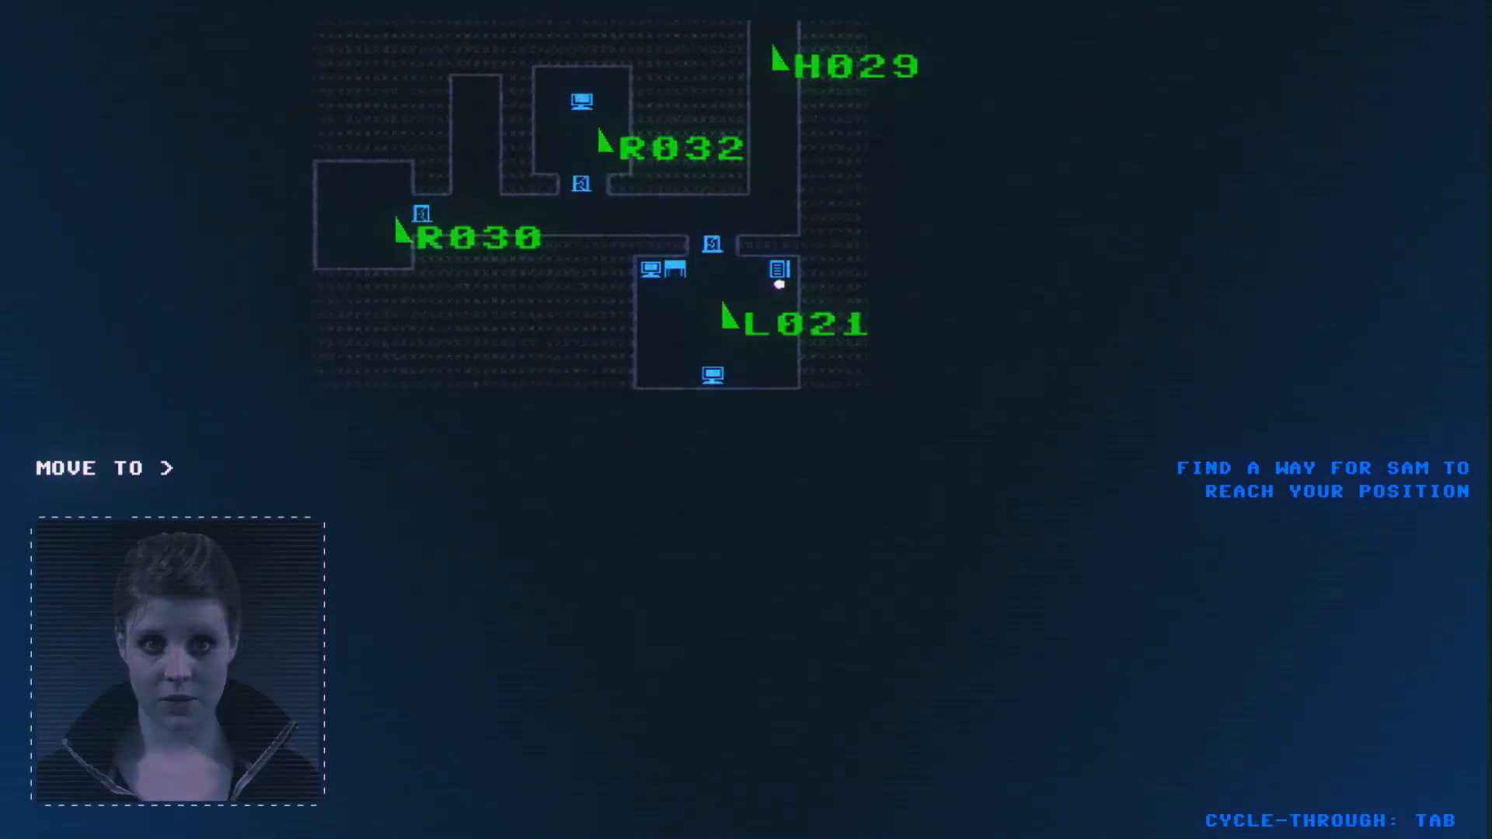
- Enter H at the MOVE TO prompt to send Sam to H029
{"action": "type", "text": "H"}
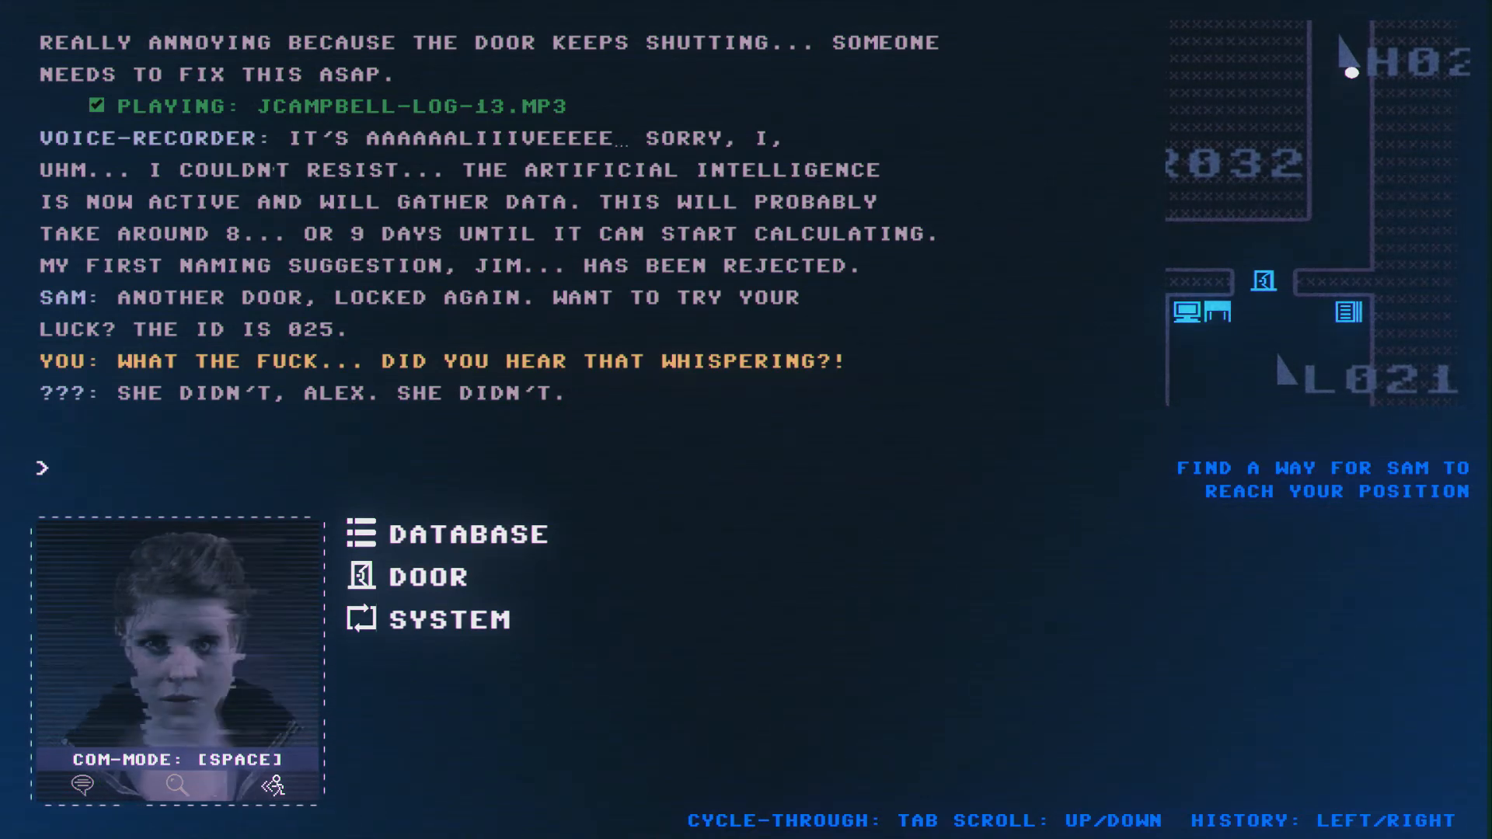
- Try opening door 025, then answer Y to attempt a security override
{"action": "left_click", "coordinate": [445, 533]}
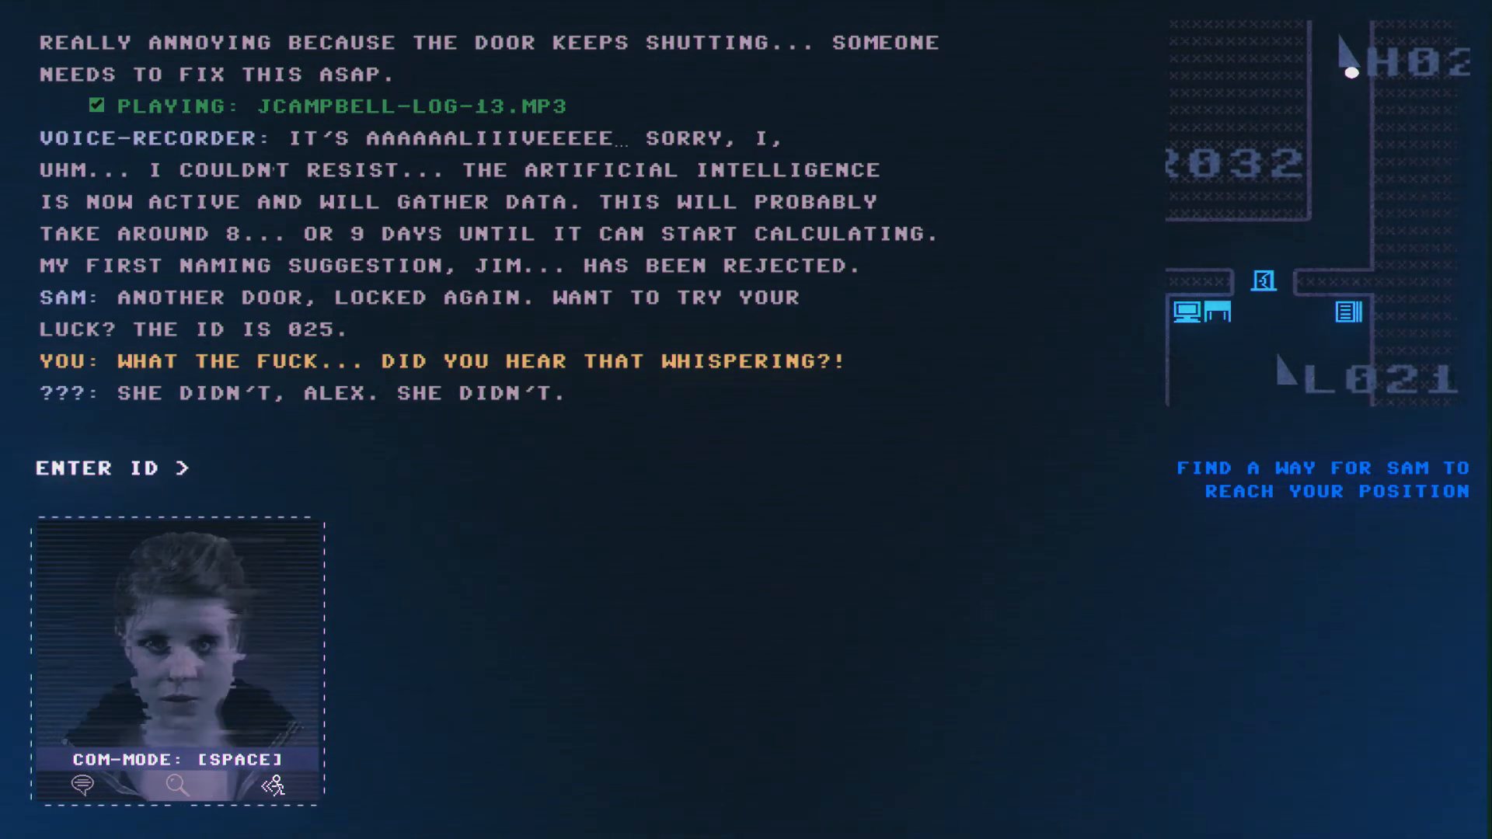
{"action": "type", "text": "02"}
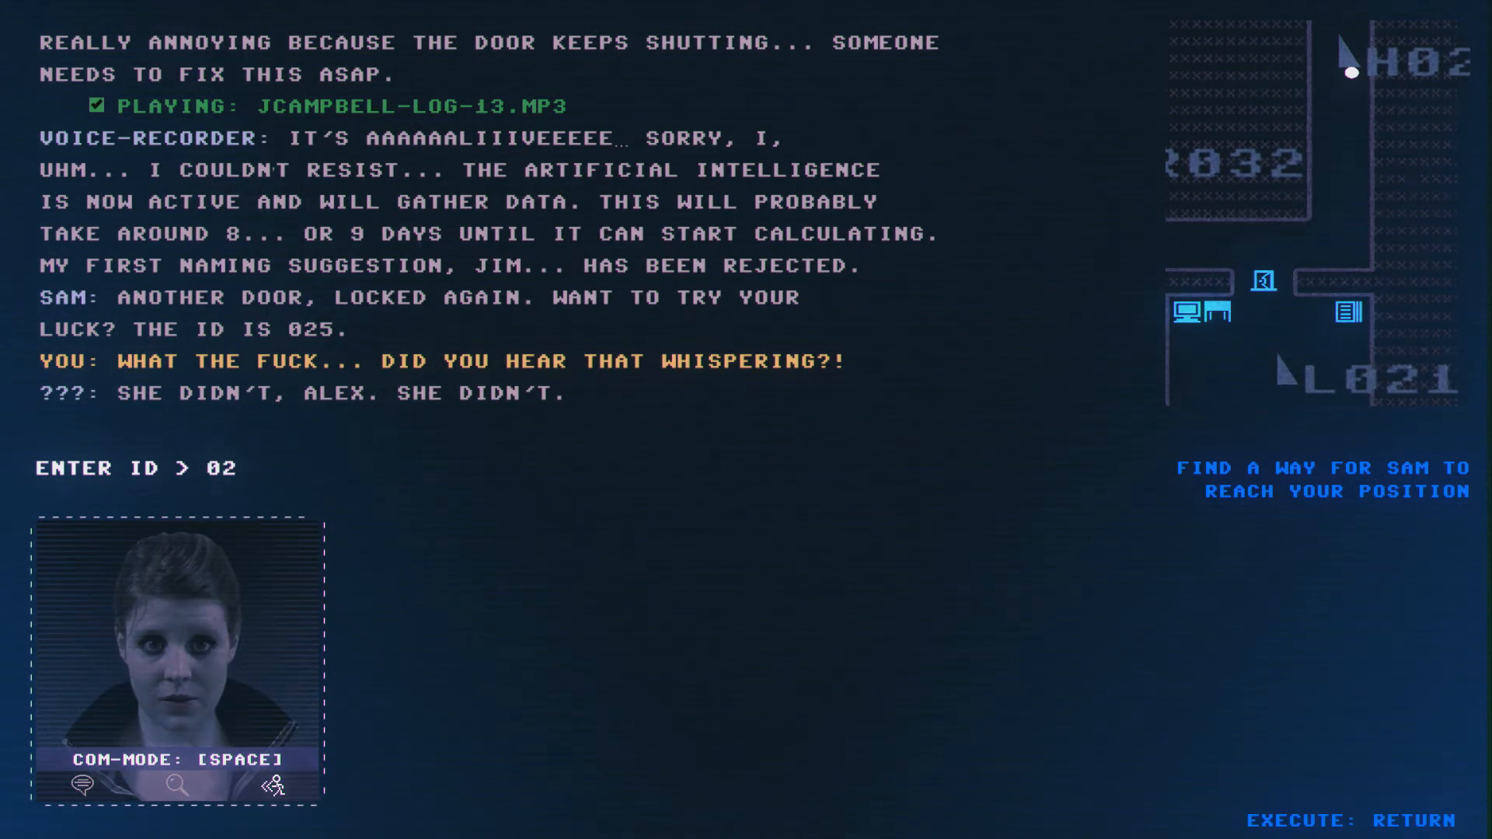
{"action": "key", "text": "Return"}
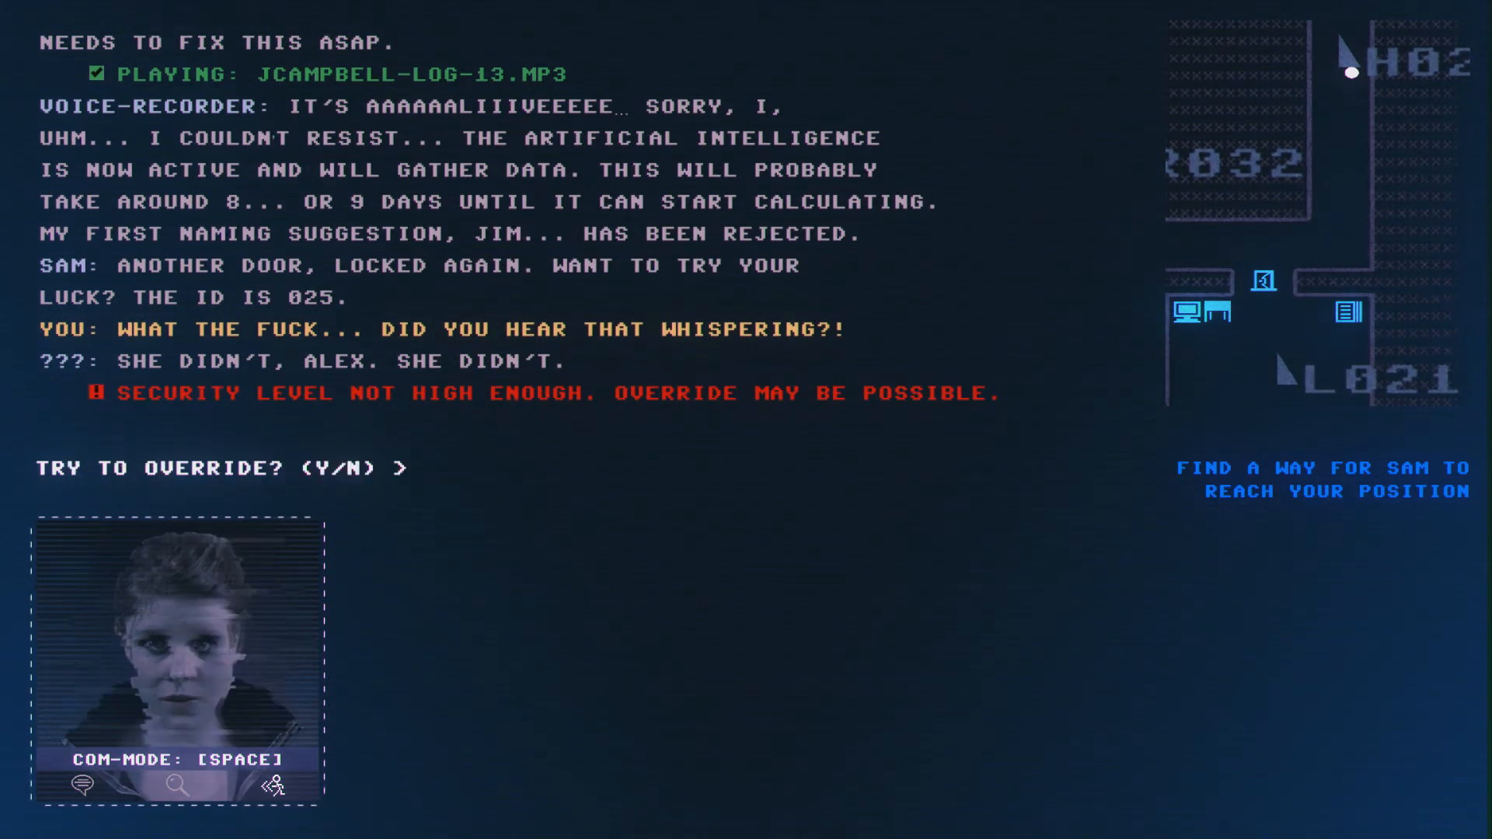
{"action": "type", "text": "Y"}
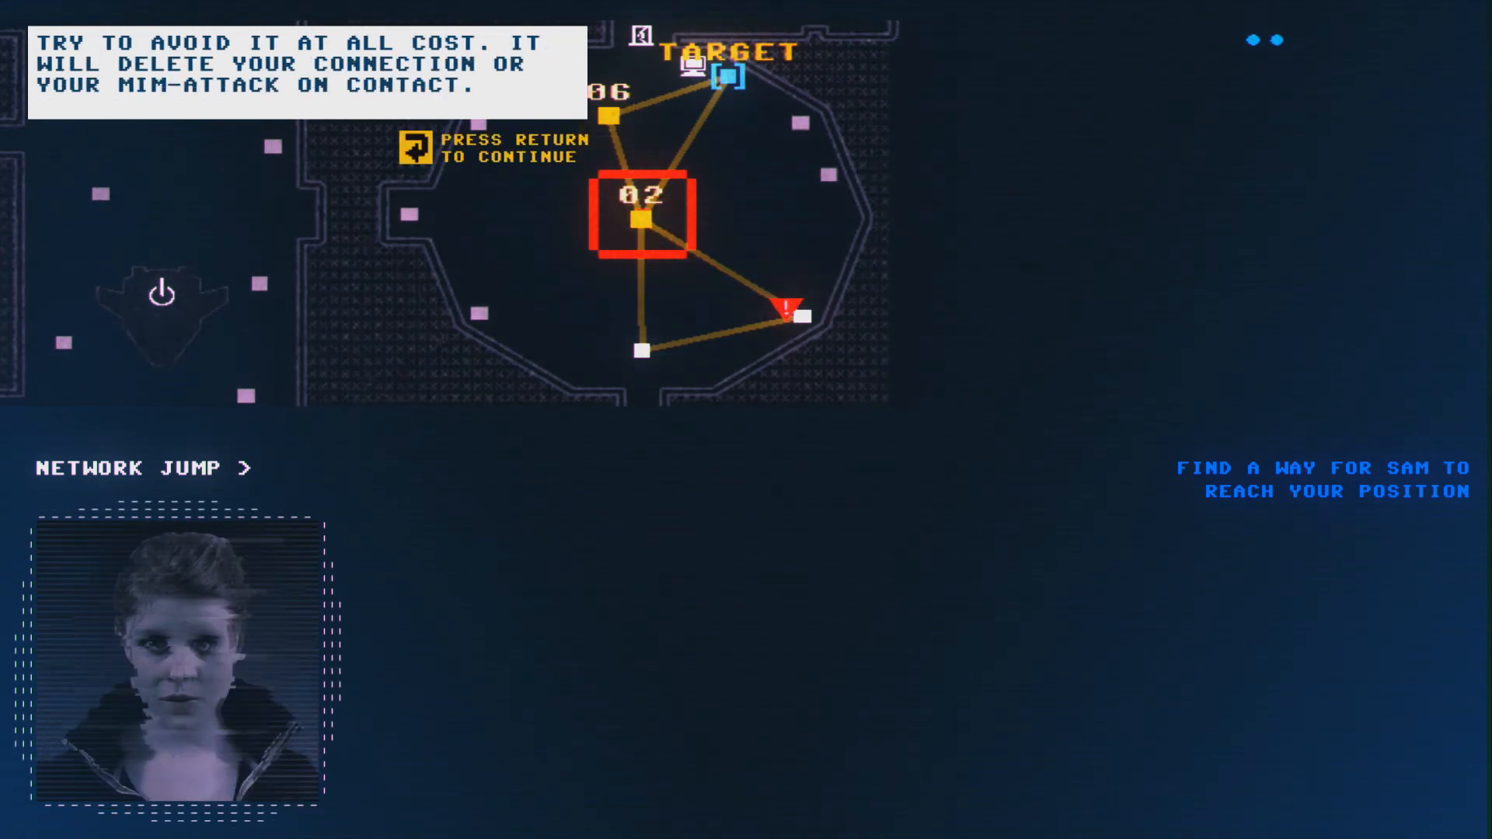
- Dismiss the hacking tutorial and pick message-path nodes to set up a jump to node 06
{"action": "key", "text": "return"}
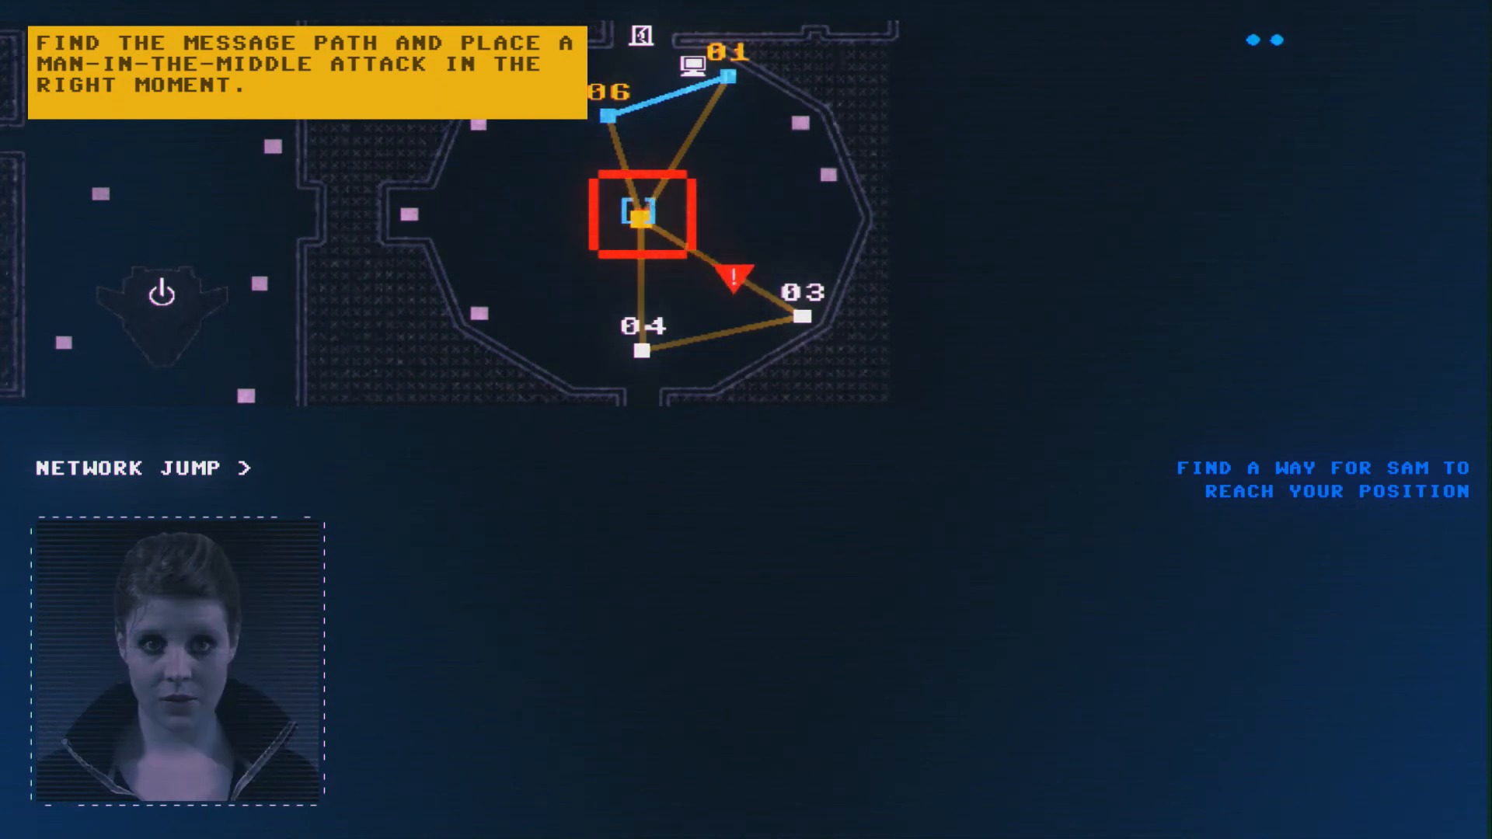
{"action": "left_click", "coordinate": [802, 314]}
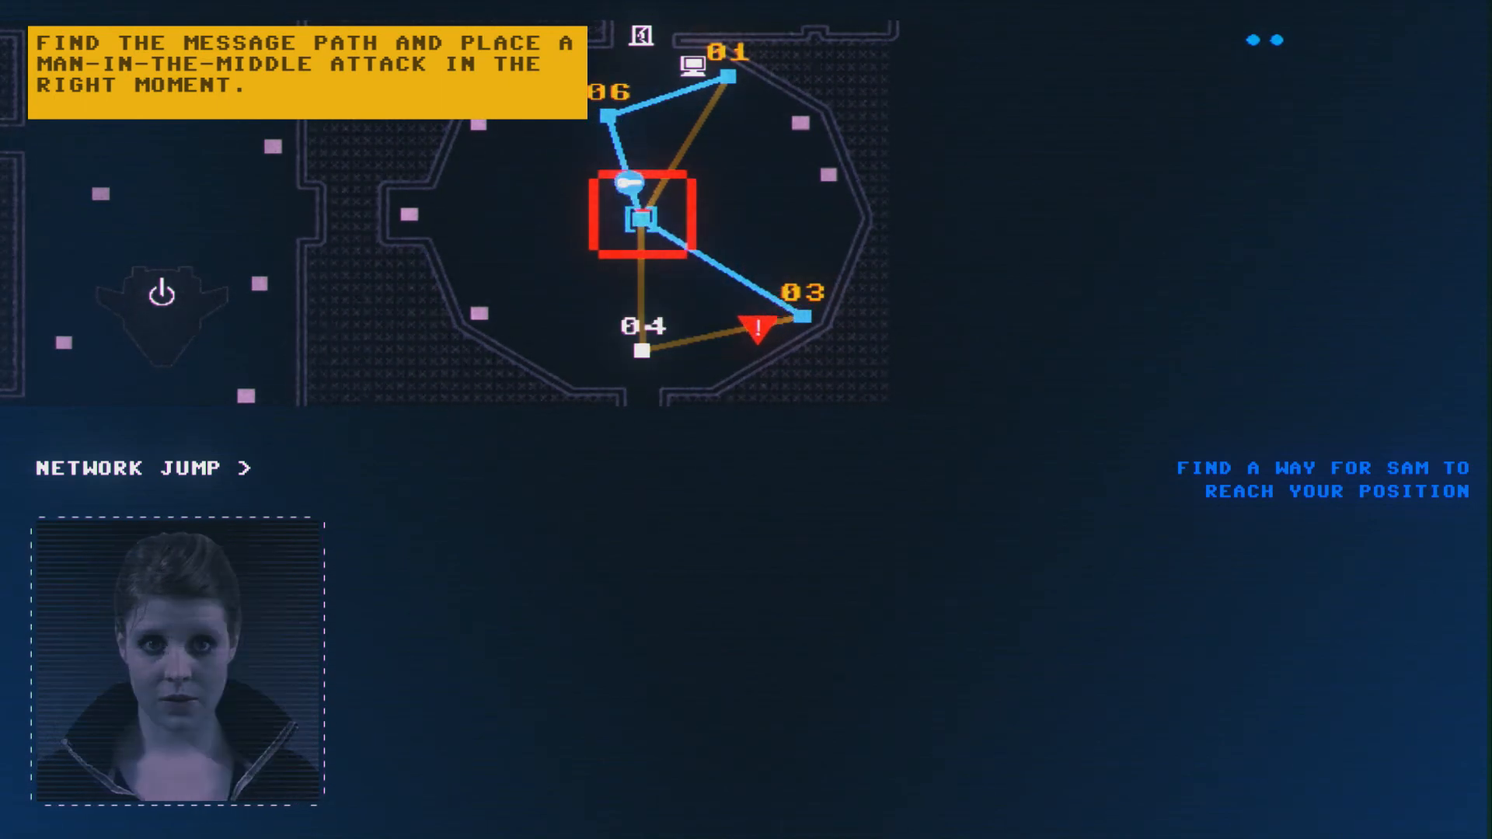
{"action": "left_click", "coordinate": [611, 92]}
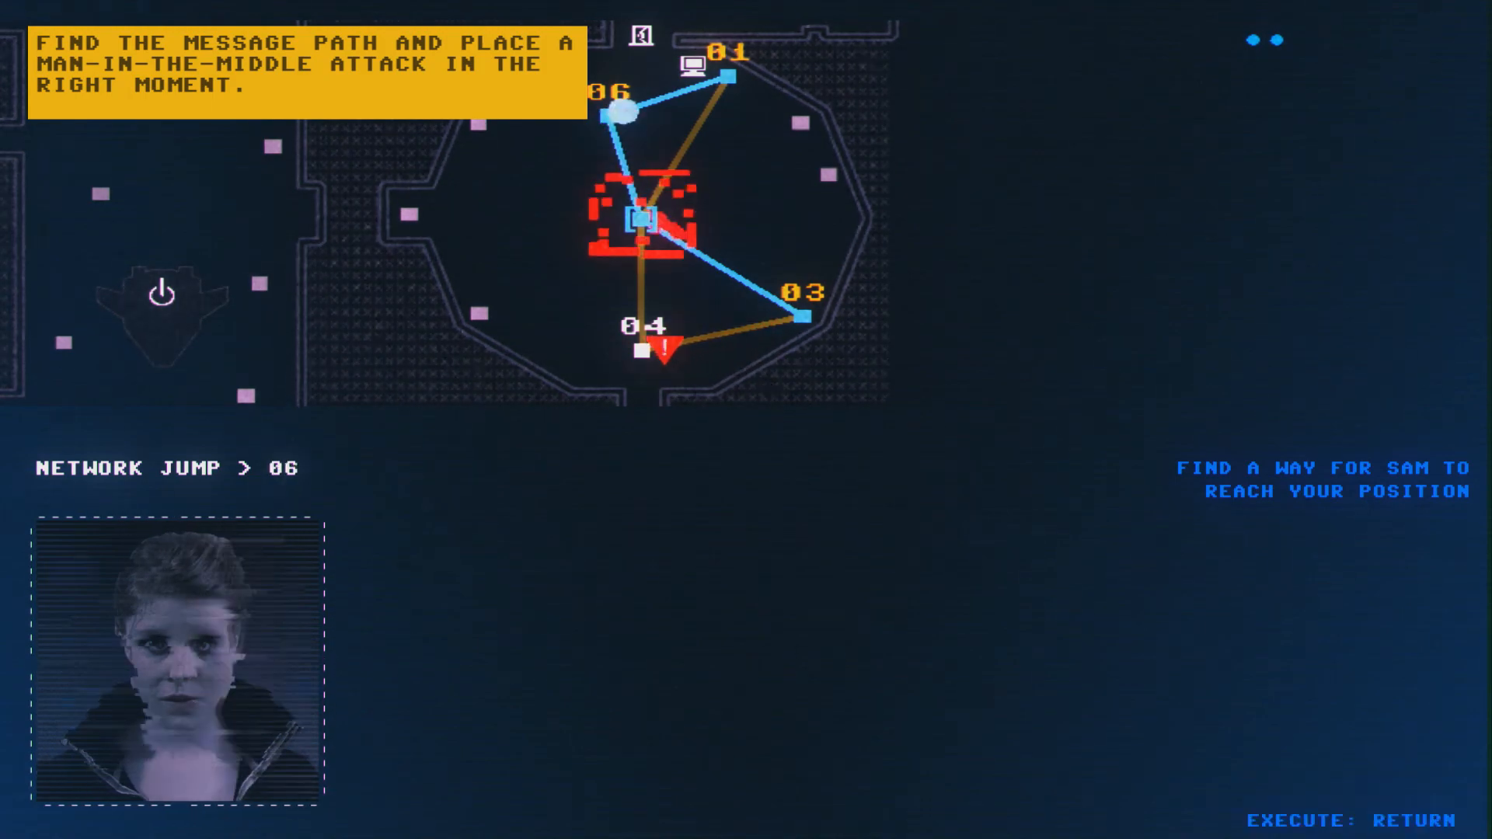